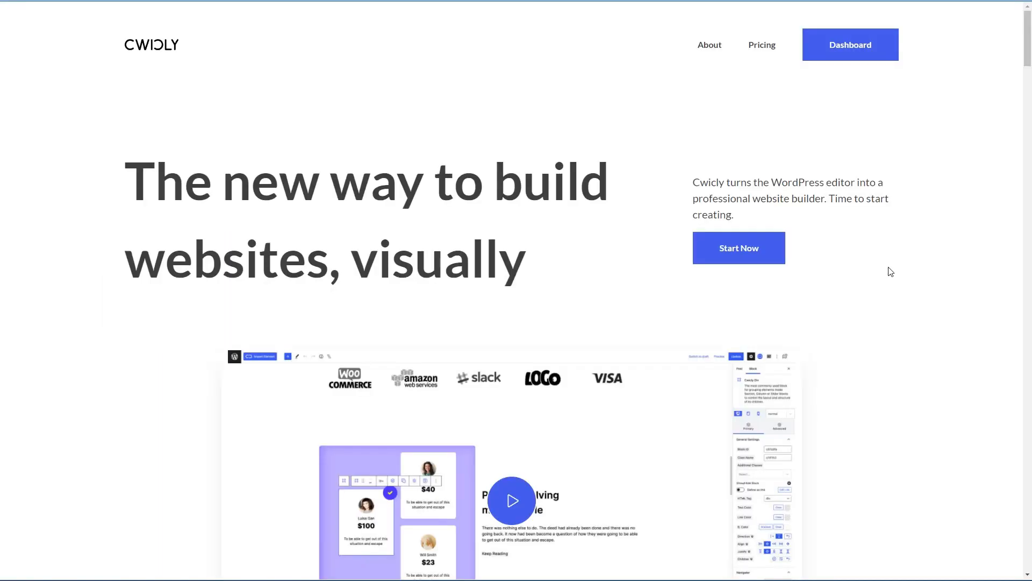
{"action": "mouse_move", "coordinate": [577, 224]}
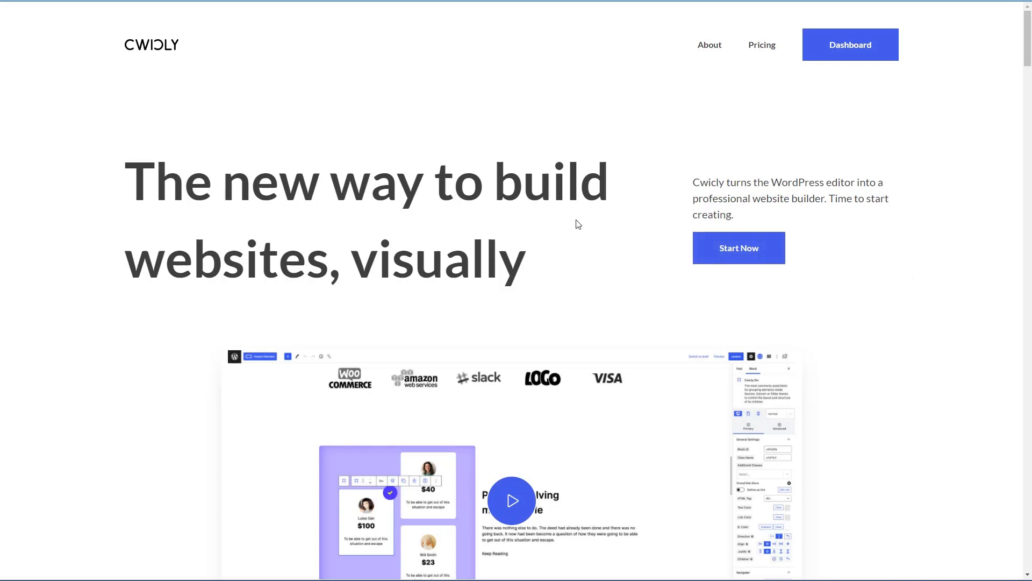
{"action": "mouse_move", "coordinate": [740, 52]}
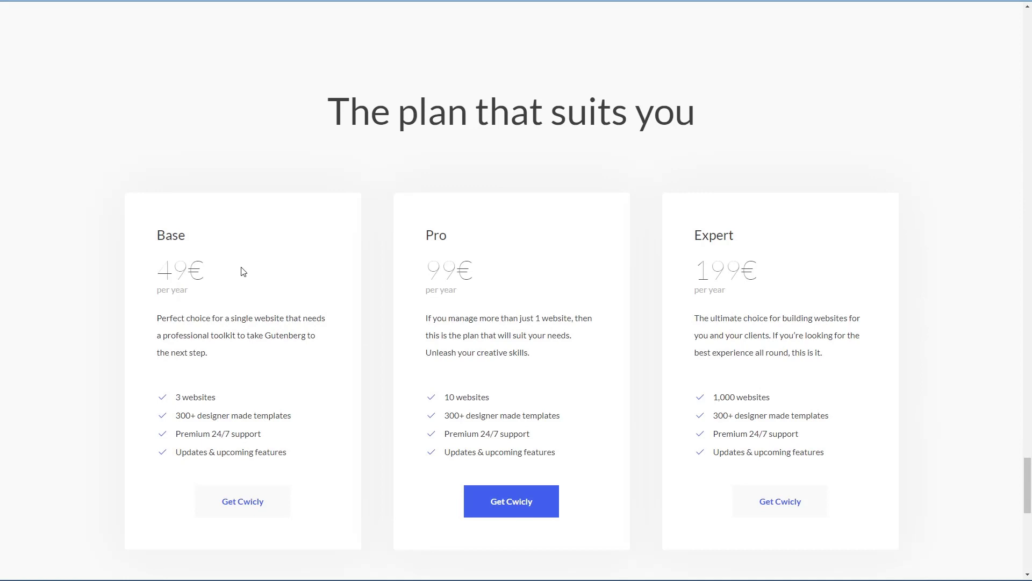
{"action": "mouse_move", "coordinate": [534, 274]}
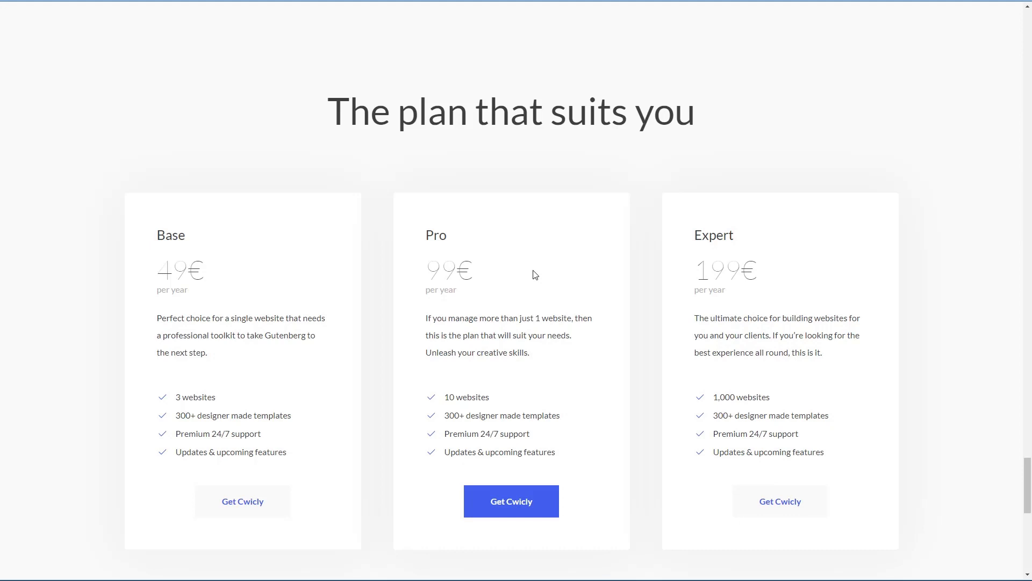
{"action": "mouse_move", "coordinate": [801, 278]}
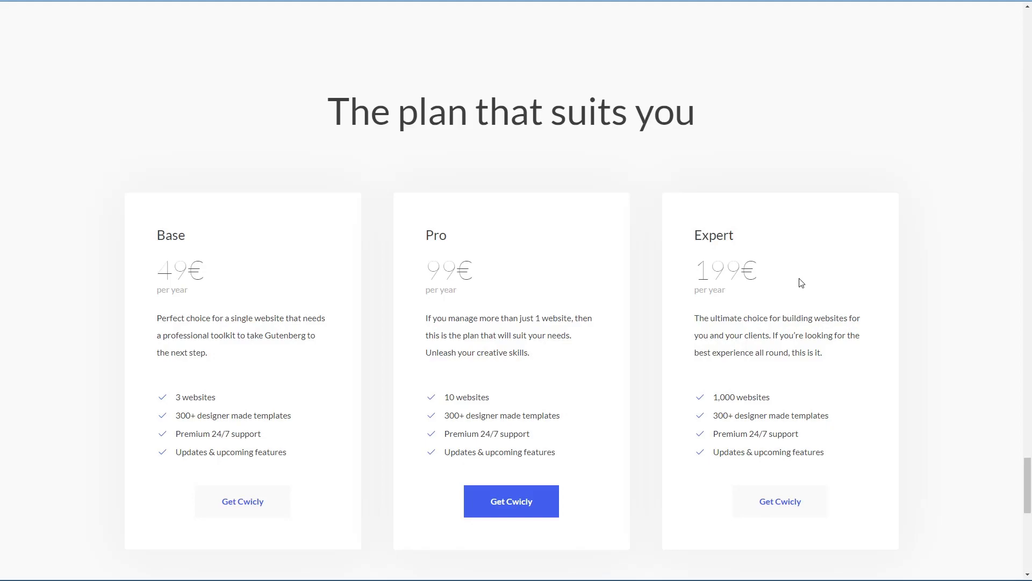
Step: Go to the Cwicly account dashboard showing the Cwicly Toolkit licence
{"action": "left_click", "coordinate": [850, 45]}
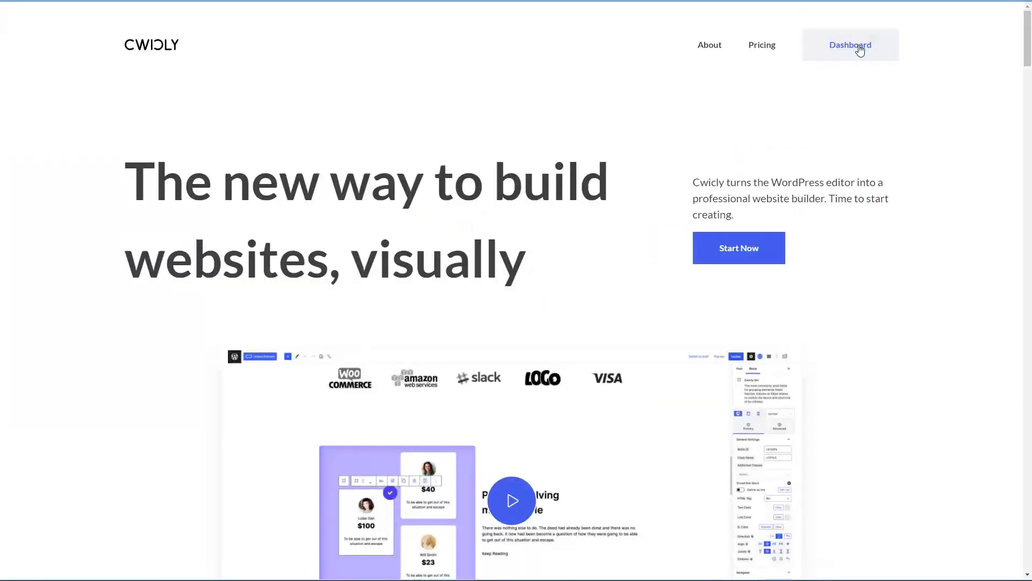
{"action": "left_click", "coordinate": [851, 45]}
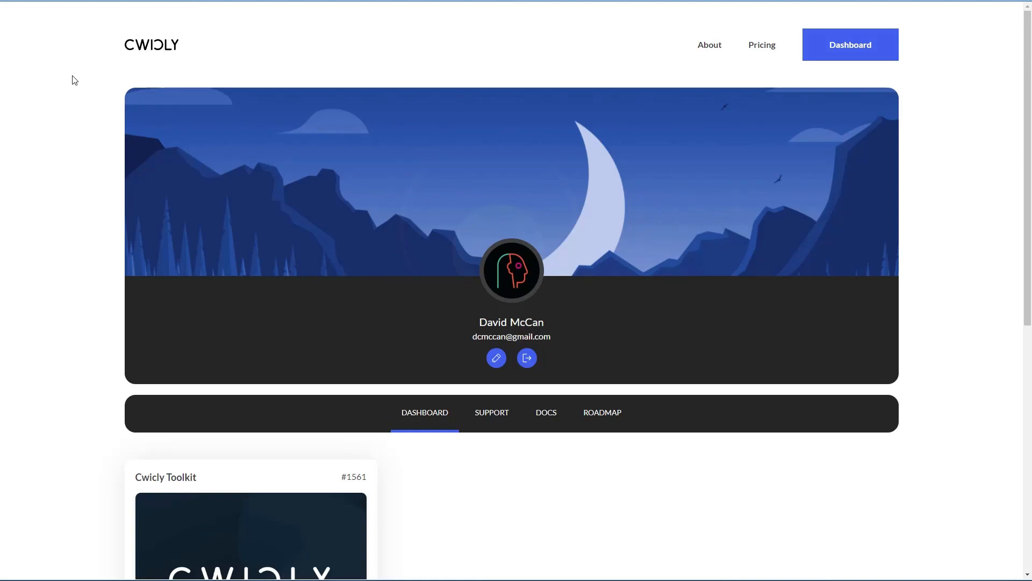
{"action": "mouse_move", "coordinate": [245, 522]}
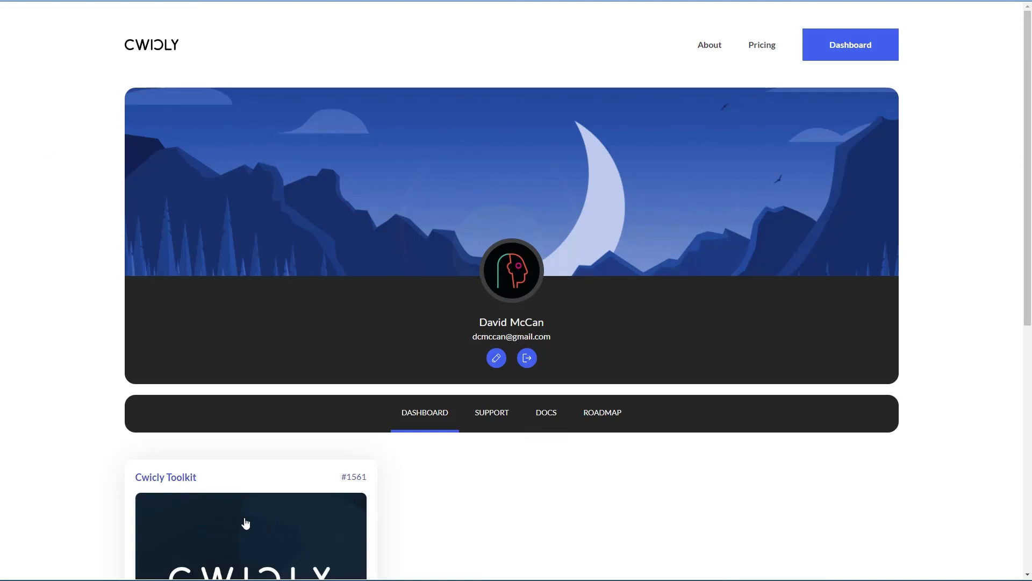
{"action": "mouse_move", "coordinate": [224, 525]}
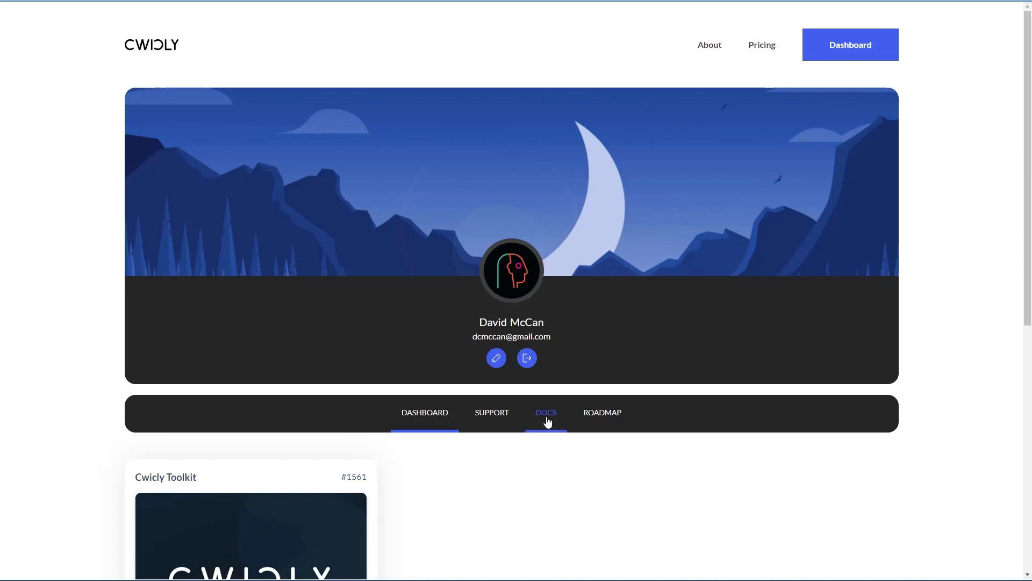
Step: Browse the Cwicly documentation Welcome page with its blocks list
{"action": "left_click", "coordinate": [545, 413]}
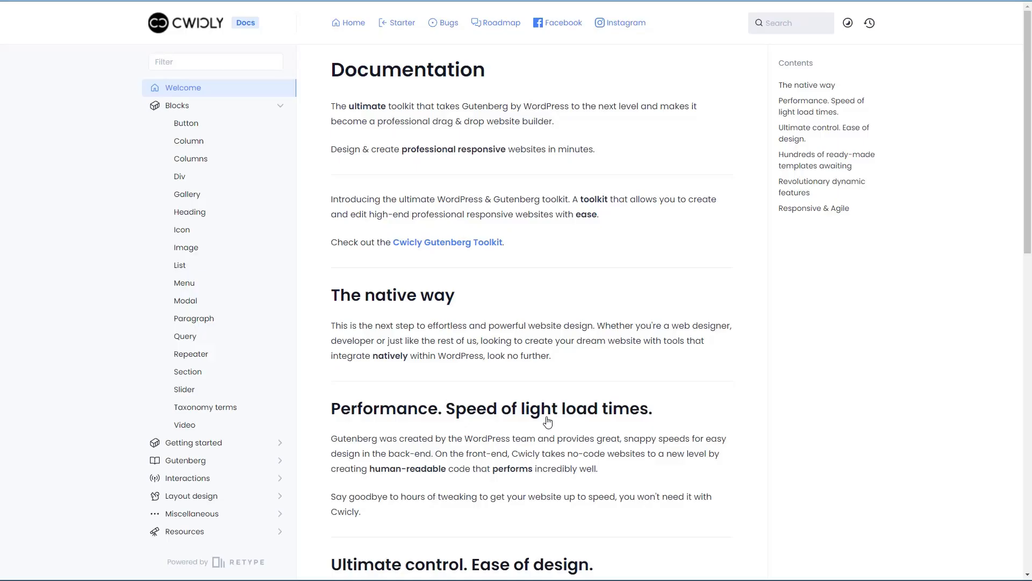
{"action": "mouse_move", "coordinate": [45, 226]}
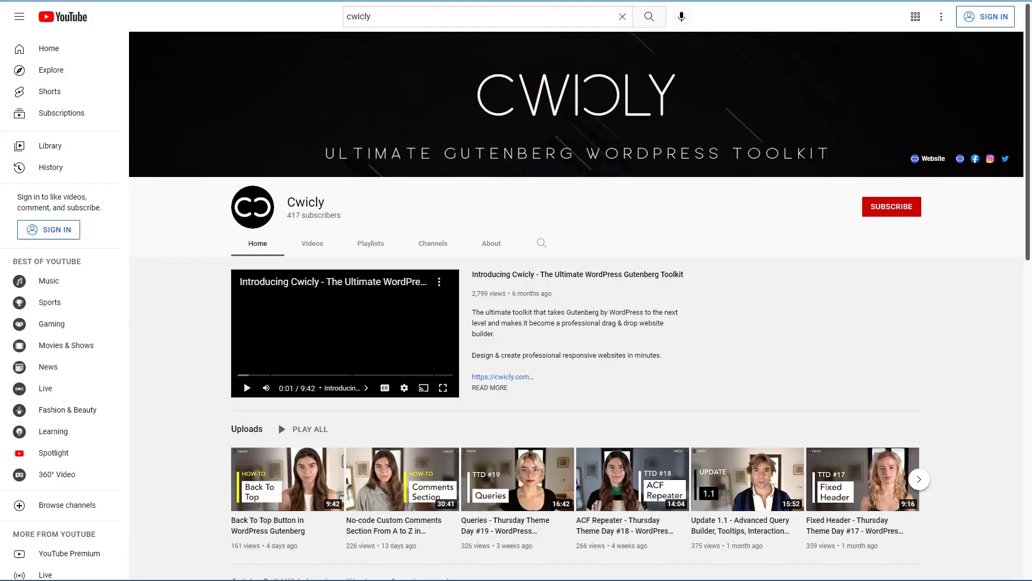
{"action": "mouse_move", "coordinate": [200, 155]}
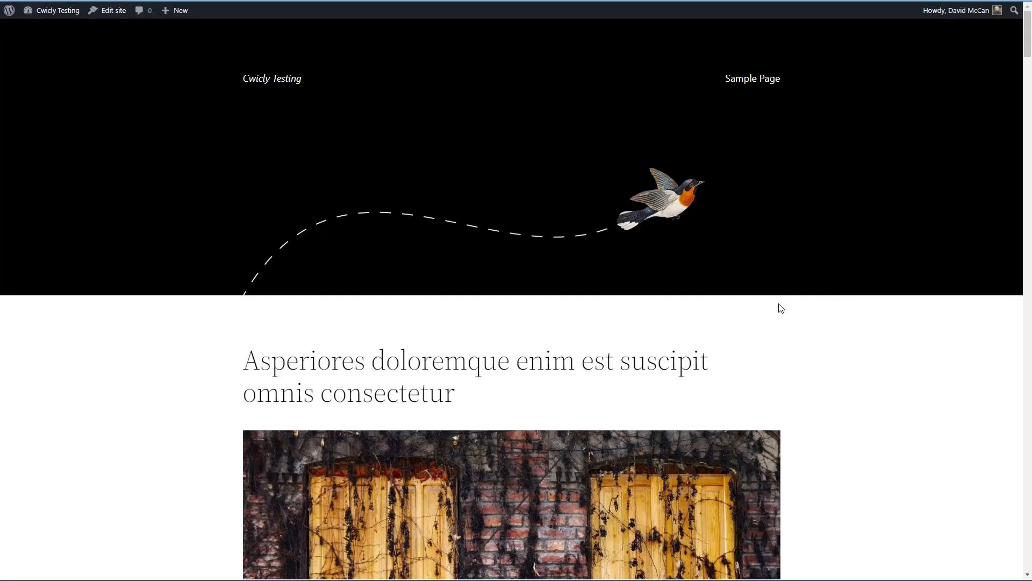
{"action": "mouse_move", "coordinate": [583, 277]}
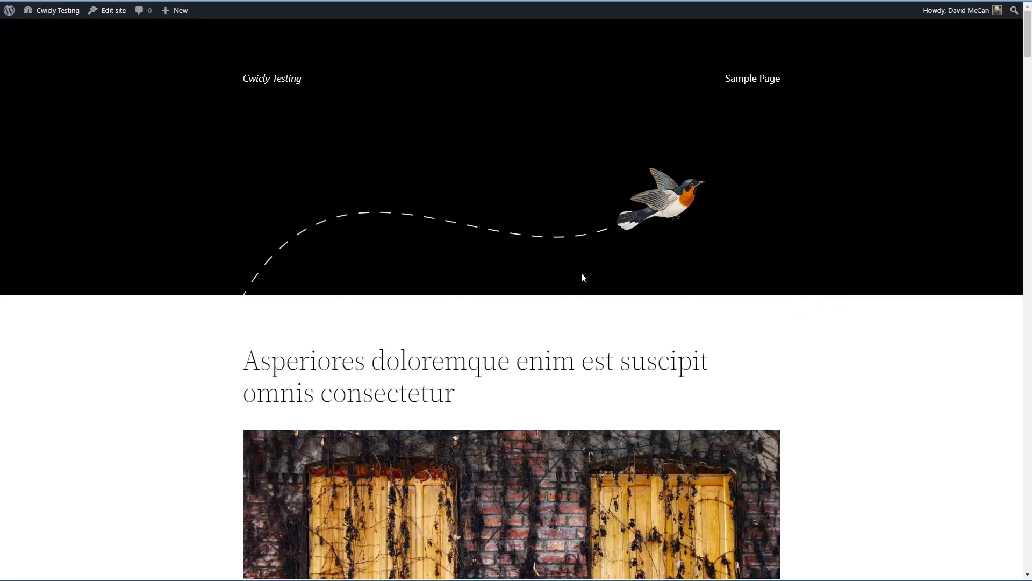
{"action": "mouse_move", "coordinate": [576, 294]}
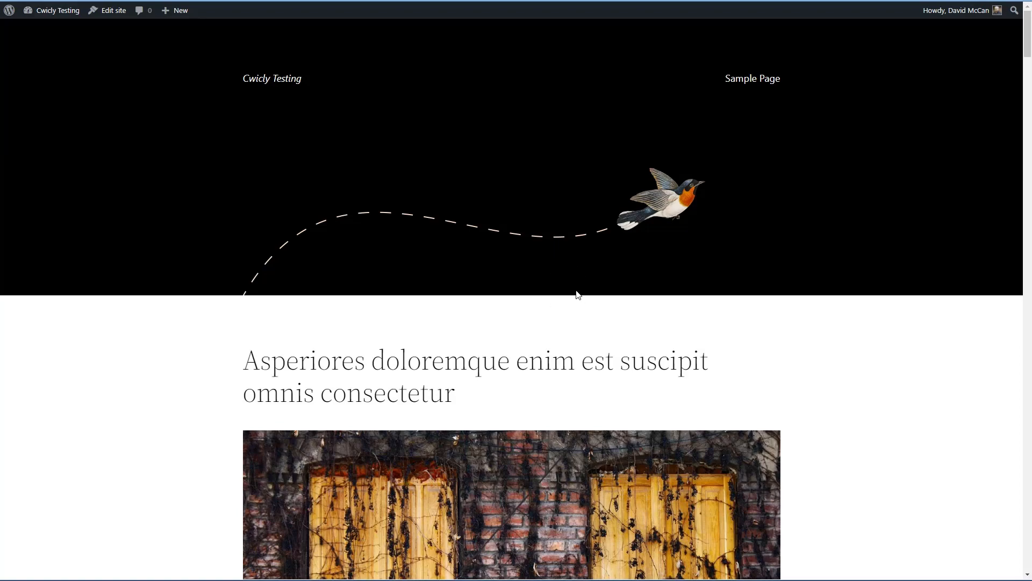
Step: Scroll down the Cwicly Testing front end to the first post
{"action": "scroll", "scroll_direction": "down", "scroll_amount": 3}
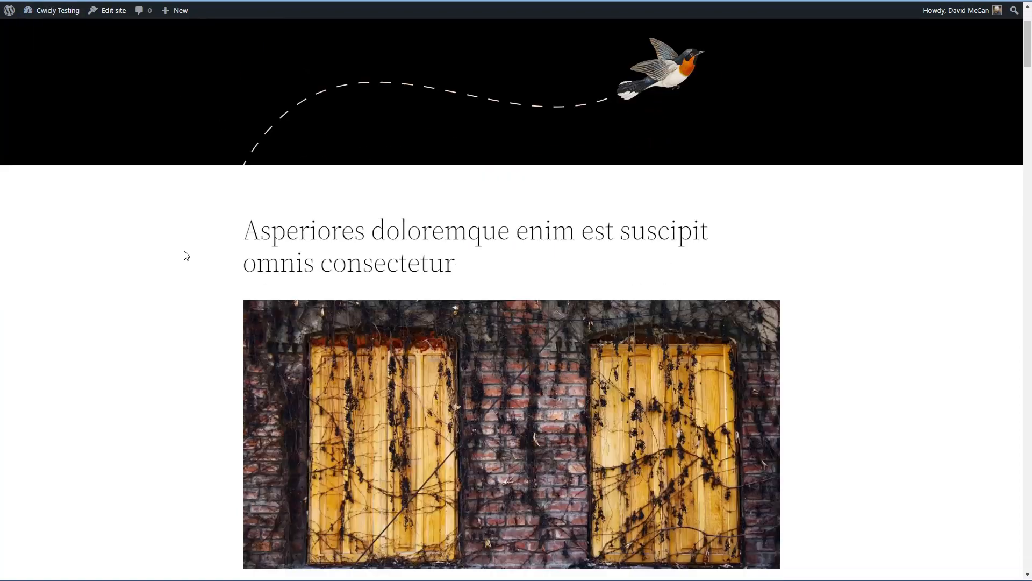
{"action": "scroll", "scroll_direction": "down", "scroll_amount": 3}
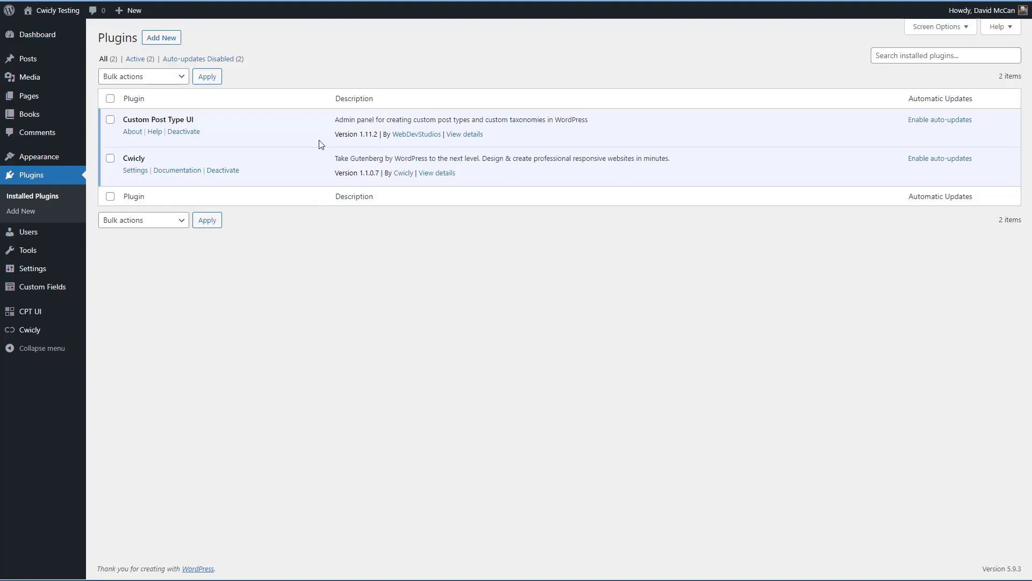
{"action": "mouse_move", "coordinate": [200, 122]}
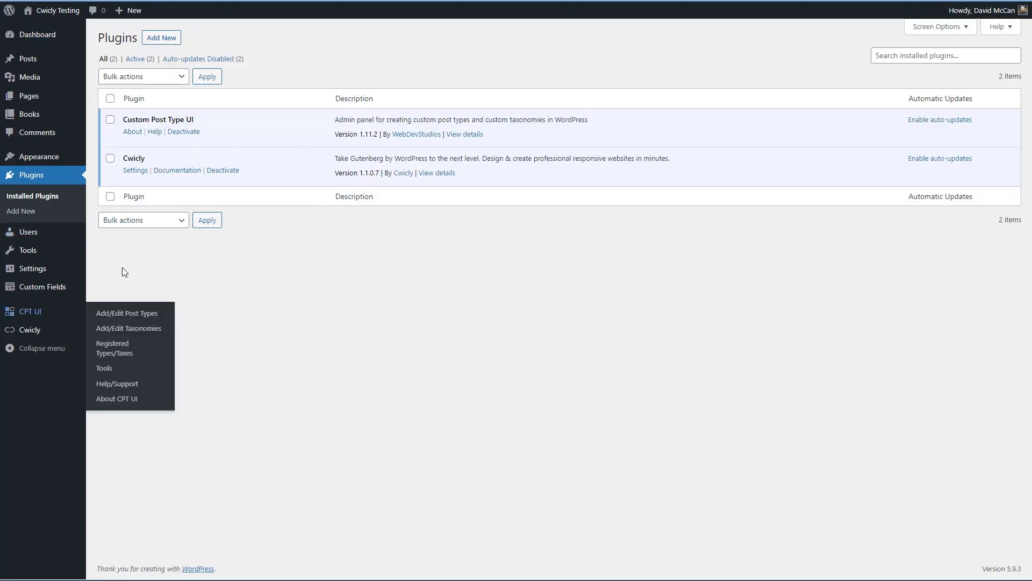
{"action": "mouse_move", "coordinate": [26, 114]}
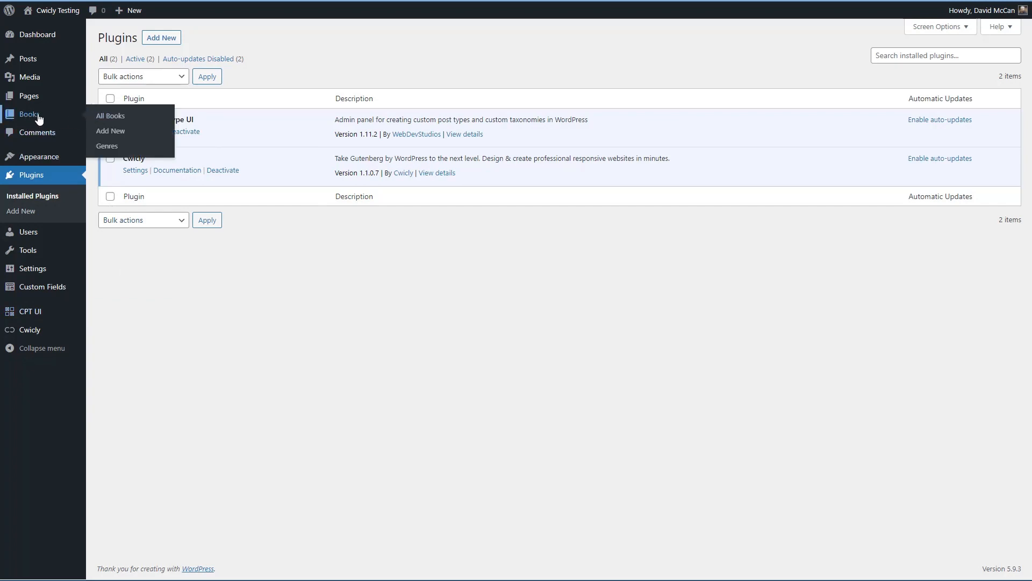
{"action": "mouse_move", "coordinate": [107, 146]}
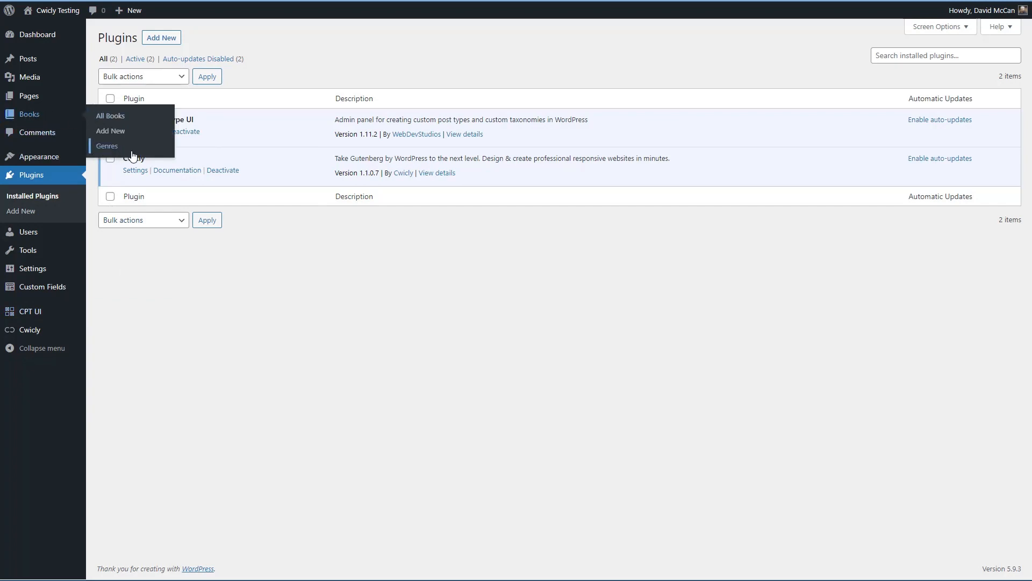
{"action": "mouse_move", "coordinate": [208, 131]}
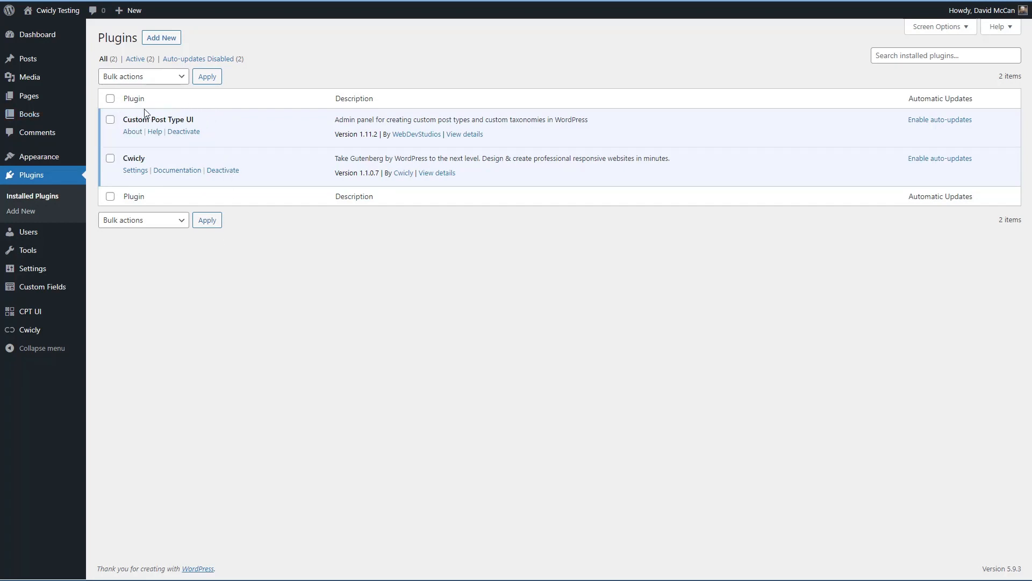
{"action": "mouse_move", "coordinate": [124, 159]}
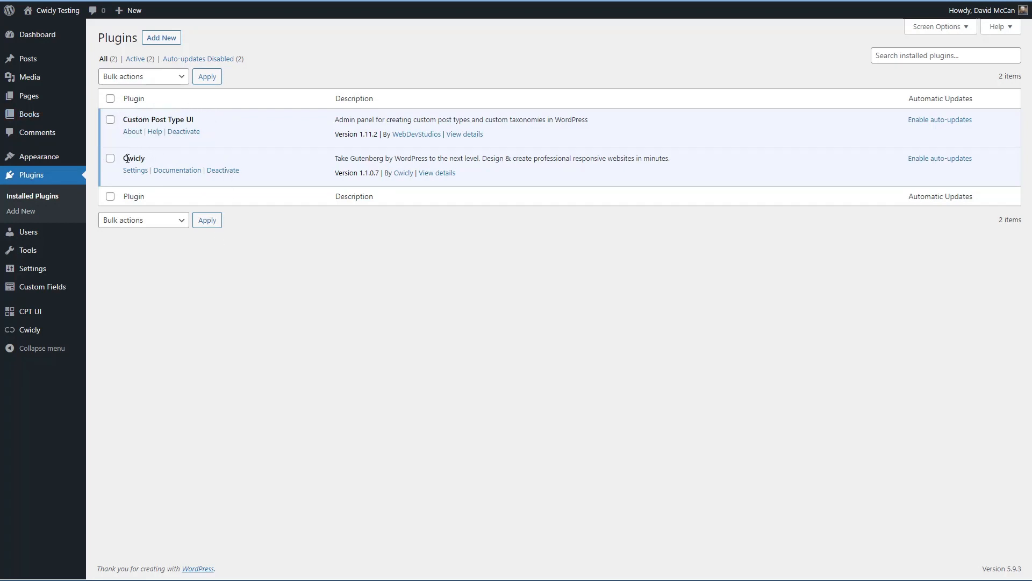
{"action": "mouse_move", "coordinate": [48, 288]}
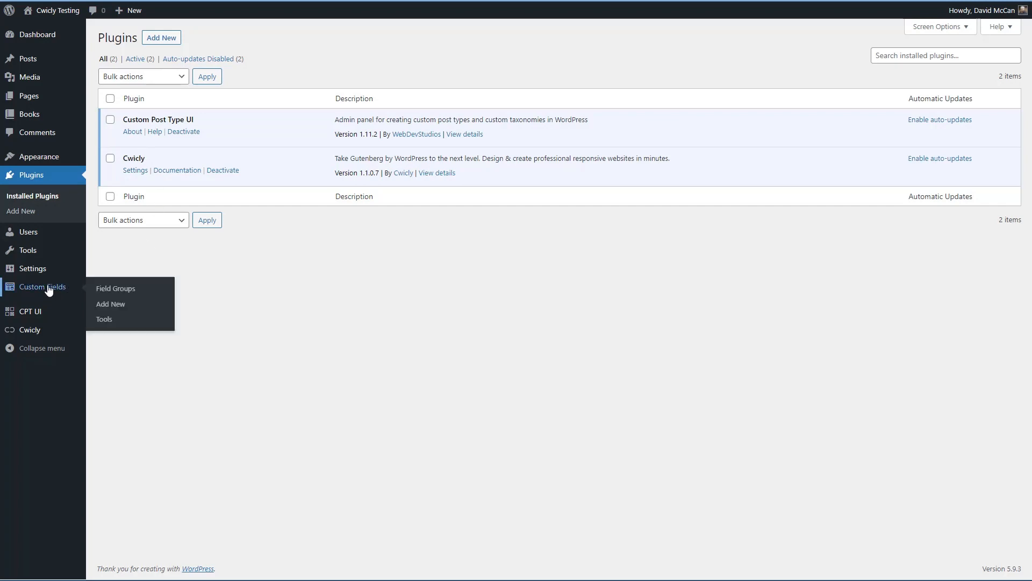
{"action": "mouse_move", "coordinate": [208, 191]}
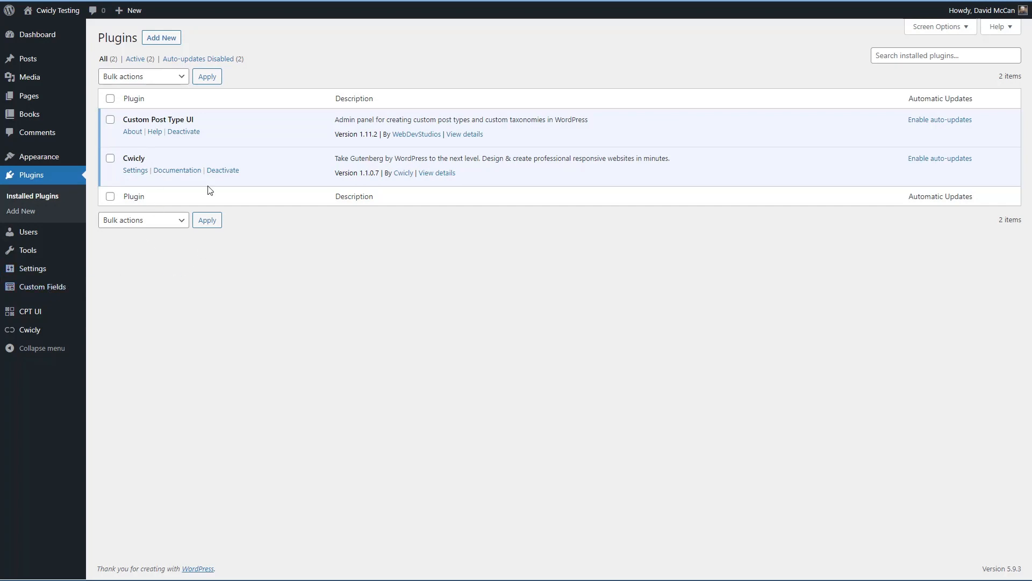
{"action": "mouse_move", "coordinate": [146, 158]}
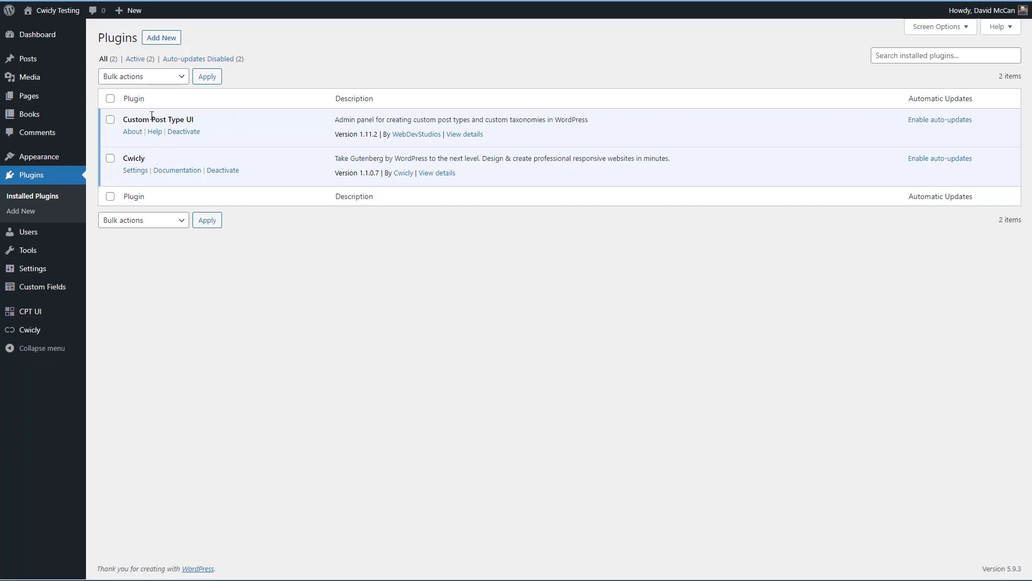
{"action": "mouse_move", "coordinate": [229, 124]}
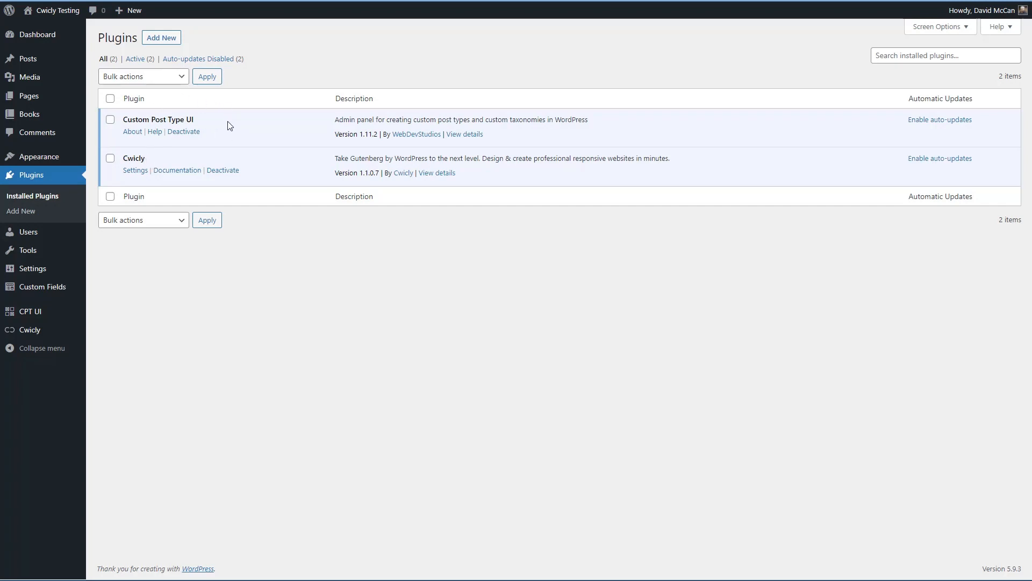
{"action": "mouse_move", "coordinate": [147, 164]}
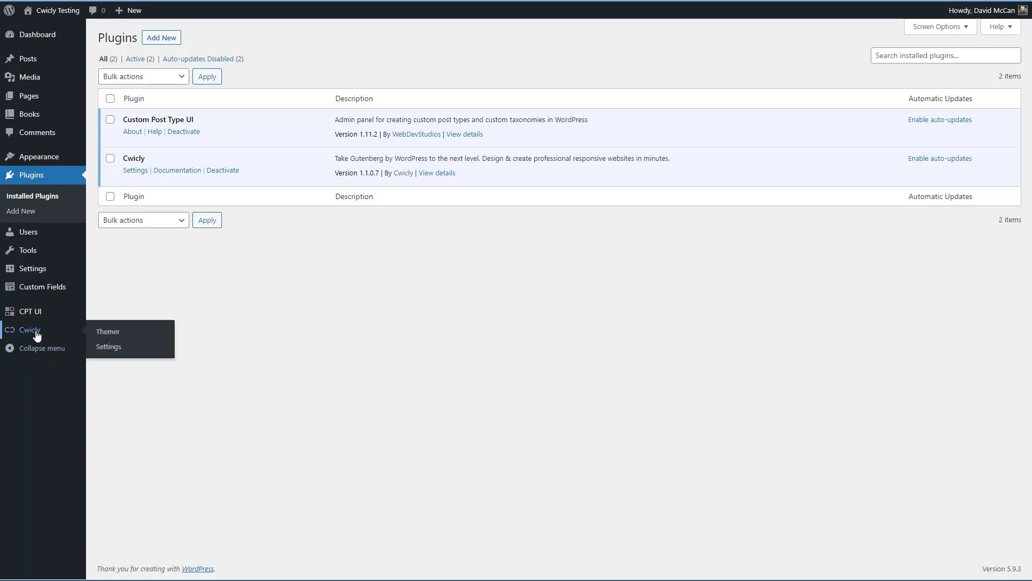
{"action": "mouse_move", "coordinate": [108, 331]}
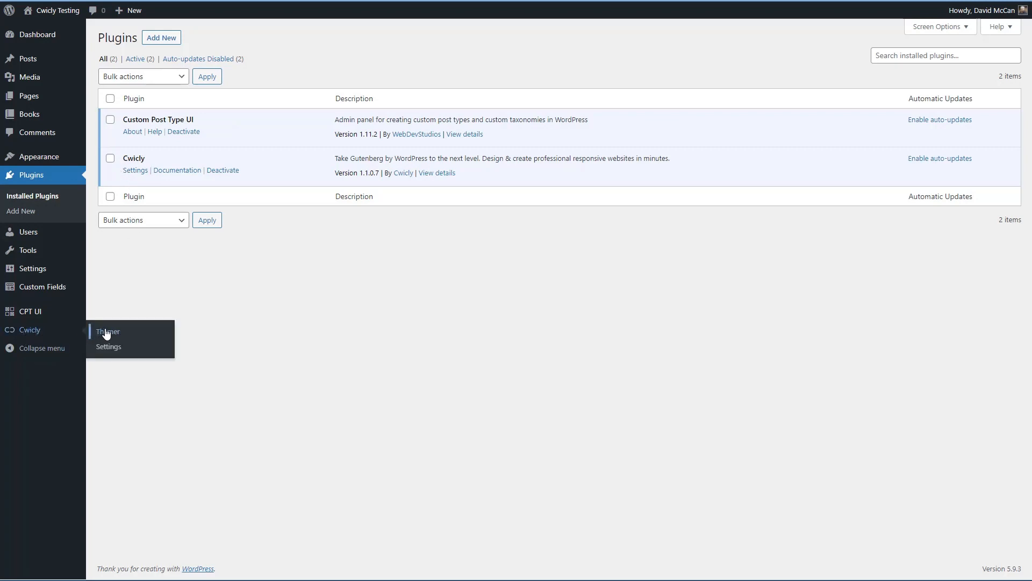
{"action": "mouse_move", "coordinate": [102, 348]}
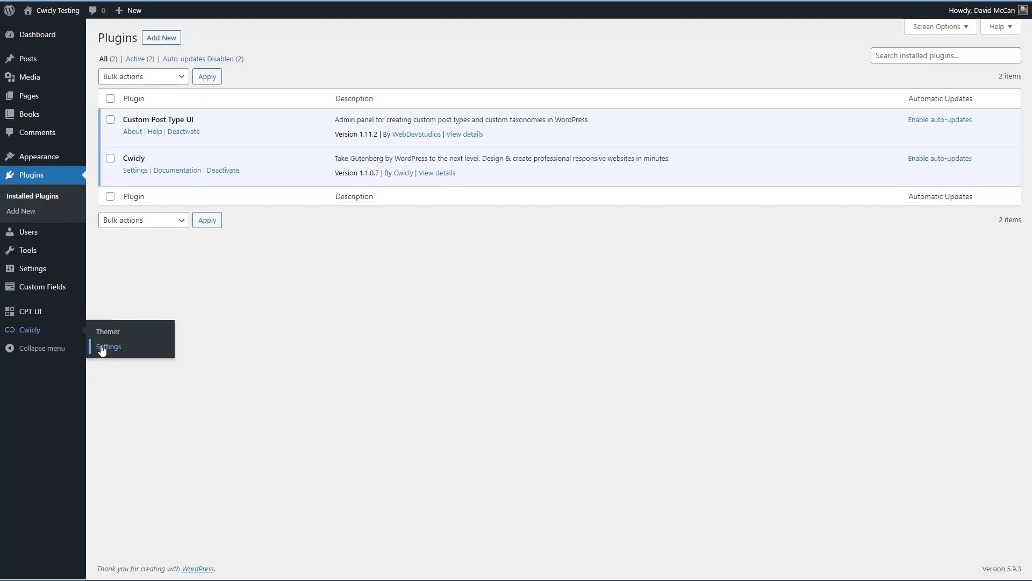
{"action": "left_click", "coordinate": [108, 346]}
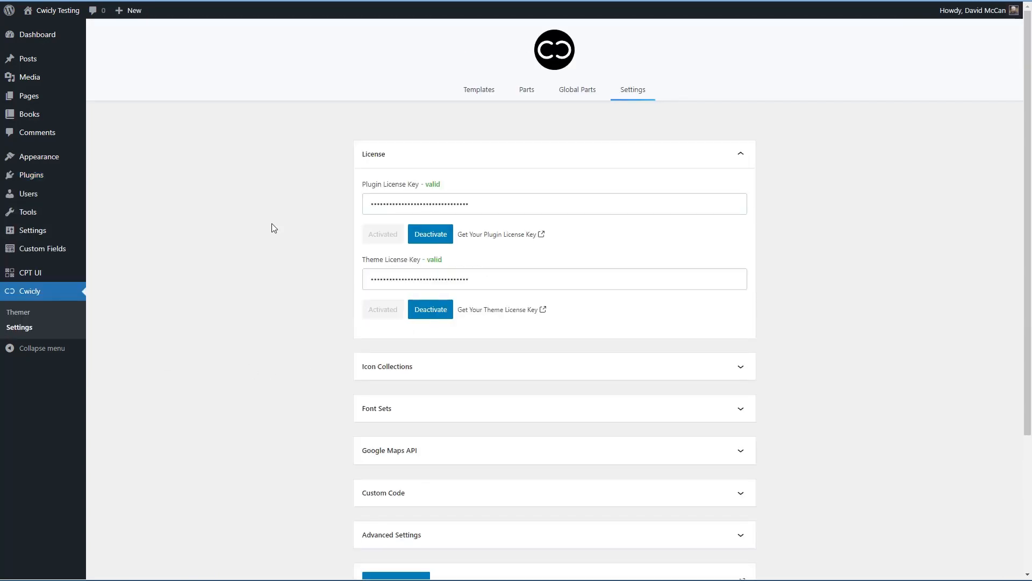
{"action": "scroll", "scroll_direction": "down", "scroll_amount": 3}
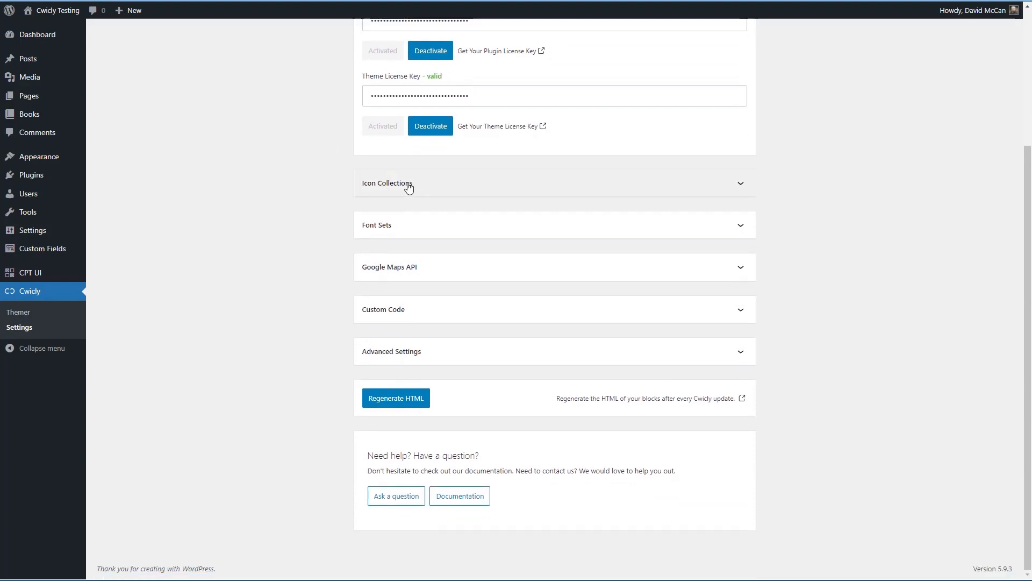
{"action": "mouse_move", "coordinate": [425, 229]}
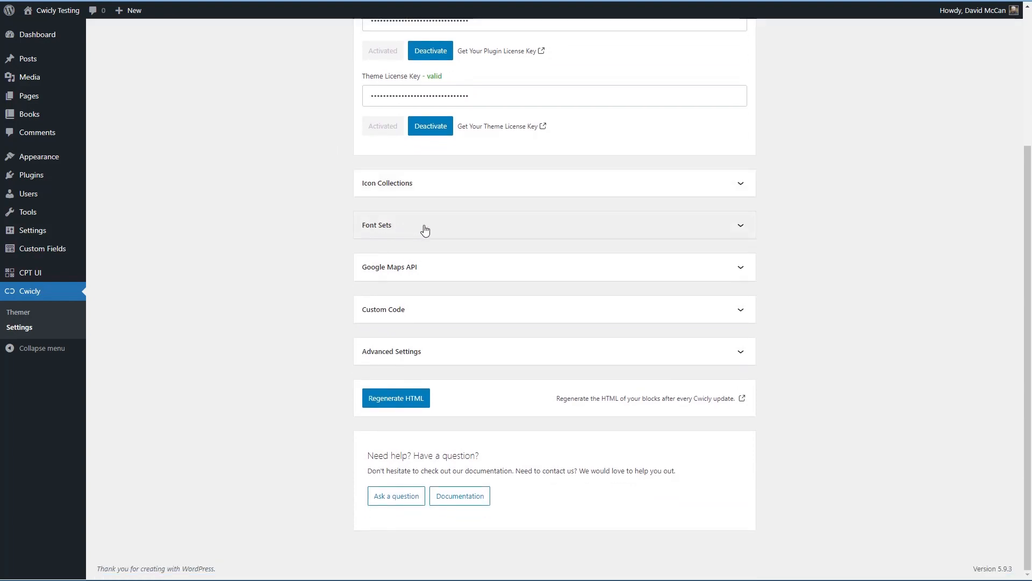
{"action": "mouse_move", "coordinate": [428, 281]}
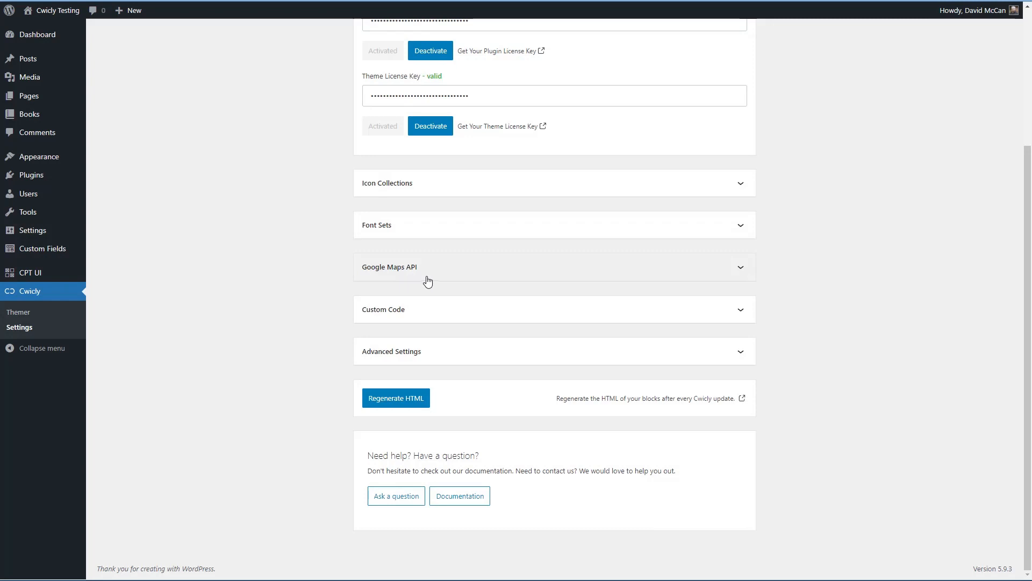
{"action": "mouse_move", "coordinate": [402, 311]}
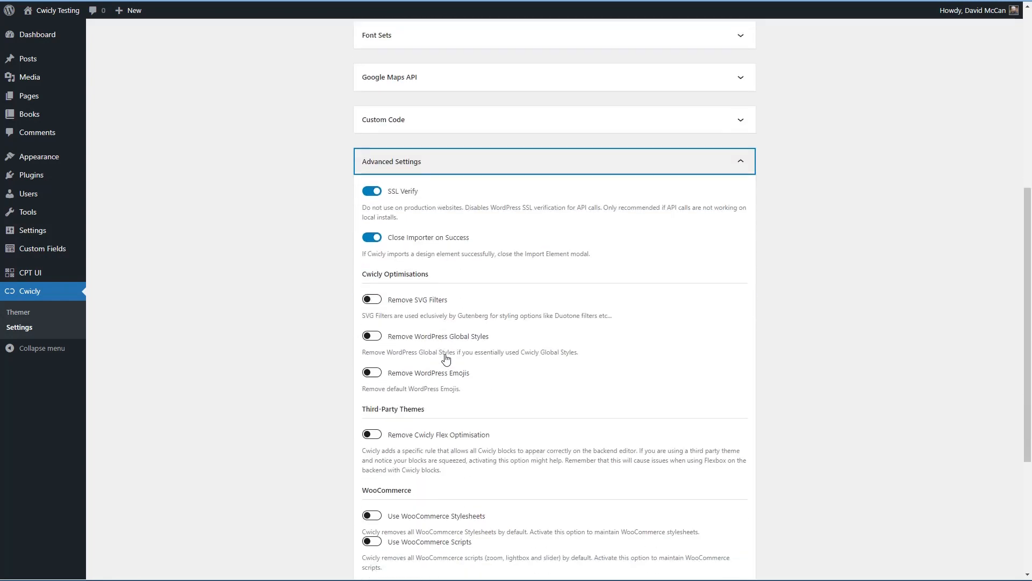
{"action": "scroll", "scroll_direction": "down", "scroll_amount": 3}
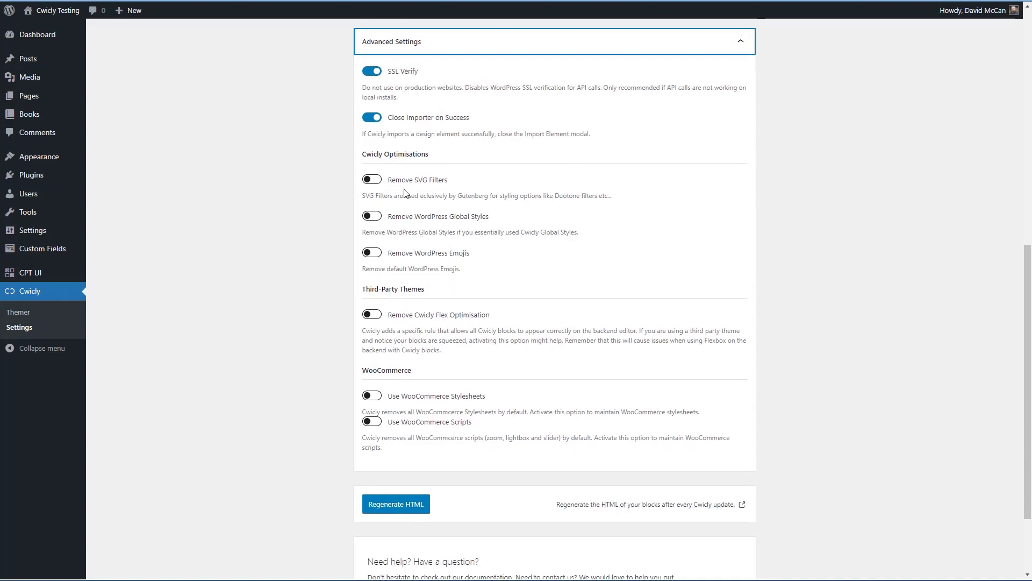
{"action": "scroll", "scroll_direction": "down", "scroll_amount": 3}
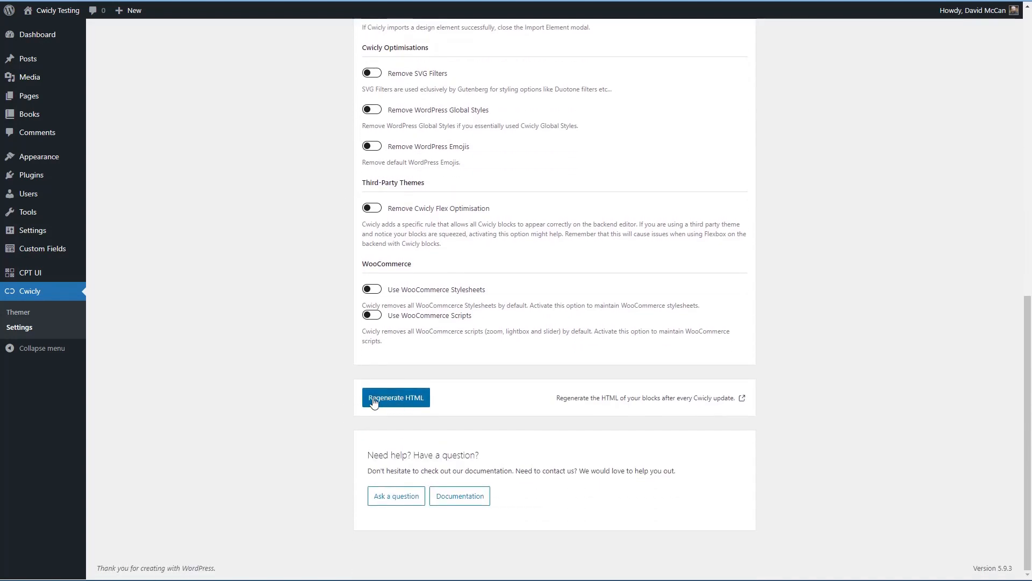
{"action": "mouse_move", "coordinate": [415, 410]}
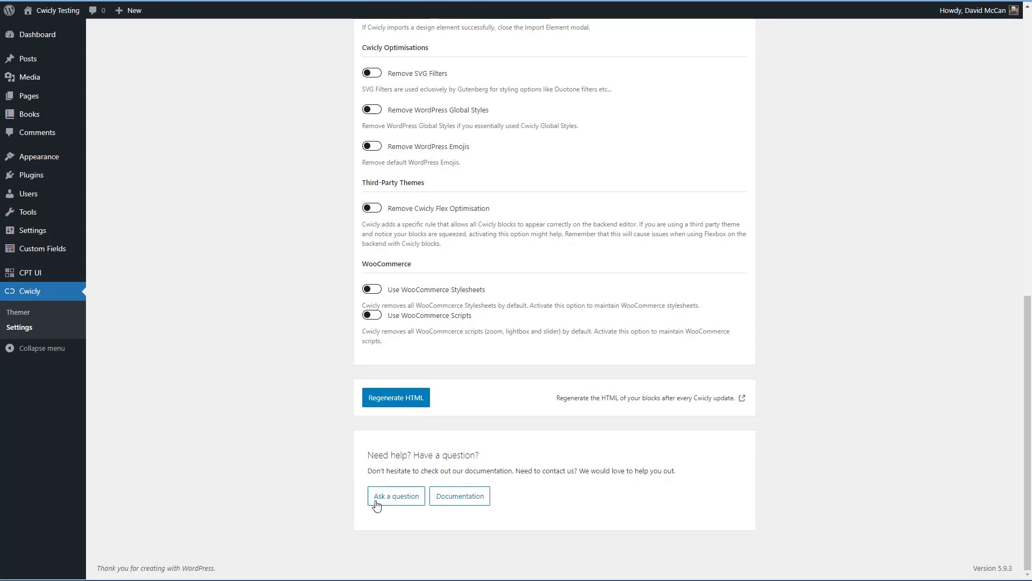
{"action": "mouse_move", "coordinate": [464, 503]}
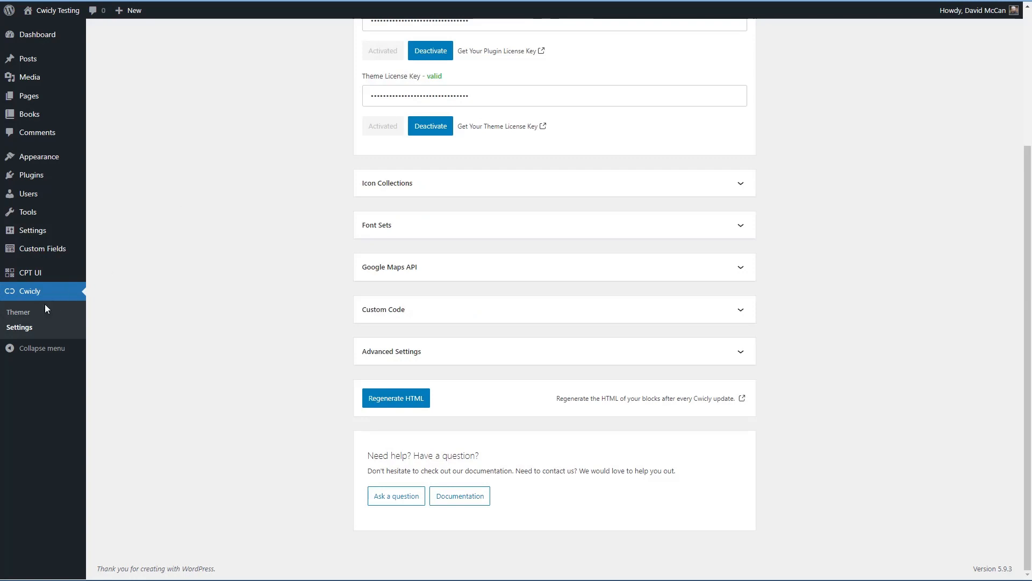
{"action": "mouse_move", "coordinate": [19, 315]}
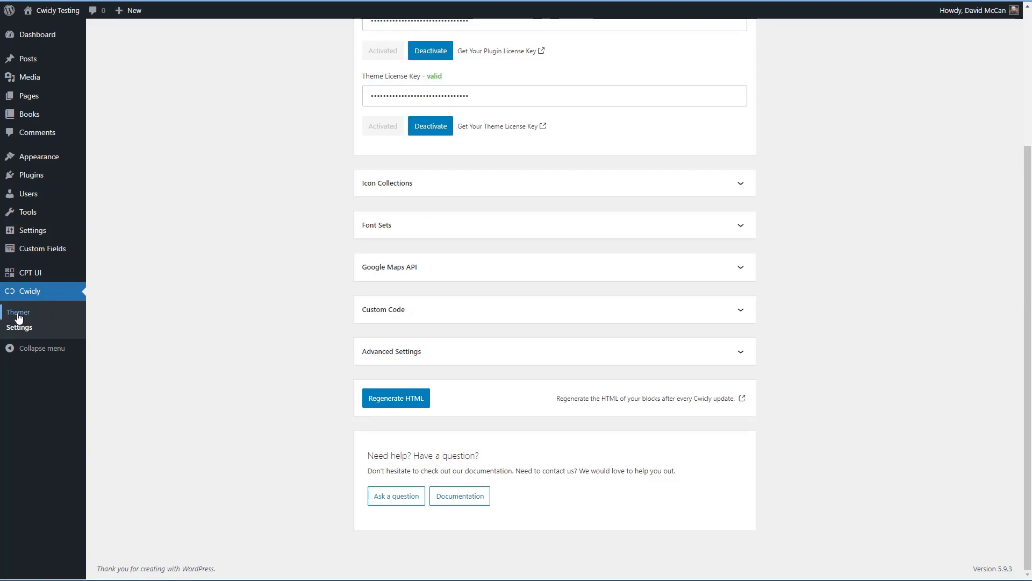
Step: Go to Cwicly > Themer, listing the 404, Archive, Home, Index and Page templates
{"action": "left_click", "coordinate": [18, 312]}
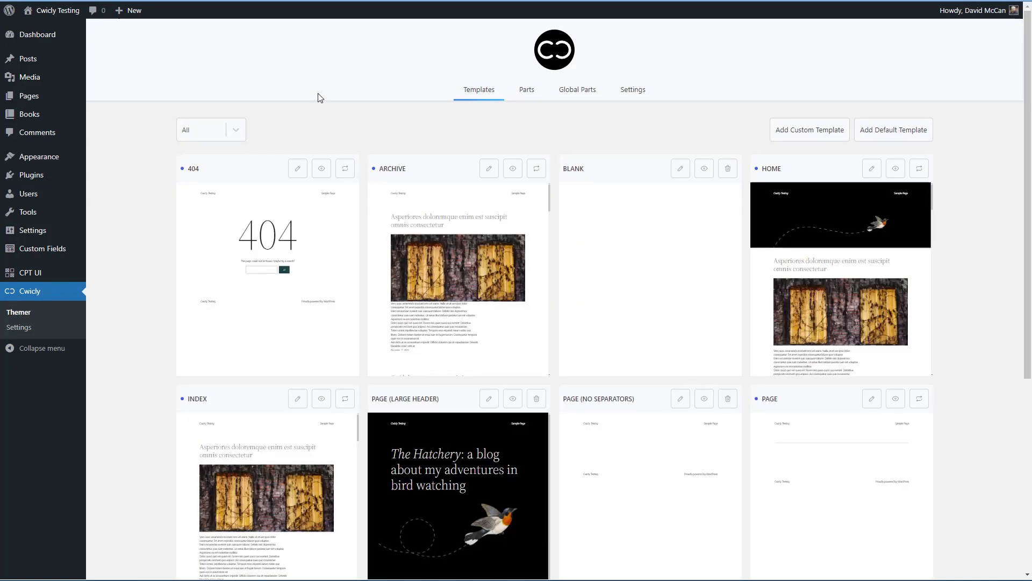
{"action": "mouse_move", "coordinate": [305, 97]}
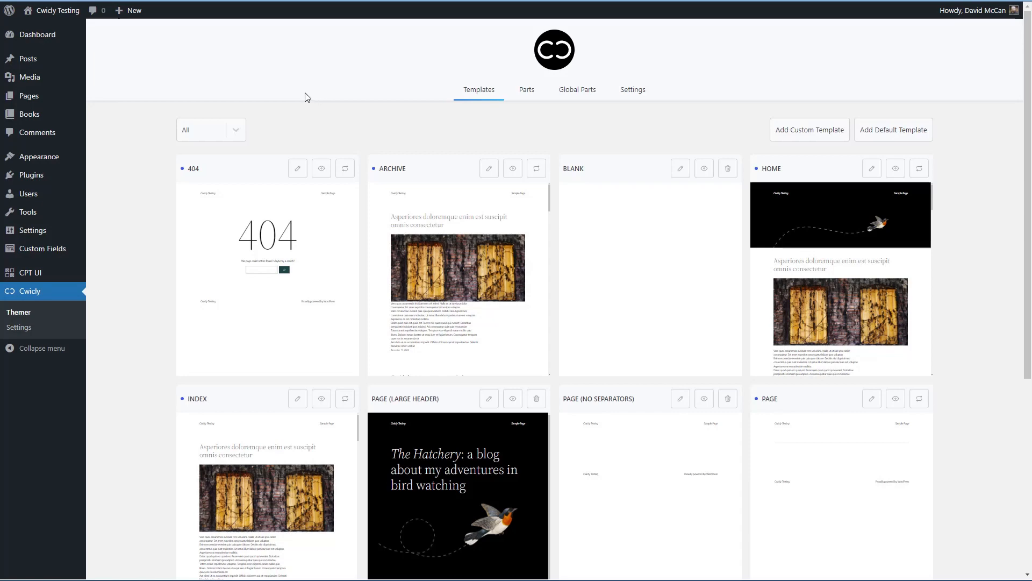
{"action": "mouse_move", "coordinate": [301, 96]}
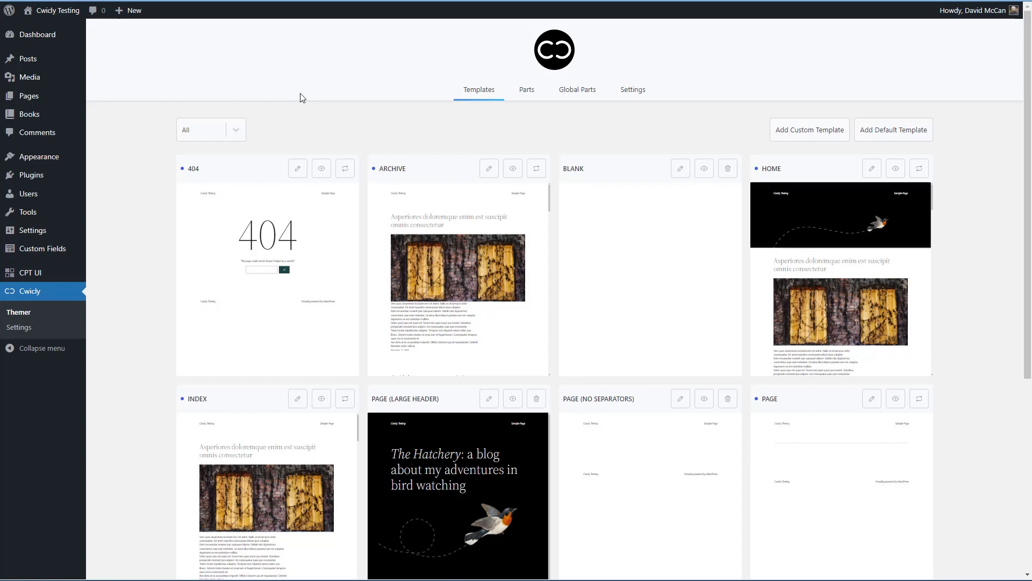
{"action": "mouse_move", "coordinate": [326, 112]}
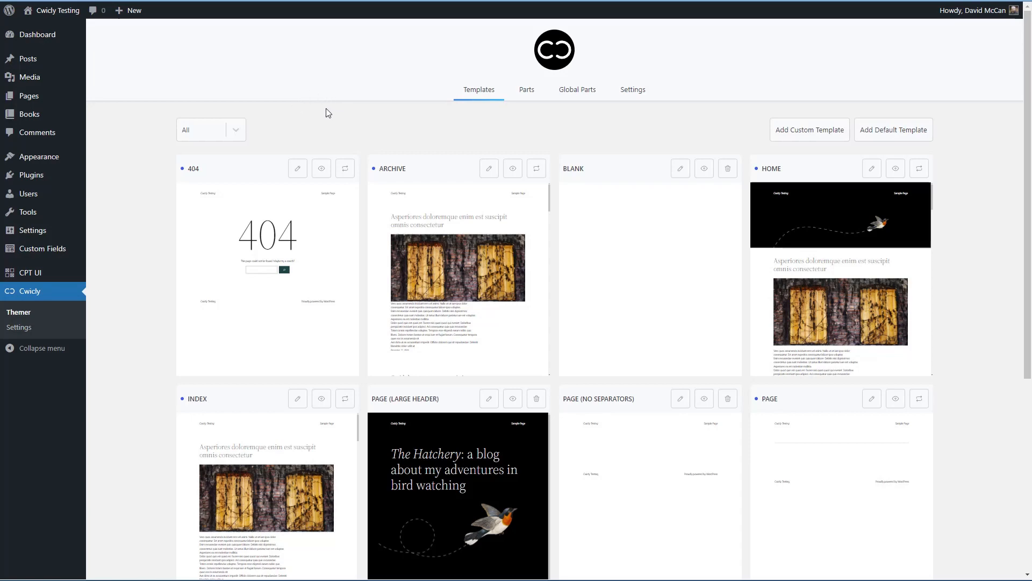
{"action": "mouse_move", "coordinate": [342, 138]}
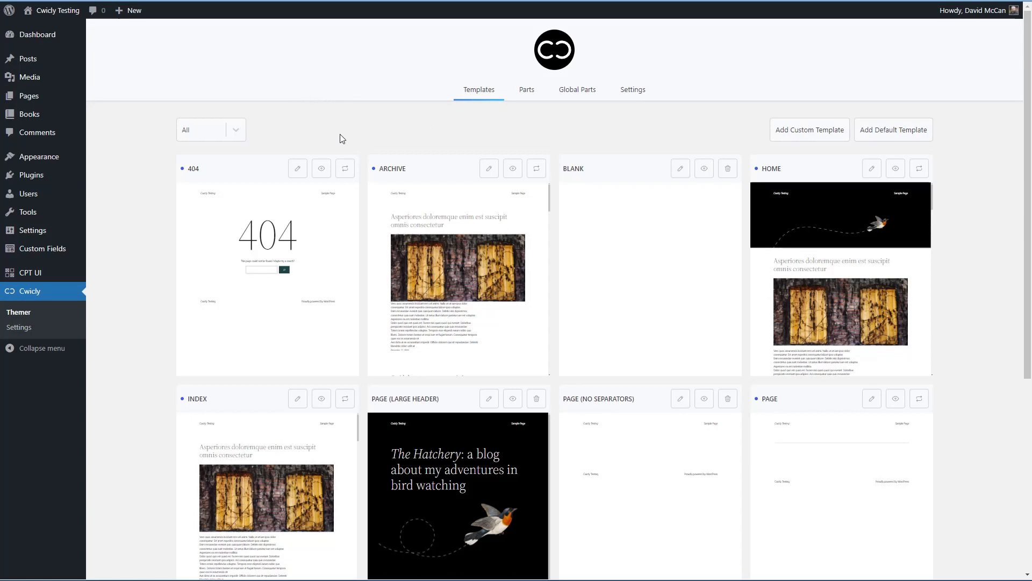
{"action": "mouse_move", "coordinate": [298, 168]}
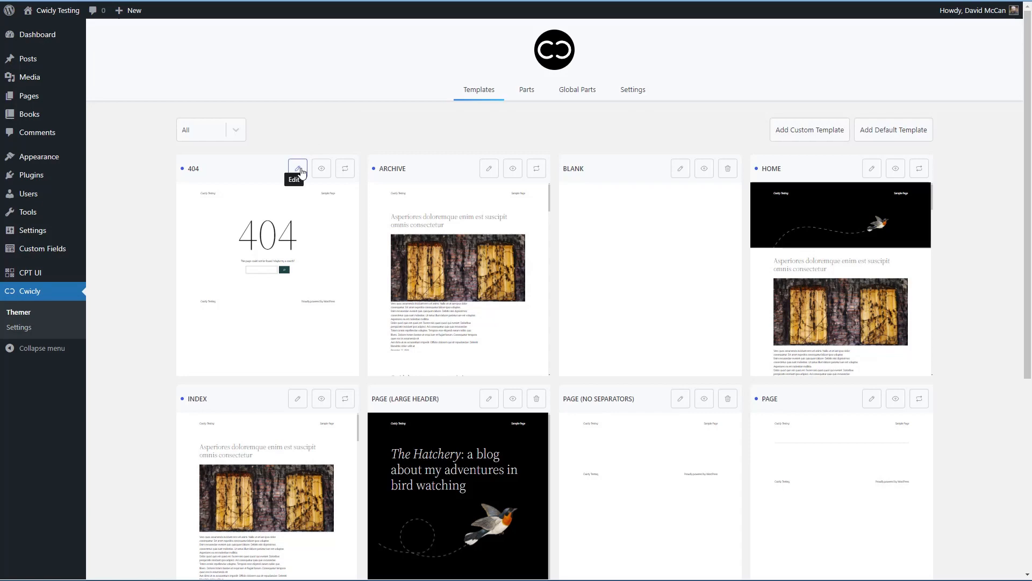
{"action": "mouse_move", "coordinate": [38, 157]}
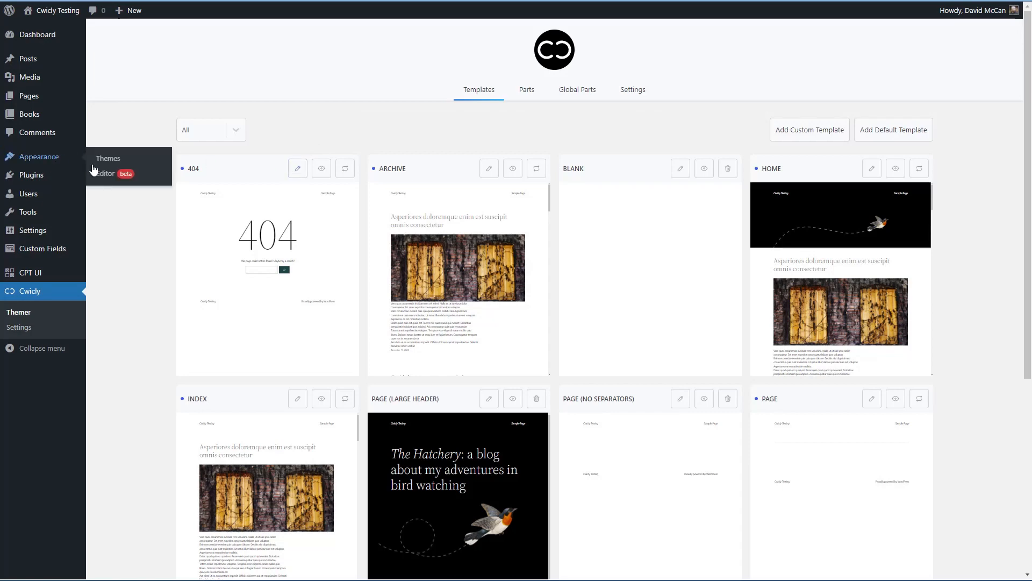
{"action": "mouse_move", "coordinate": [322, 168]}
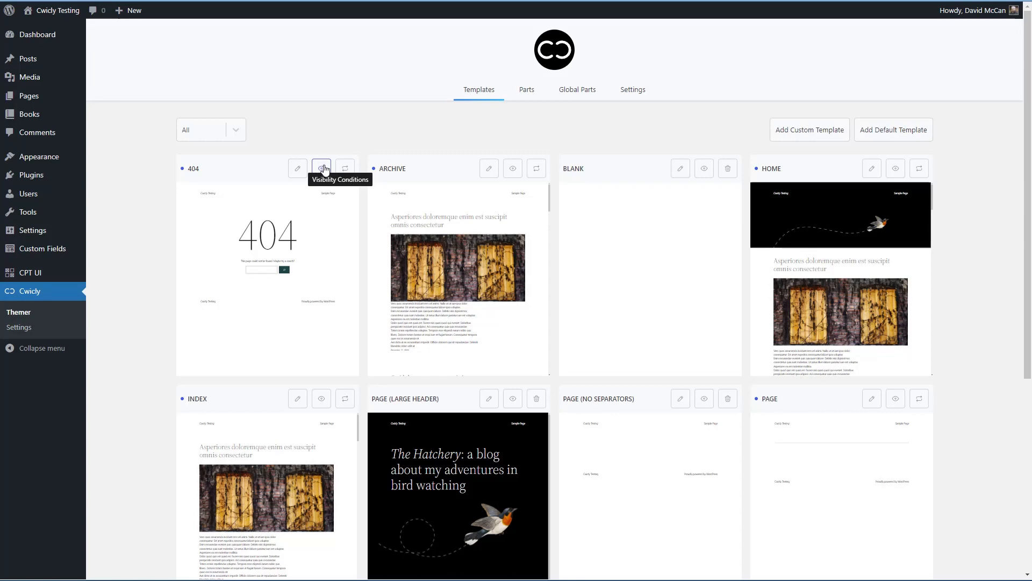
{"action": "mouse_move", "coordinate": [344, 168]}
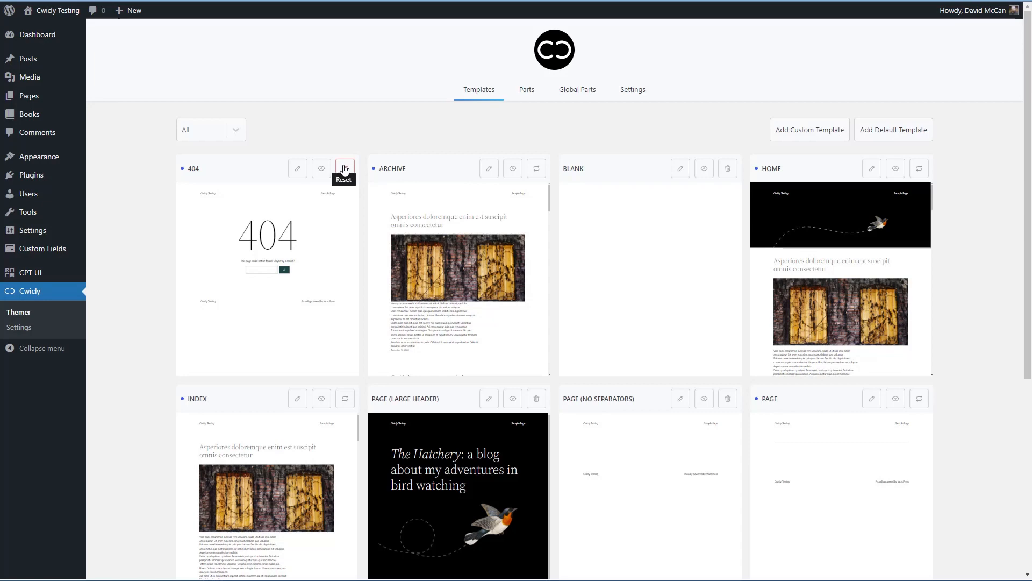
{"action": "mouse_move", "coordinate": [125, 123]}
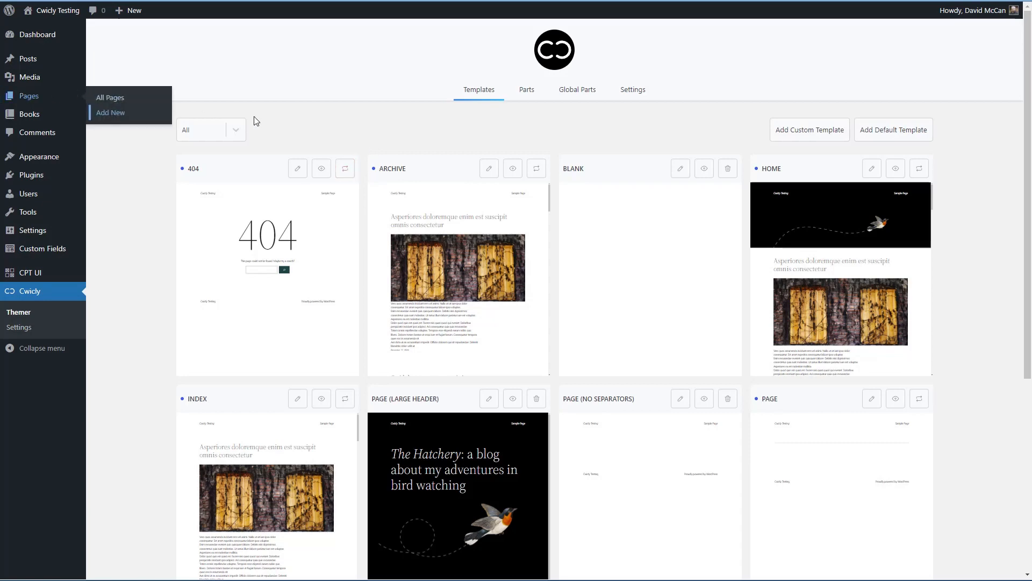
{"action": "mouse_move", "coordinate": [290, 118]}
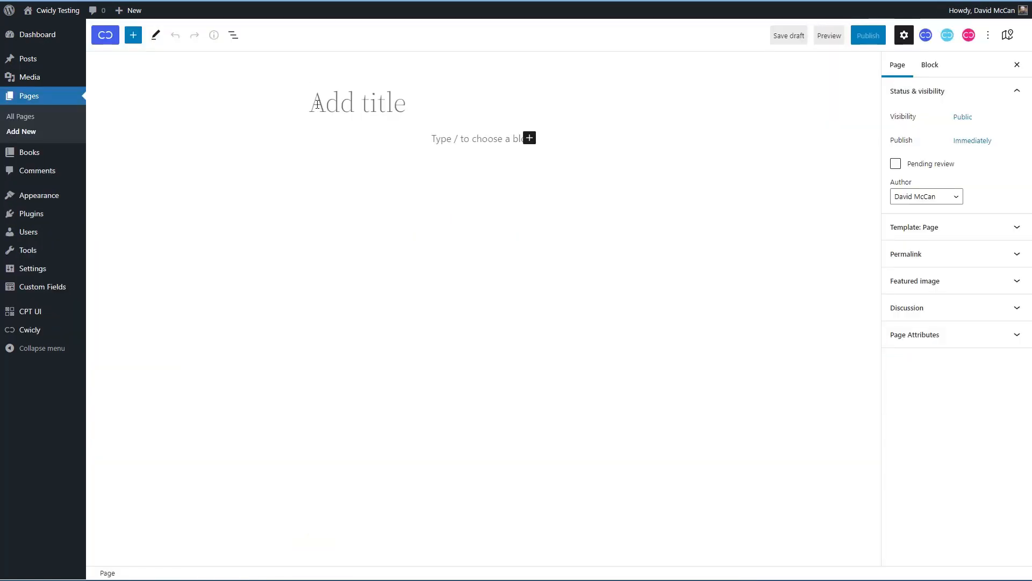
Step: Title the new page 'Cwicly Toolkit Testing' and publish it
{"action": "type", "text": "Cwicly Toolkit Testing"}
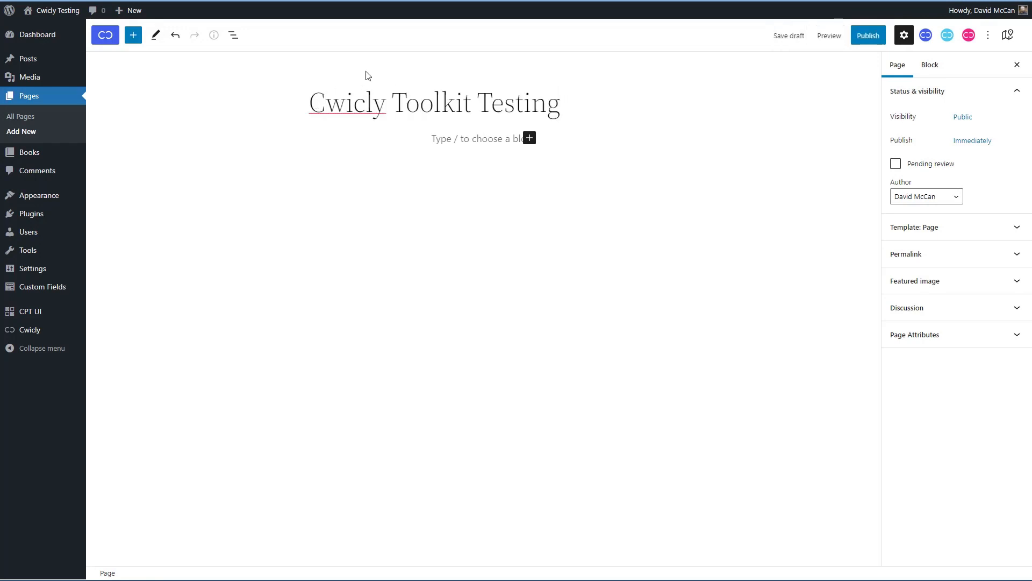
{"action": "left_click", "coordinate": [868, 34]}
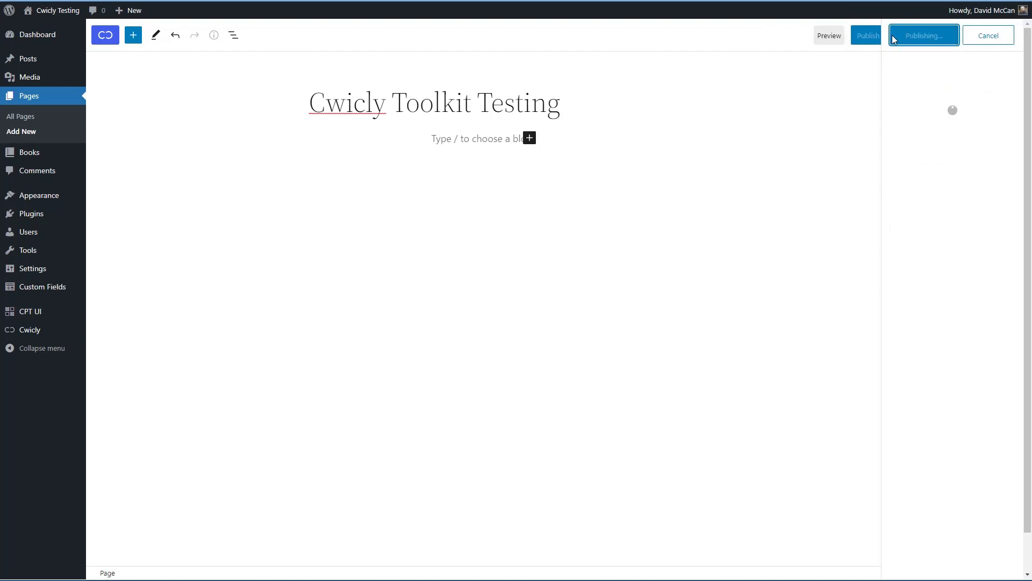
{"action": "left_click", "coordinate": [924, 35]}
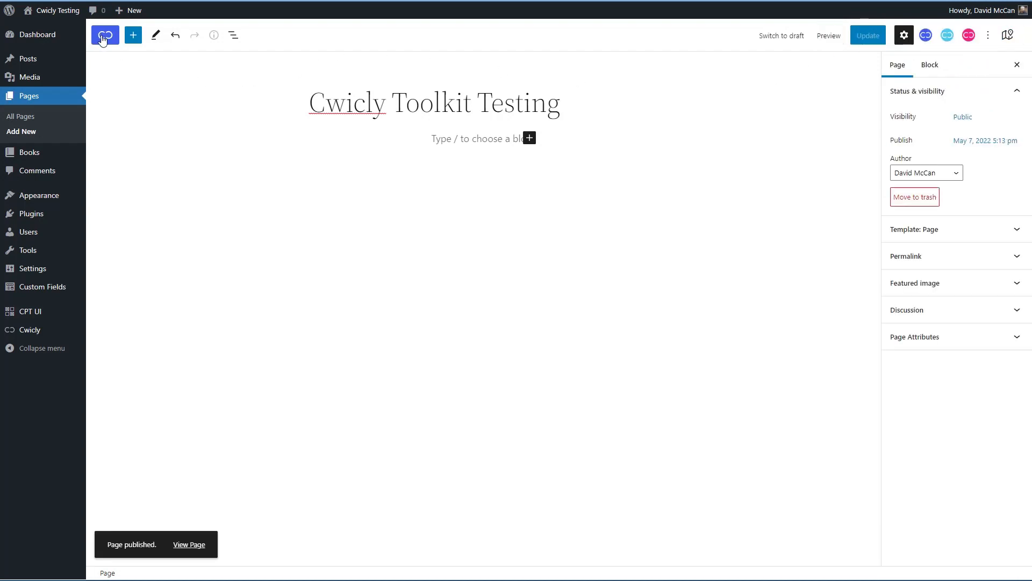
{"action": "mouse_move", "coordinate": [104, 35]}
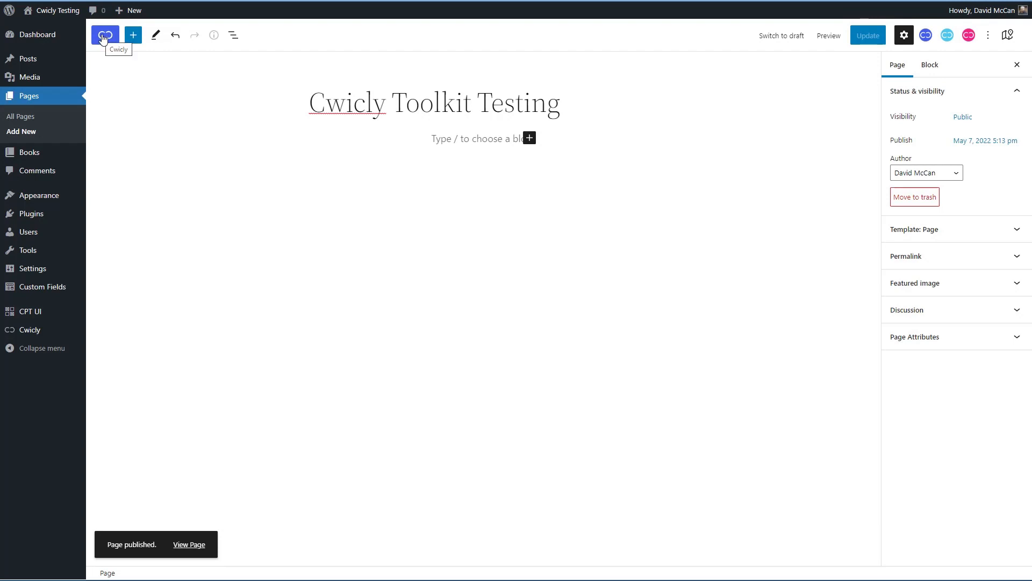
Step: Browse the Cwicly design library's Sections and Themes tabs, then dismiss it
{"action": "left_click", "coordinate": [105, 35]}
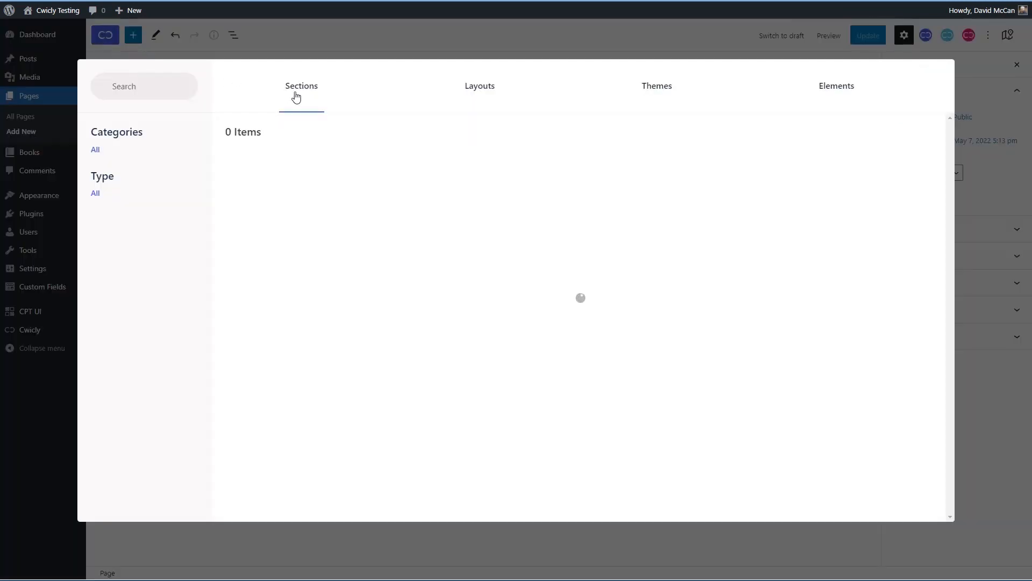
{"action": "mouse_move", "coordinate": [207, 83]}
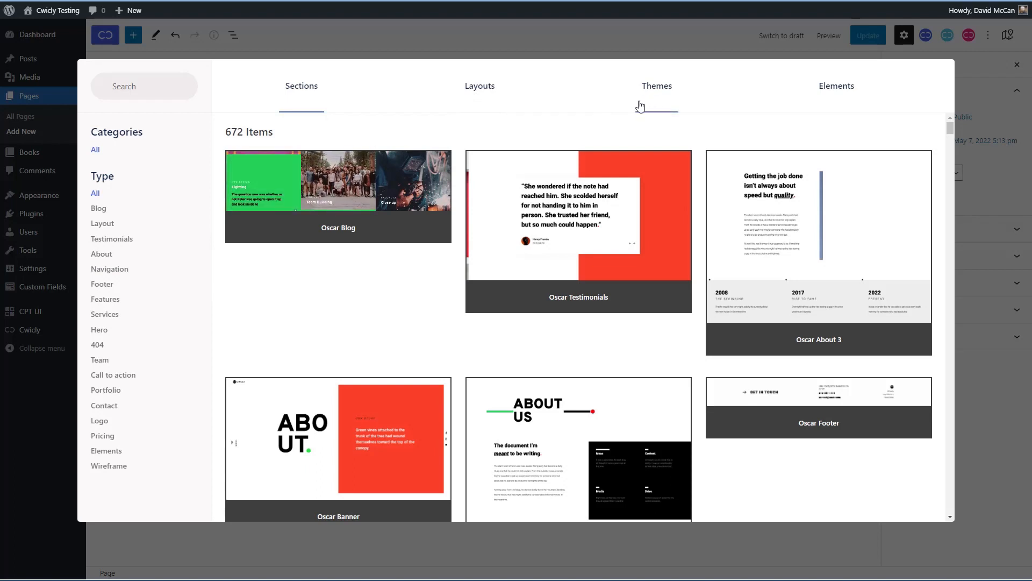
{"action": "mouse_move", "coordinate": [600, 191]}
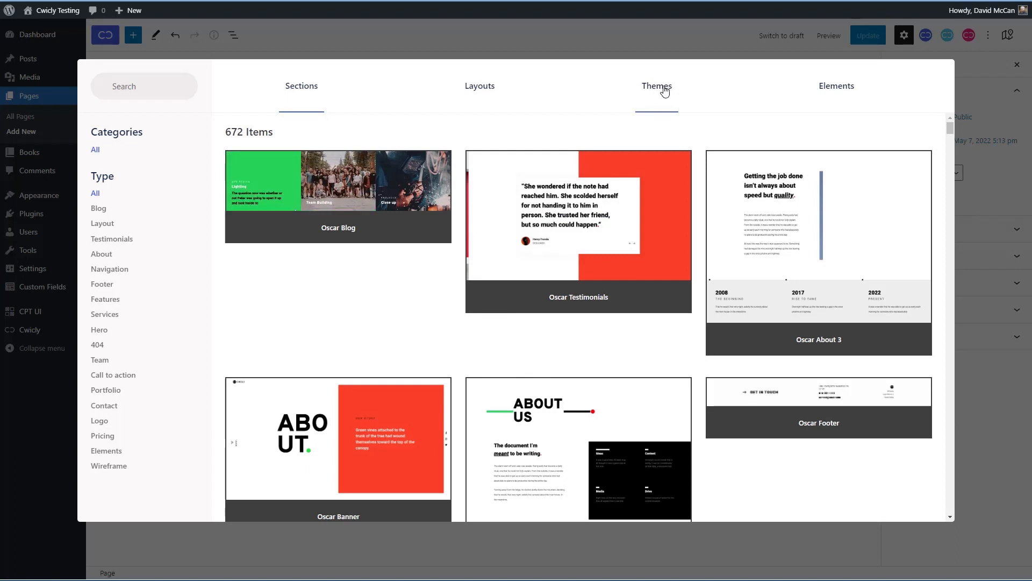
{"action": "left_click", "coordinate": [836, 86]}
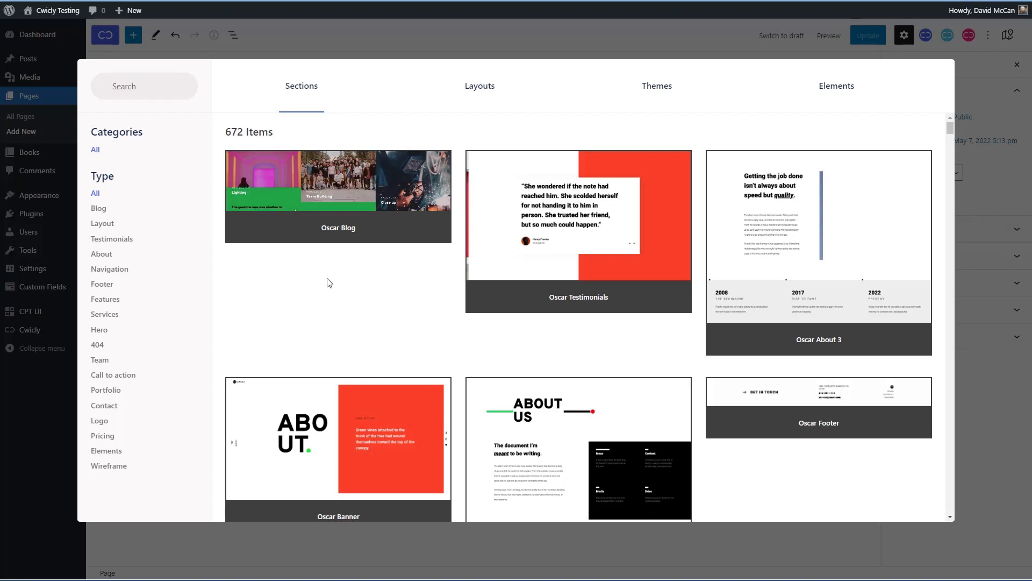
{"action": "left_click", "coordinate": [1015, 64]}
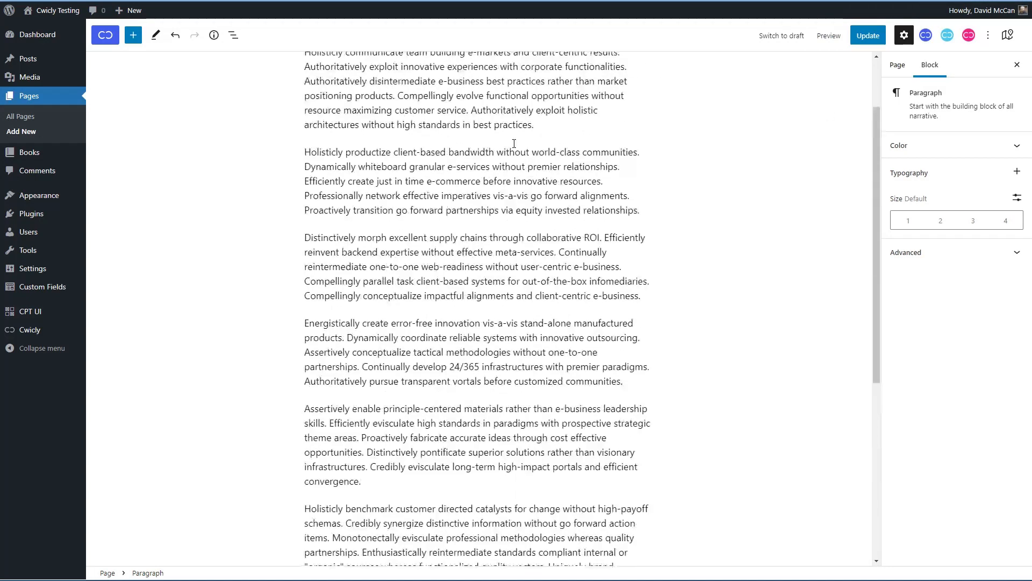
Step: Update the page, review the List View block outline, then hide it
{"action": "left_click", "coordinate": [867, 35]}
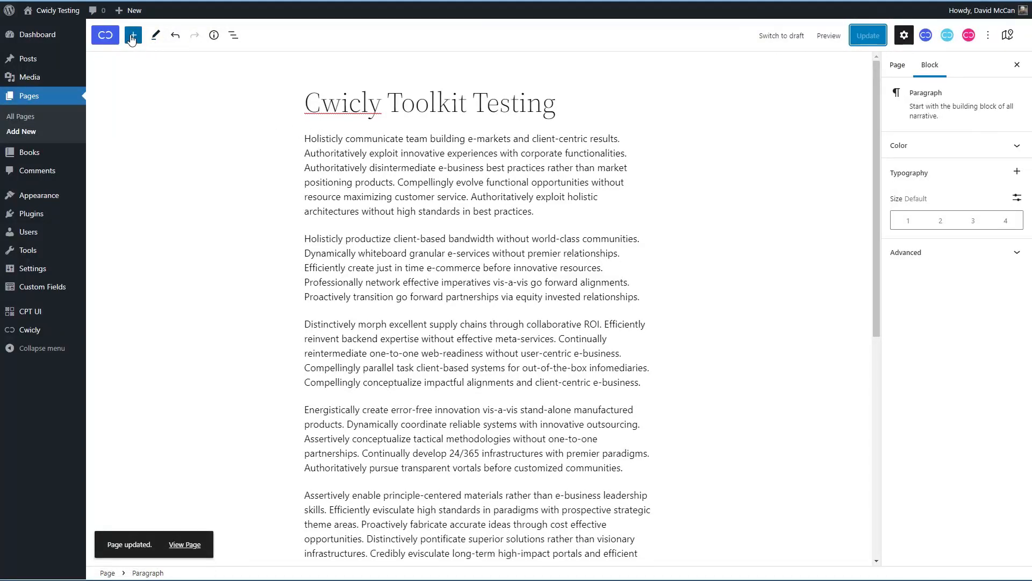
{"action": "mouse_move", "coordinate": [232, 34]}
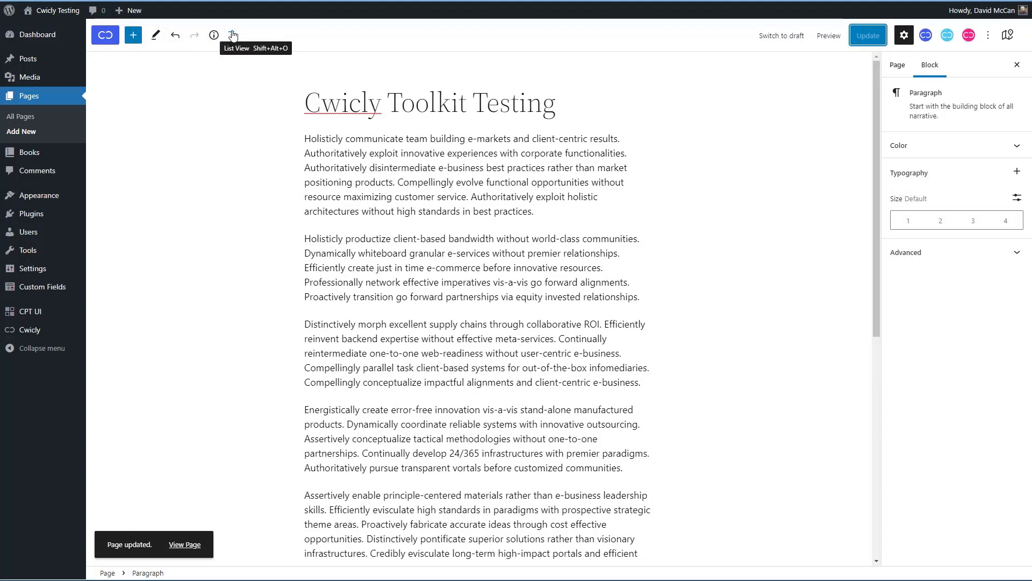
{"action": "left_click", "coordinate": [233, 34]}
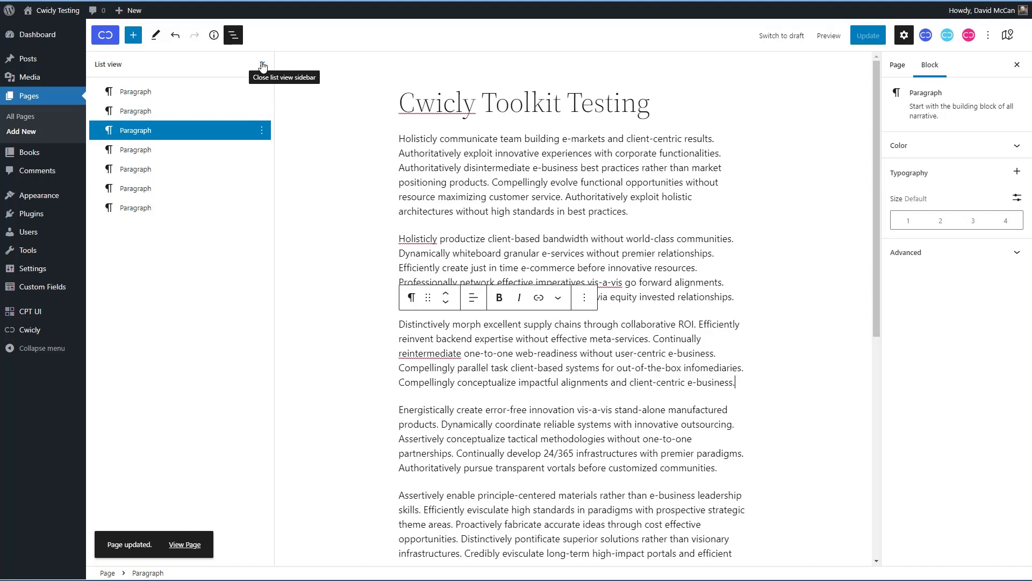
{"action": "left_click", "coordinate": [232, 34]}
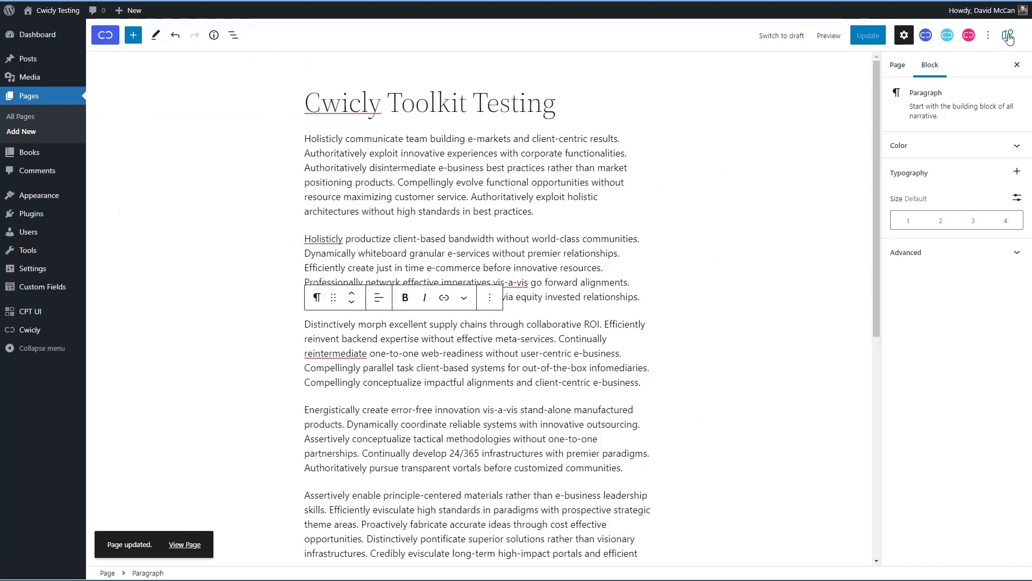
{"action": "left_click", "coordinate": [1009, 34]}
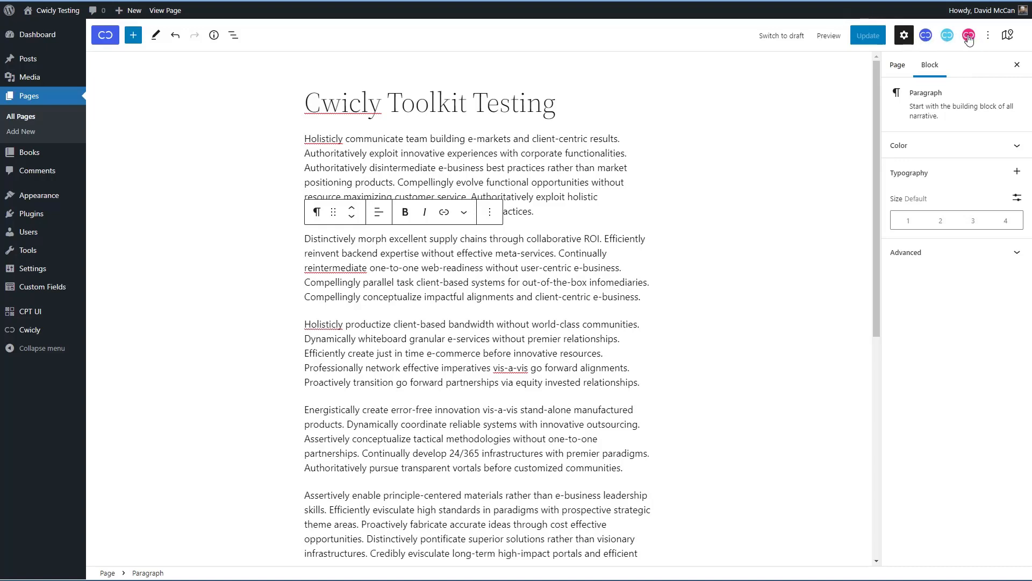
Step: Create a global class named 'Test' in the Cwicly Global Stylesheet
{"action": "left_click", "coordinate": [966, 35]}
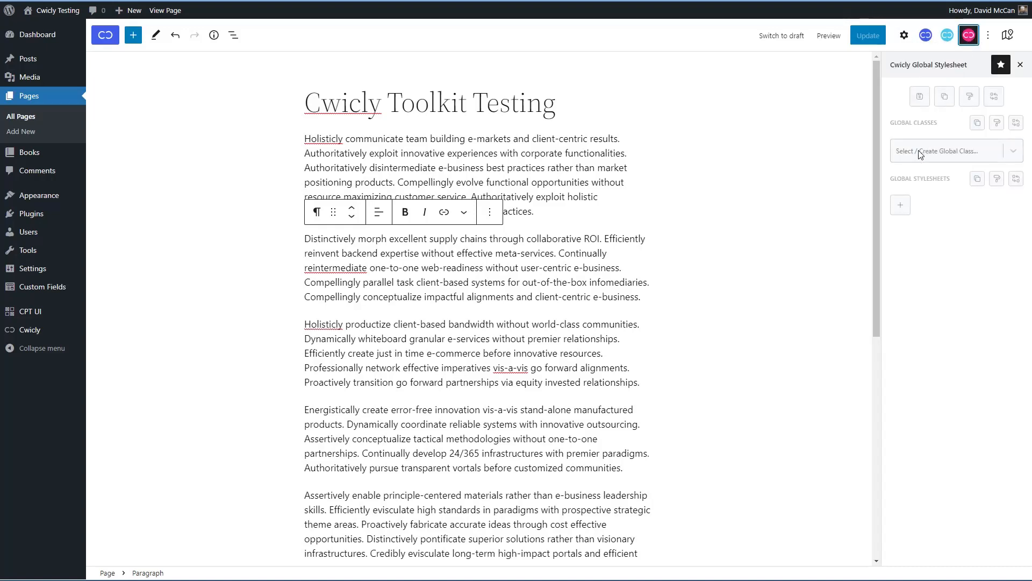
{"action": "left_click", "coordinate": [951, 150]}
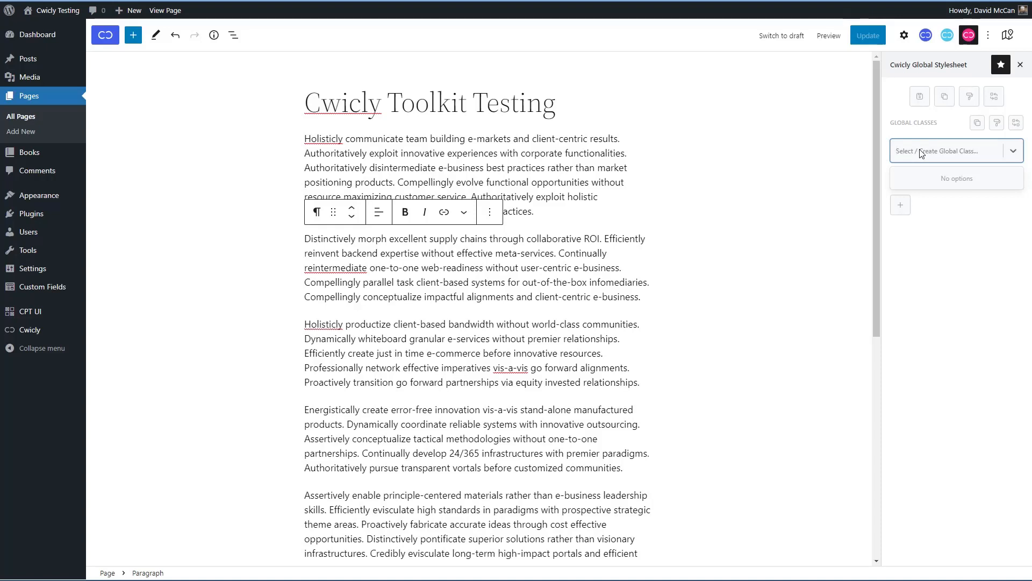
{"action": "type", "text": "Test"}
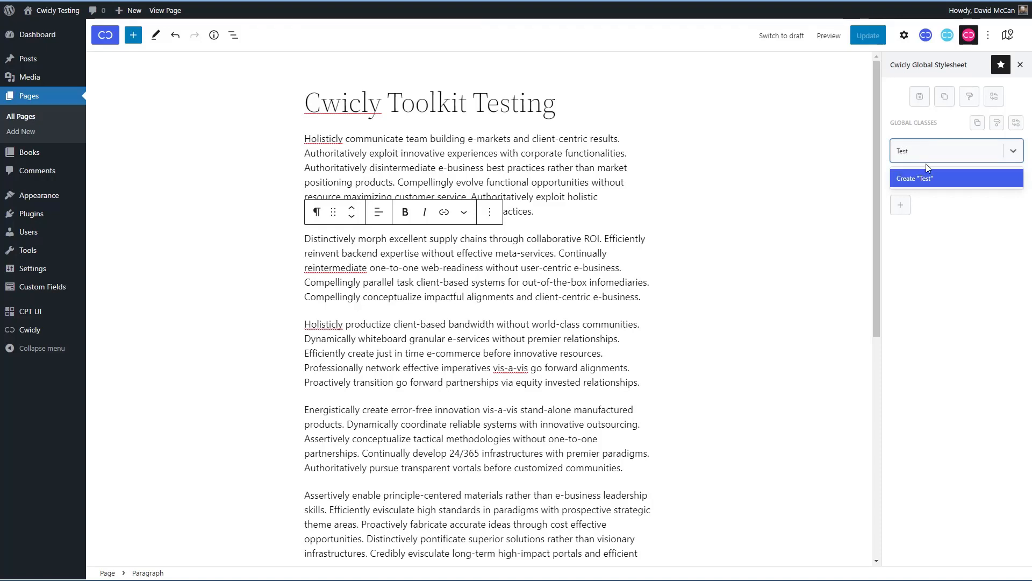
{"action": "left_click", "coordinate": [956, 178]}
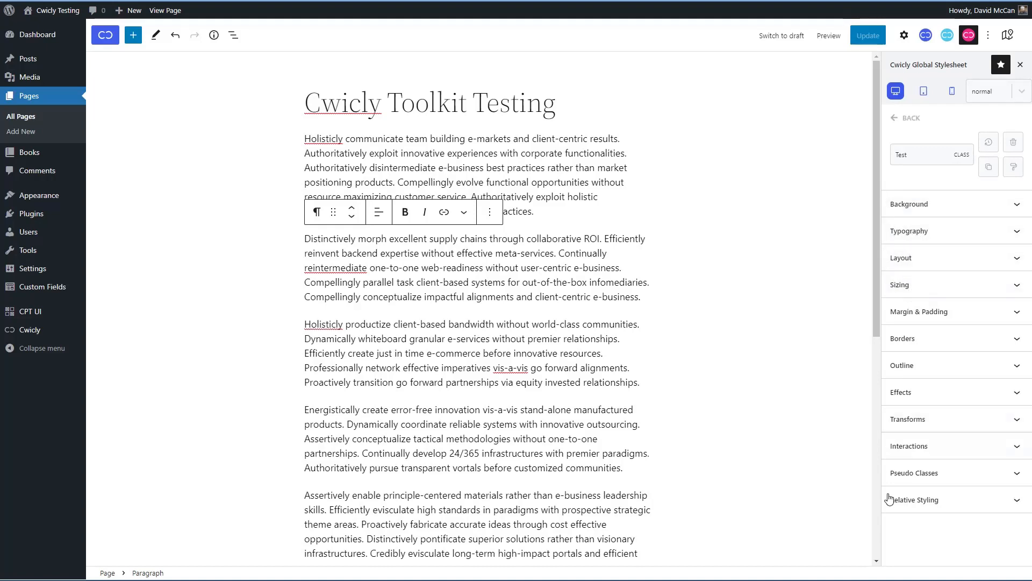
{"action": "mouse_move", "coordinate": [926, 190]}
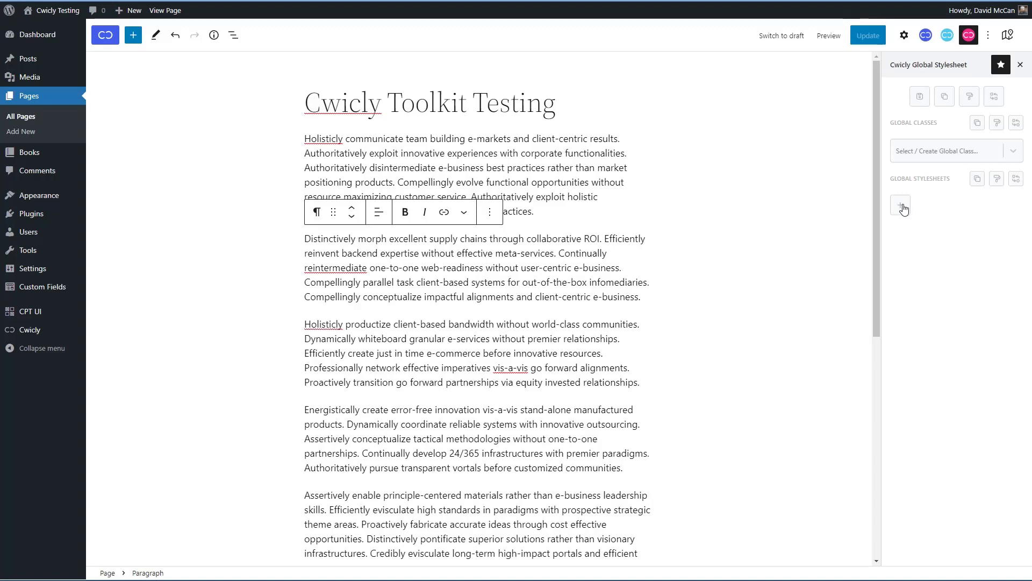
Step: Add a global stylesheet 'global-style-1' and bring it up in its code editor
{"action": "left_click", "coordinate": [900, 204]}
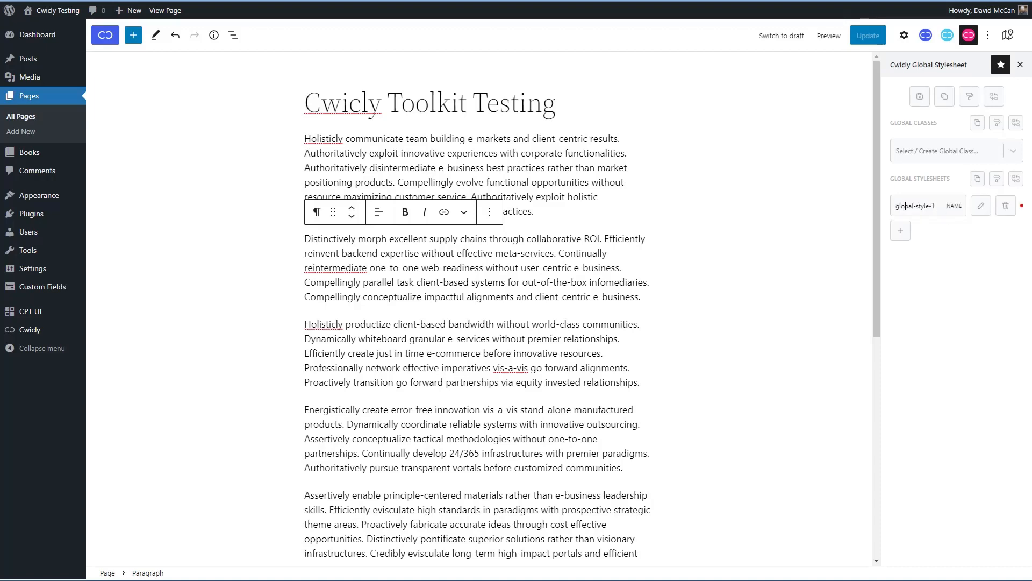
{"action": "mouse_move", "coordinate": [981, 205]}
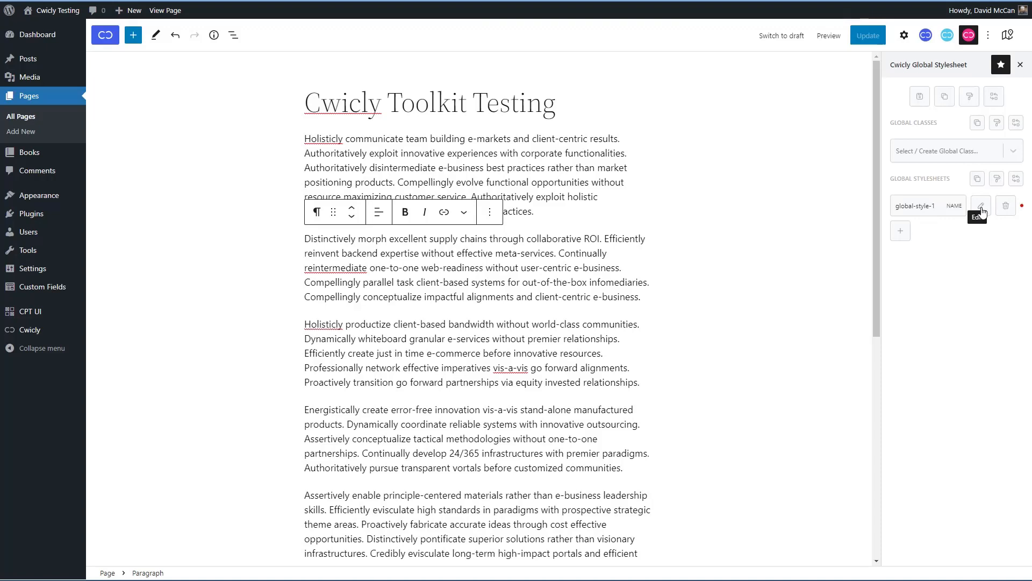
{"action": "left_click", "coordinate": [980, 205]}
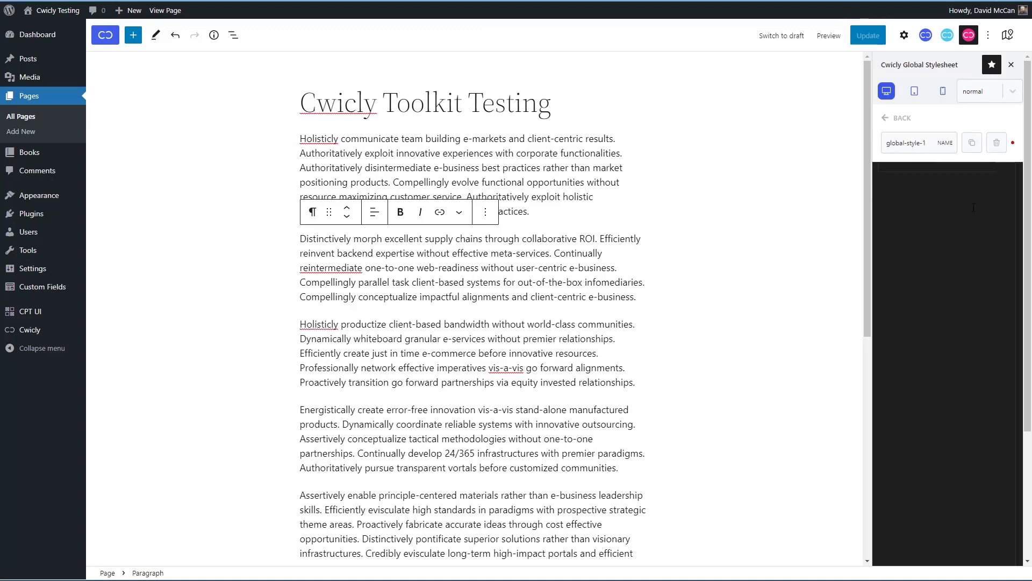
Step: Switch to Cwicly Collection and insert a Section block above the paragraphs
{"action": "left_click", "coordinate": [945, 35]}
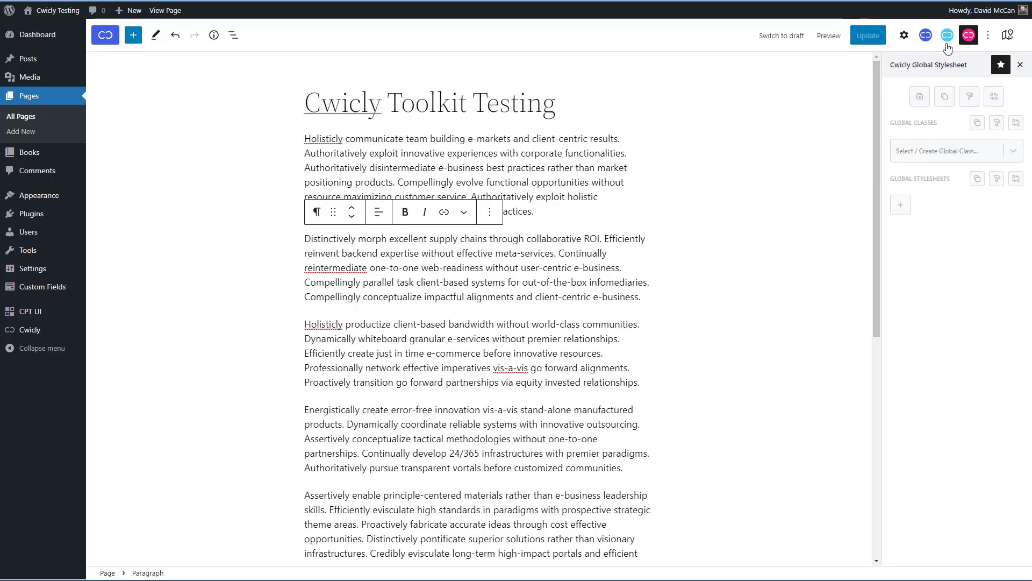
{"action": "mouse_move", "coordinate": [946, 34]}
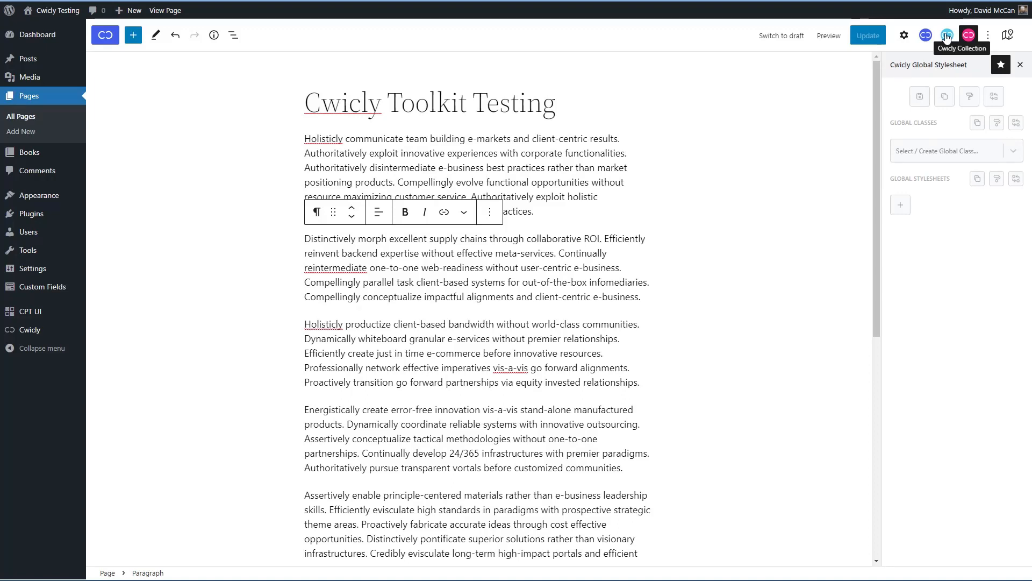
{"action": "left_click", "coordinate": [946, 35]}
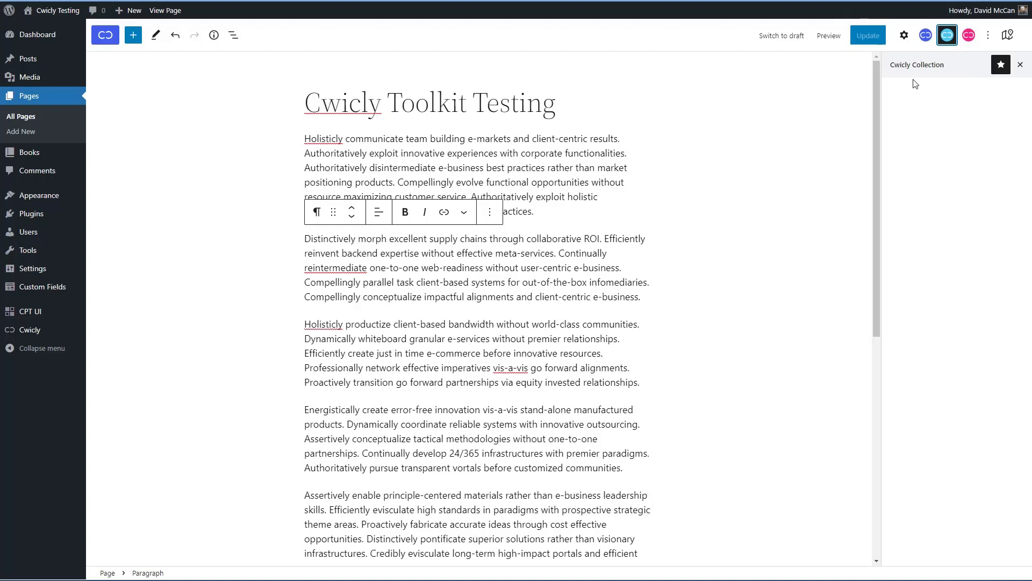
{"action": "mouse_move", "coordinate": [924, 82]}
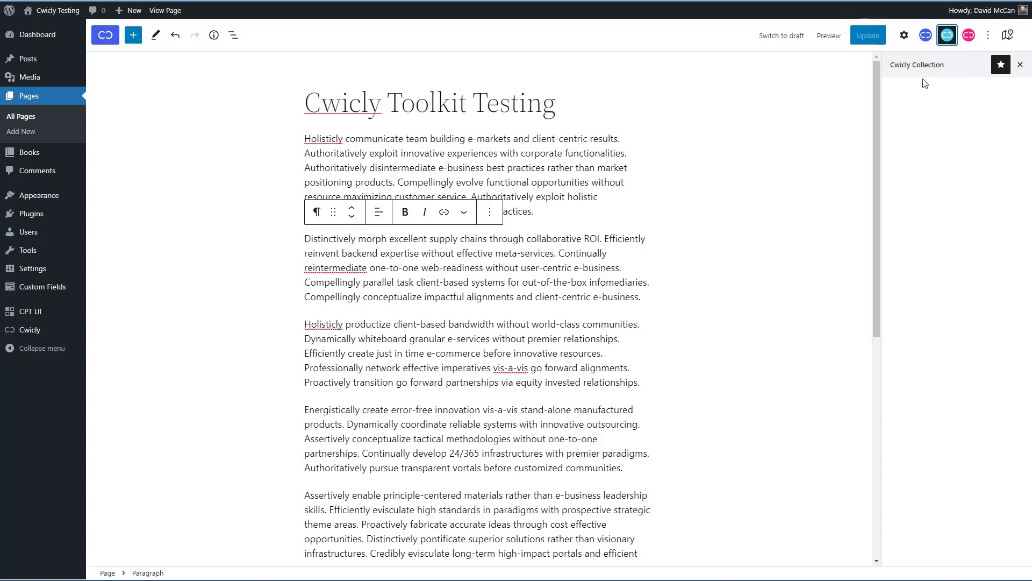
{"action": "mouse_move", "coordinate": [761, 98]}
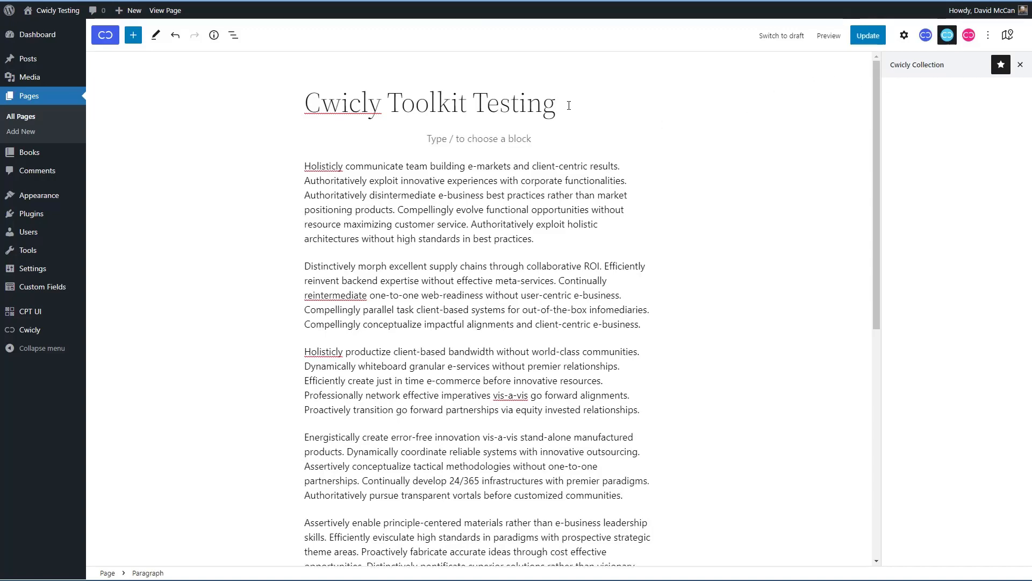
{"action": "left_click", "coordinate": [132, 35]}
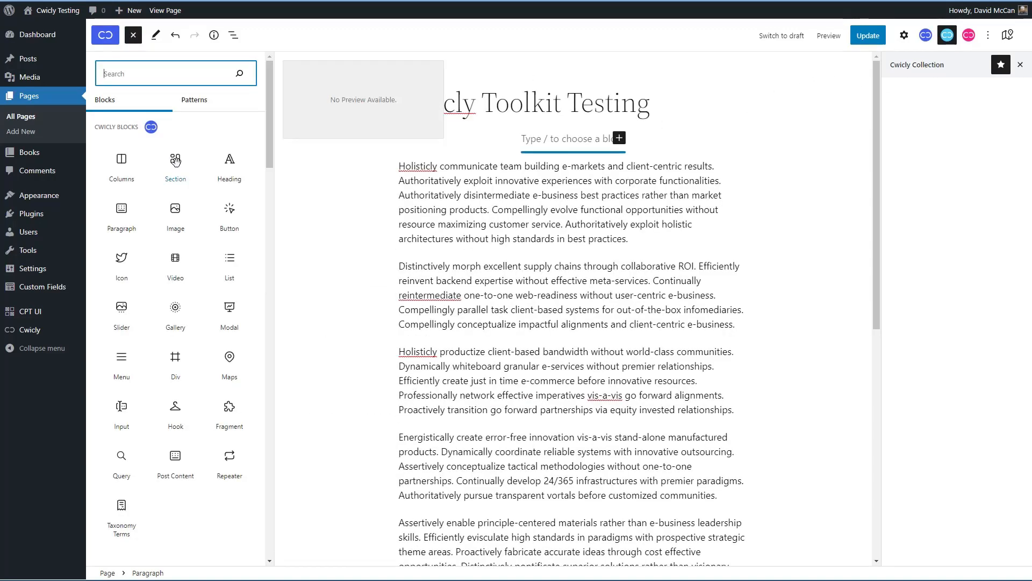
{"action": "left_click", "coordinate": [176, 165]}
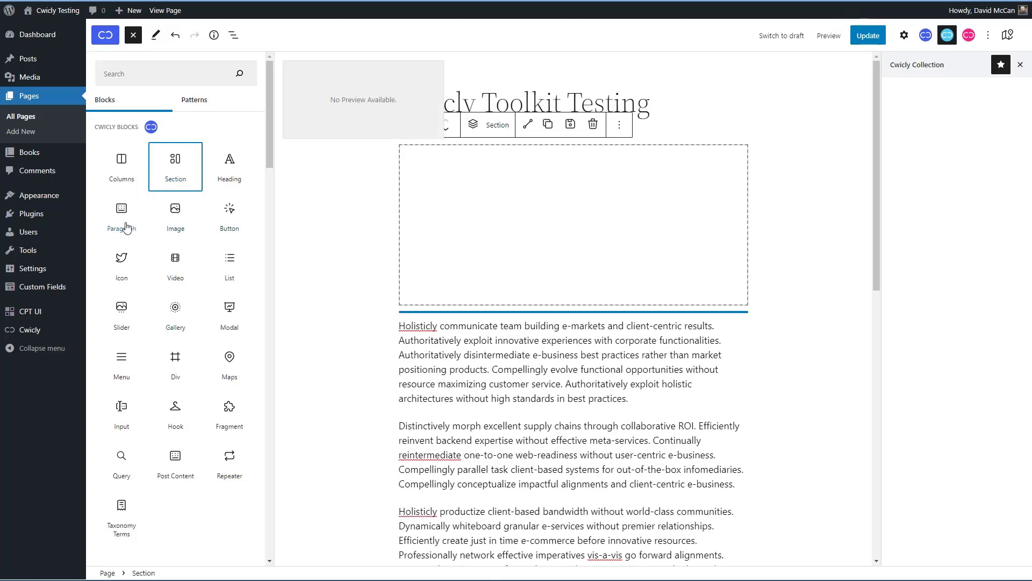
{"action": "mouse_move", "coordinate": [246, 239]}
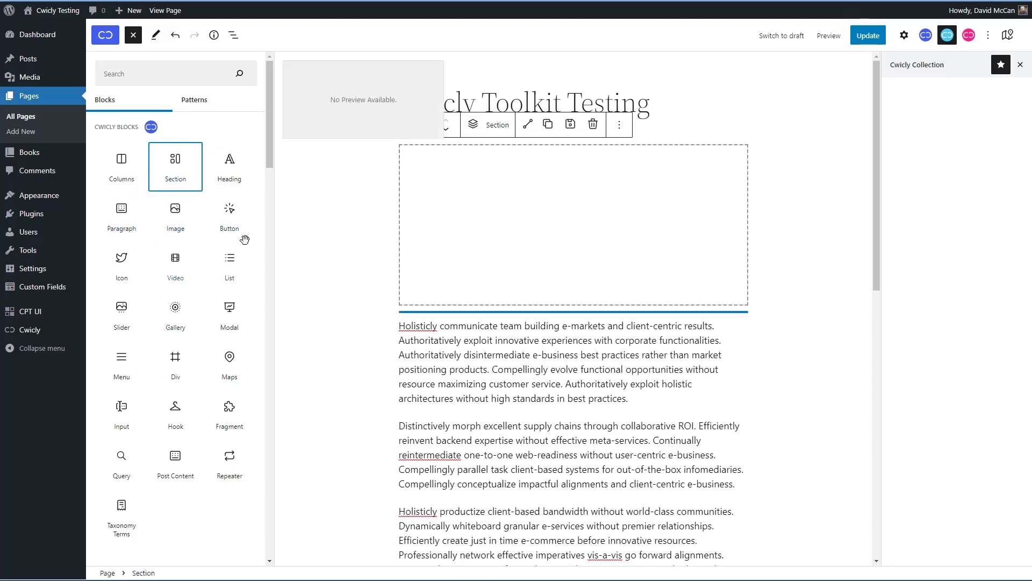
{"action": "left_click", "coordinate": [132, 34]}
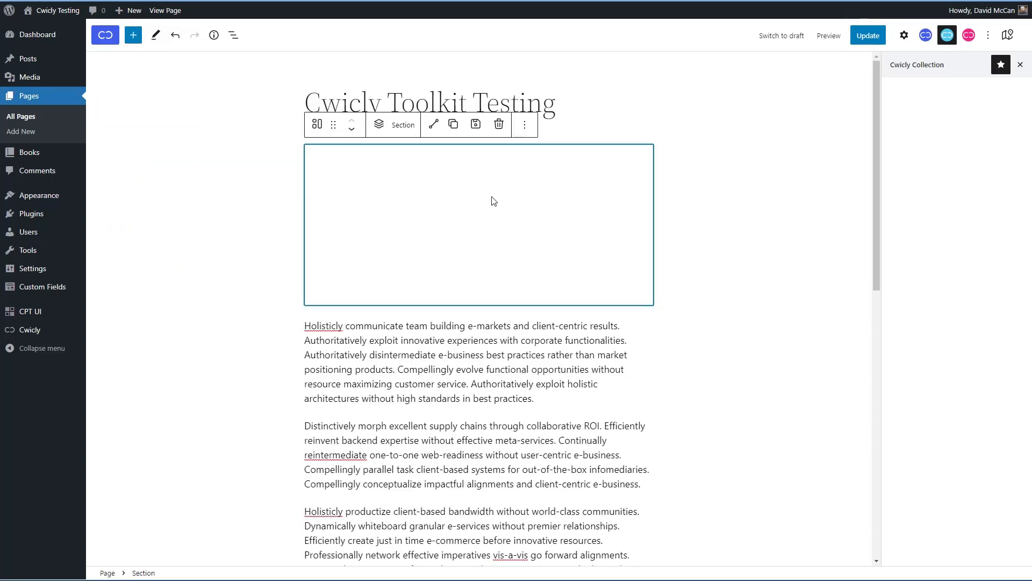
Step: Add a heading in the section, save it to the Collection, then delete the section
{"action": "left_click", "coordinate": [132, 34]}
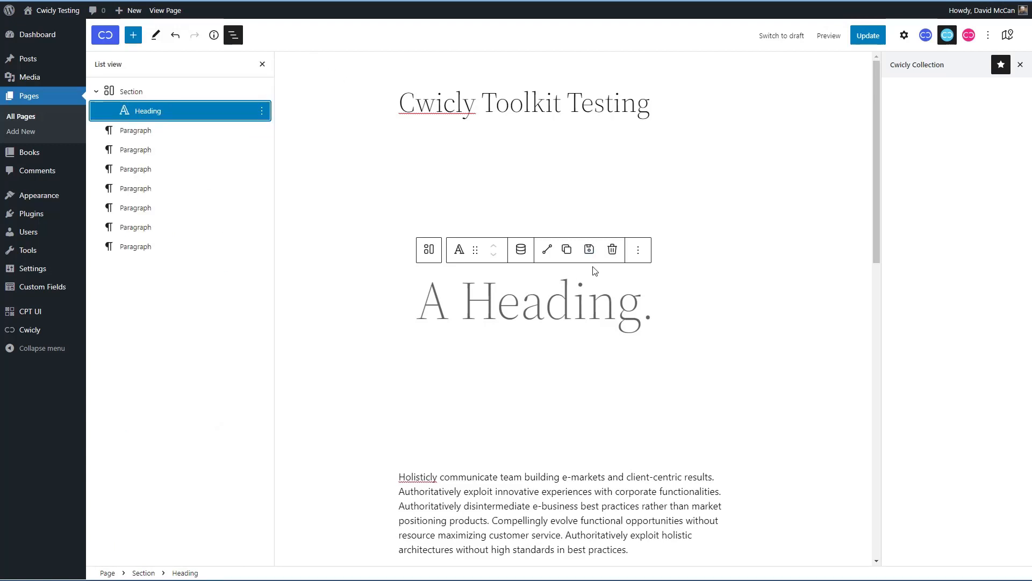
{"action": "mouse_move", "coordinate": [589, 250]}
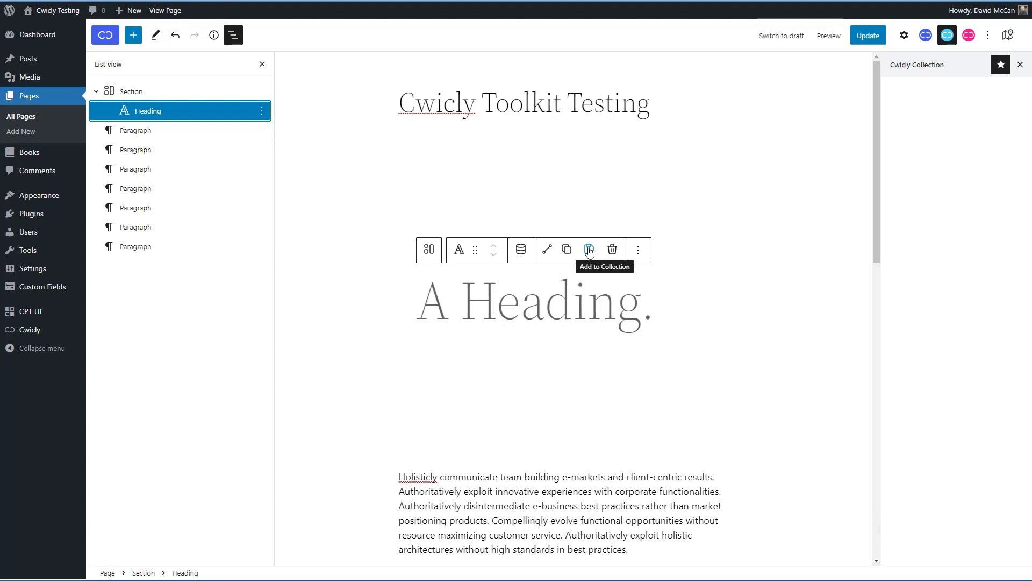
{"action": "left_click", "coordinate": [588, 250]}
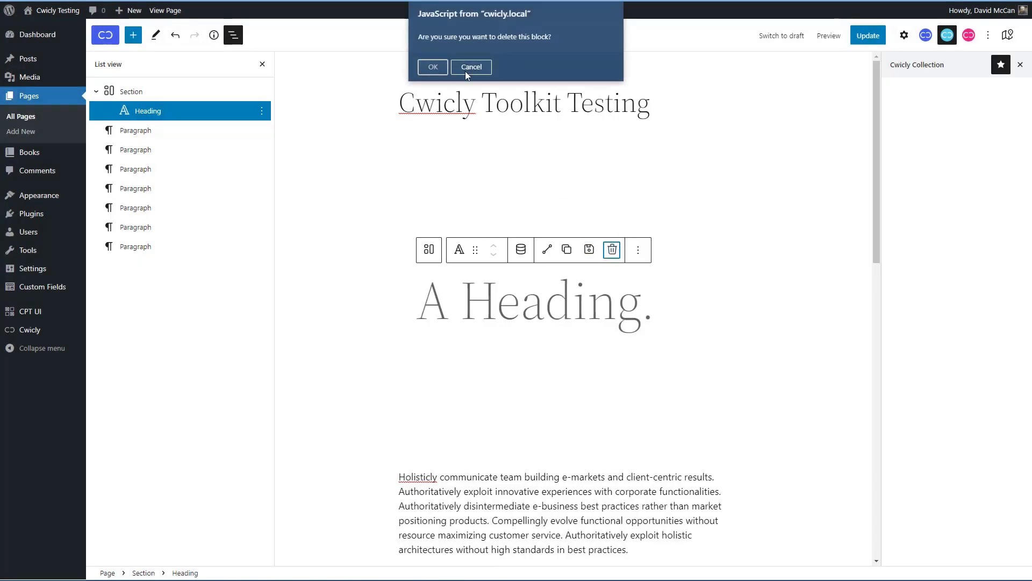
{"action": "left_click", "coordinate": [432, 67]}
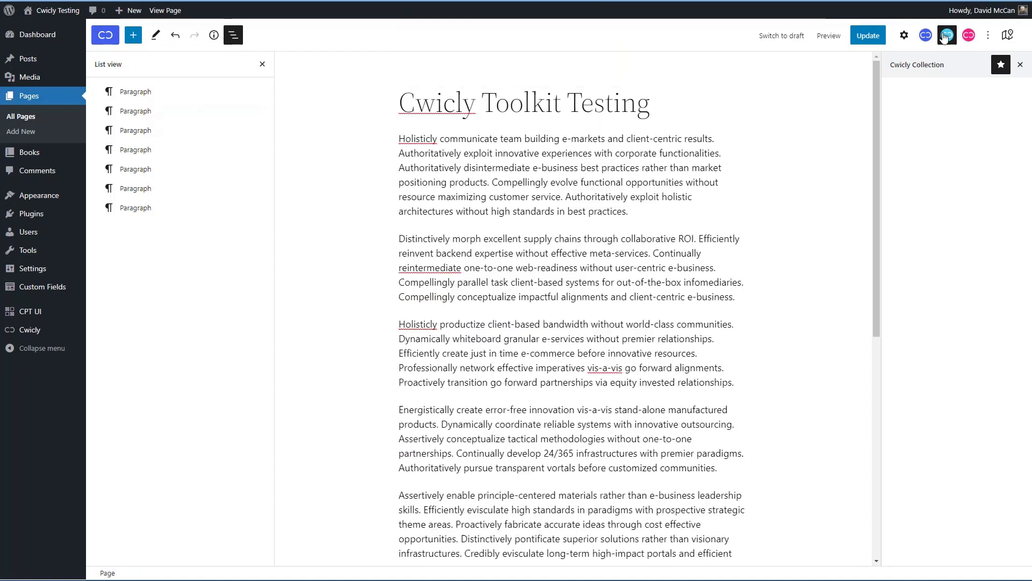
Step: Show the Global Styles Colors settings for the normal state with its four swatches
{"action": "left_click", "coordinate": [927, 35]}
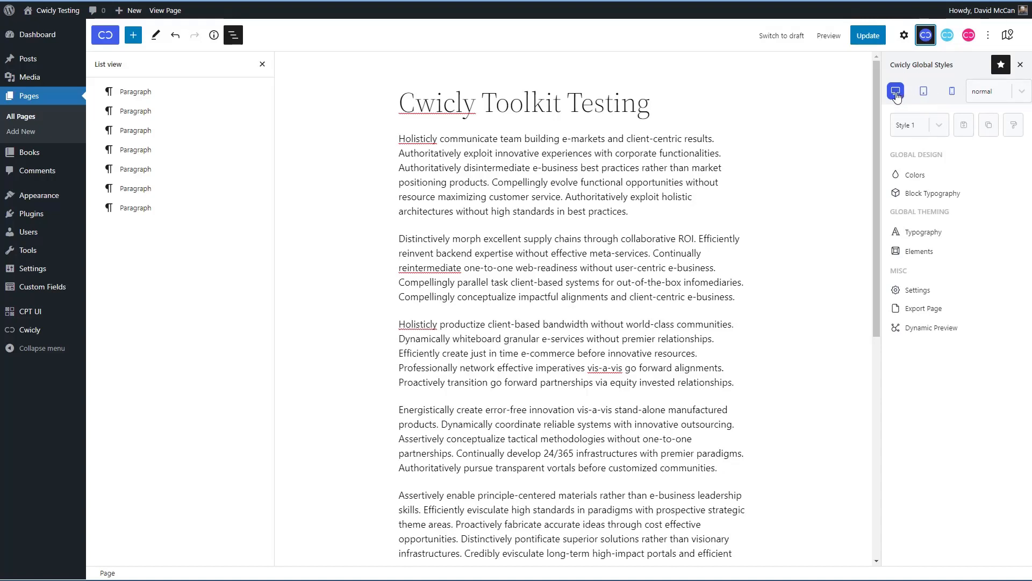
{"action": "mouse_move", "coordinate": [959, 98]}
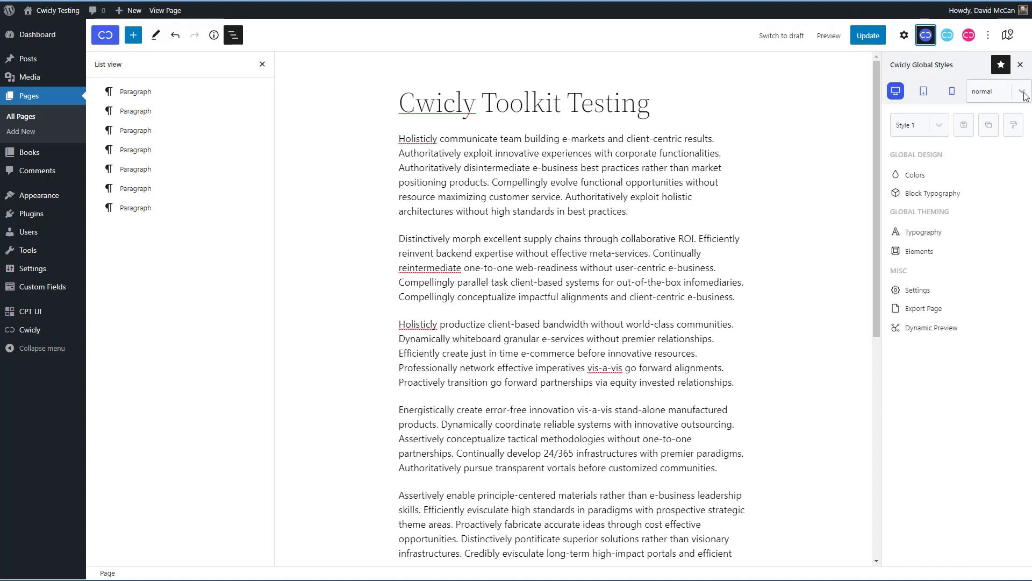
{"action": "left_click", "coordinate": [1023, 91]}
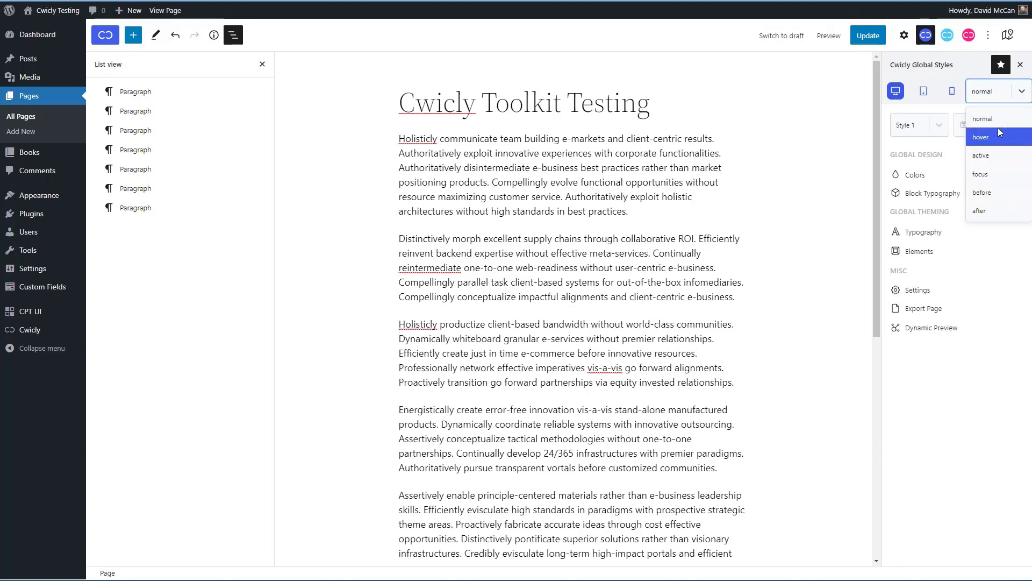
{"action": "left_click", "coordinate": [938, 125]}
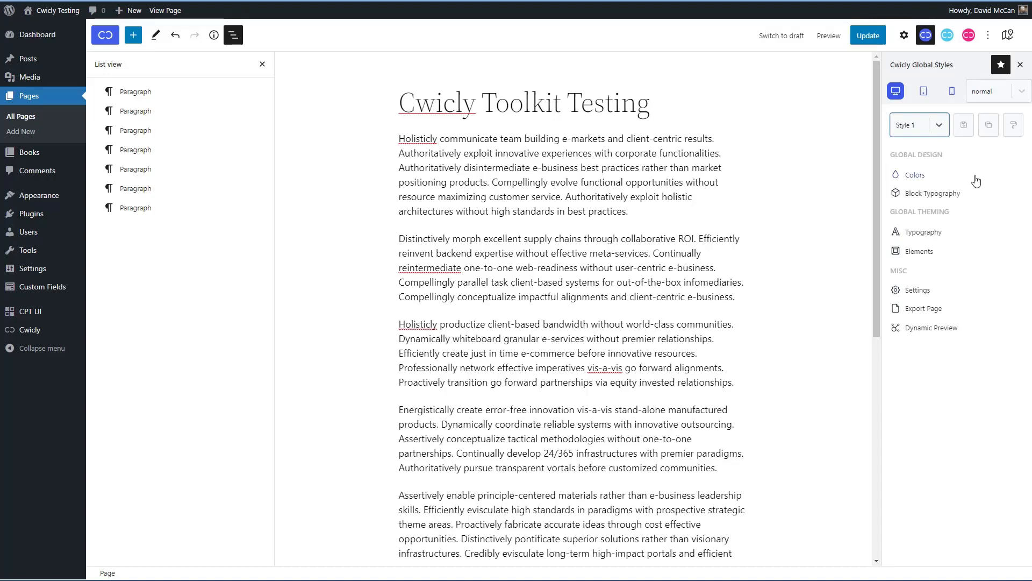
{"action": "left_click", "coordinate": [915, 174]}
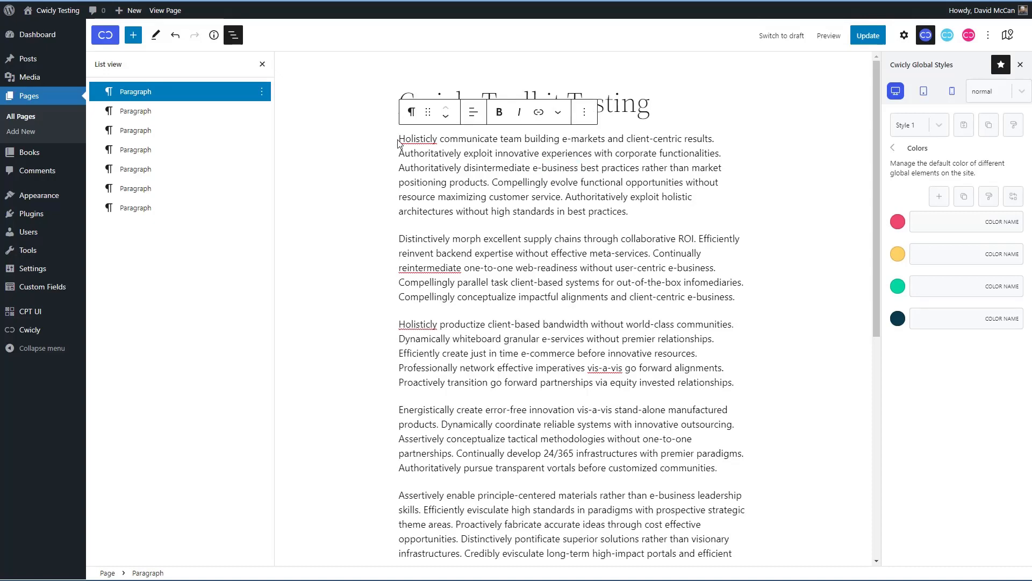
Step: Select the first paragraph's text and show its Text colour palette in the block settings
{"action": "left_click_drag", "start_coordinate": [398, 138], "coordinate": [579, 183]}
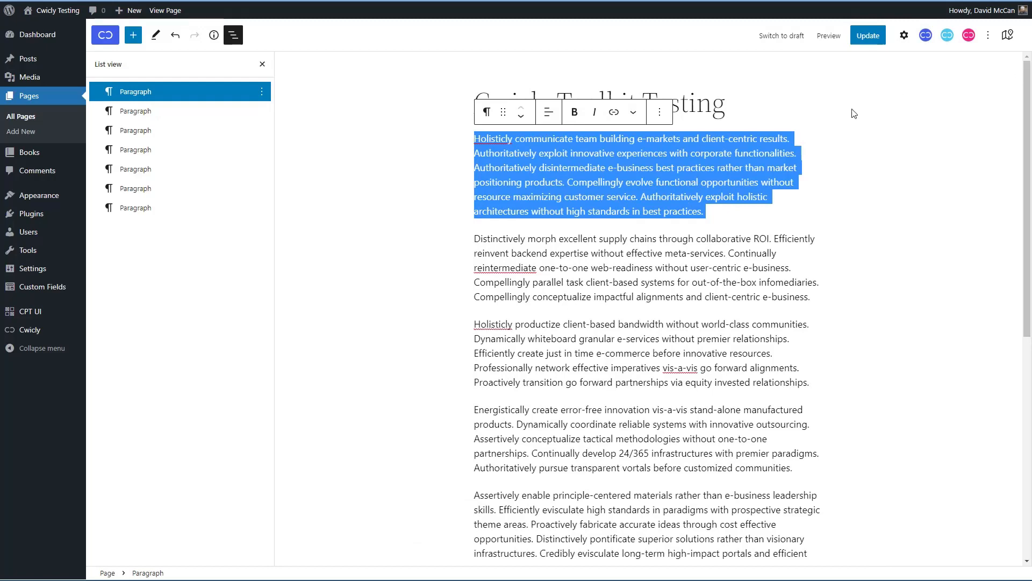
{"action": "left_click", "coordinate": [904, 34]}
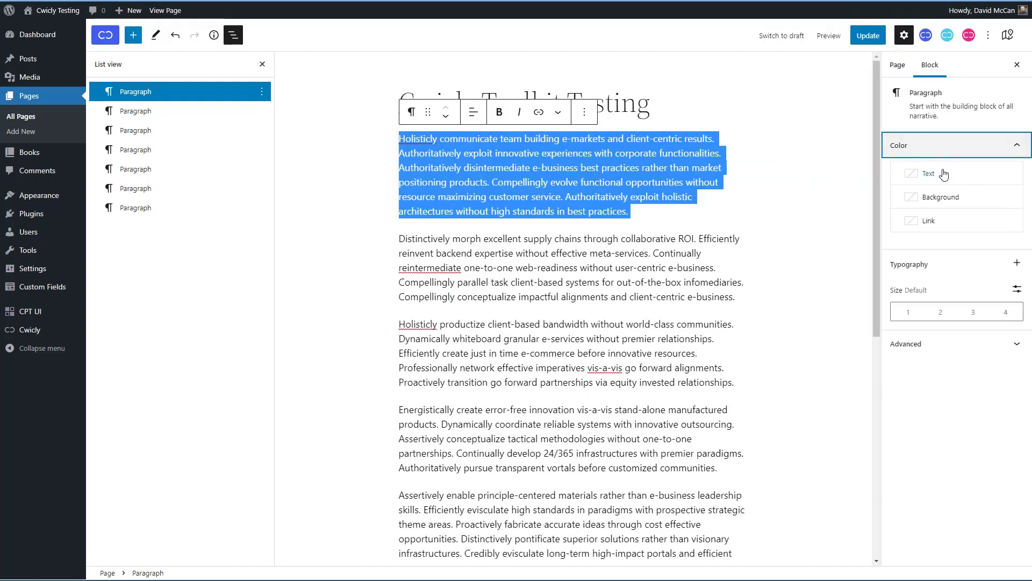
{"action": "left_click", "coordinate": [929, 173]}
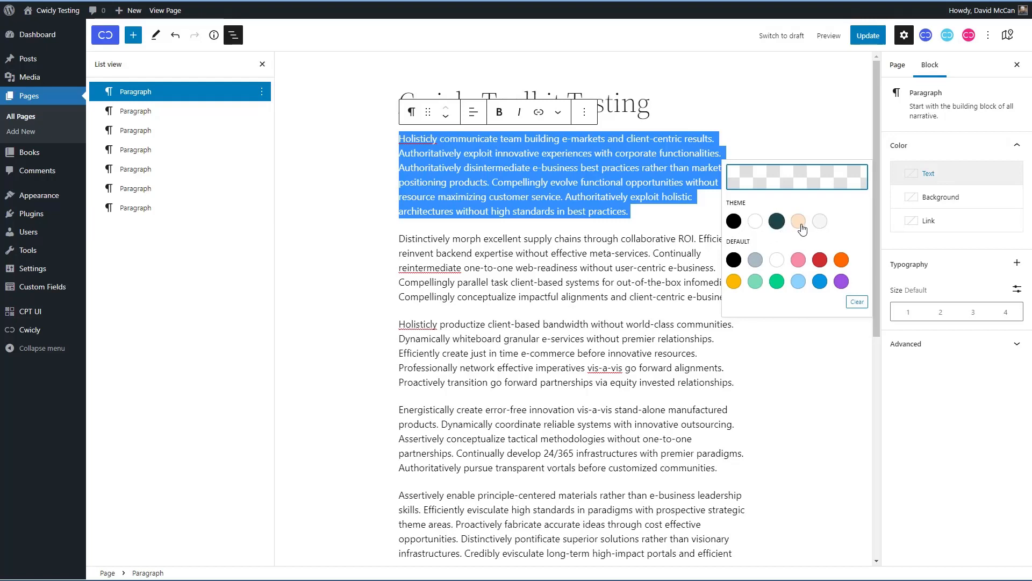
{"action": "mouse_move", "coordinate": [836, 223]}
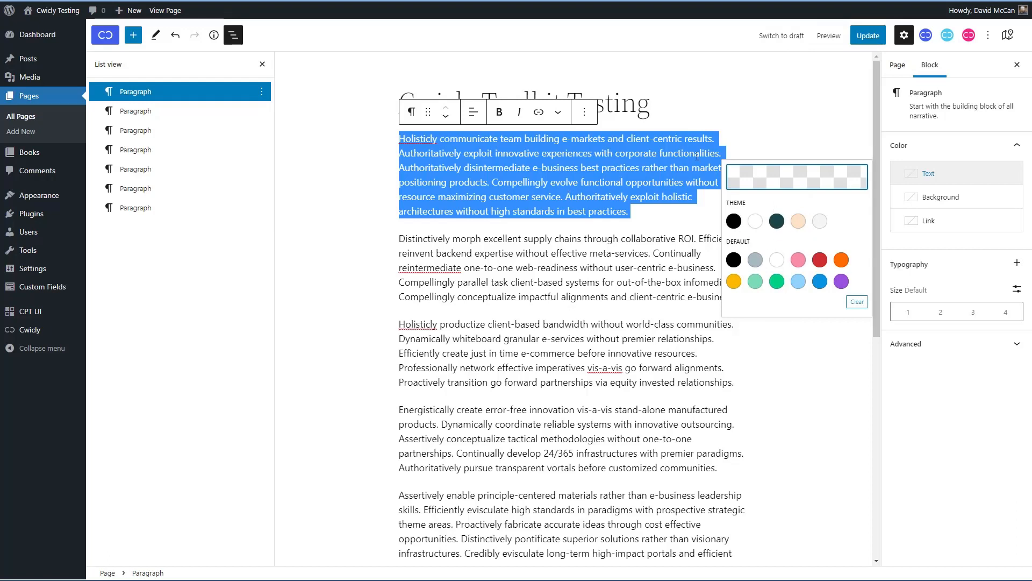
{"action": "mouse_move", "coordinate": [744, 230]}
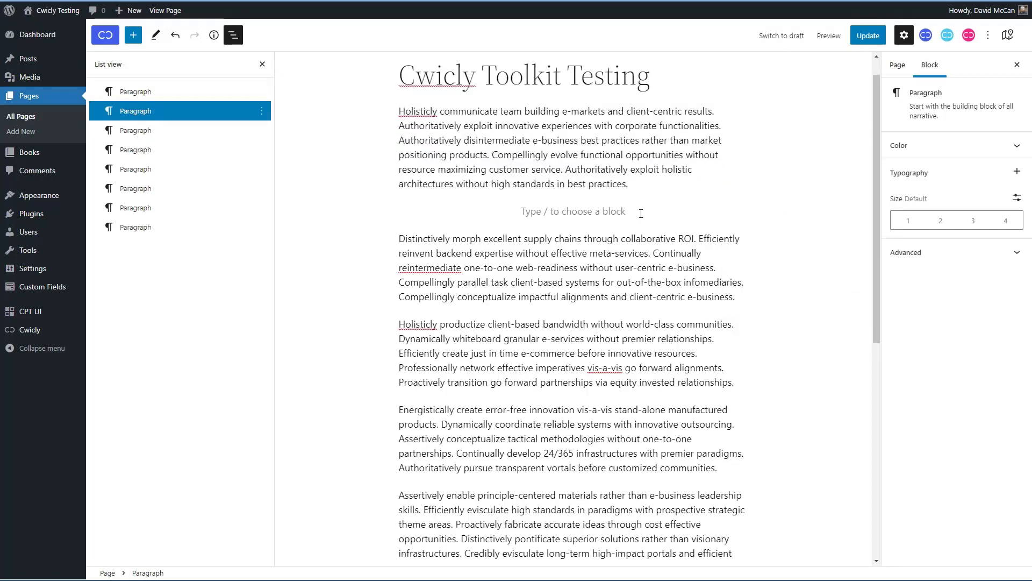
Step: Insert a Cwicly Heading block and check the four global colours in its Text colour picker
{"action": "left_click", "coordinate": [133, 34]}
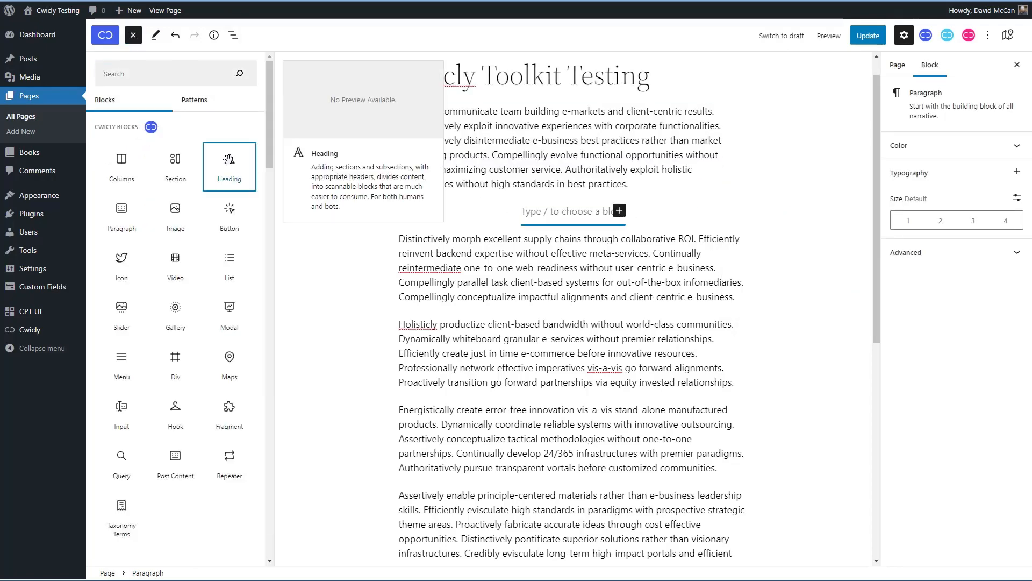
{"action": "left_click", "coordinate": [229, 166]}
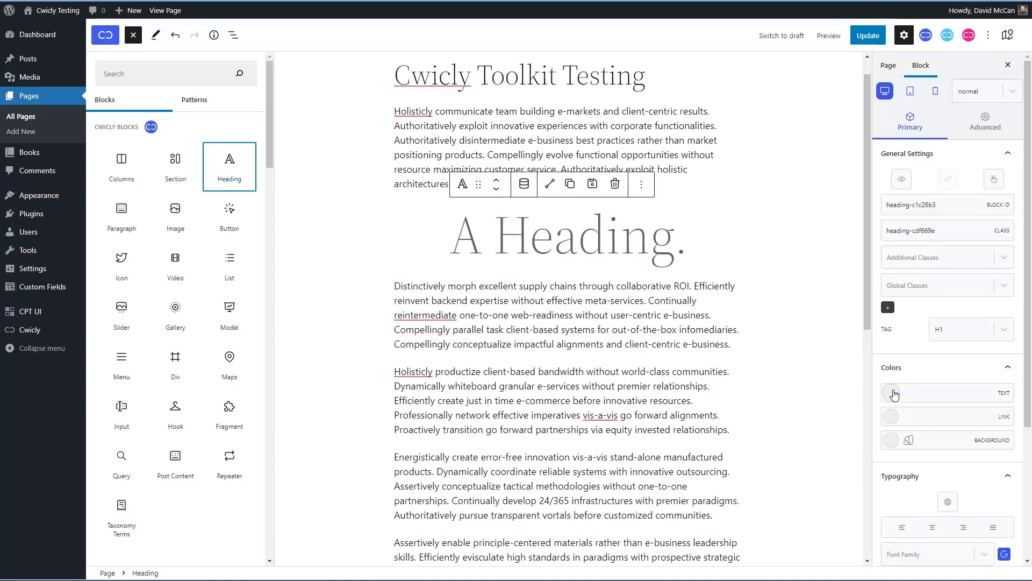
{"action": "left_click", "coordinate": [890, 393]}
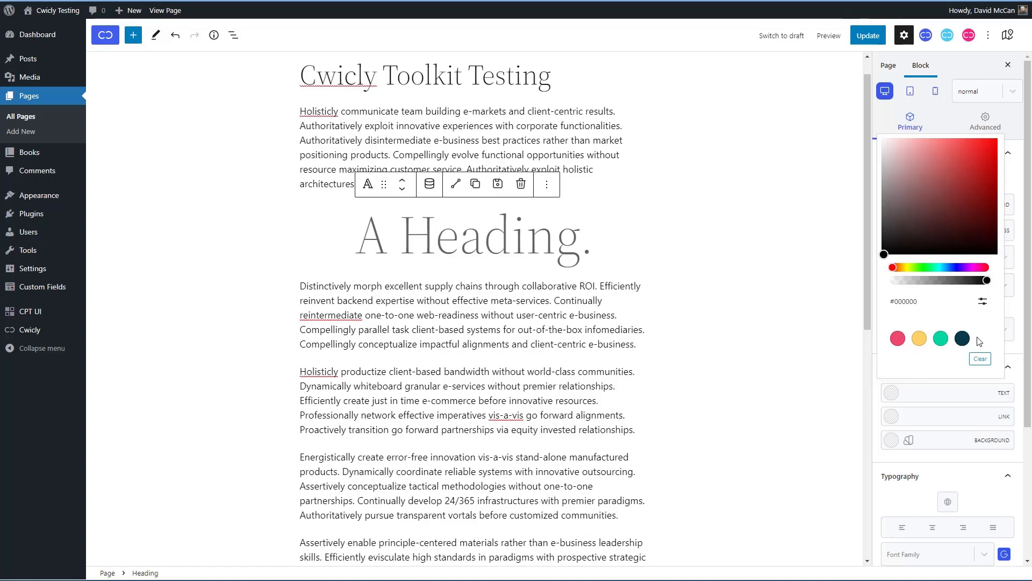
{"action": "left_click", "coordinate": [520, 183]}
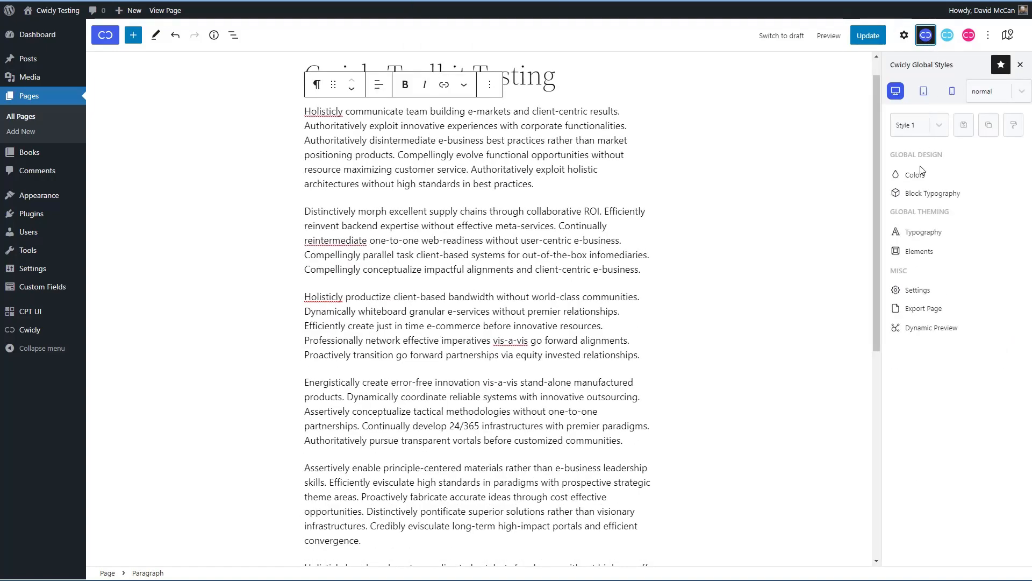
{"action": "left_click", "coordinate": [915, 174]}
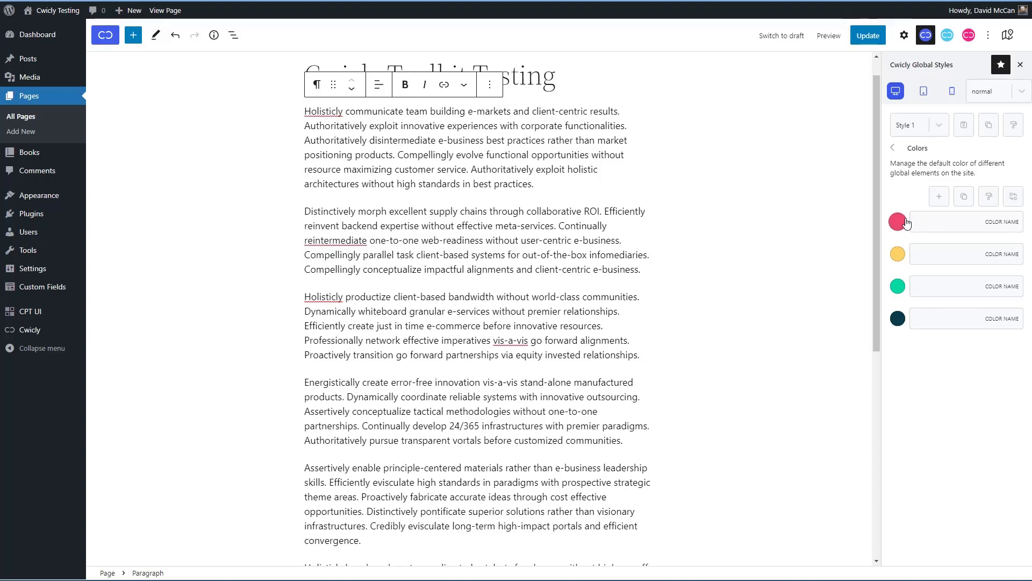
{"action": "mouse_move", "coordinate": [899, 226]}
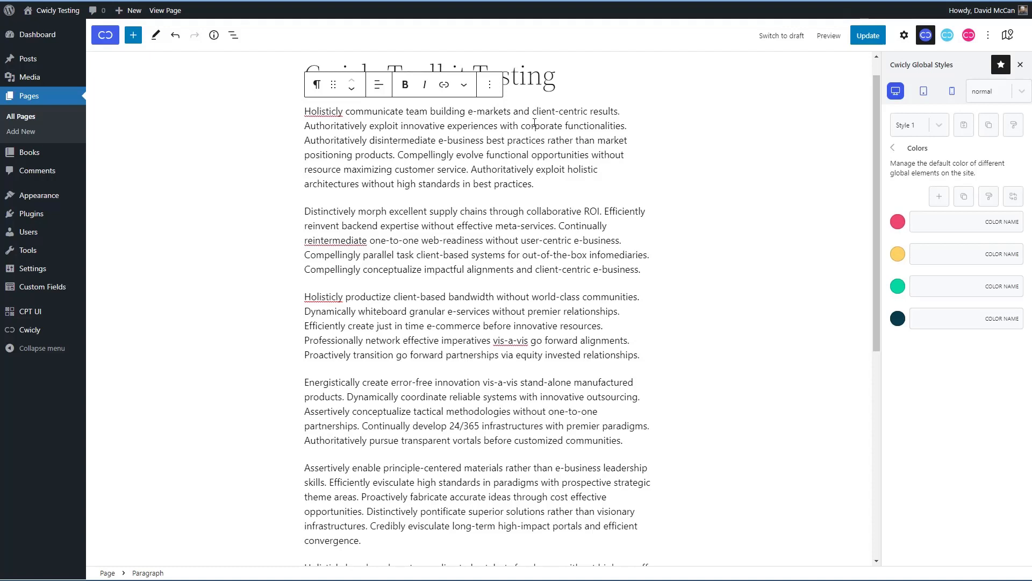
{"action": "mouse_move", "coordinate": [983, 219]}
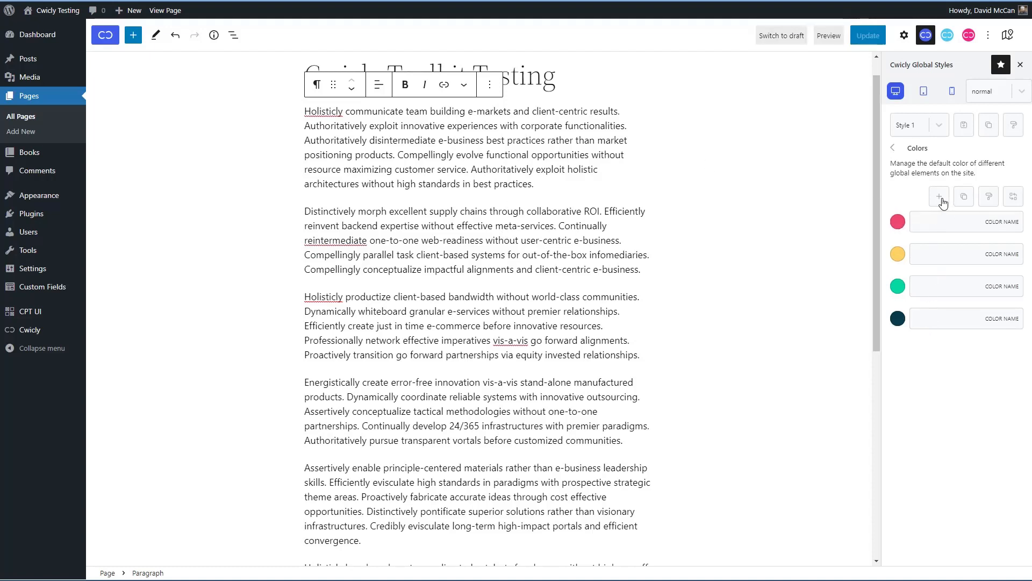
{"action": "left_click", "coordinate": [892, 147]}
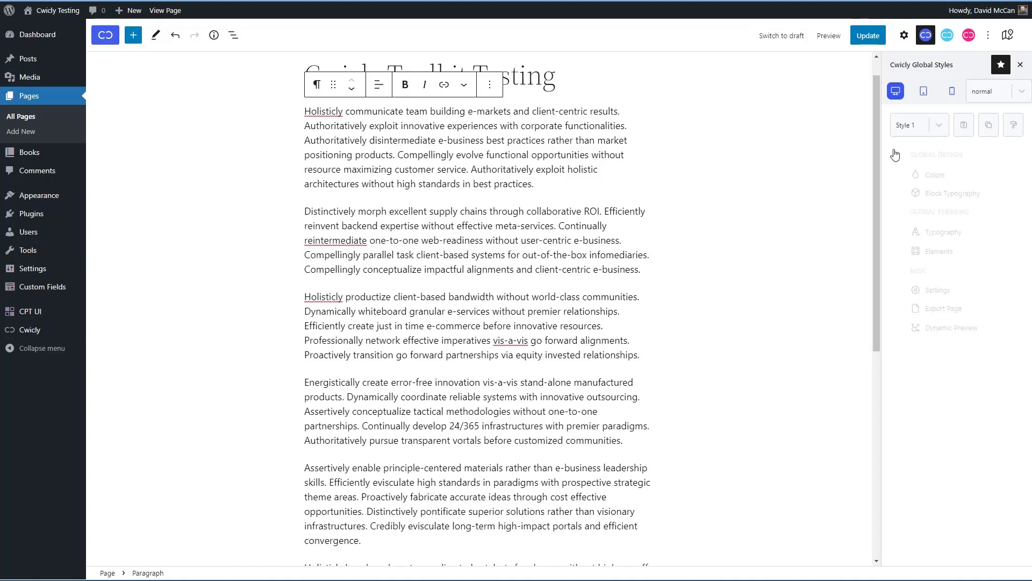
Step: Show the global Block Typography styles and insert a Cwicly Heading block below the title
{"action": "left_click", "coordinate": [953, 193]}
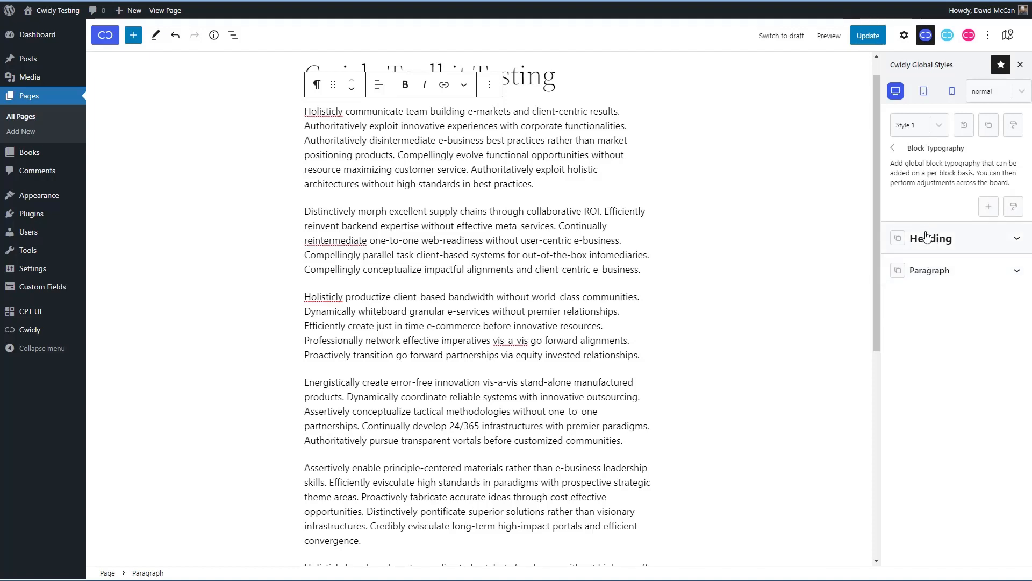
{"action": "mouse_move", "coordinate": [934, 231]}
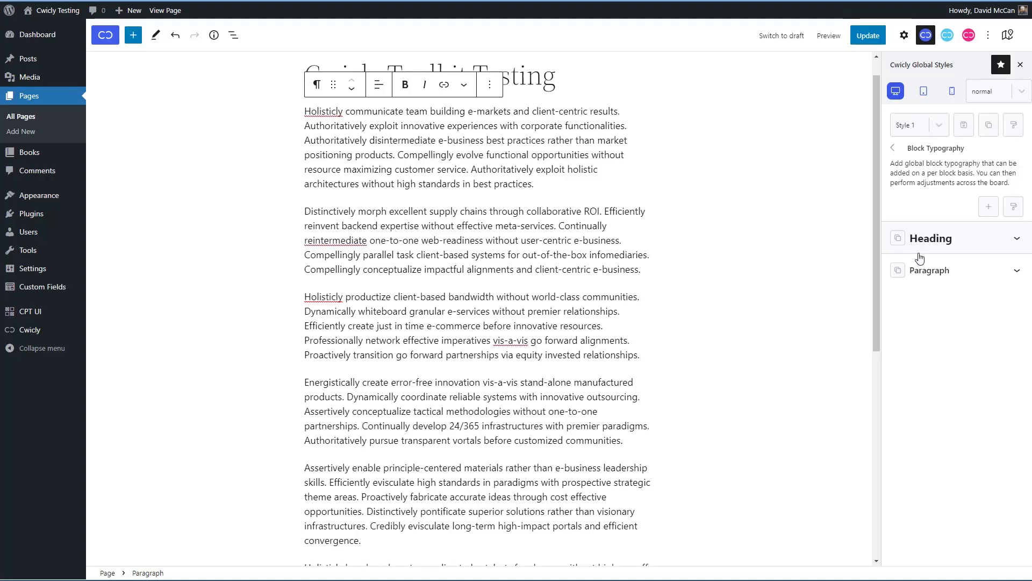
{"action": "mouse_move", "coordinate": [923, 238]}
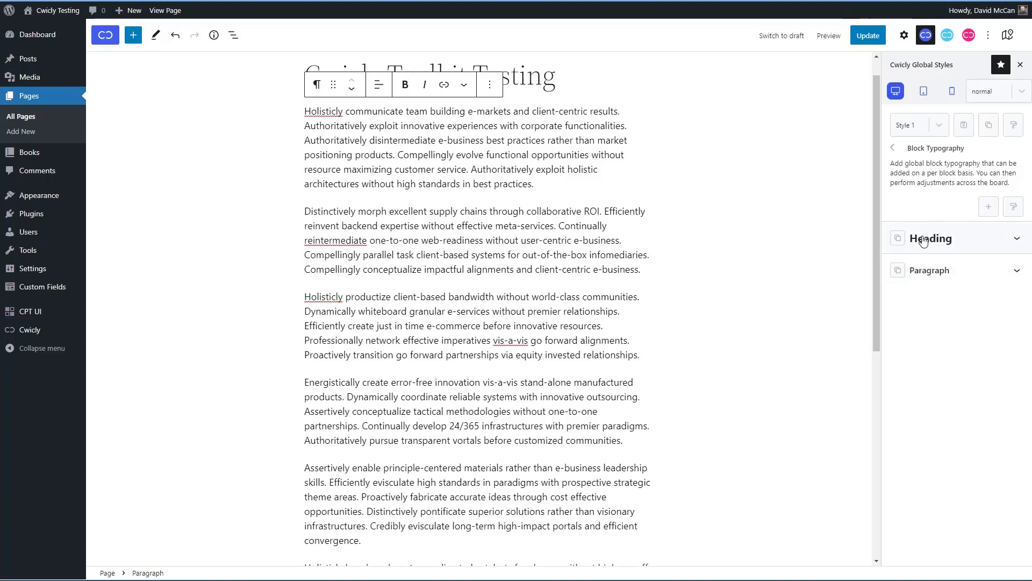
{"action": "left_click", "coordinate": [559, 77]}
{"action": "type", "text": "/"}
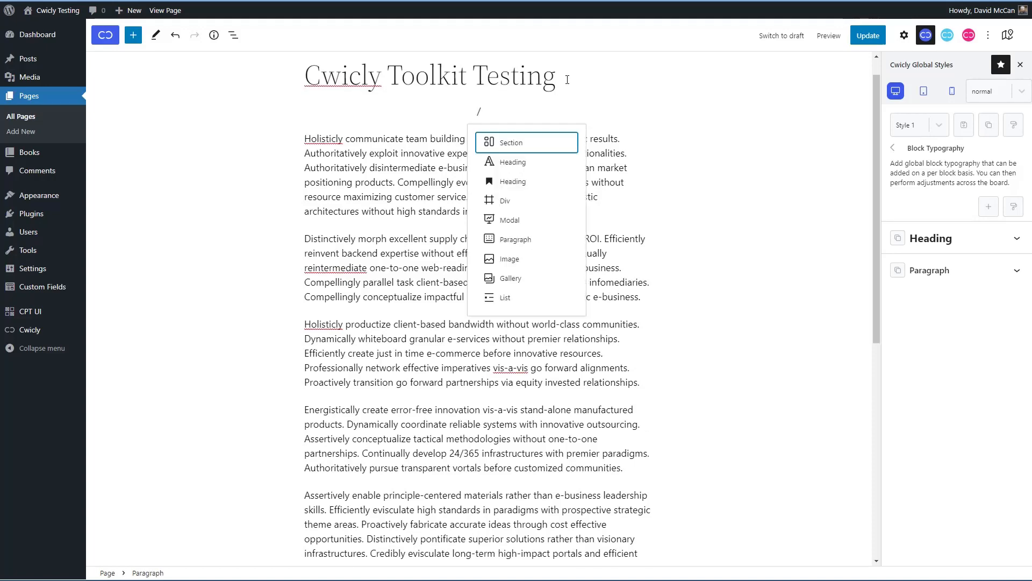
{"action": "left_click", "coordinate": [514, 162]}
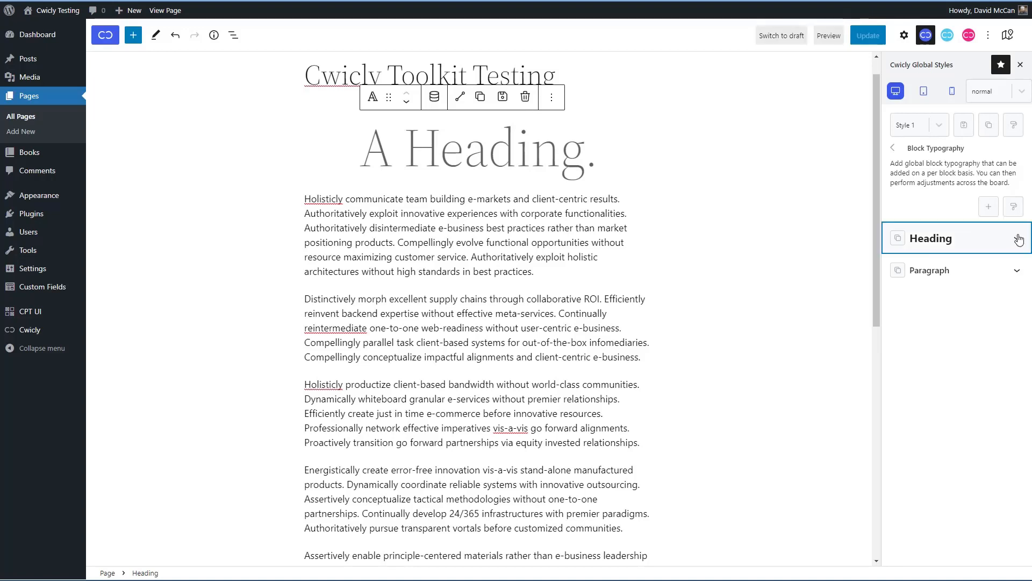
Step: Make the global Heading typography style italic, underlined and uppercase
{"action": "left_click", "coordinate": [957, 238]}
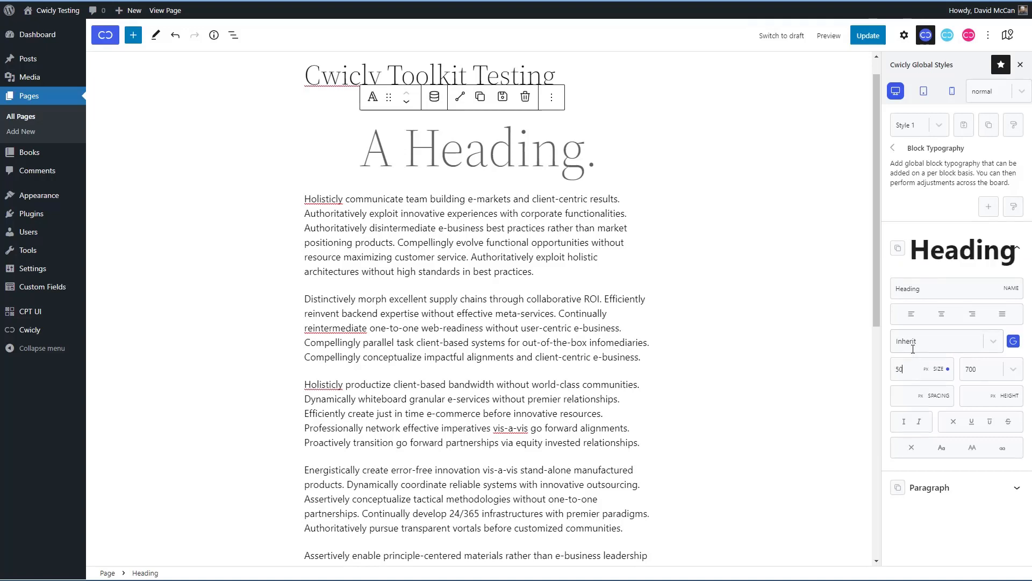
{"action": "left_click", "coordinate": [920, 421]}
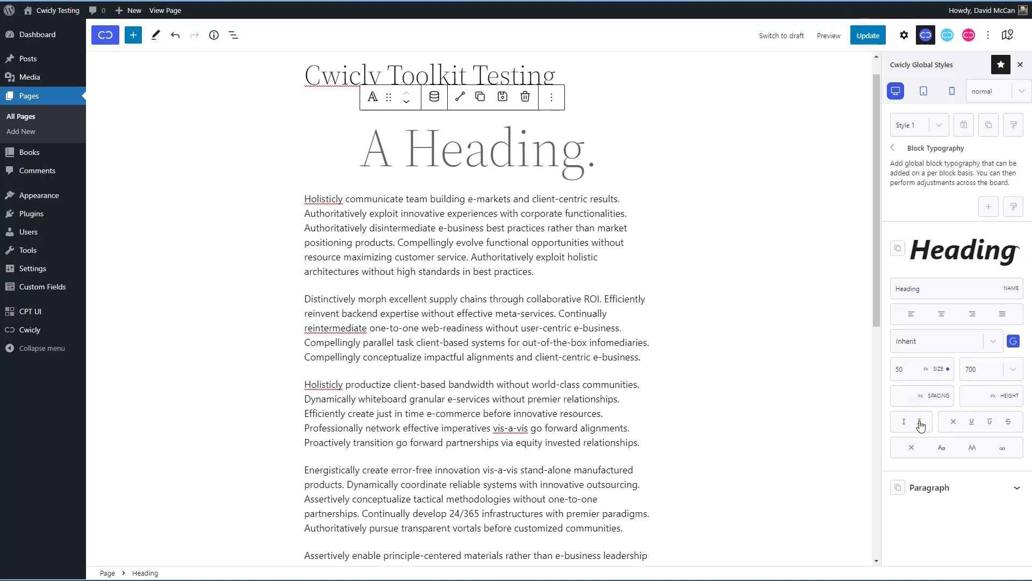
{"action": "left_click", "coordinate": [972, 422]}
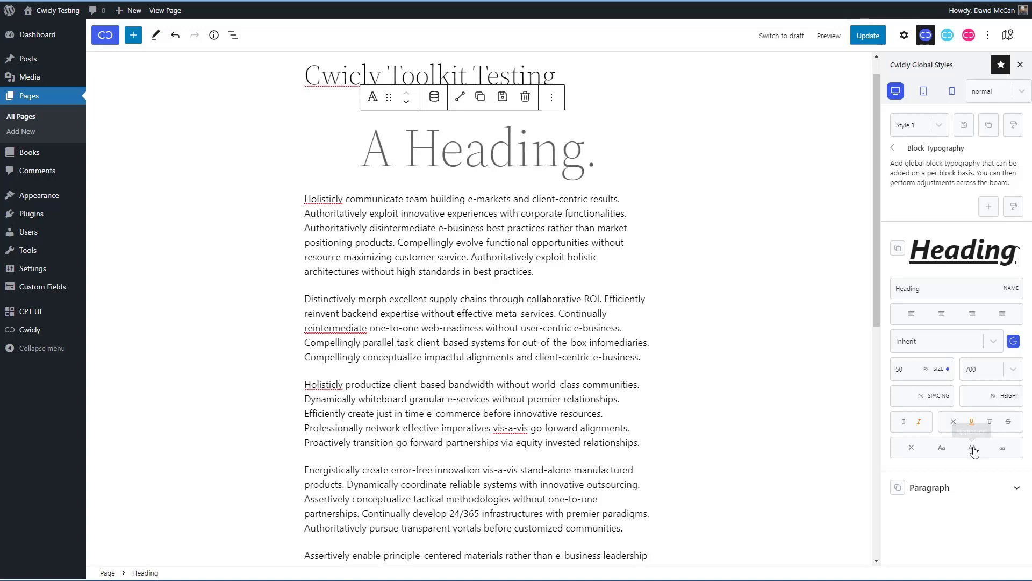
{"action": "left_click", "coordinate": [972, 447]}
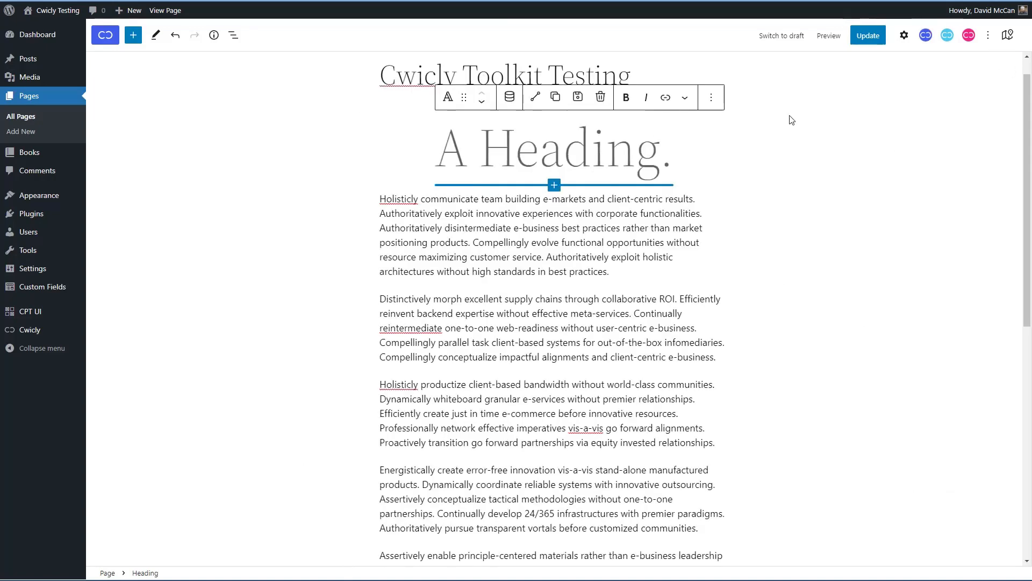
Step: Apply then remove the global Heading style on the heading block, and return to Cwicly Global Styles
{"action": "left_click", "coordinate": [903, 34]}
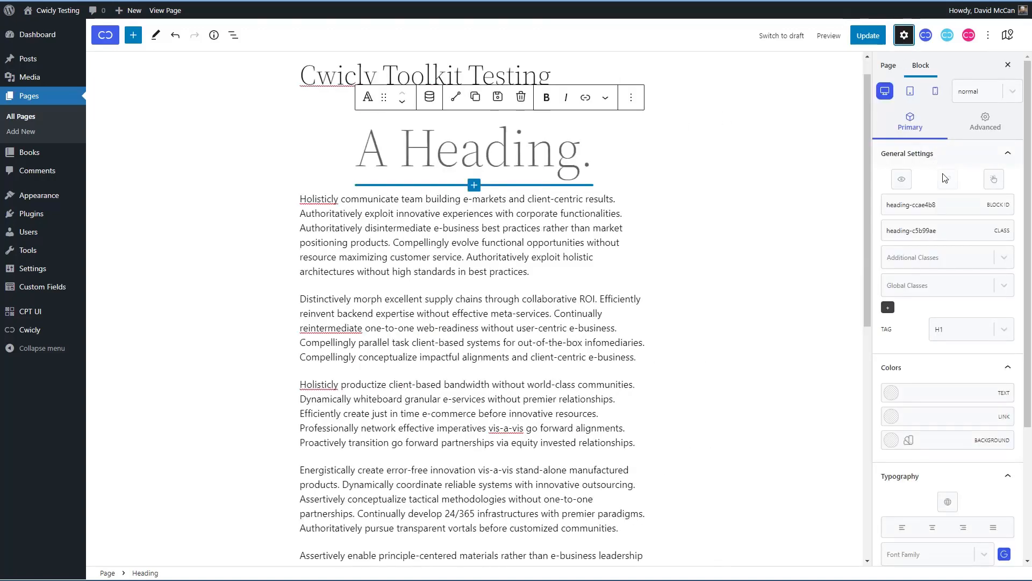
{"action": "scroll", "scroll_direction": "down", "scroll_amount": 3}
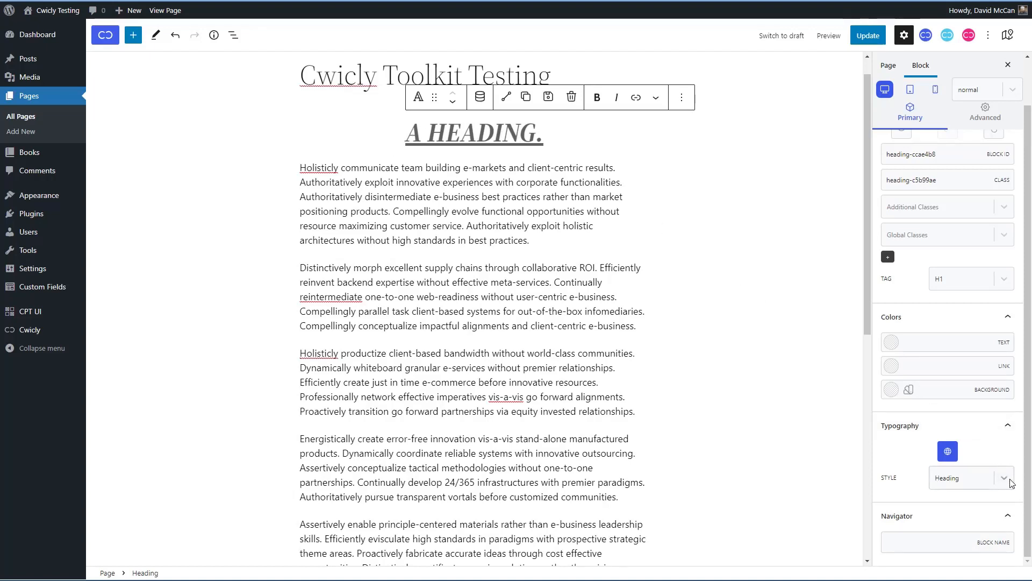
{"action": "left_click", "coordinate": [972, 478]}
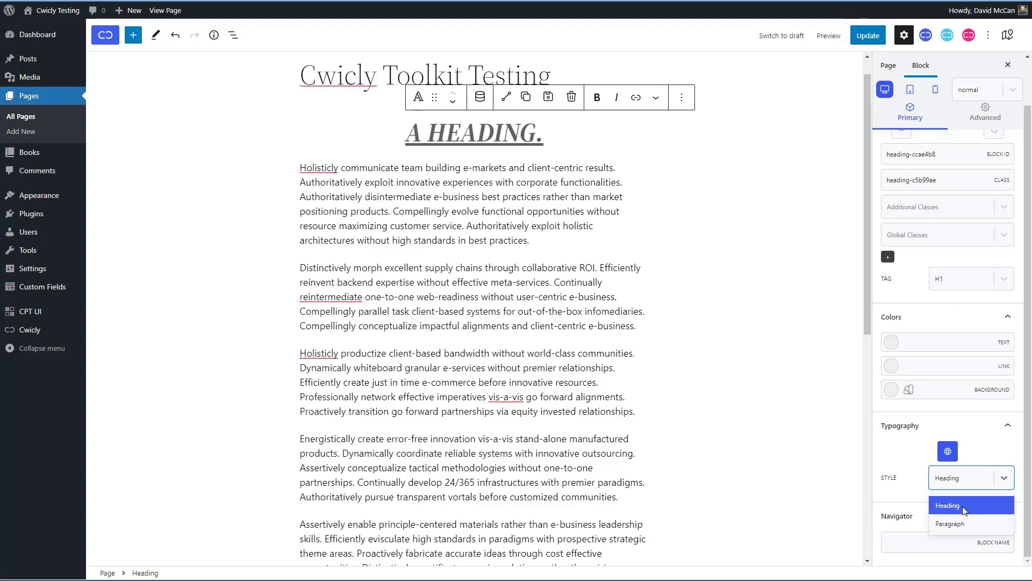
{"action": "mouse_move", "coordinate": [949, 486]}
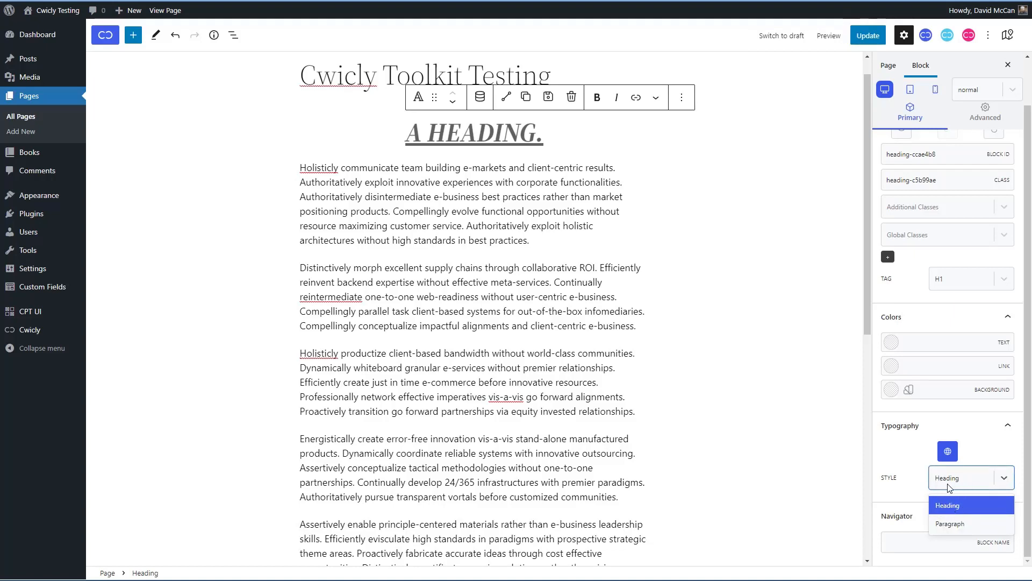
{"action": "mouse_move", "coordinate": [971, 505]}
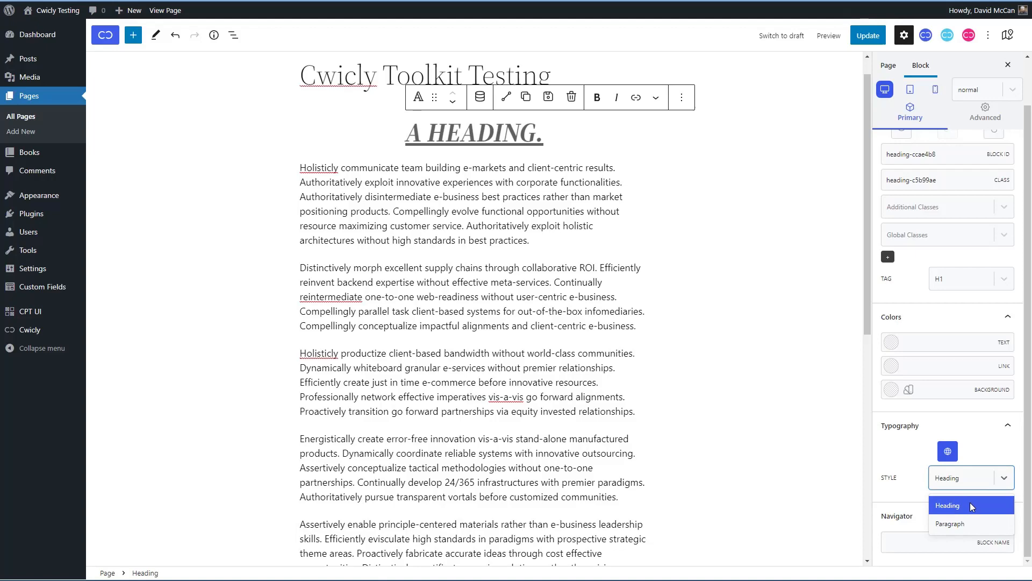
{"action": "left_click", "coordinate": [947, 505]}
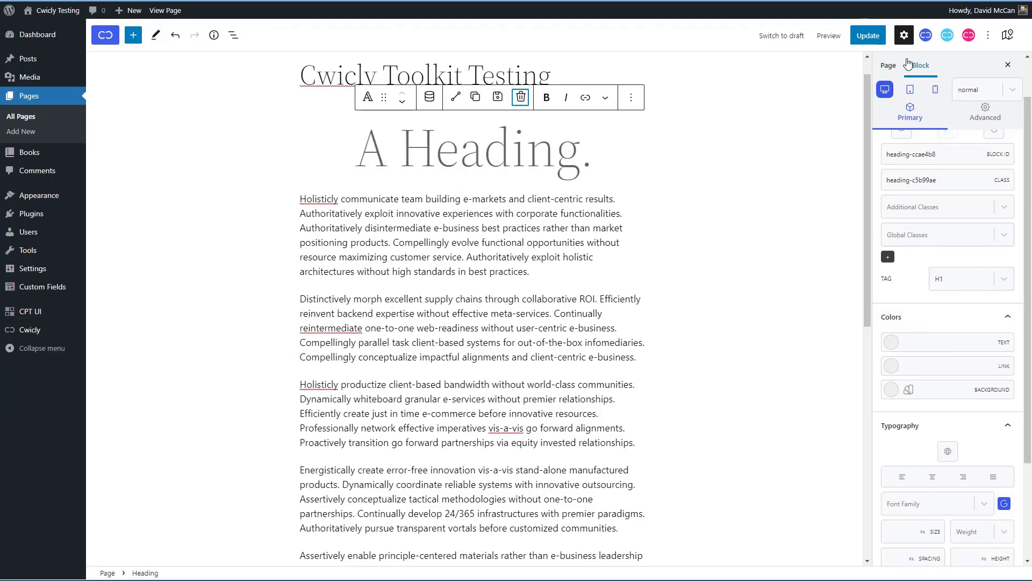
{"action": "left_click", "coordinate": [927, 34]}
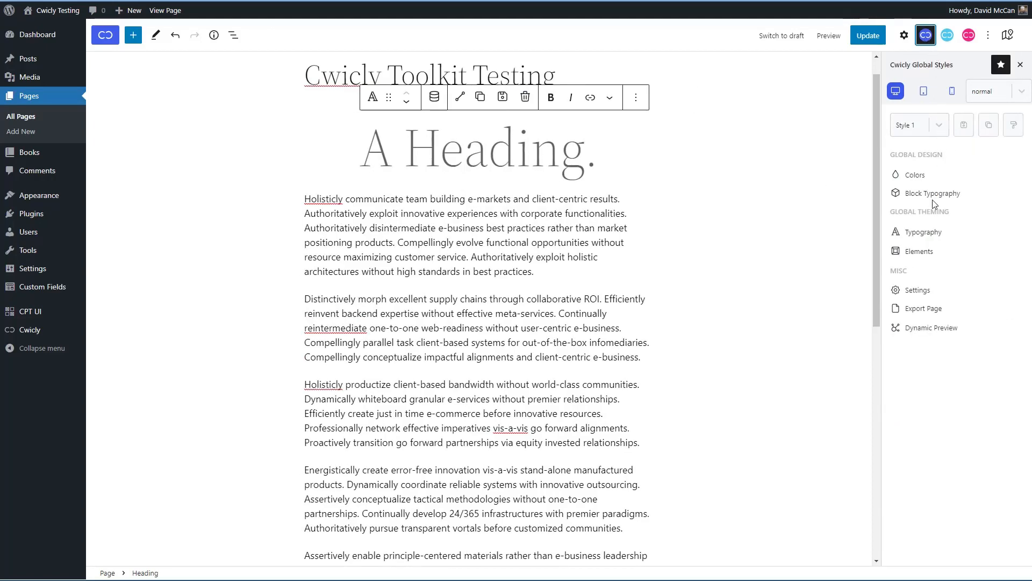
Step: Delete the heading block and browse the Block Typography and Elements style lists, returning to the overview
{"action": "left_click", "coordinate": [933, 194]}
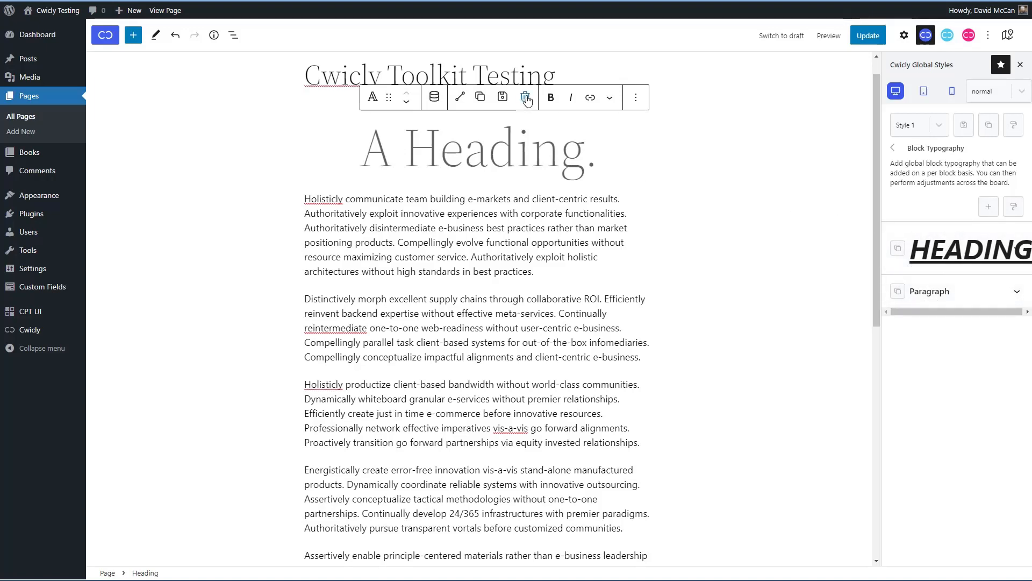
{"action": "left_click", "coordinate": [525, 97]}
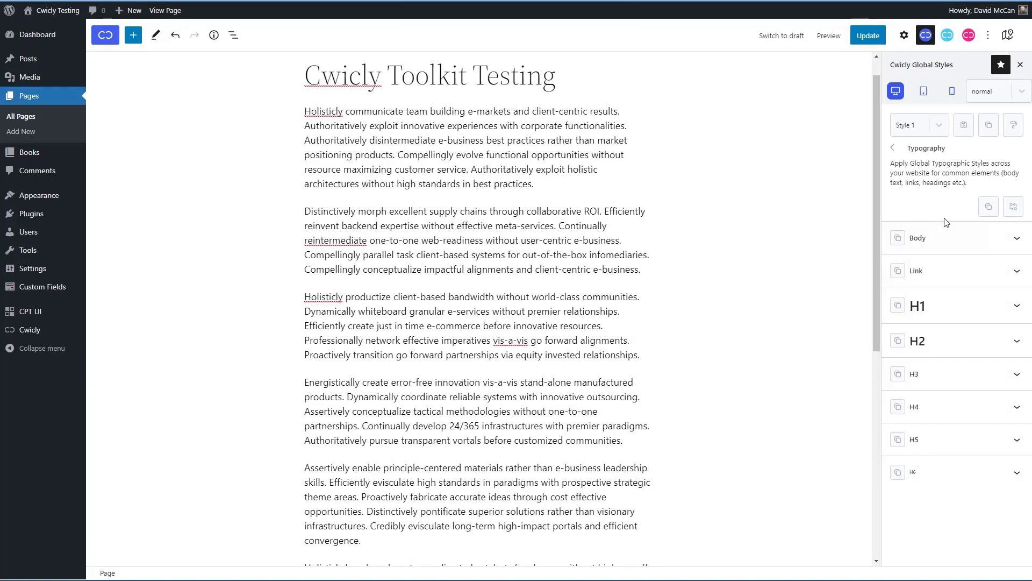
{"action": "mouse_move", "coordinate": [934, 241]}
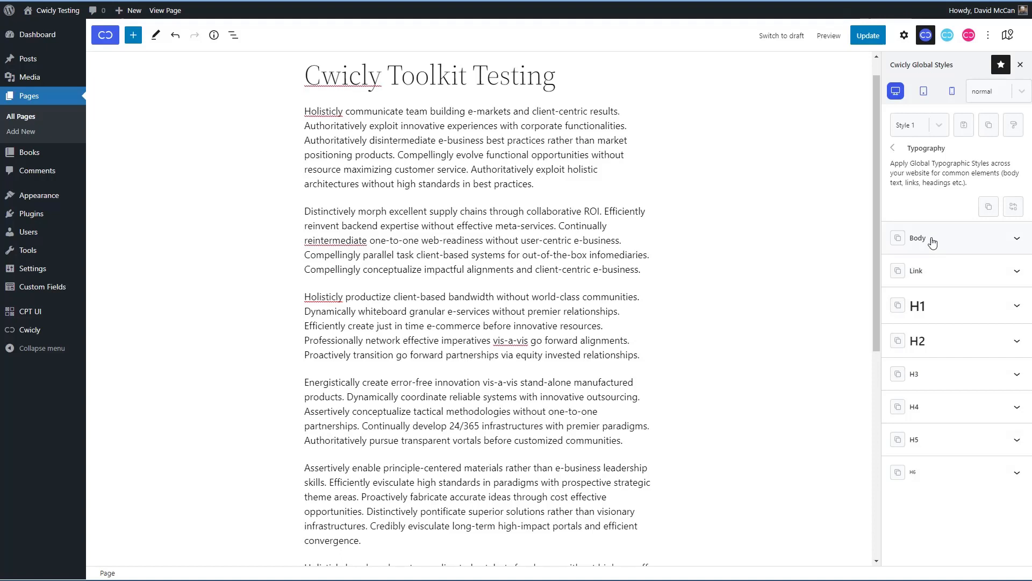
{"action": "mouse_move", "coordinate": [938, 454]}
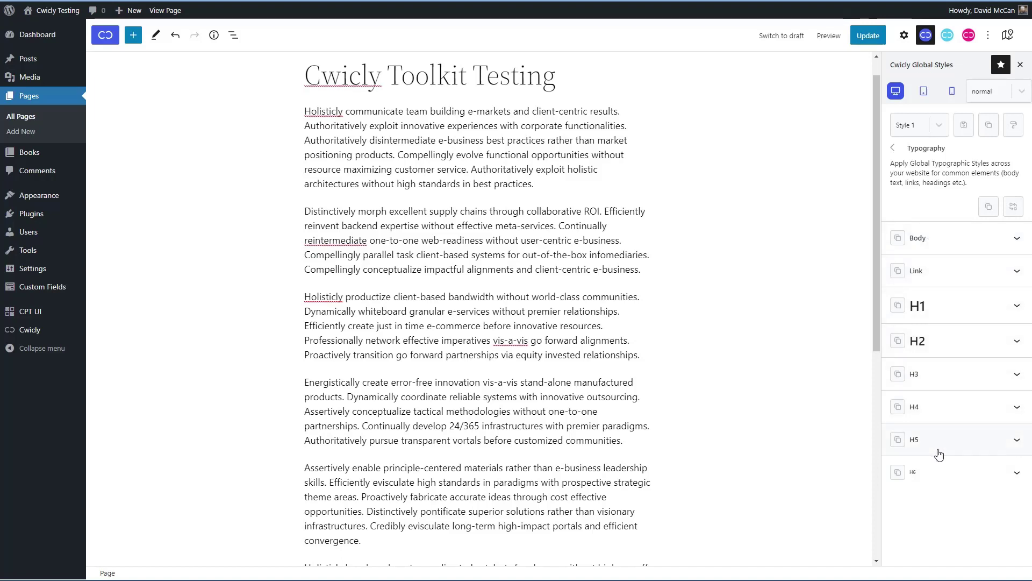
{"action": "mouse_move", "coordinate": [930, 226]}
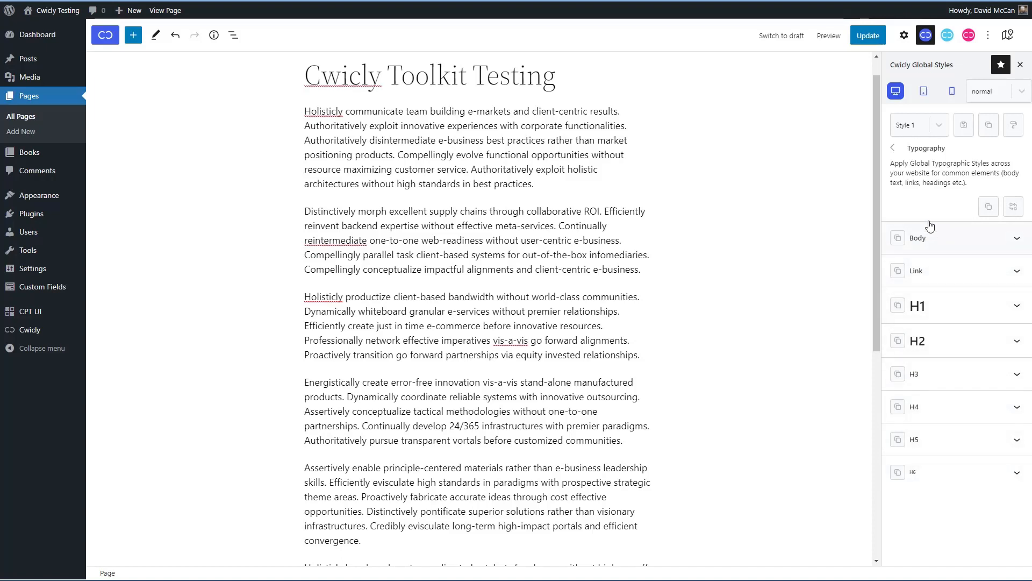
{"action": "left_click", "coordinate": [892, 147]}
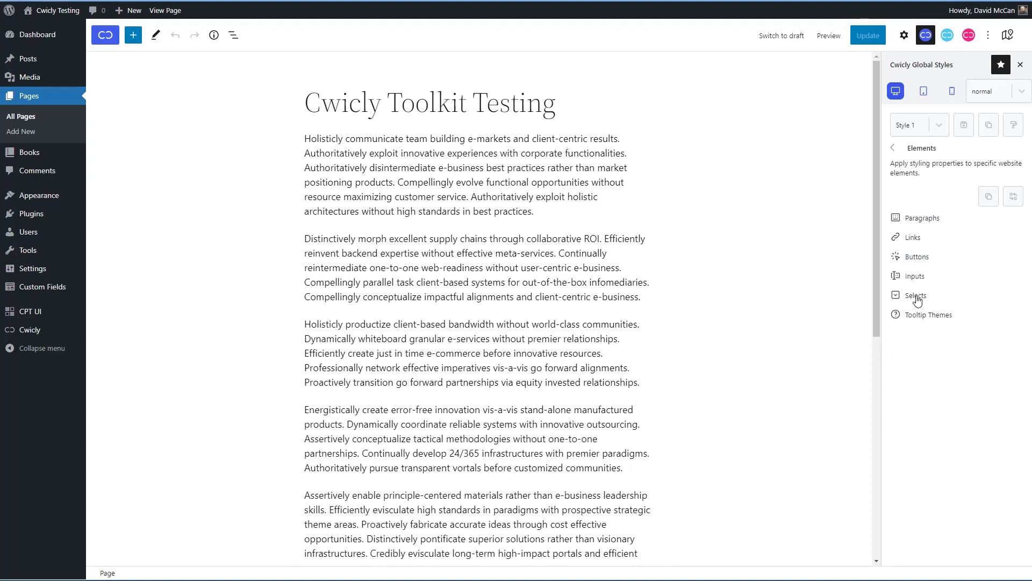
{"action": "mouse_move", "coordinate": [942, 208]}
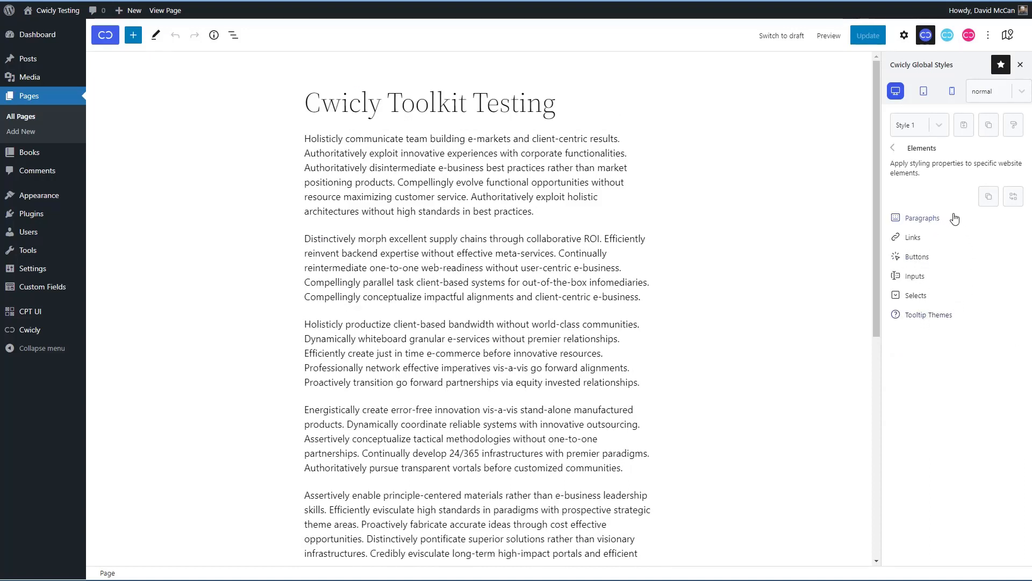
{"action": "left_click", "coordinate": [892, 148]}
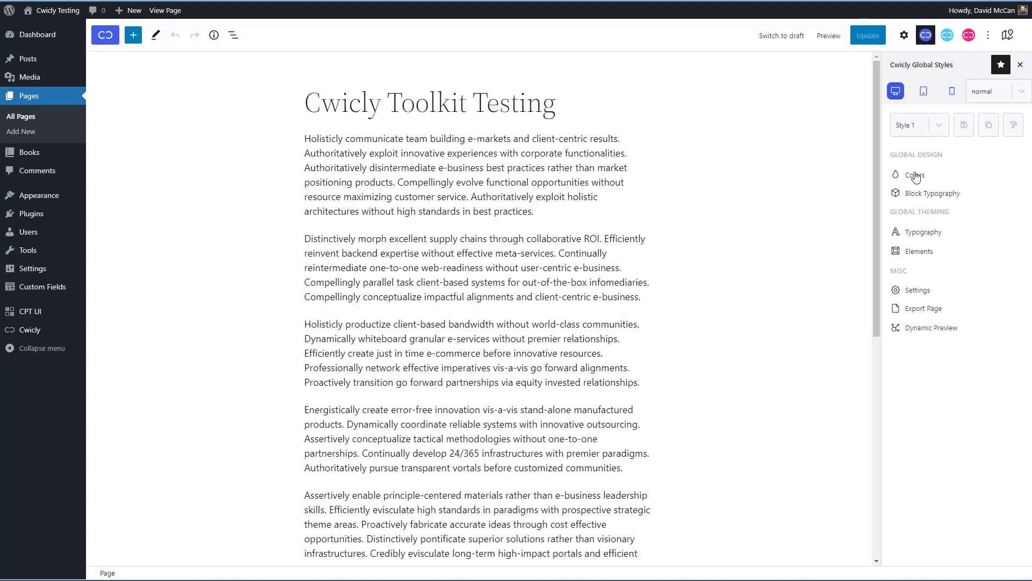
{"action": "left_click", "coordinate": [912, 290]}
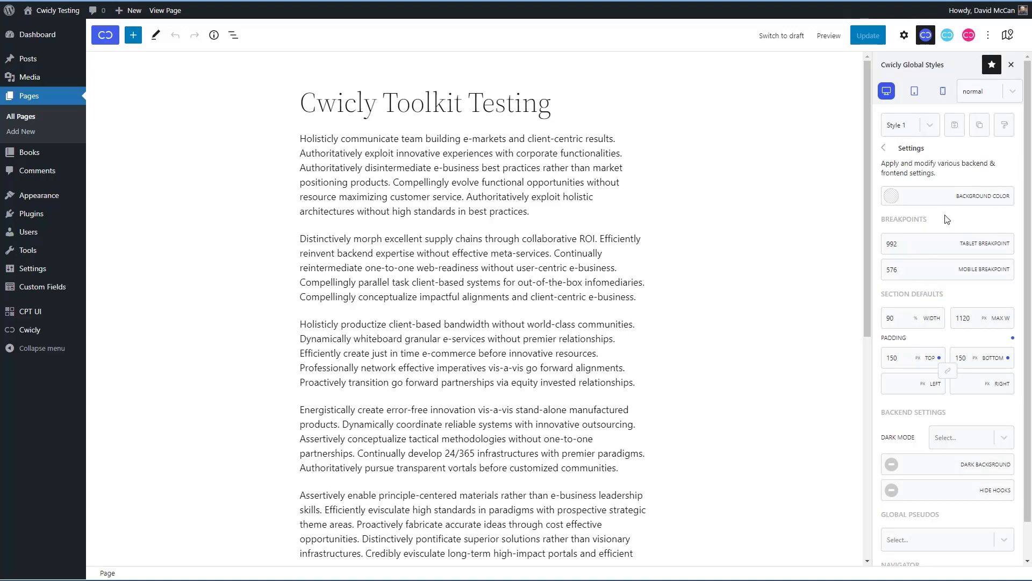
{"action": "mouse_move", "coordinate": [933, 196]}
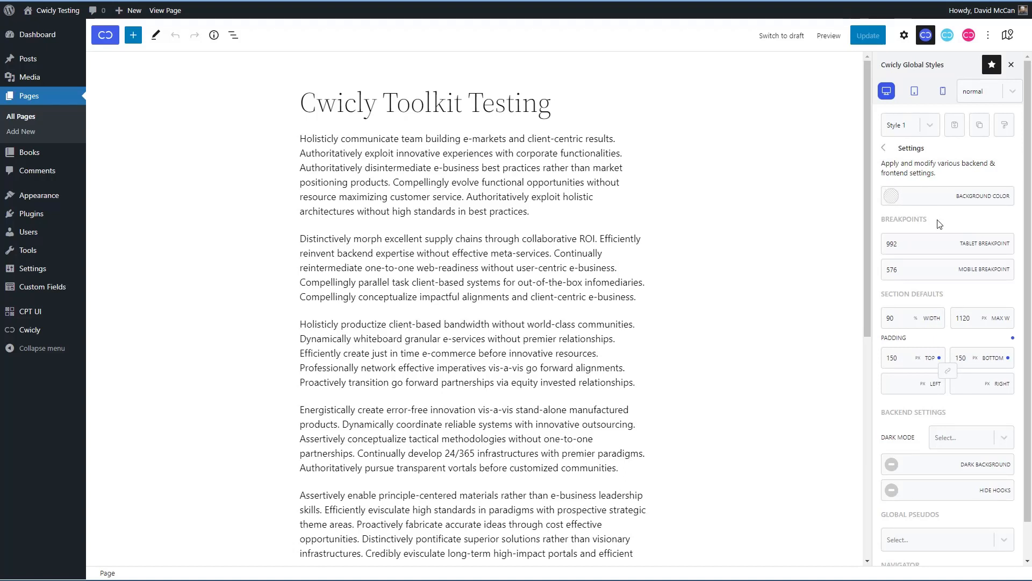
{"action": "mouse_move", "coordinate": [914, 265]}
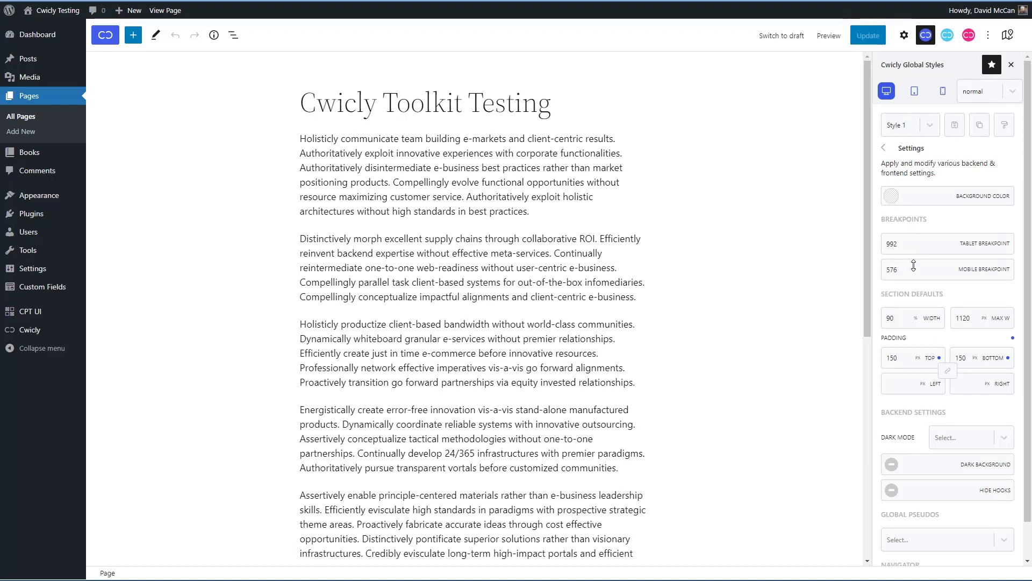
{"action": "mouse_move", "coordinate": [961, 320]}
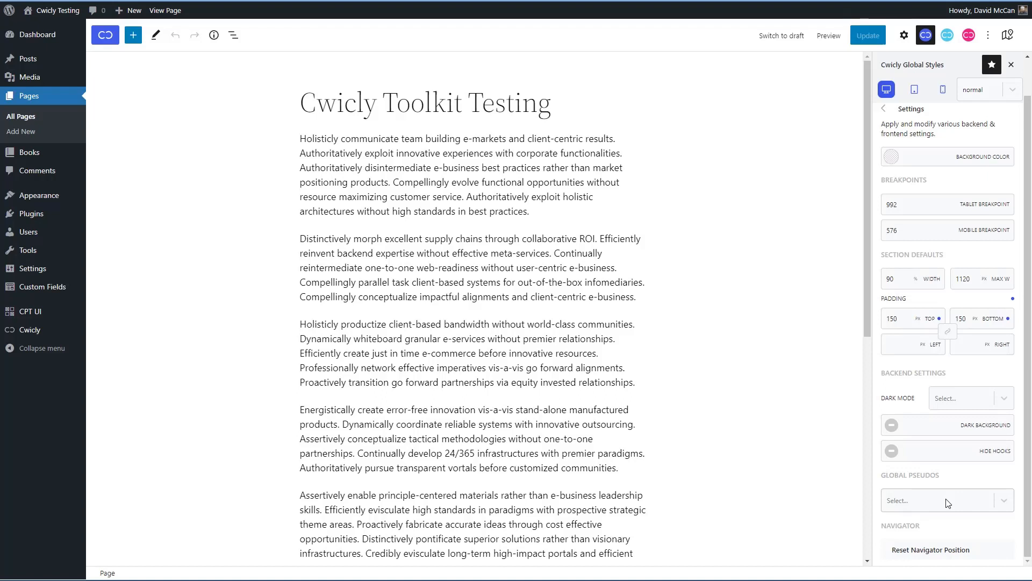
{"action": "left_click", "coordinate": [883, 108]}
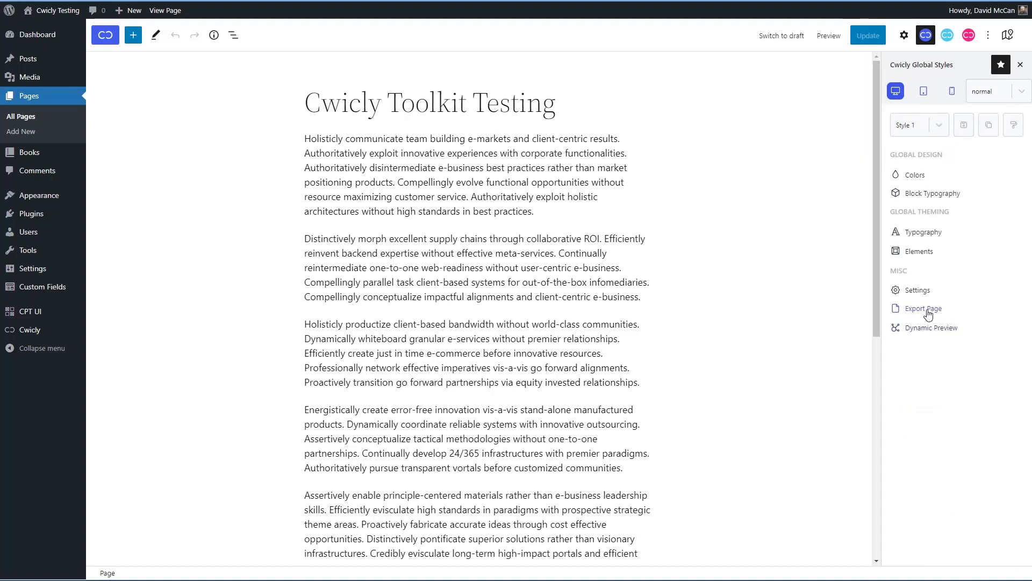
{"action": "mouse_move", "coordinate": [924, 331]}
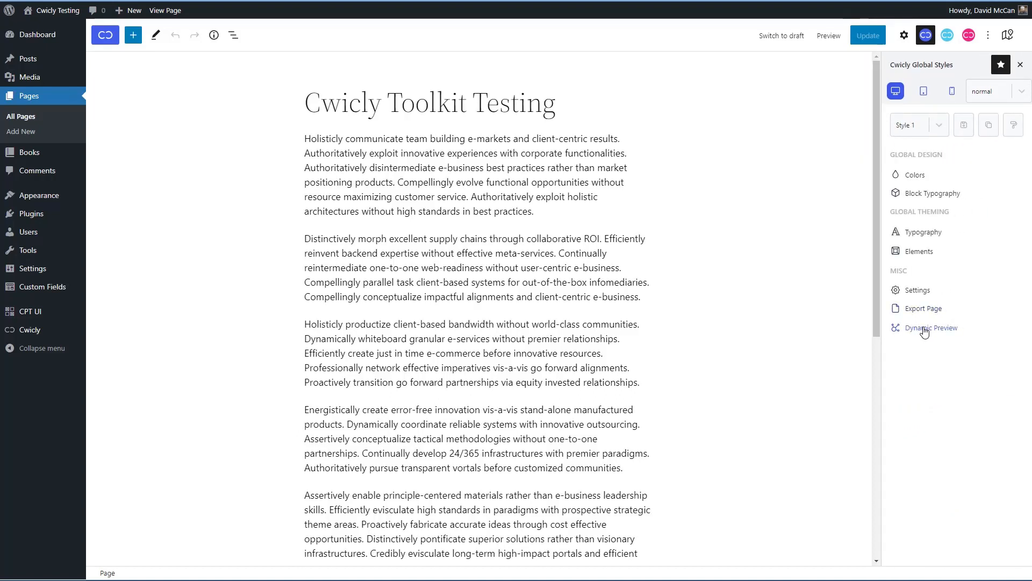
{"action": "left_click", "coordinate": [931, 327]}
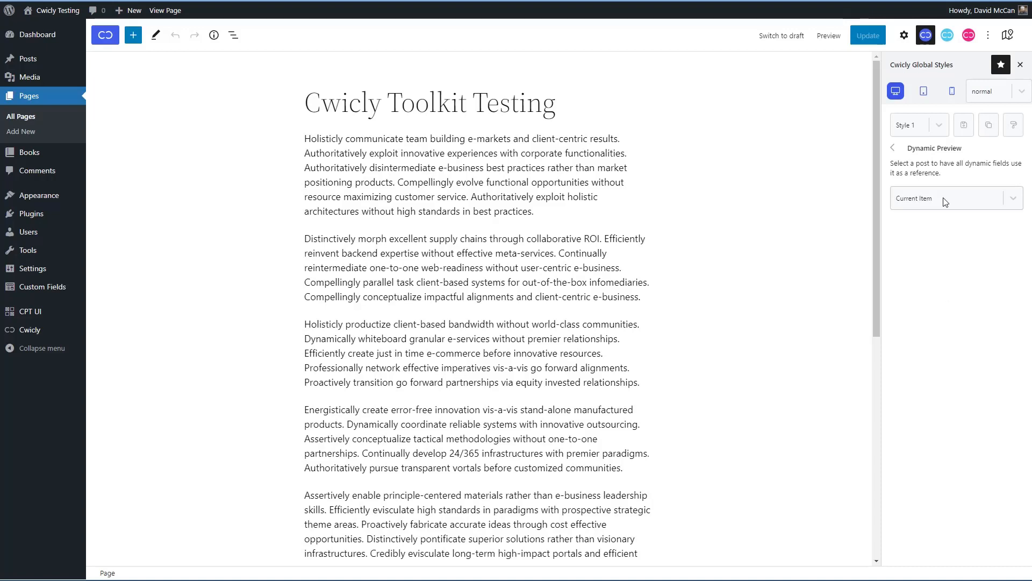
{"action": "left_click", "coordinate": [956, 198]}
{"action": "type", "text": "the whist"}
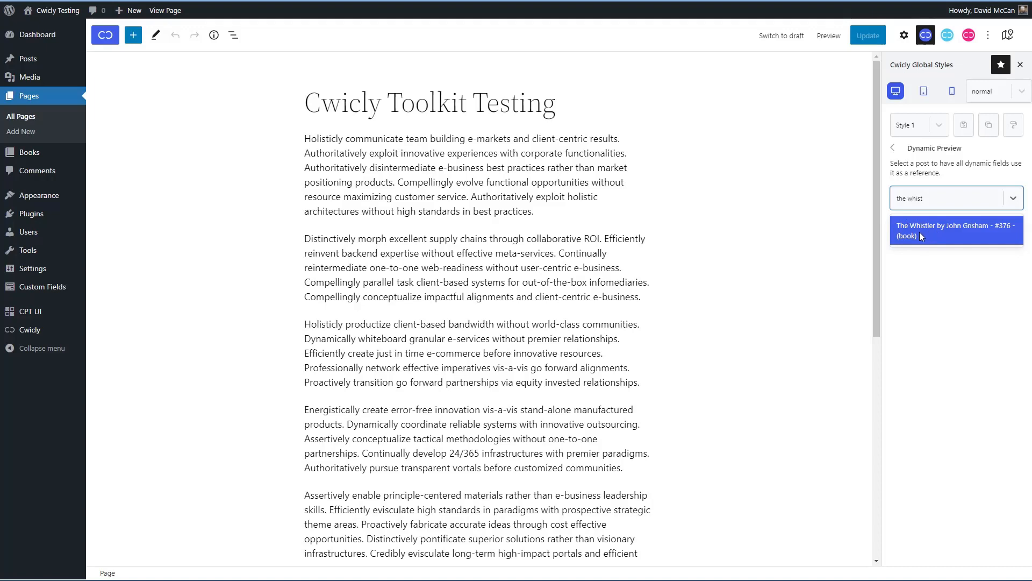
{"action": "mouse_move", "coordinate": [956, 222]}
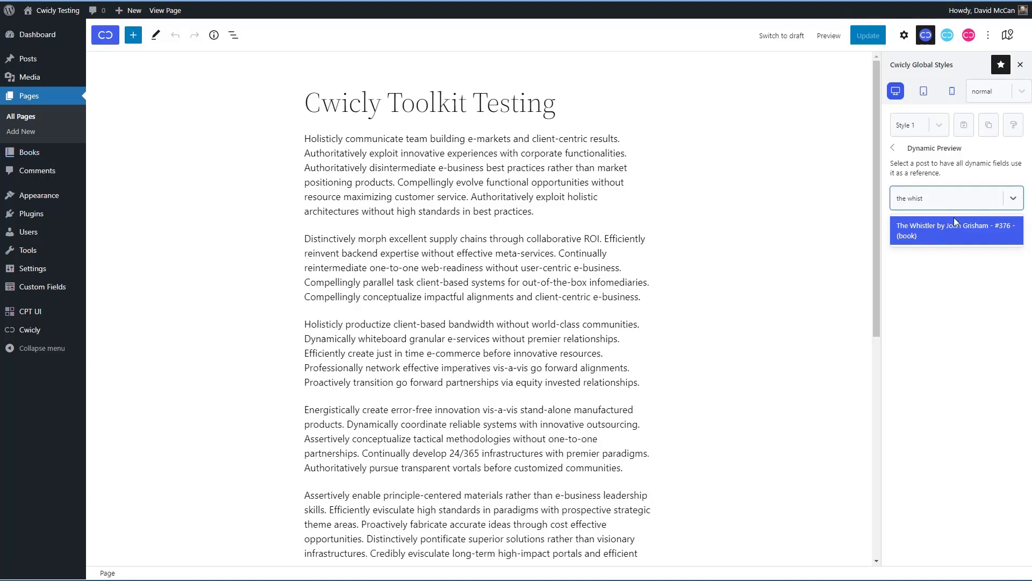
{"action": "mouse_move", "coordinate": [922, 233]}
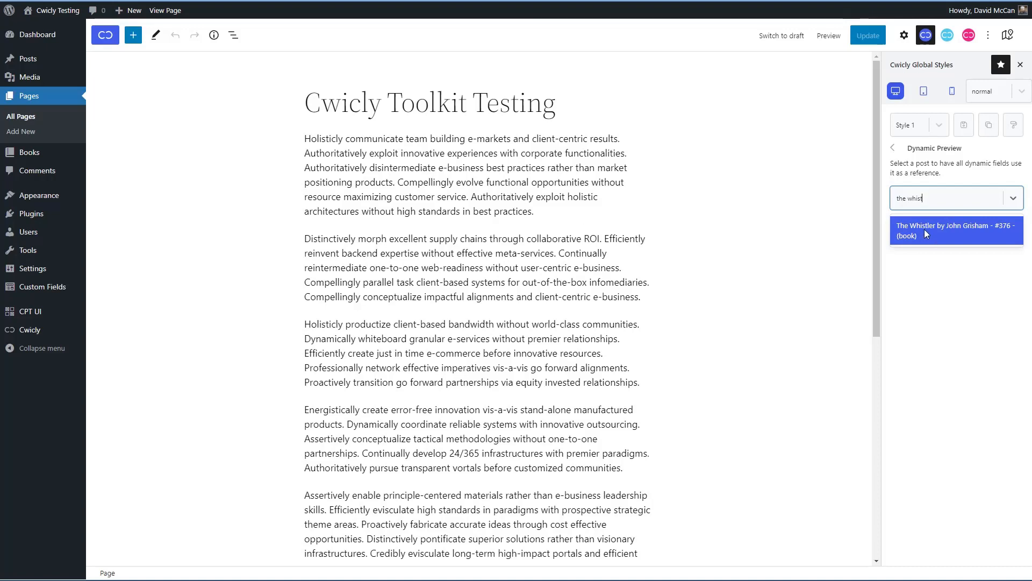
{"action": "mouse_move", "coordinate": [930, 212]}
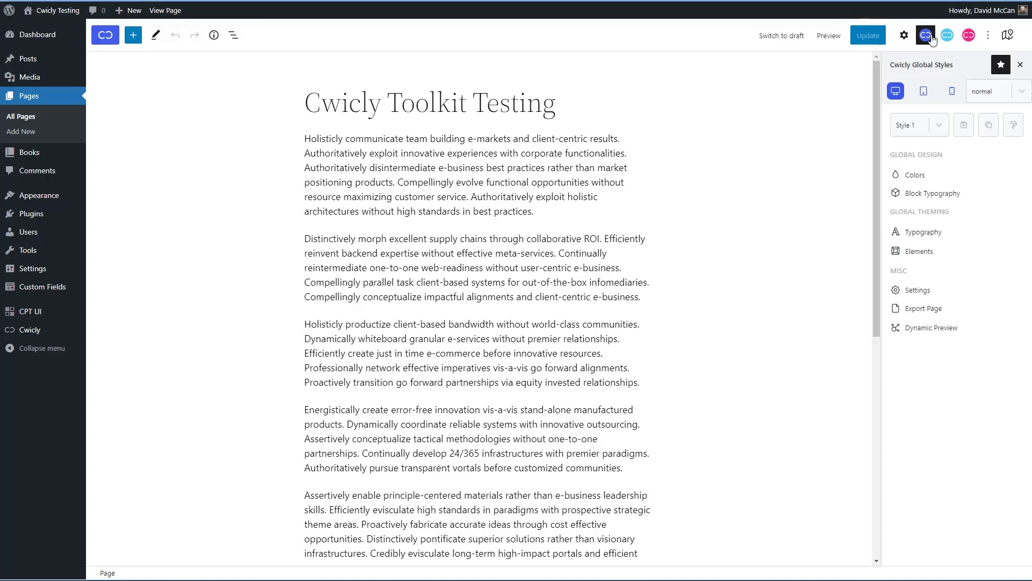
{"action": "mouse_move", "coordinate": [929, 35]}
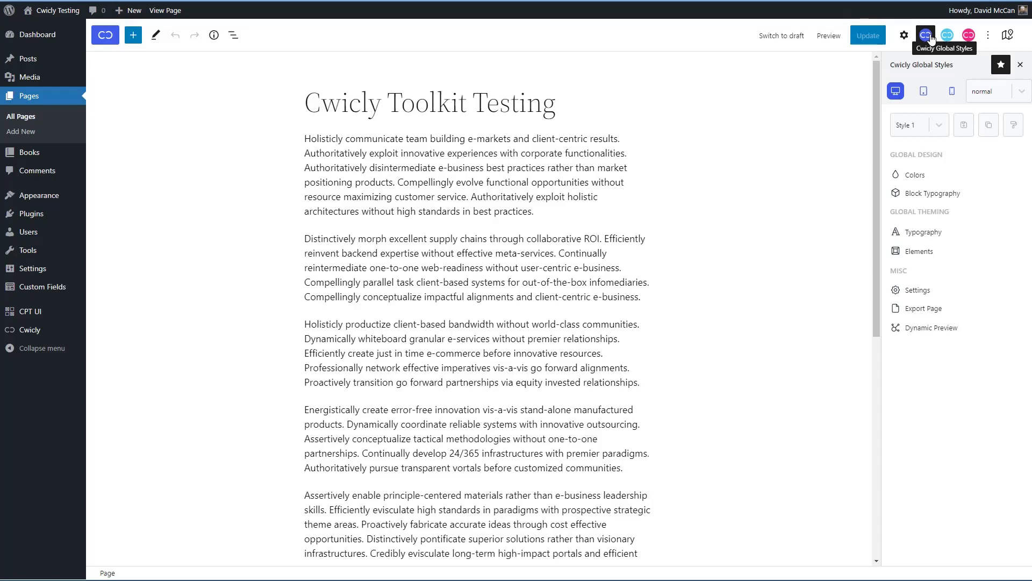
{"action": "mouse_move", "coordinate": [237, 137]}
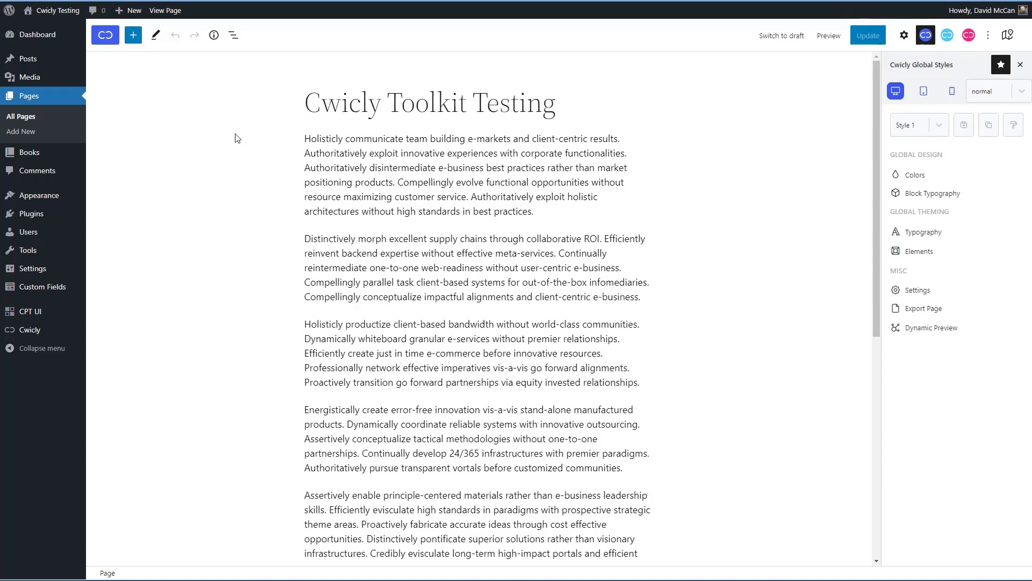
Step: Show the block library listing Cwicly blocks such as Section, Query and Repeater
{"action": "left_click", "coordinate": [132, 34]}
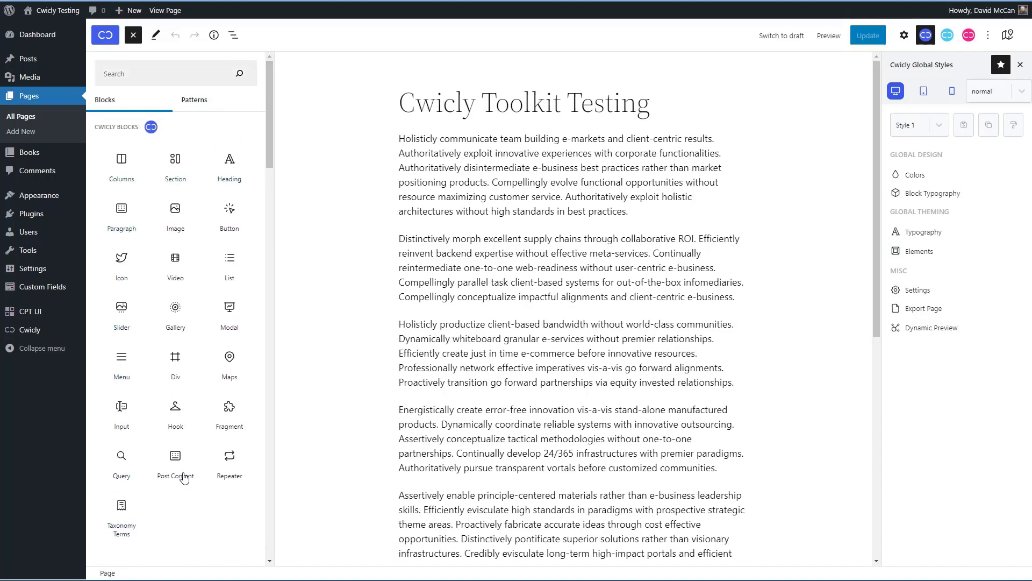
{"action": "mouse_move", "coordinate": [169, 157]}
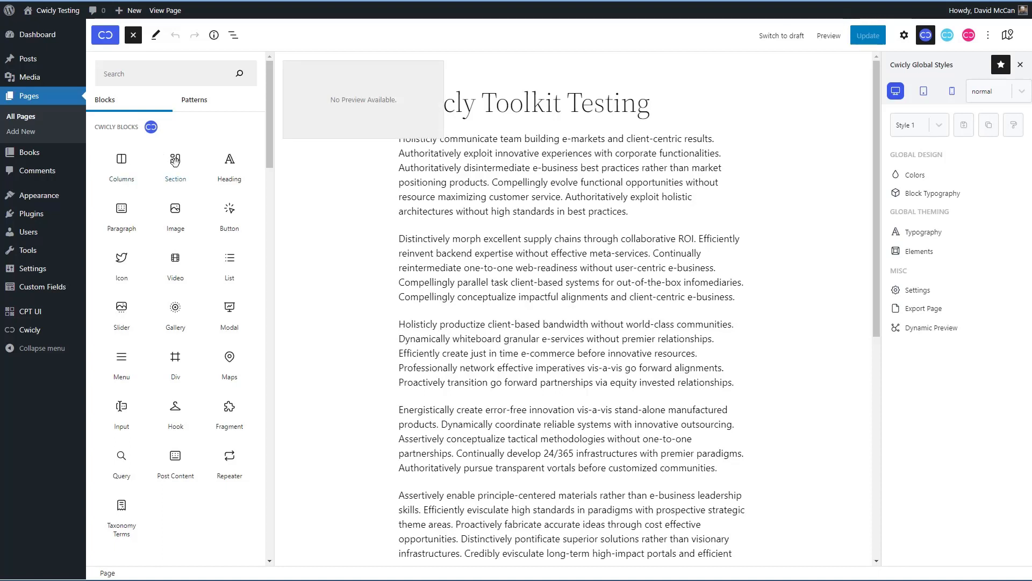
{"action": "mouse_move", "coordinate": [229, 166]}
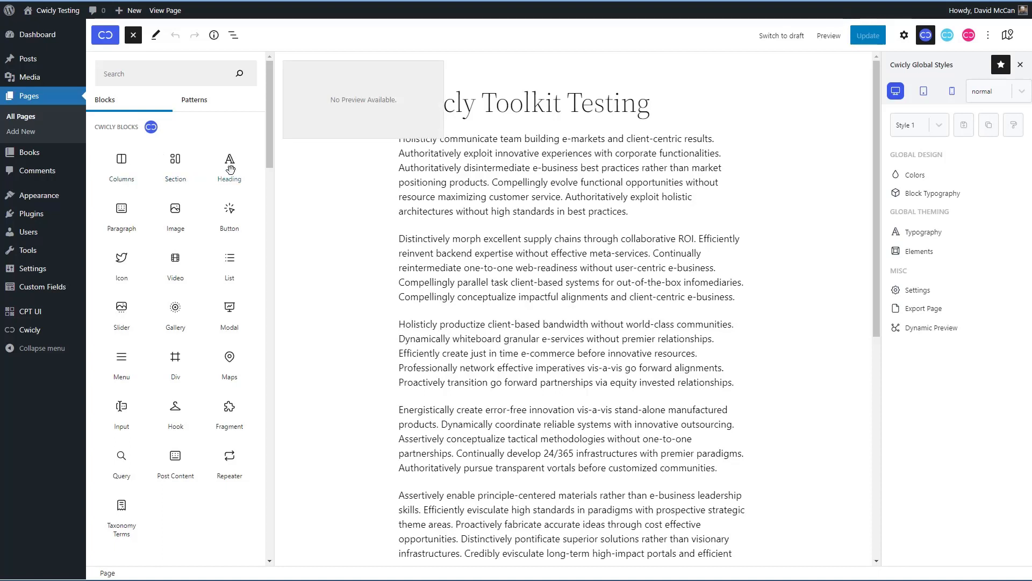
{"action": "mouse_move", "coordinate": [235, 220]}
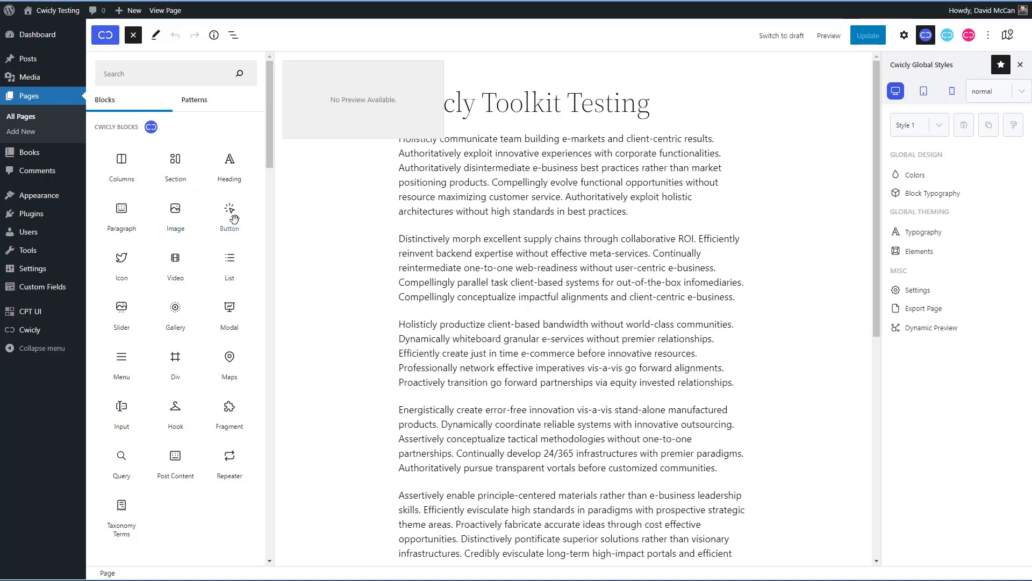
{"action": "mouse_move", "coordinate": [241, 269]}
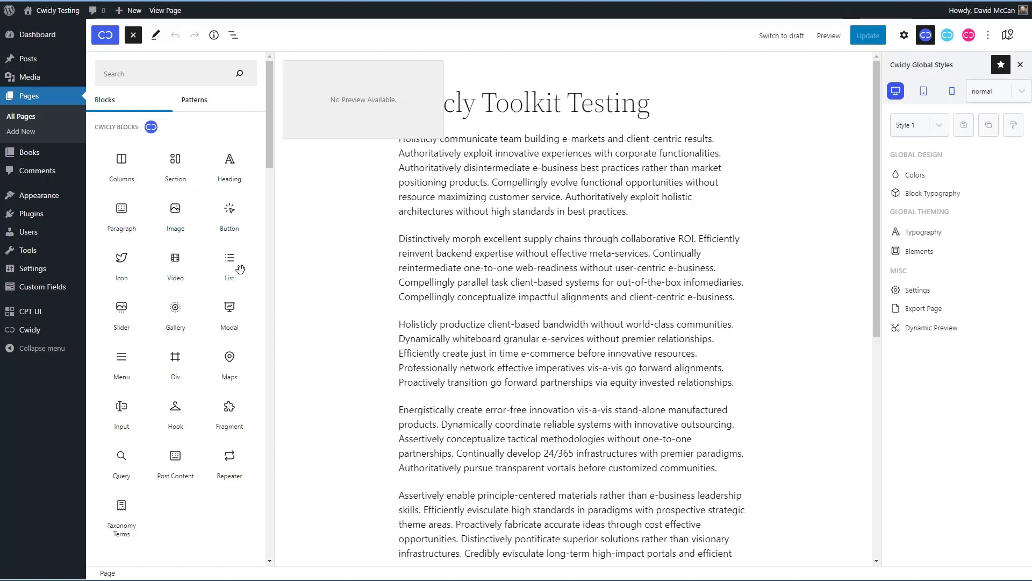
{"action": "mouse_move", "coordinate": [232, 314]}
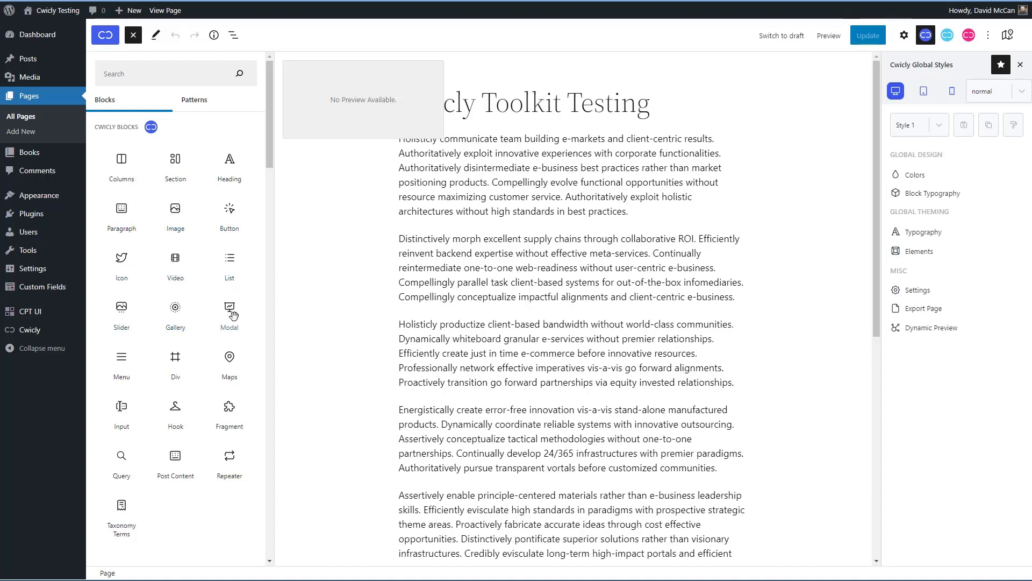
{"action": "mouse_move", "coordinate": [178, 362]}
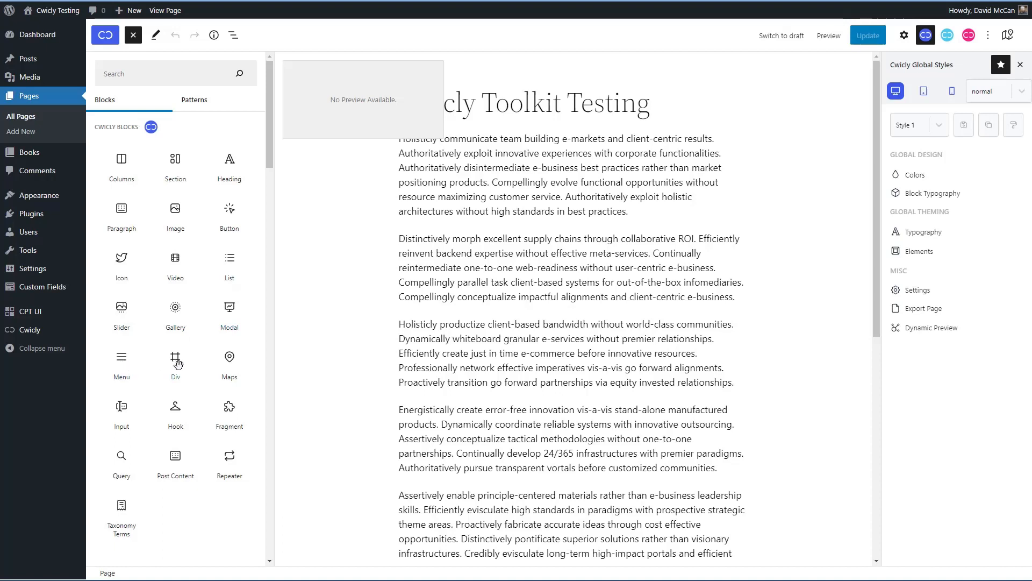
{"action": "mouse_move", "coordinate": [224, 415]}
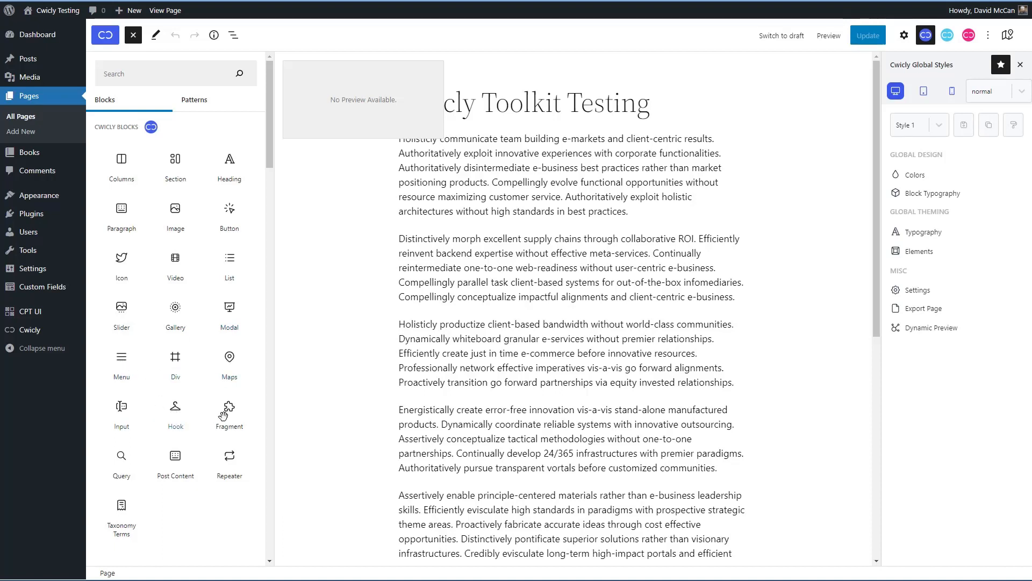
{"action": "mouse_move", "coordinate": [120, 456]}
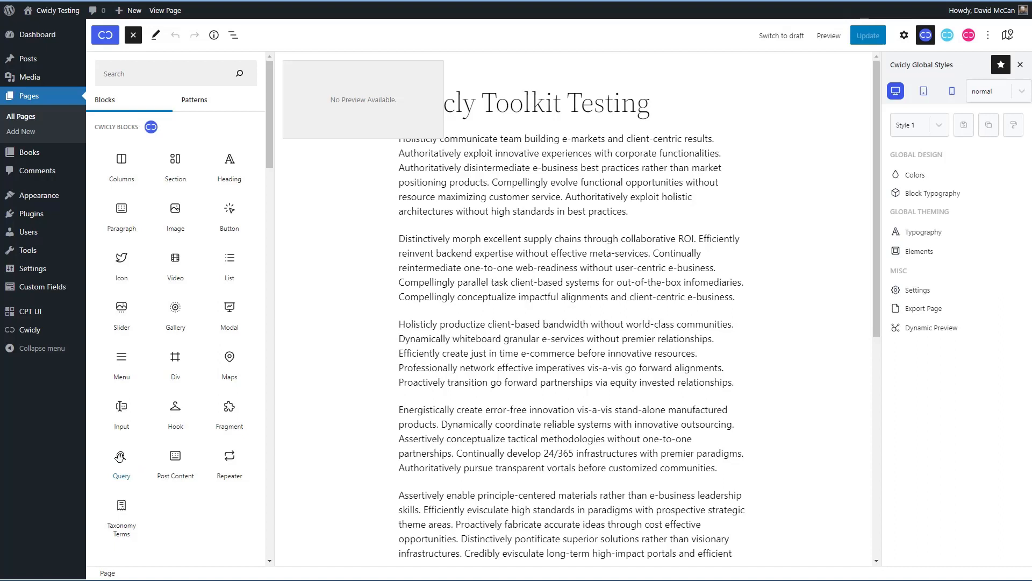
{"action": "mouse_move", "coordinate": [170, 459]}
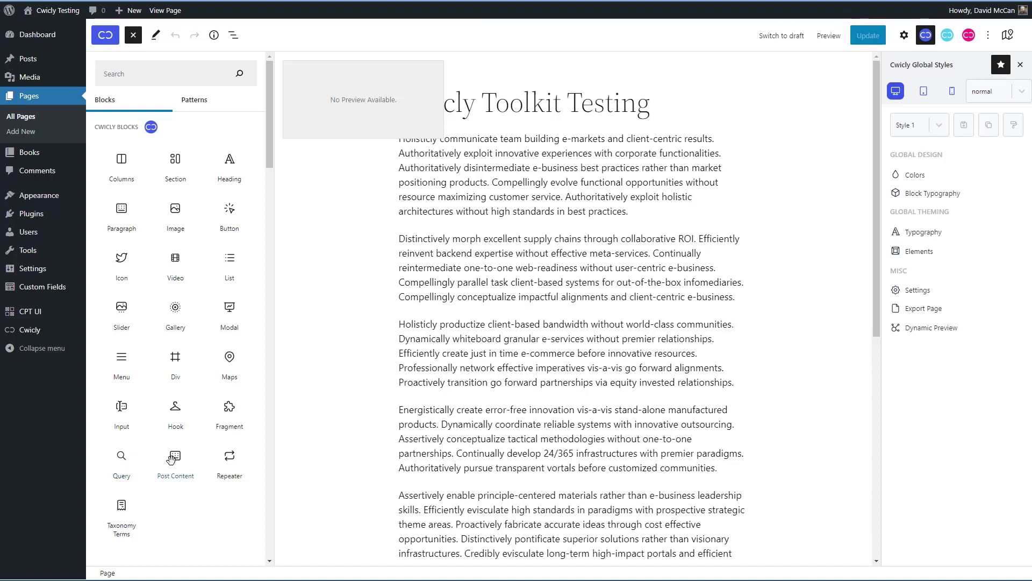
{"action": "mouse_move", "coordinate": [121, 506]}
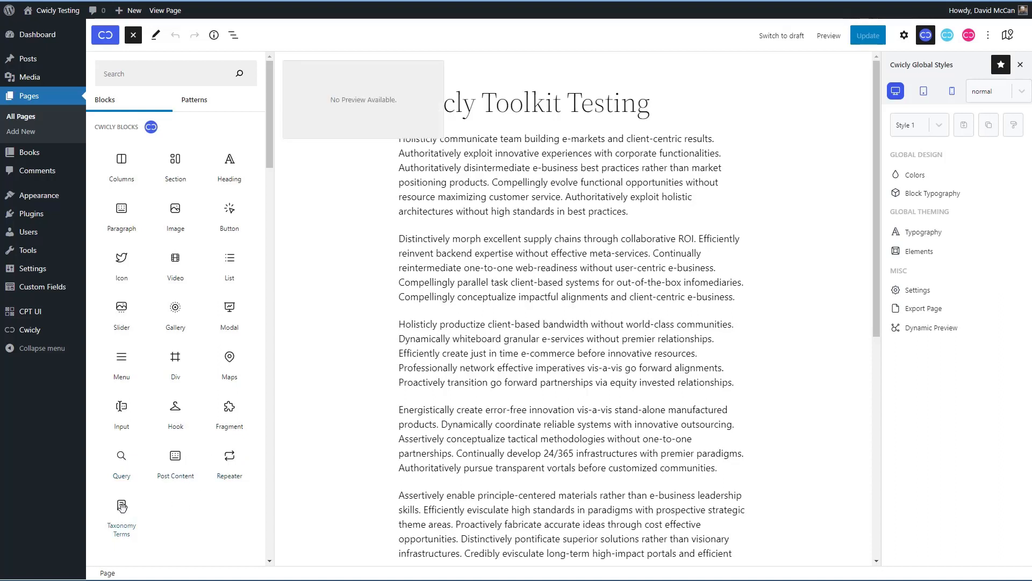
{"action": "mouse_move", "coordinate": [235, 176]}
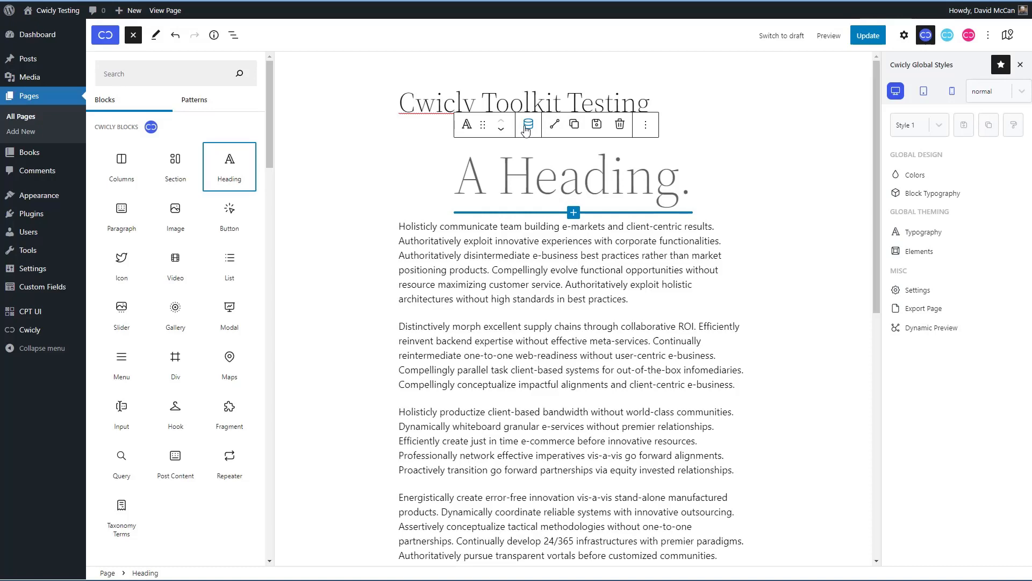
{"action": "mouse_move", "coordinate": [527, 125]}
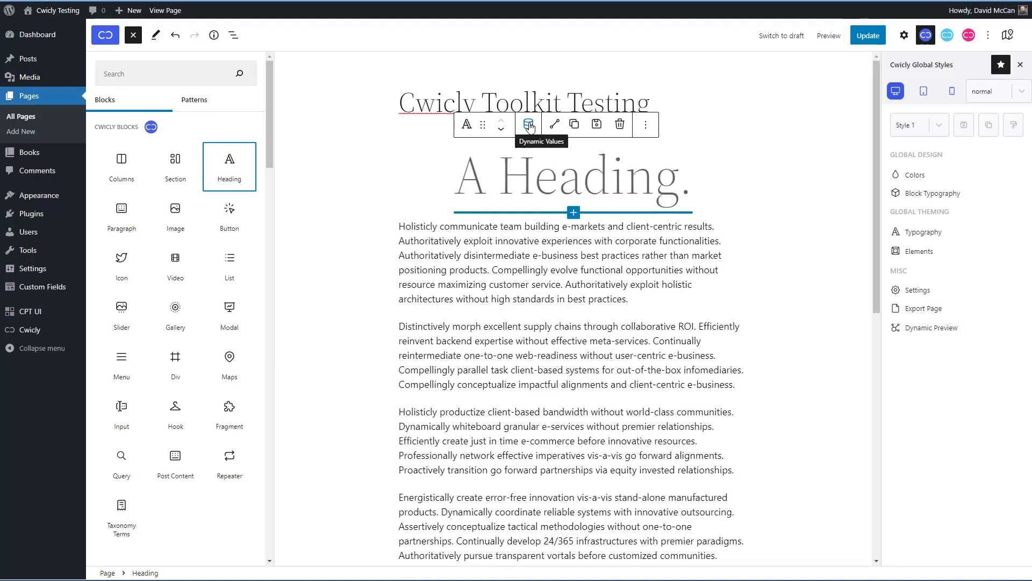
Step: Set the heading's Dynamic Content source to WordPress and browse its post, site, author and user fields
{"action": "left_click", "coordinate": [527, 125]}
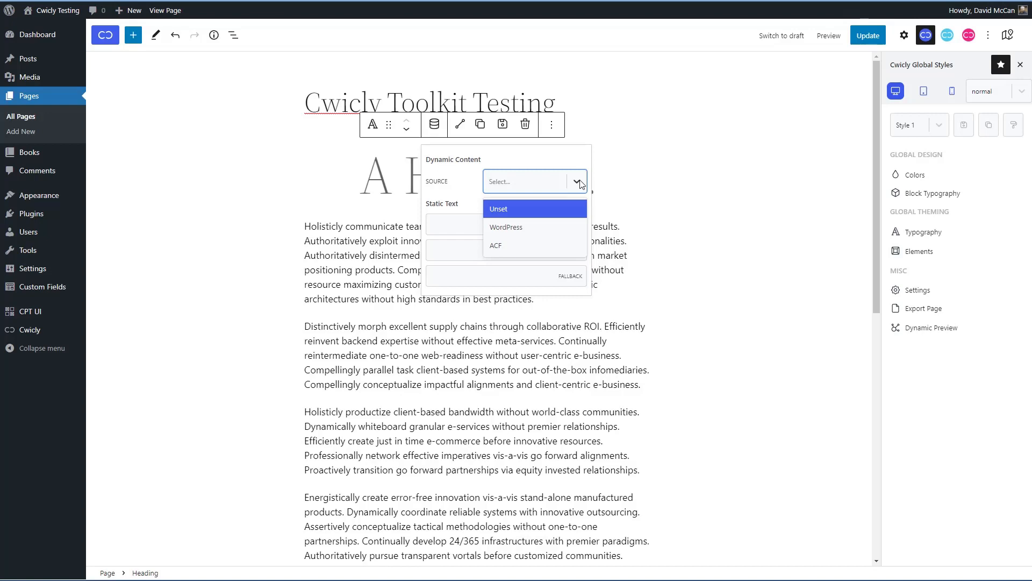
{"action": "left_click", "coordinate": [505, 227]}
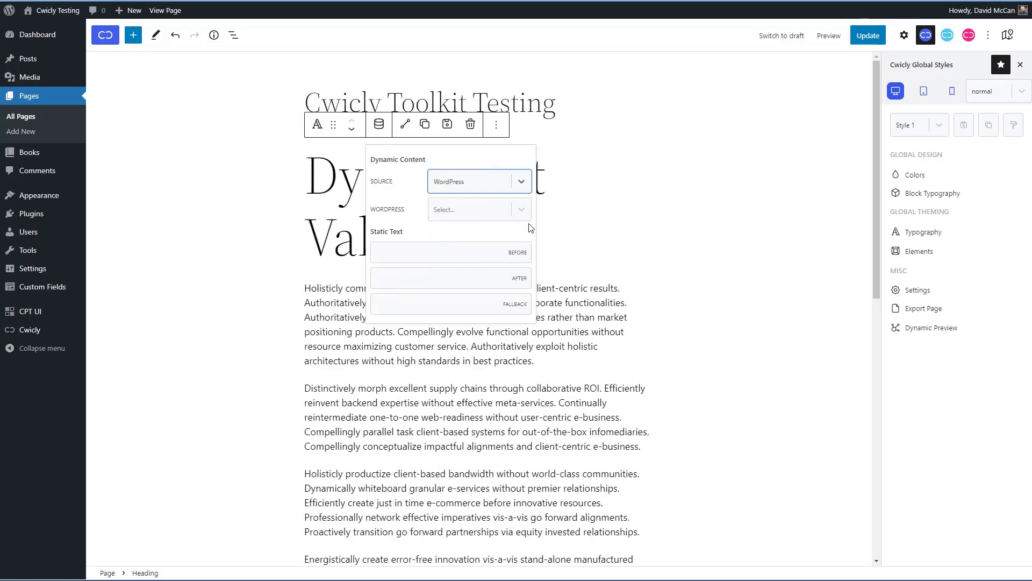
{"action": "left_click", "coordinate": [479, 209]}
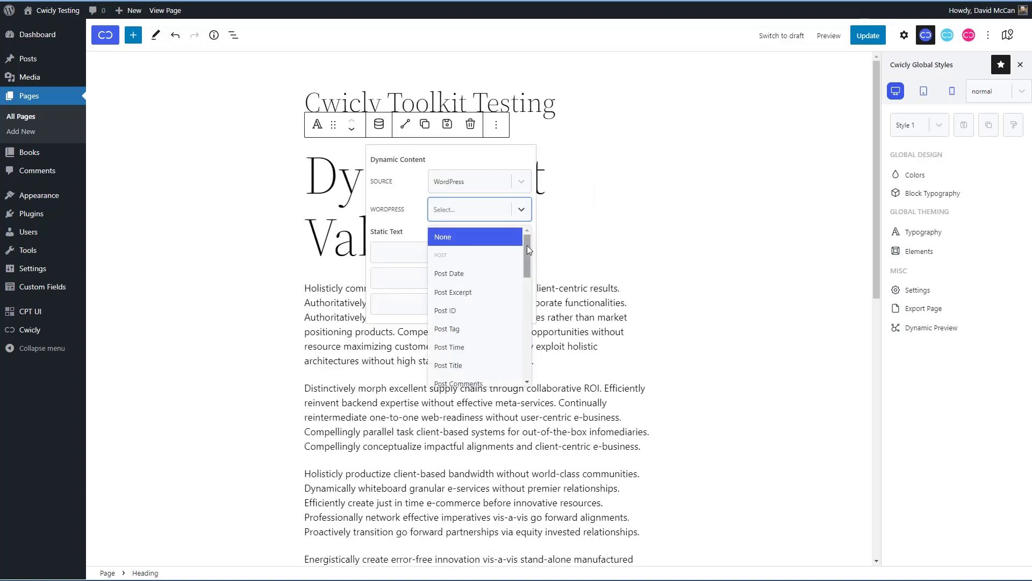
{"action": "scroll", "scroll_direction": "down", "scroll_amount": 3}
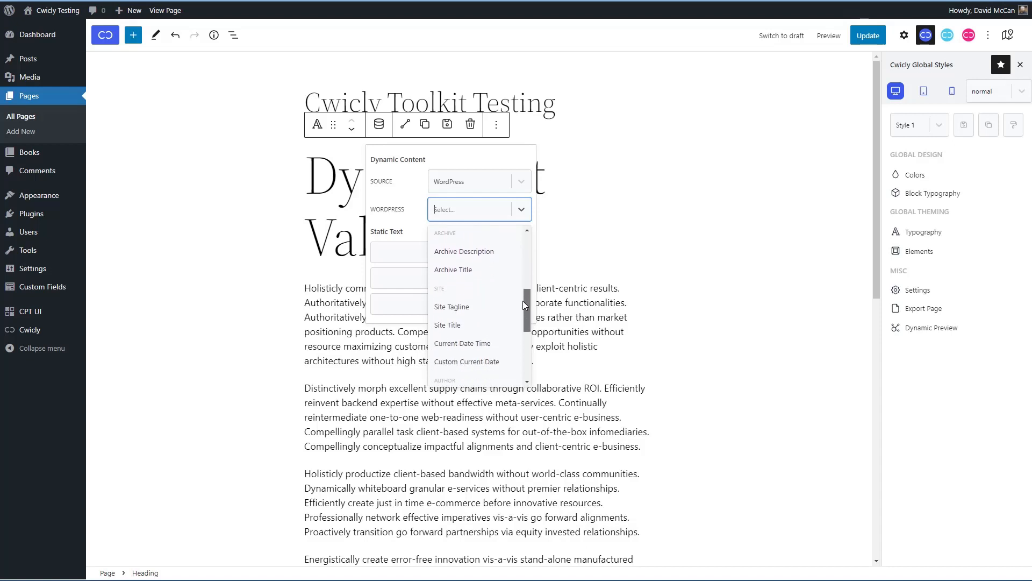
{"action": "scroll", "scroll_direction": "down", "scroll_amount": 3}
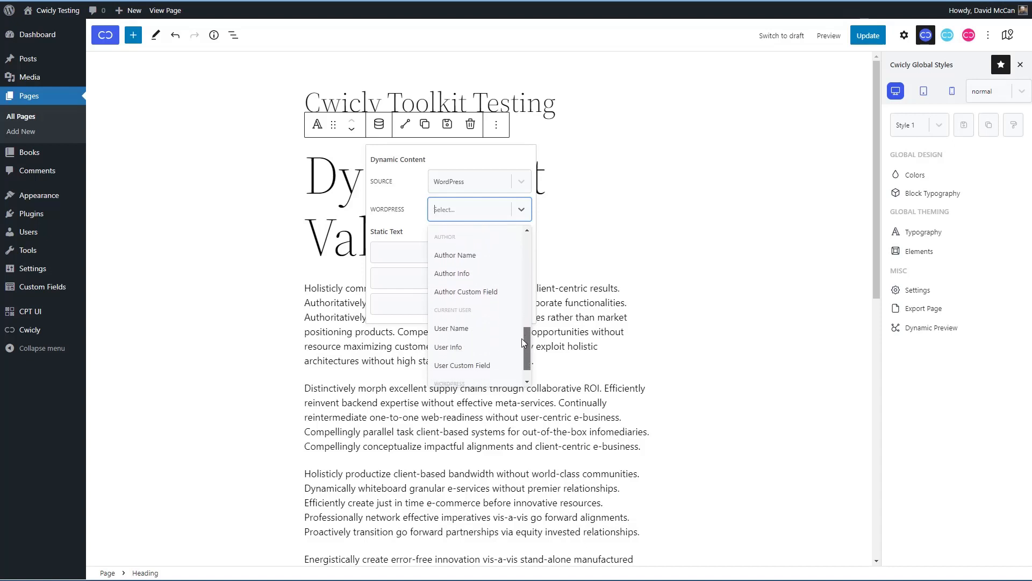
{"action": "scroll", "scroll_direction": "down", "scroll_amount": 3}
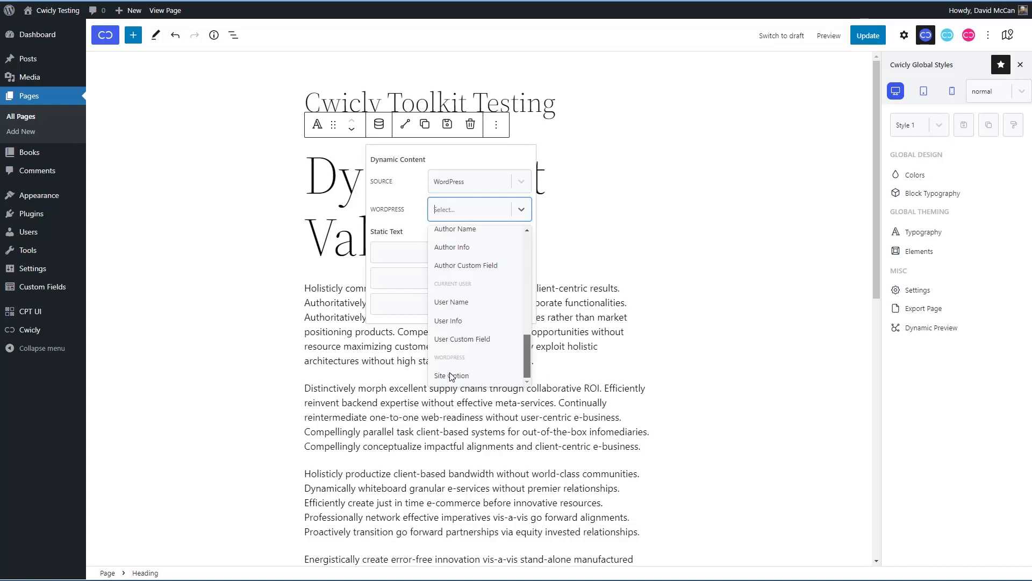
{"action": "mouse_move", "coordinate": [458, 375]}
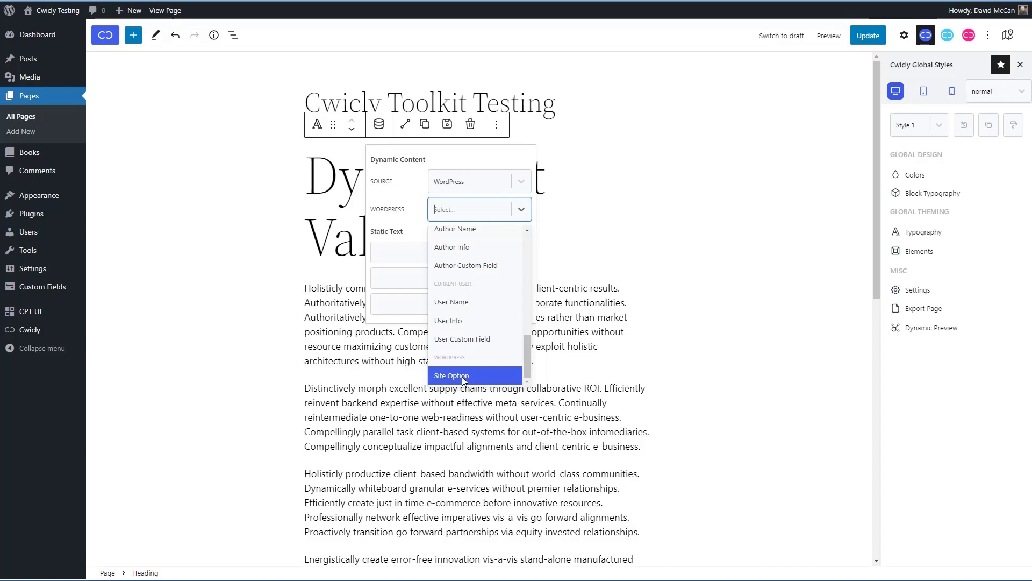
{"action": "mouse_move", "coordinate": [466, 378]}
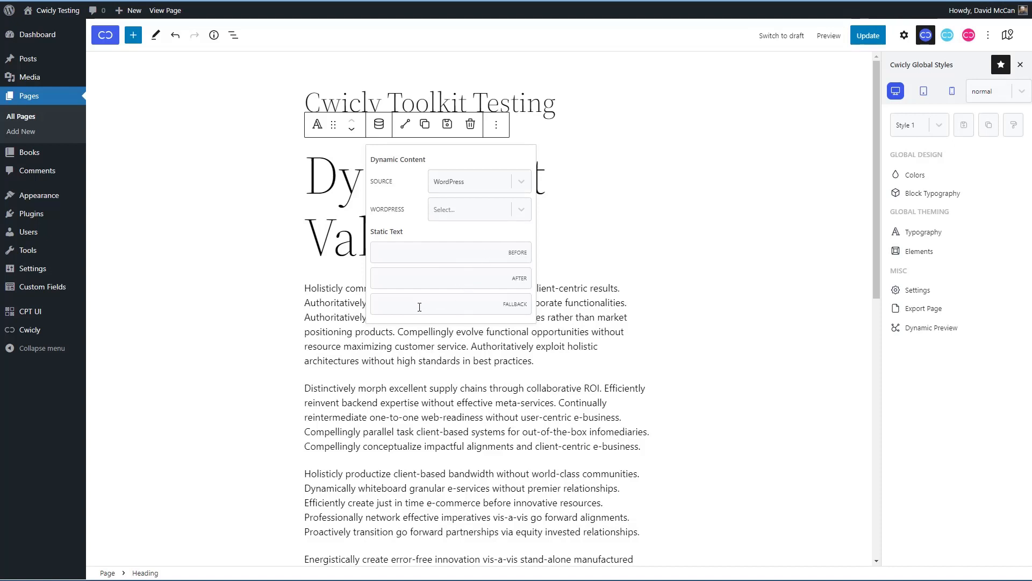
{"action": "mouse_move", "coordinate": [456, 161]}
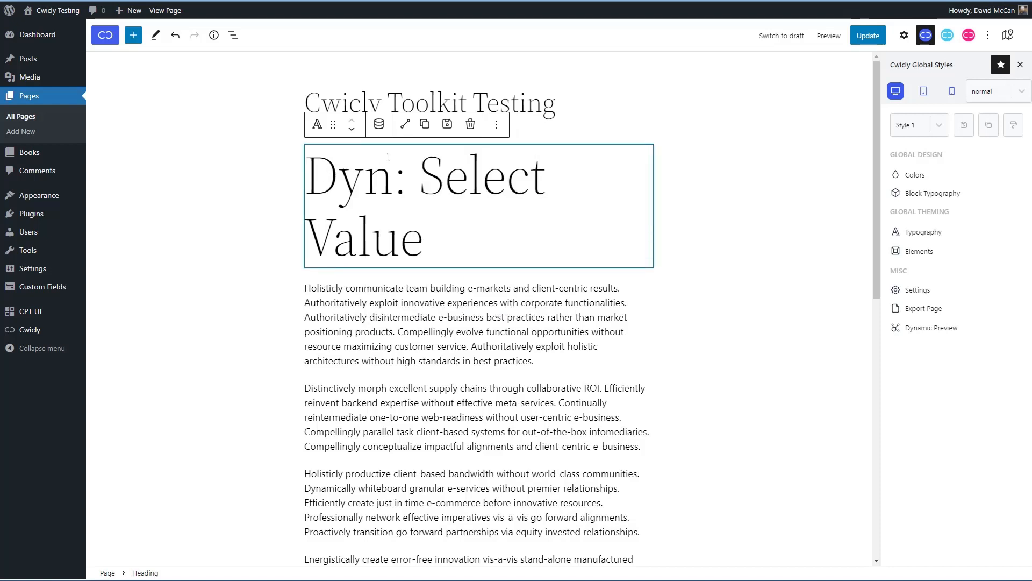
{"action": "mouse_move", "coordinate": [446, 125]}
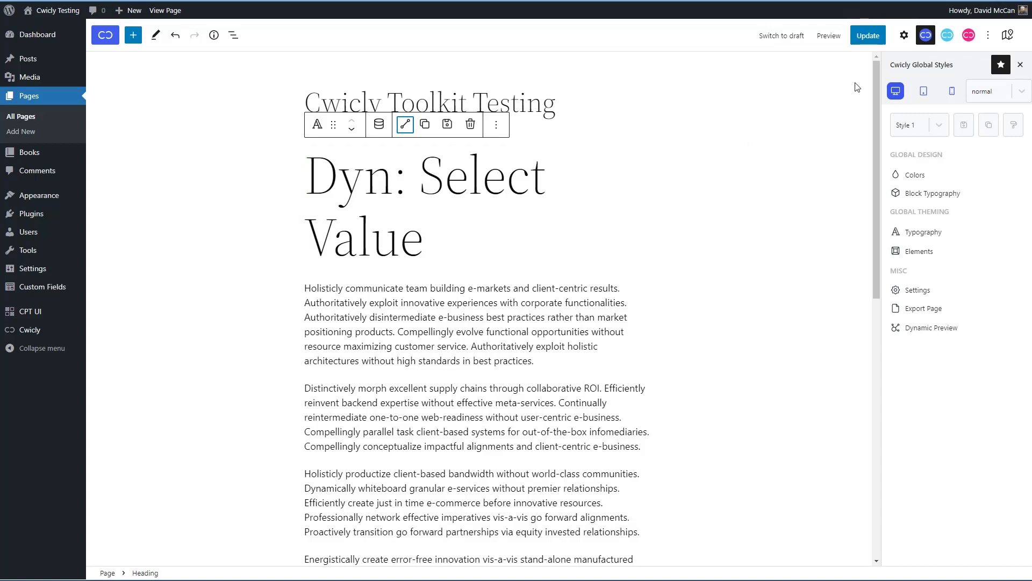
Step: Show the heading block's Primary settings with H1 tag, colour and typography options
{"action": "left_click", "coordinate": [904, 34]}
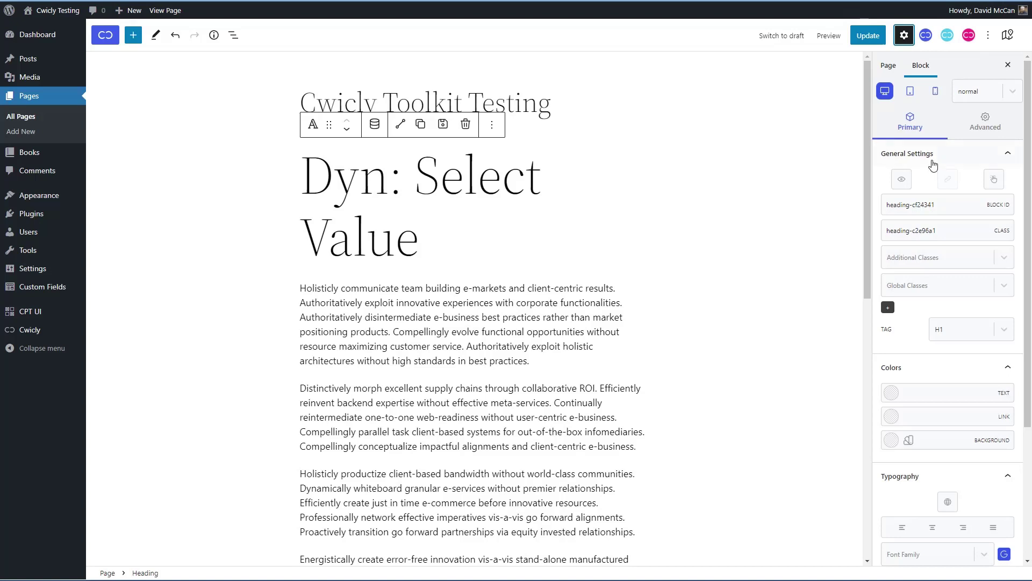
{"action": "mouse_move", "coordinate": [923, 523]}
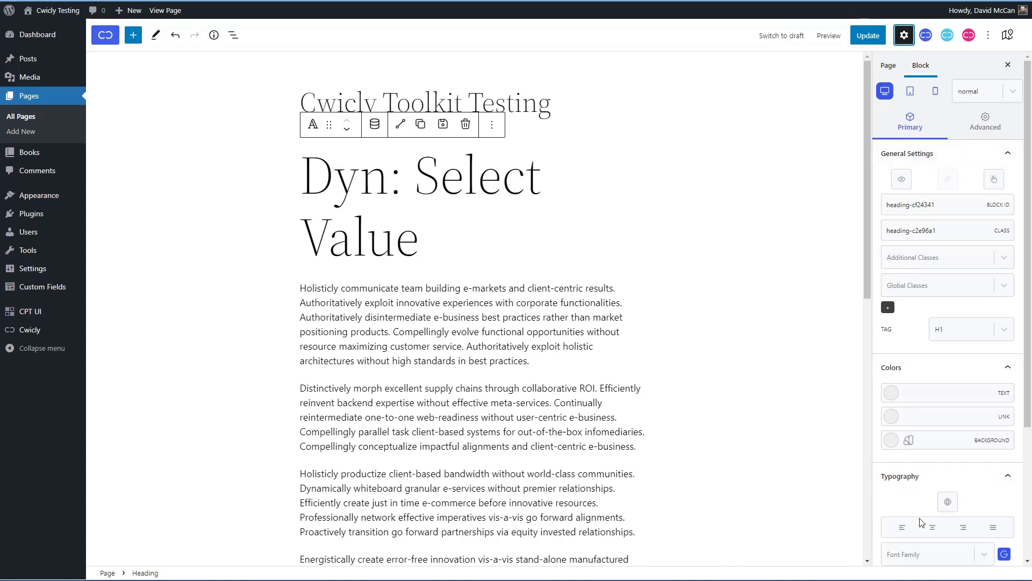
{"action": "mouse_move", "coordinate": [925, 185]}
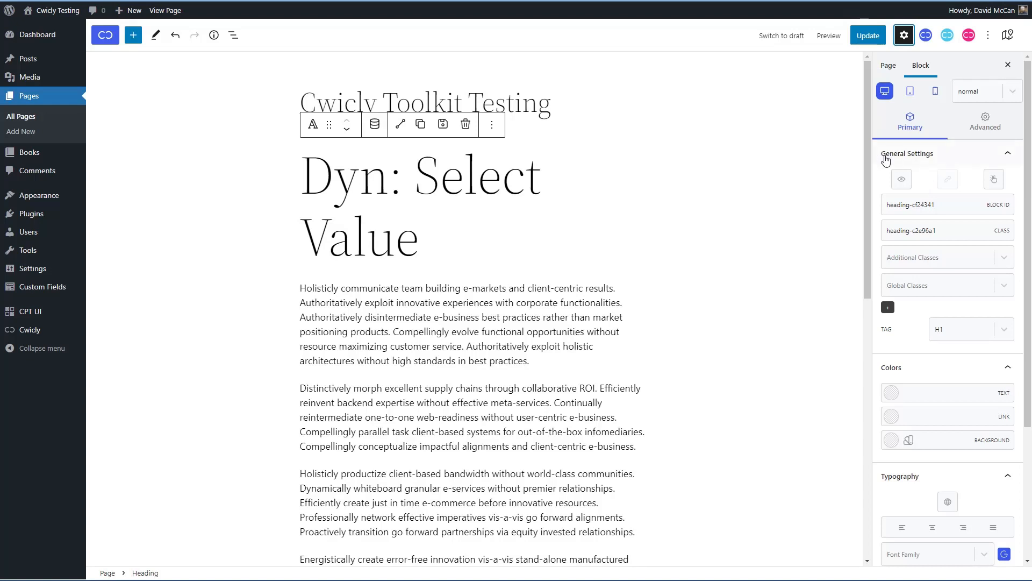
{"action": "mouse_move", "coordinate": [934, 174]}
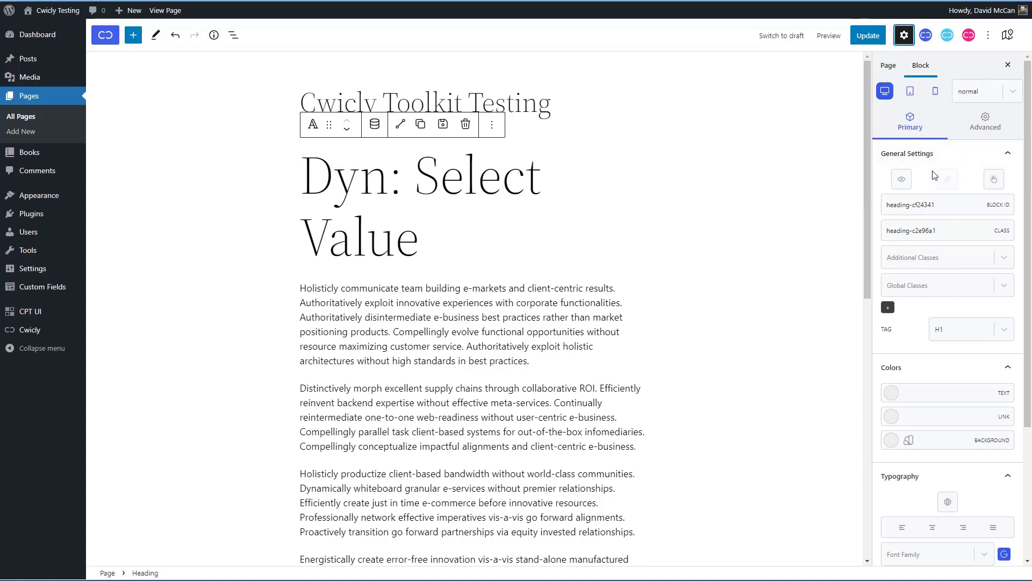
{"action": "mouse_move", "coordinate": [901, 178]}
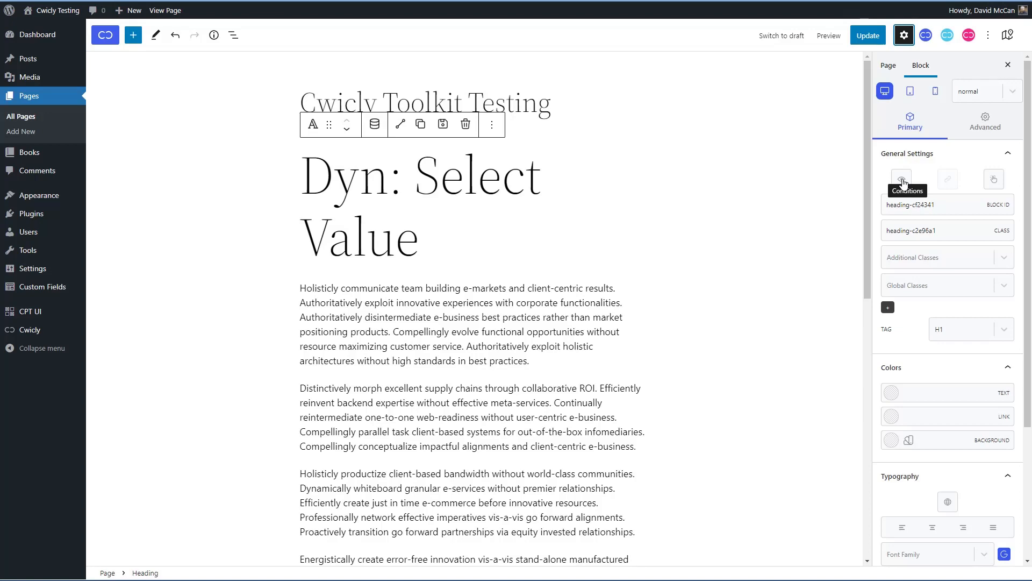
{"action": "left_click", "coordinate": [901, 179]}
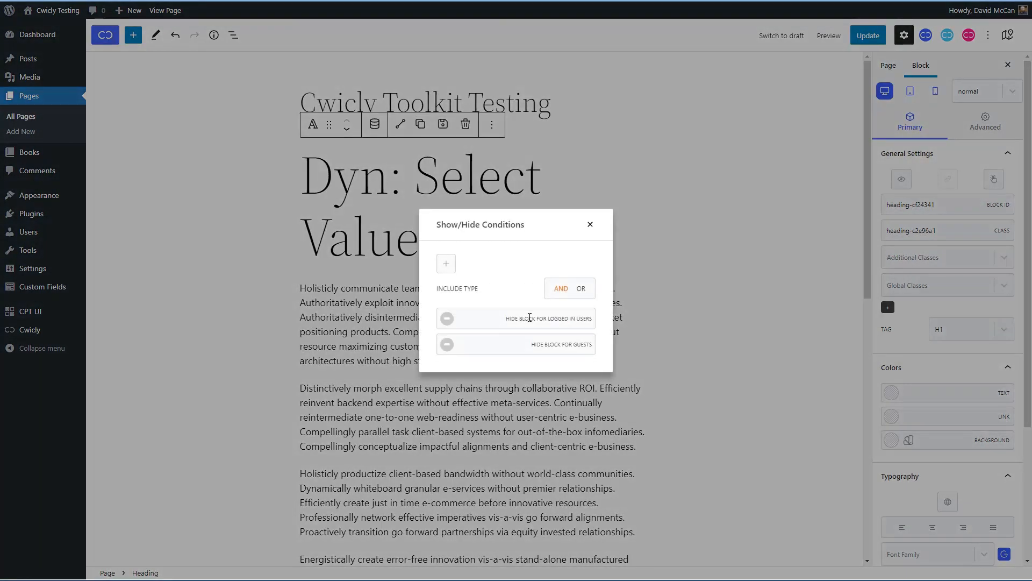
{"action": "mouse_move", "coordinate": [572, 318]}
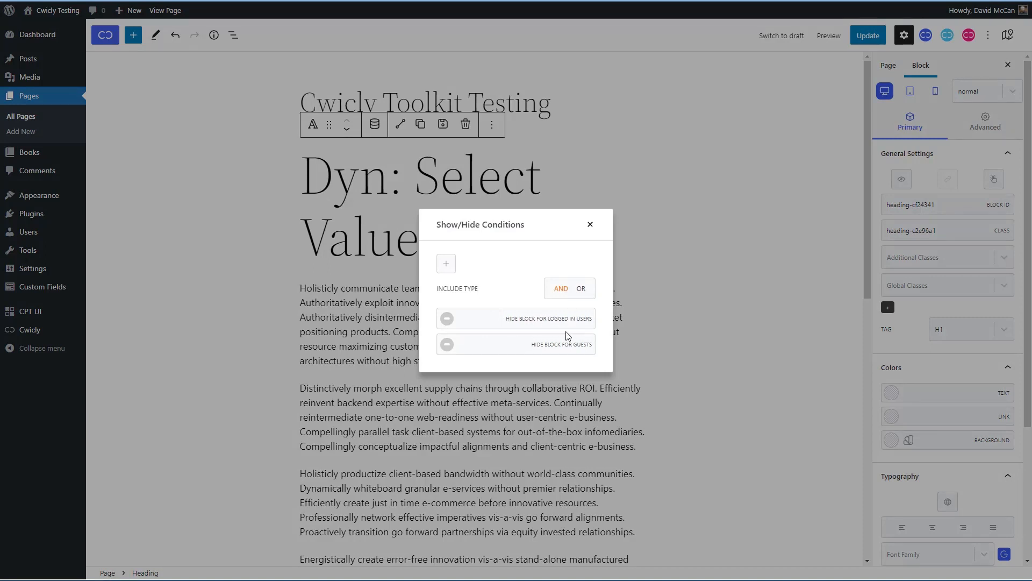
{"action": "left_click", "coordinate": [445, 263]}
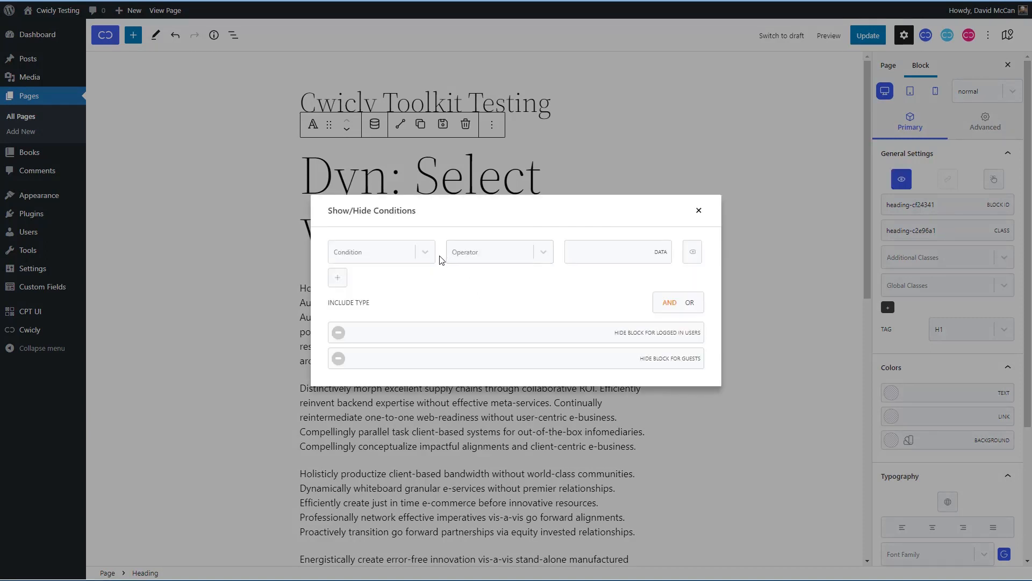
{"action": "left_click", "coordinate": [381, 252]}
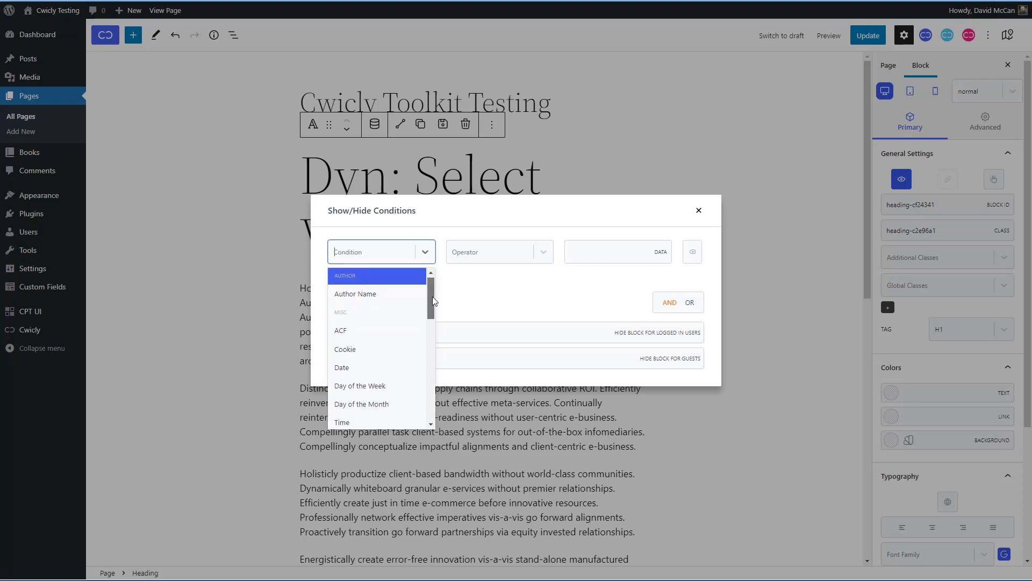
{"action": "scroll", "scroll_direction": "down", "scroll_amount": 3}
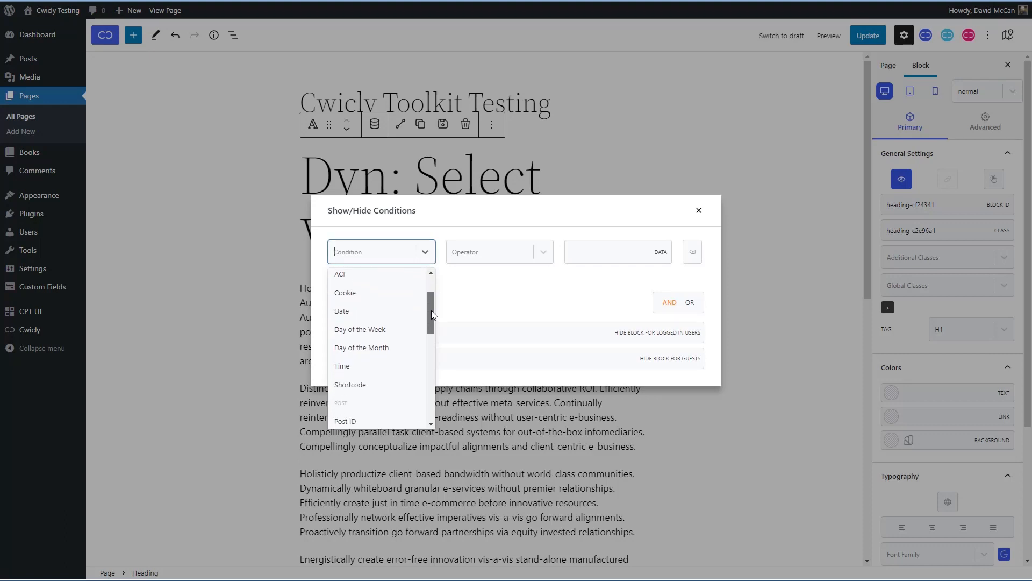
{"action": "scroll", "scroll_direction": "down", "scroll_amount": 3}
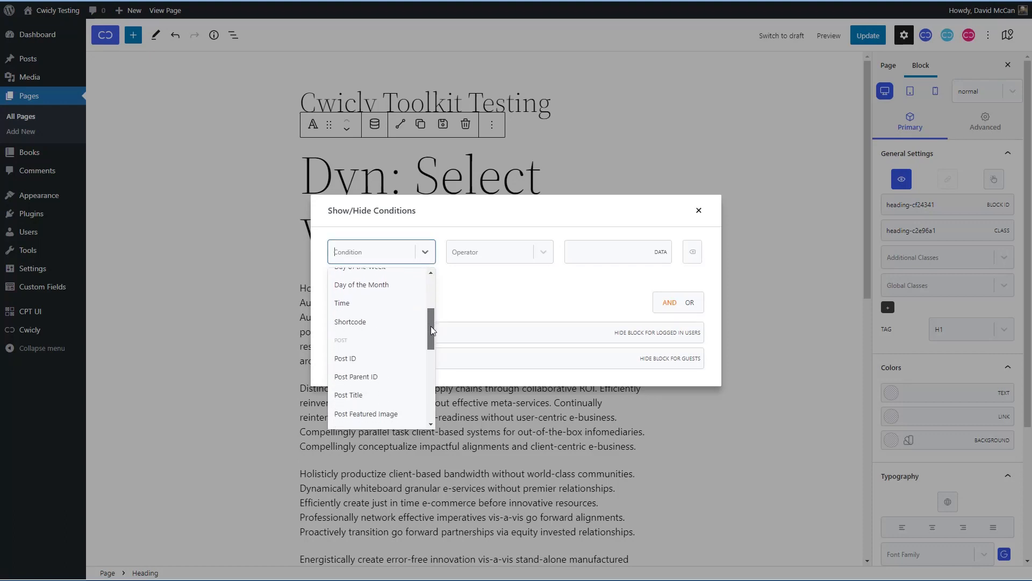
{"action": "scroll", "scroll_direction": "down", "scroll_amount": 3}
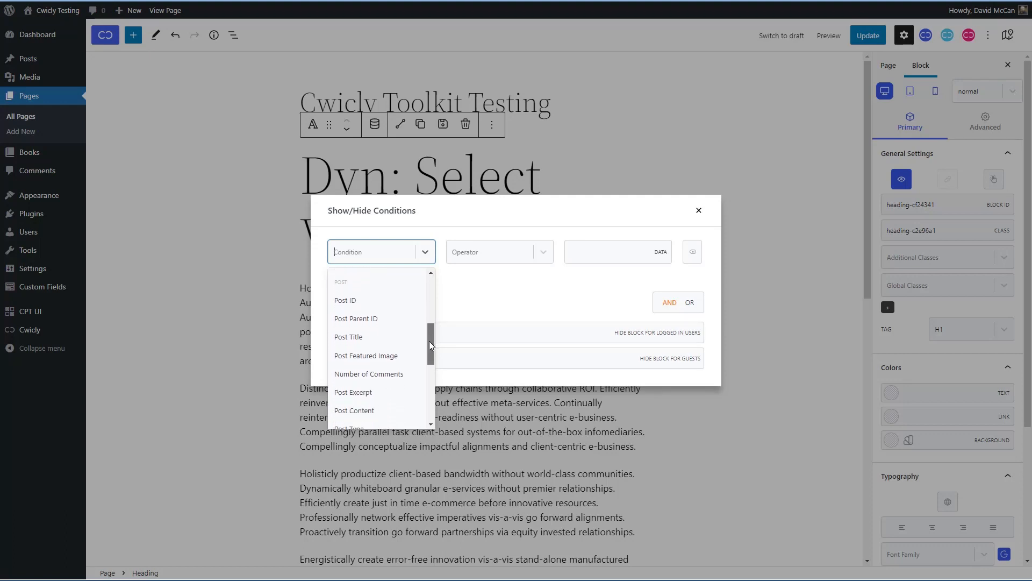
{"action": "scroll", "scroll_direction": "down", "scroll_amount": 3}
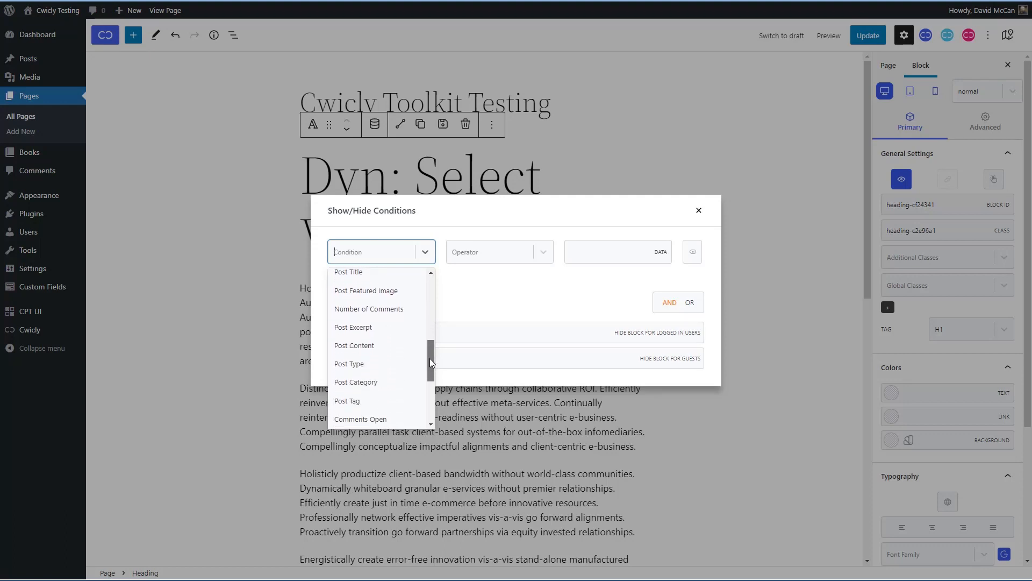
{"action": "scroll", "scroll_direction": "down", "scroll_amount": 3}
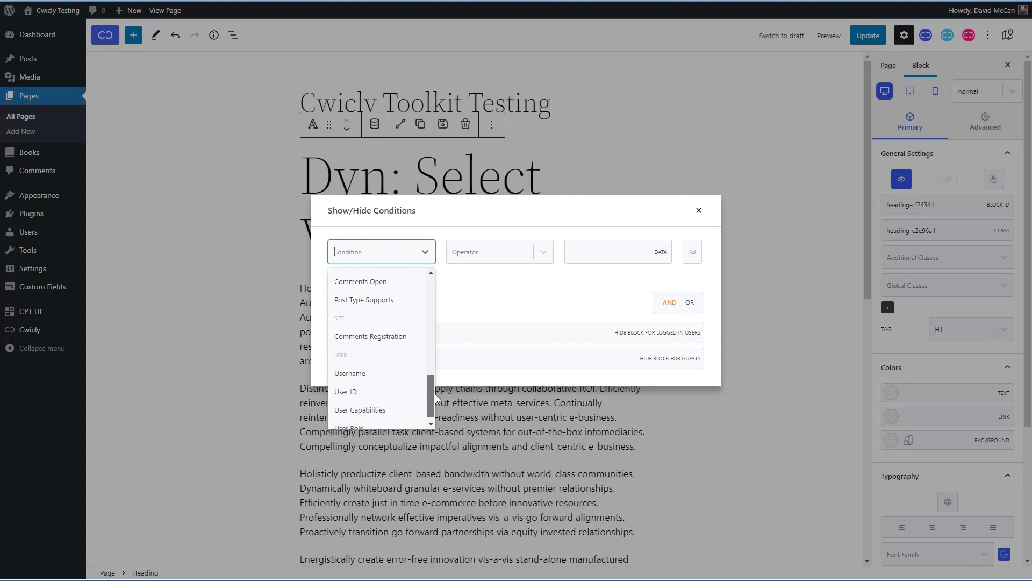
{"action": "scroll", "scroll_direction": "down", "scroll_amount": 3}
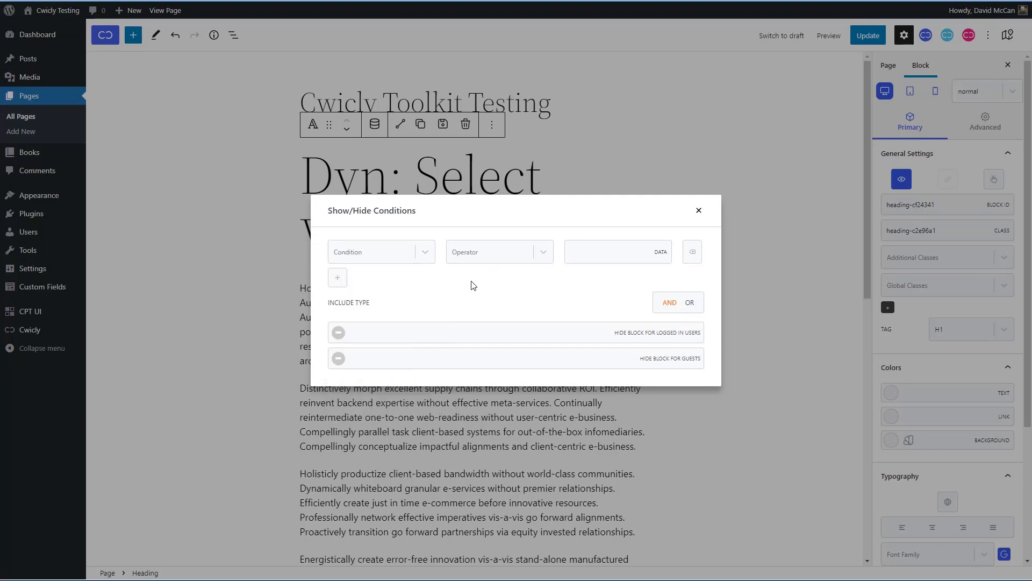
{"action": "mouse_move", "coordinate": [699, 211]}
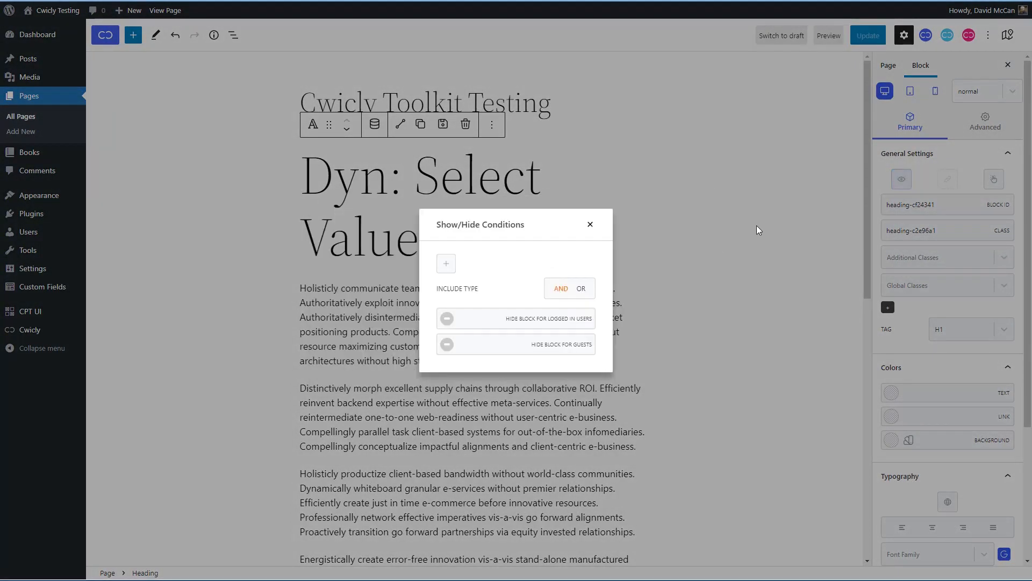
{"action": "left_click", "coordinate": [589, 224]}
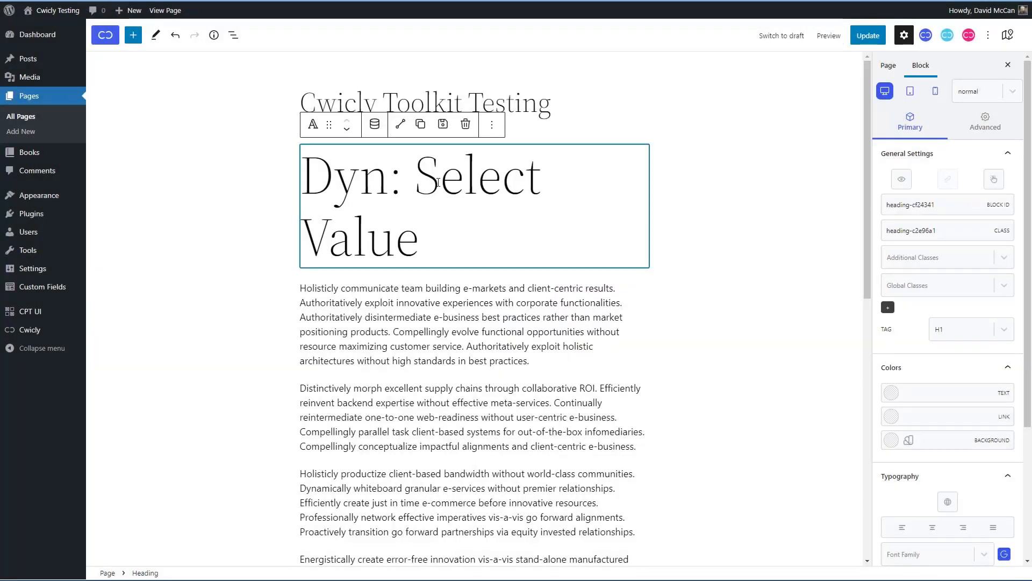
{"action": "left_click", "coordinate": [466, 124]}
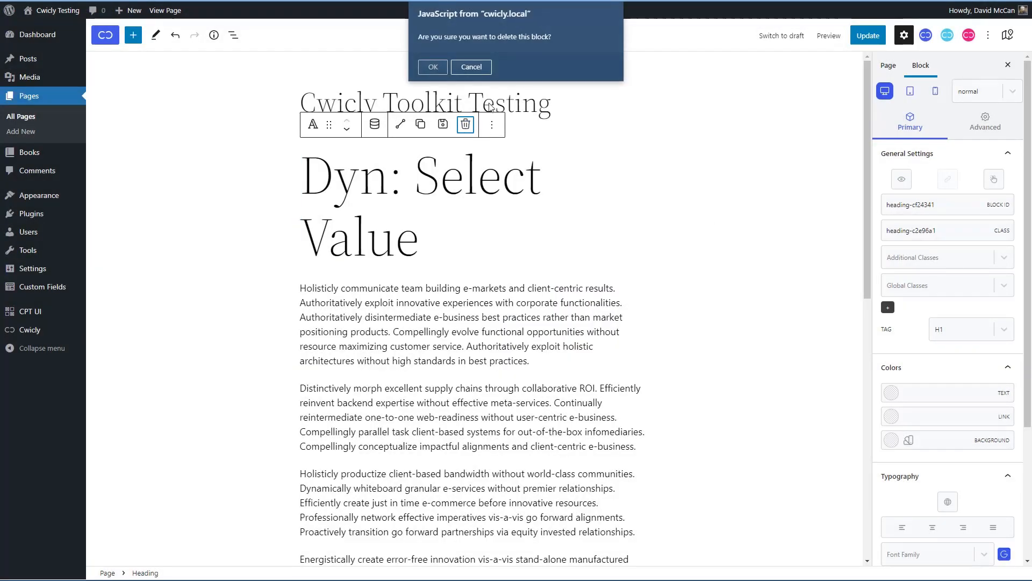
{"action": "left_click", "coordinate": [432, 67]}
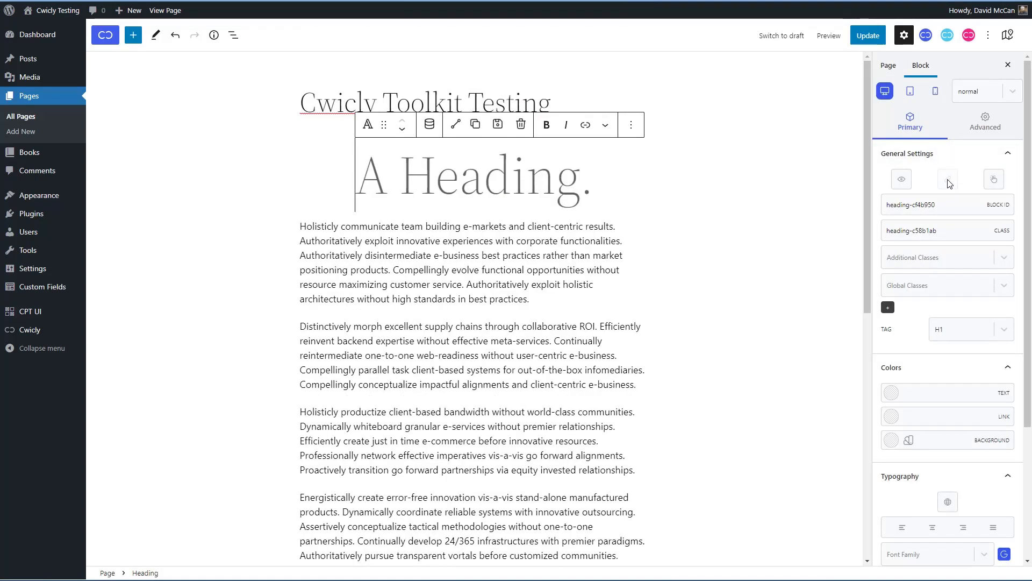
{"action": "mouse_move", "coordinate": [993, 179]}
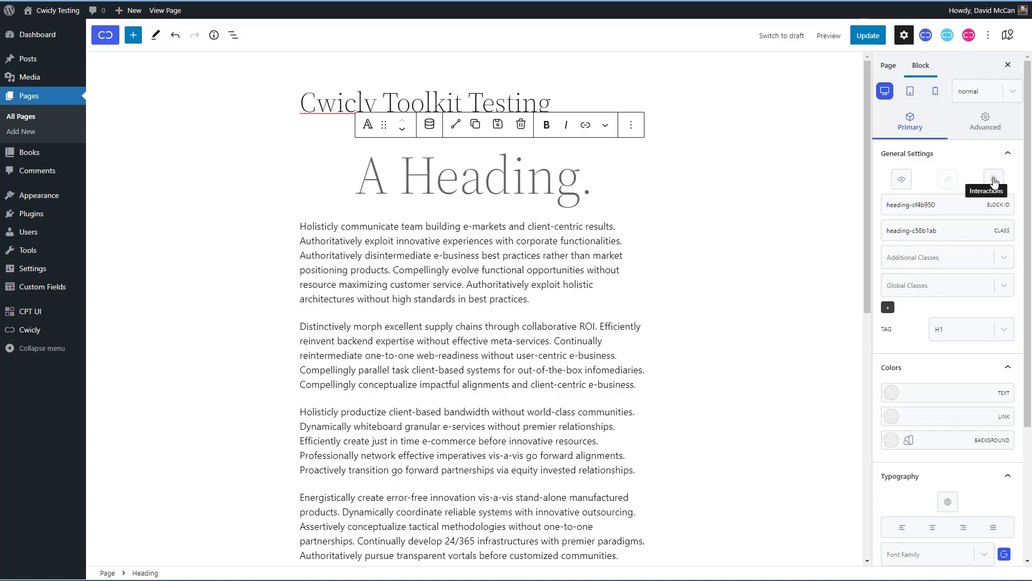
Step: In the heading's Interactions dialog, inspect the Click event's Target/Custom fields and collapse it
{"action": "left_click", "coordinate": [993, 179]}
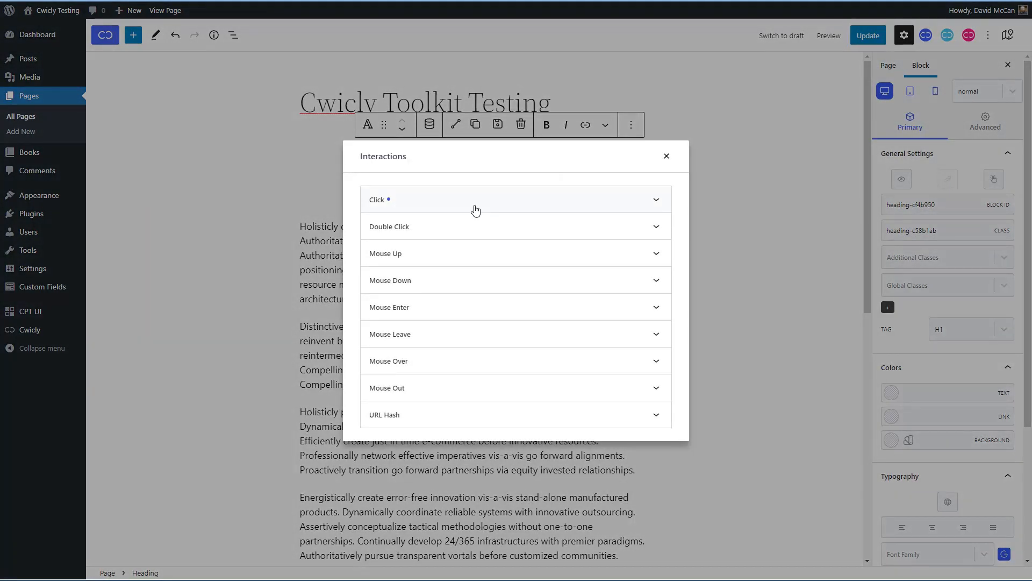
{"action": "left_click", "coordinate": [475, 200]}
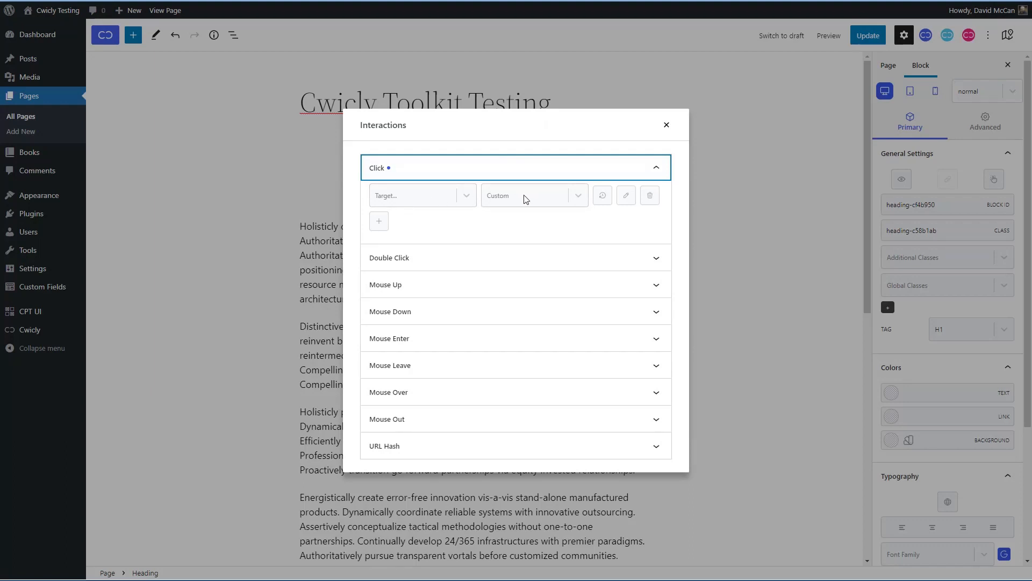
{"action": "left_click", "coordinate": [422, 194]}
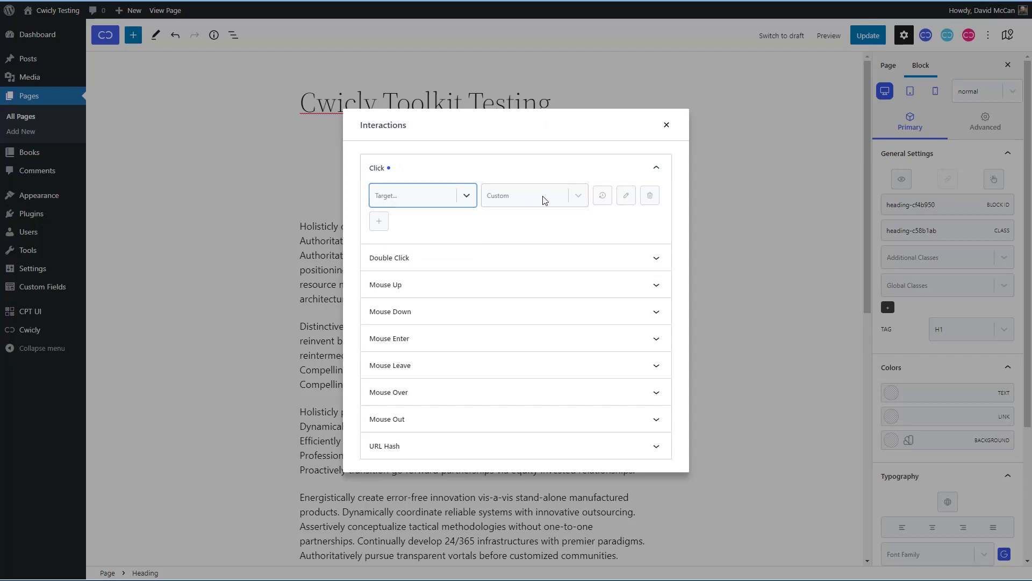
{"action": "left_click", "coordinate": [655, 166]}
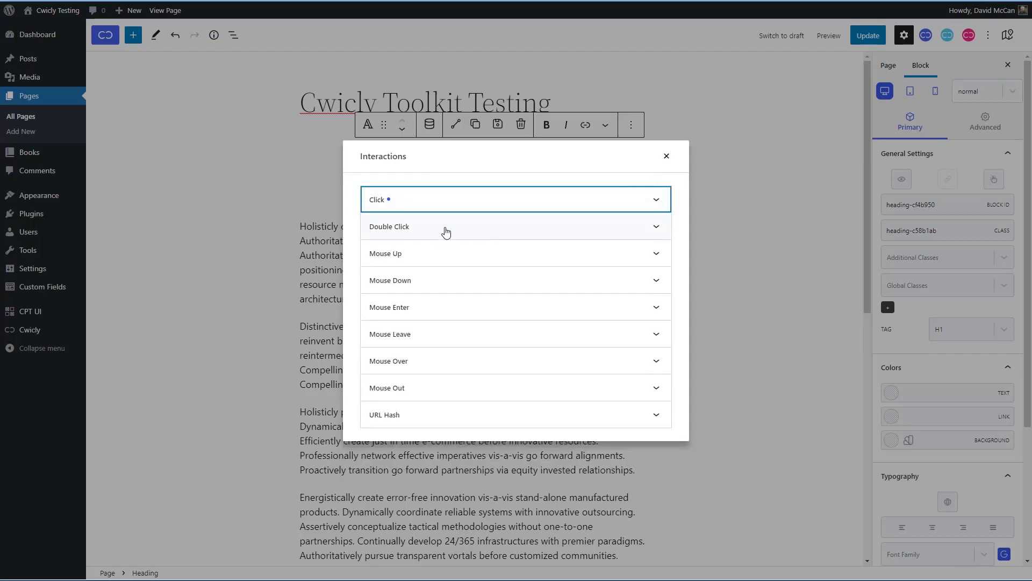
{"action": "mouse_move", "coordinate": [423, 327]}
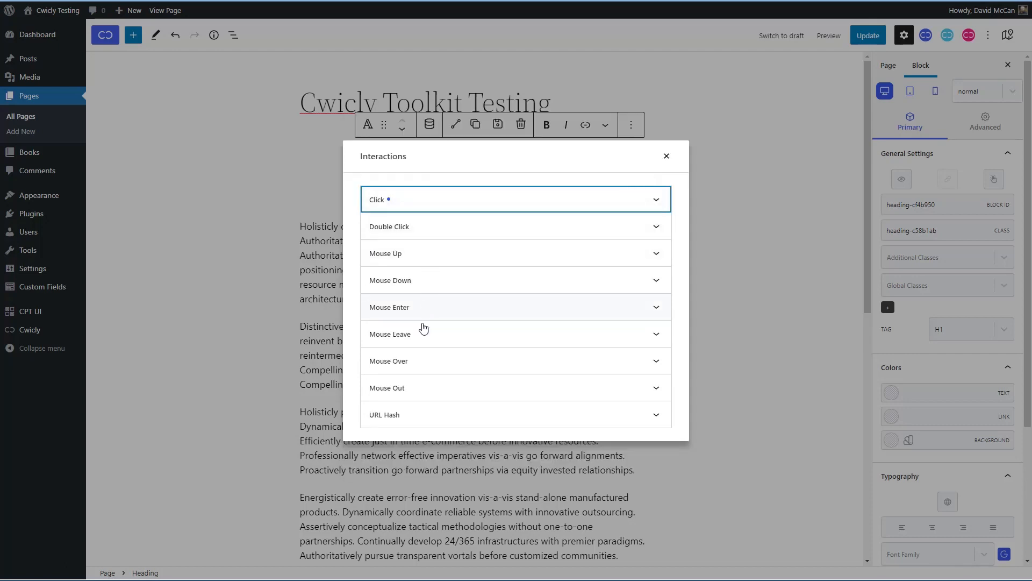
{"action": "mouse_move", "coordinate": [414, 411]}
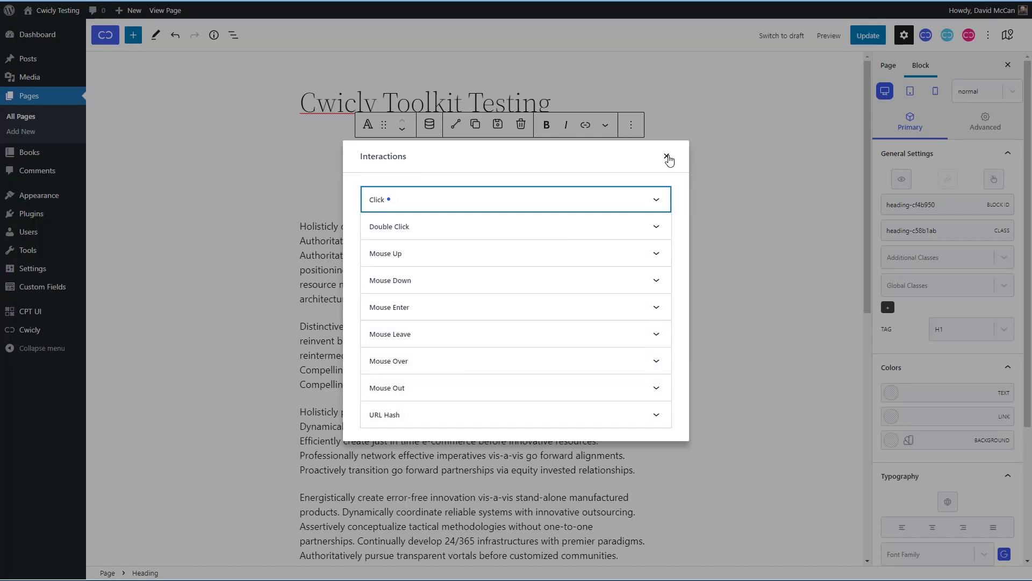
Step: Close the Interactions dialog and browse the heading's colour and typography settings unchanged
{"action": "left_click", "coordinate": [666, 157]}
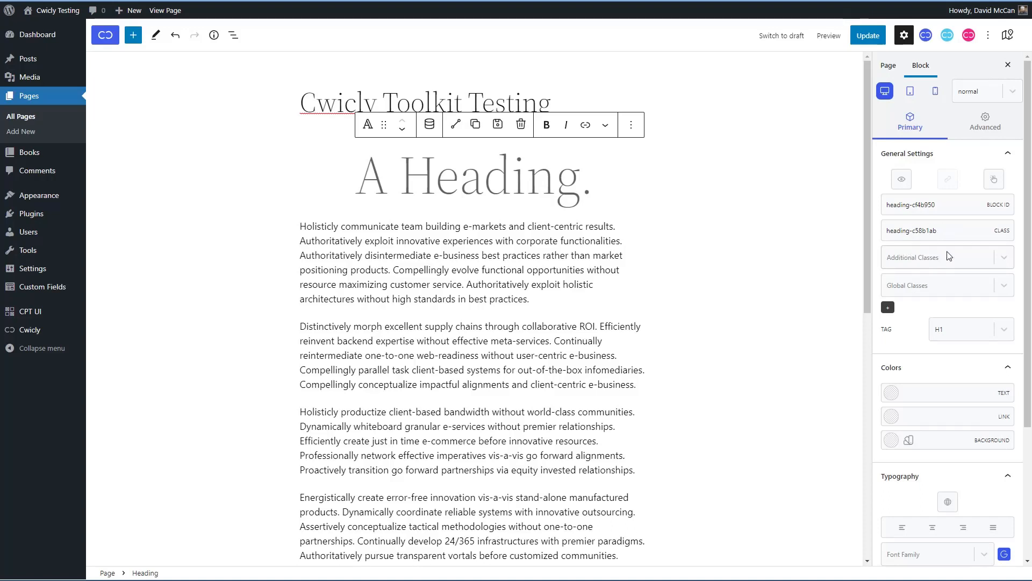
{"action": "mouse_move", "coordinate": [969, 285]}
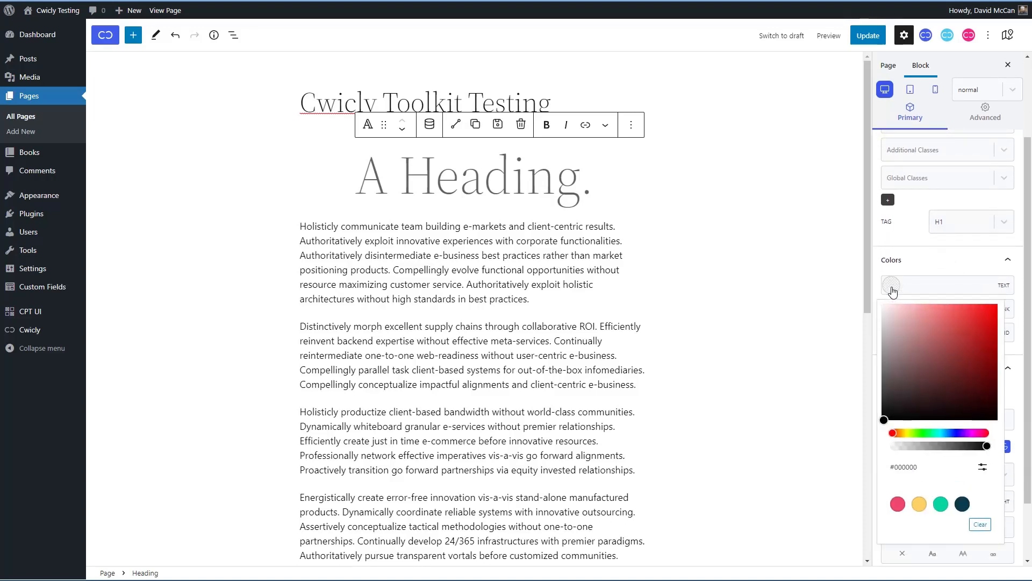
{"action": "left_click", "coordinate": [891, 285]}
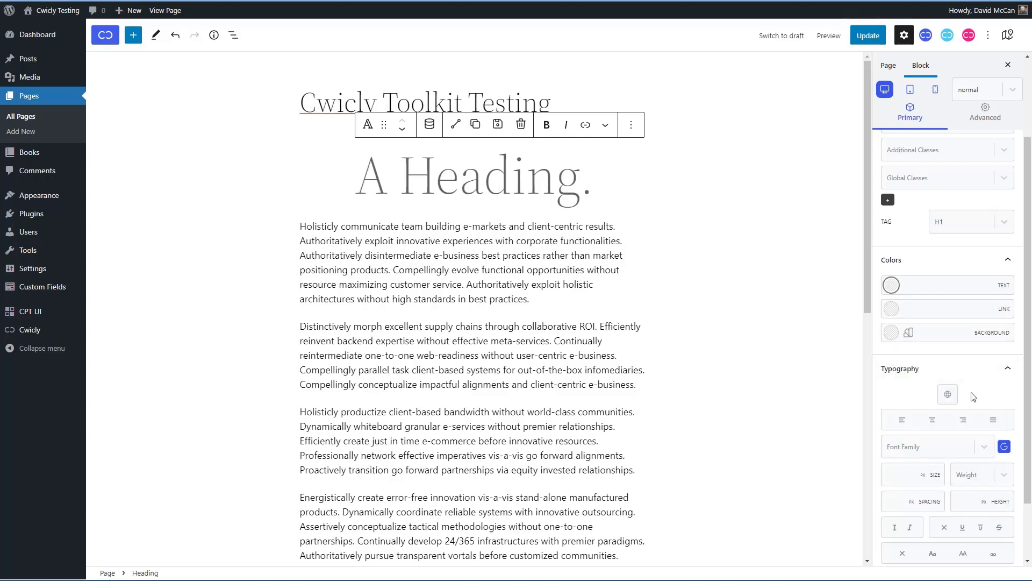
{"action": "scroll", "scroll_direction": "down", "scroll_amount": 3}
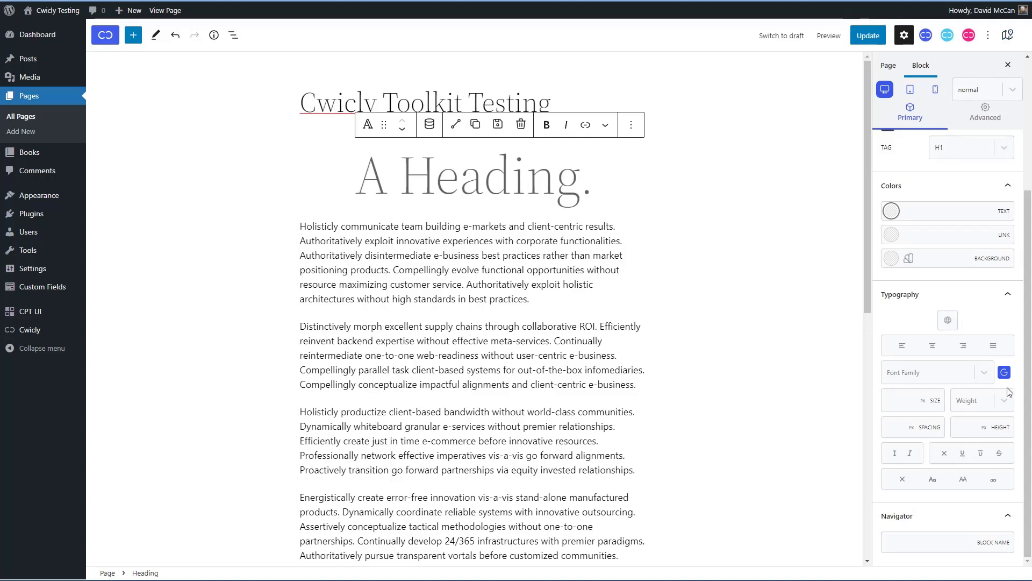
{"action": "left_click", "coordinate": [910, 109]}
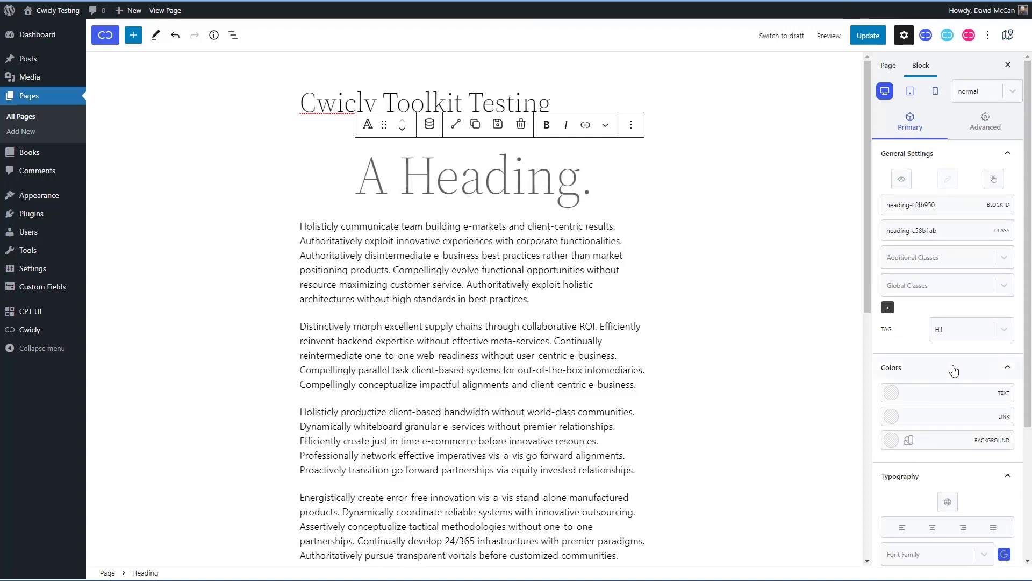
{"action": "mouse_move", "coordinate": [908, 140]}
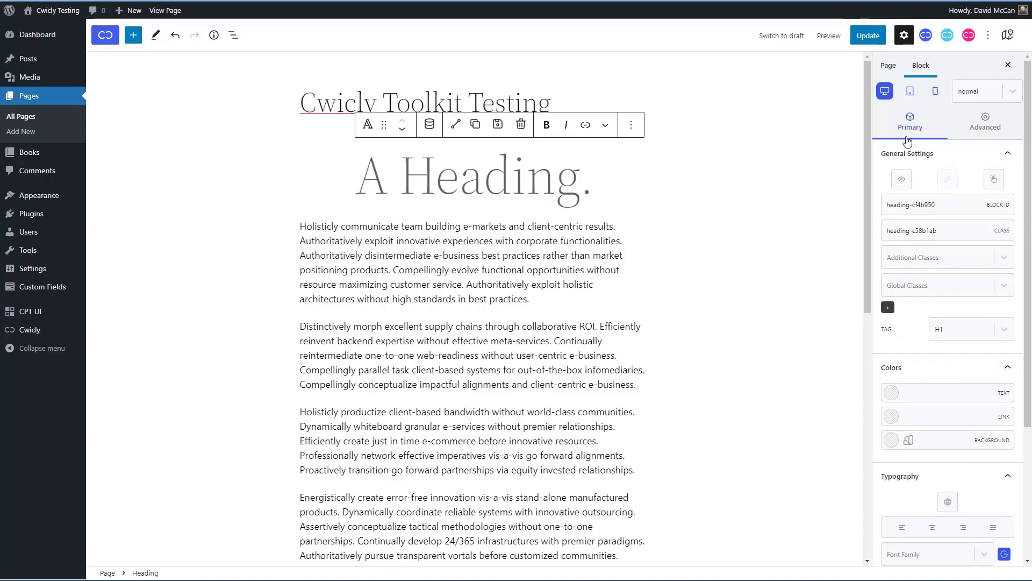
{"action": "mouse_move", "coordinate": [927, 169]}
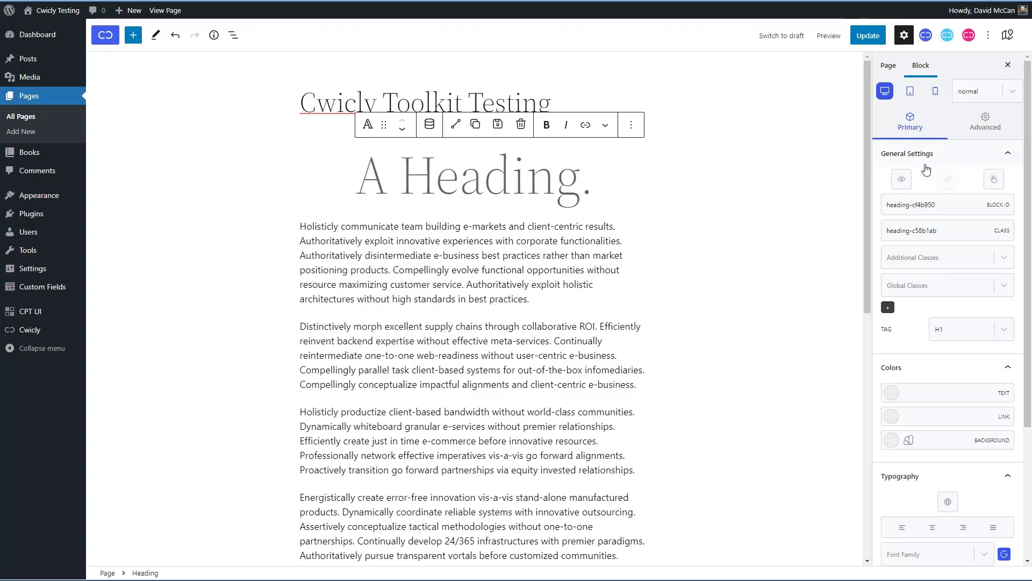
{"action": "mouse_move", "coordinate": [959, 278]}
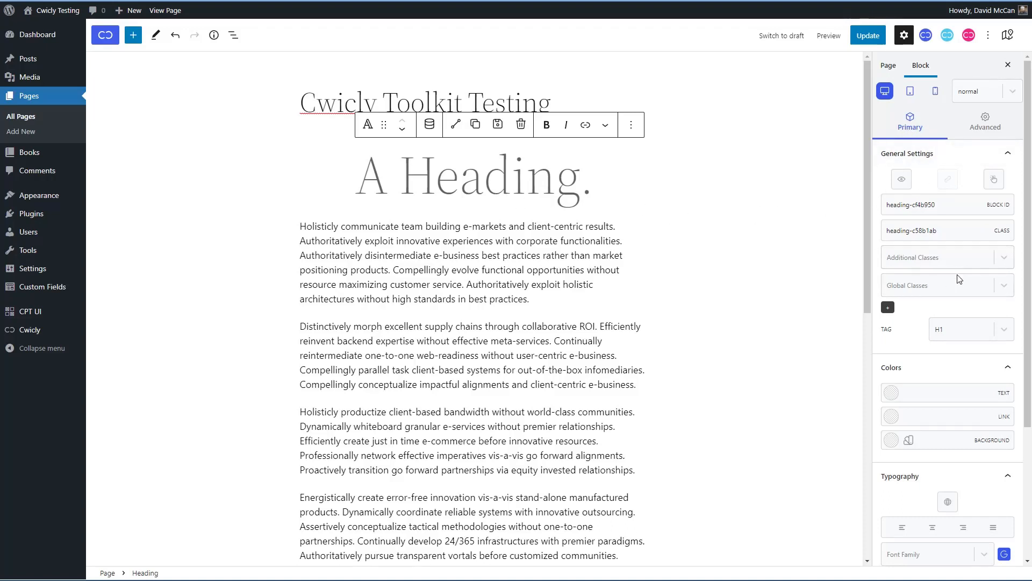
{"action": "mouse_move", "coordinate": [953, 196]}
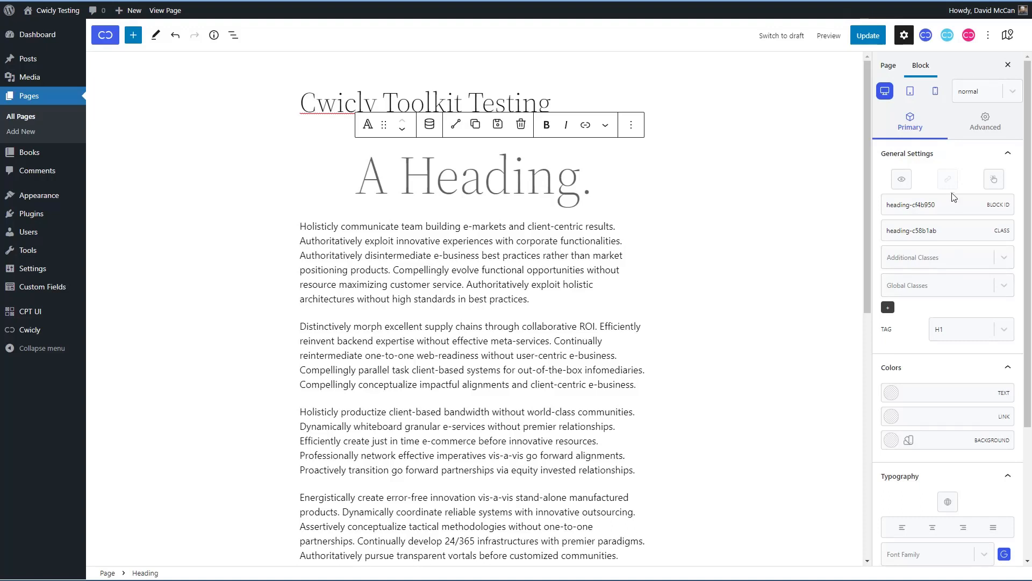
Step: Show the heading's Advanced settings and browse its Background and Layout sections
{"action": "left_click", "coordinate": [985, 123]}
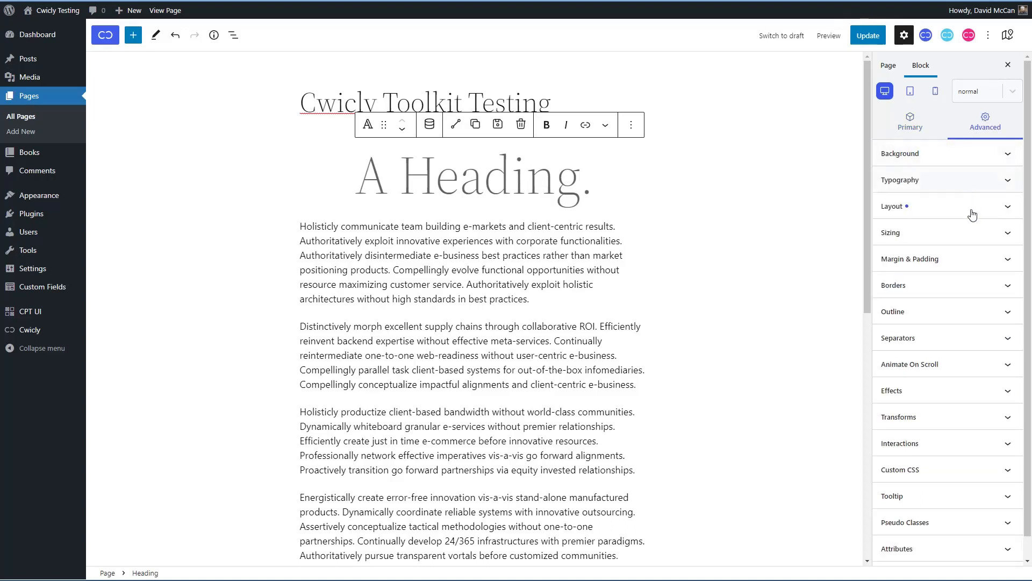
{"action": "mouse_move", "coordinate": [942, 163]}
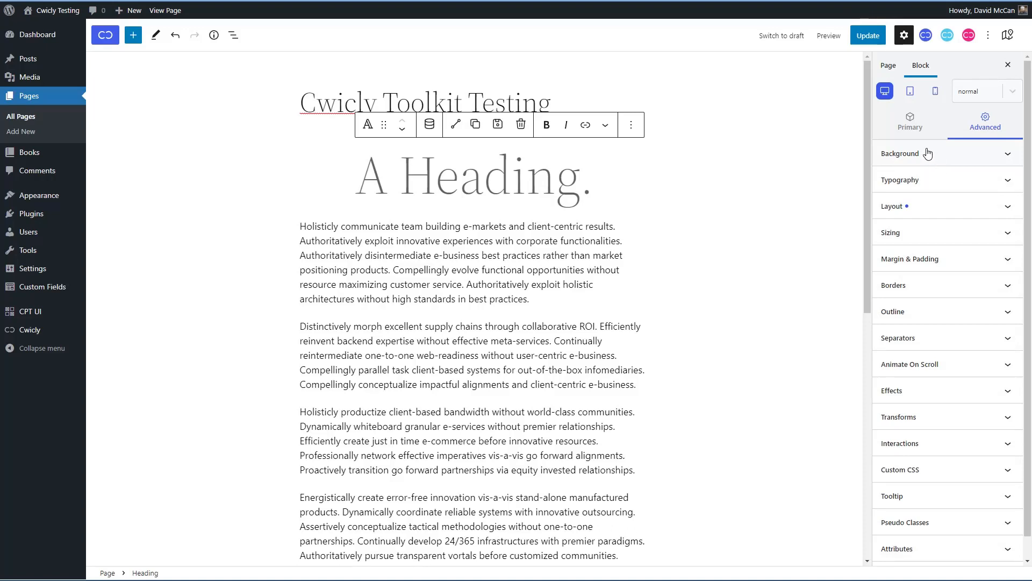
{"action": "left_click", "coordinate": [947, 153]}
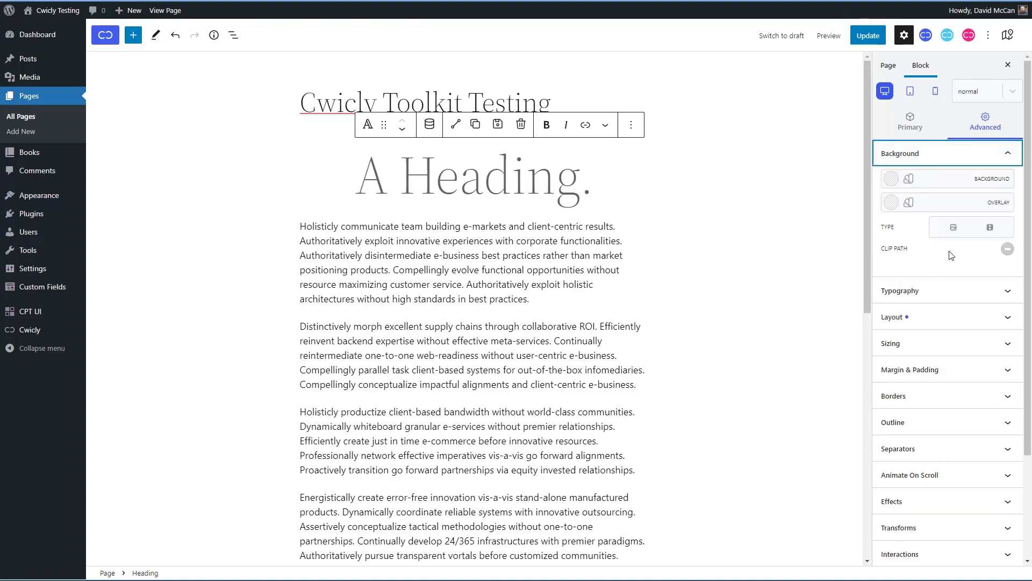
{"action": "left_click", "coordinate": [960, 154]}
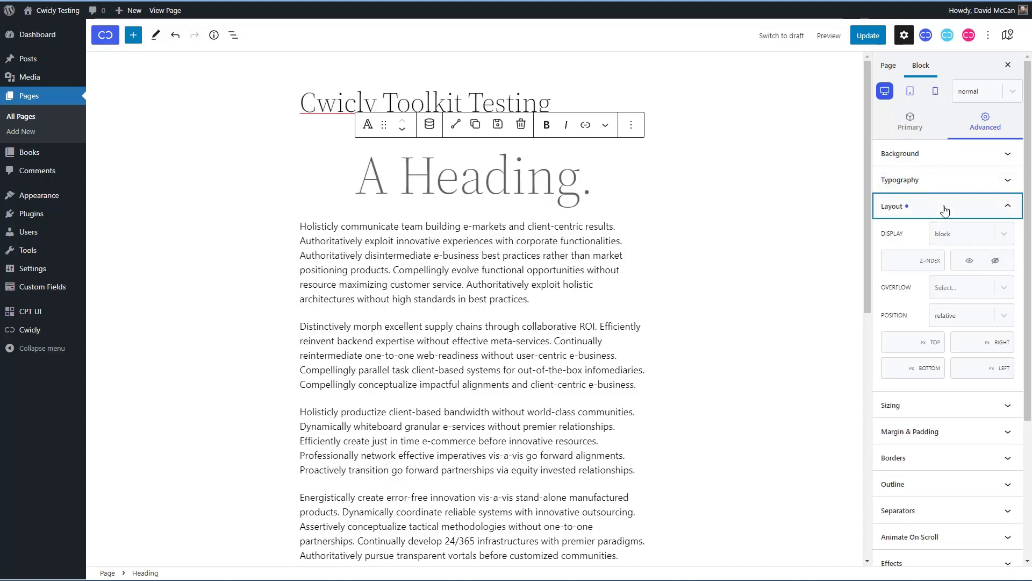
{"action": "left_click", "coordinate": [971, 233]}
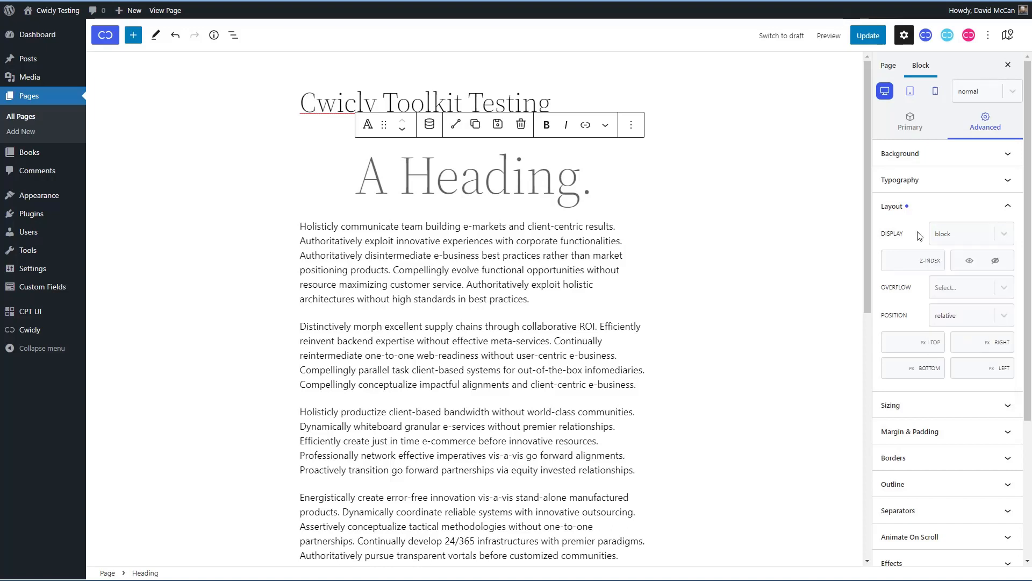
Step: Browse the Sizing, Margin & Padding and Separators sections, leaving Interactions expanded
{"action": "left_click", "coordinate": [947, 233]}
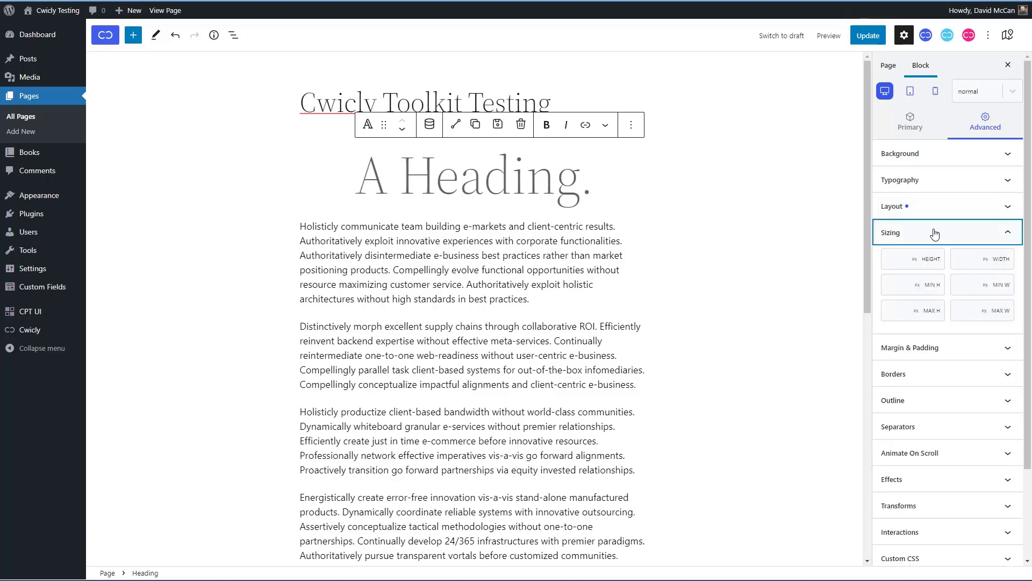
{"action": "left_click", "coordinate": [946, 258]}
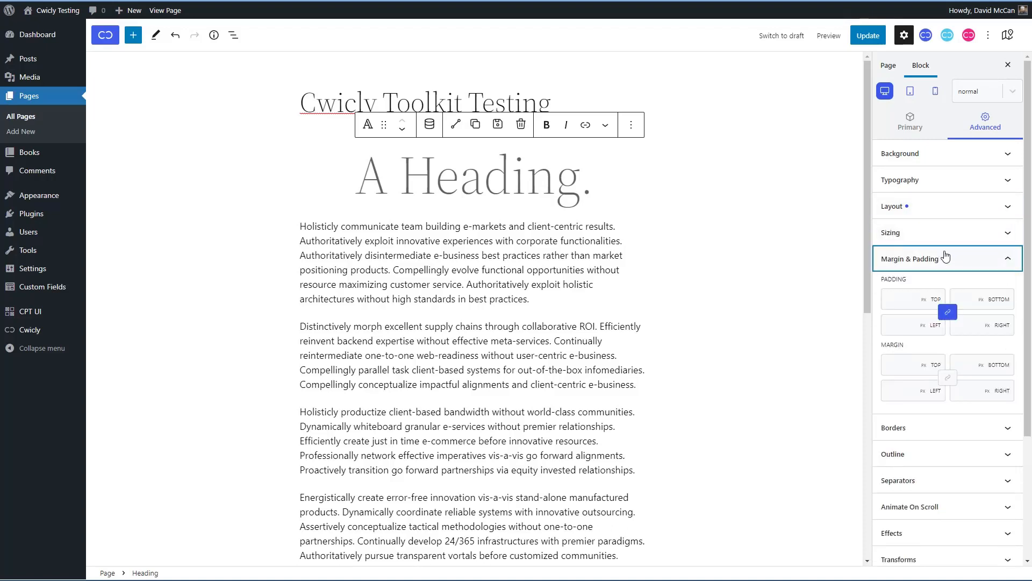
{"action": "left_click", "coordinate": [946, 258]}
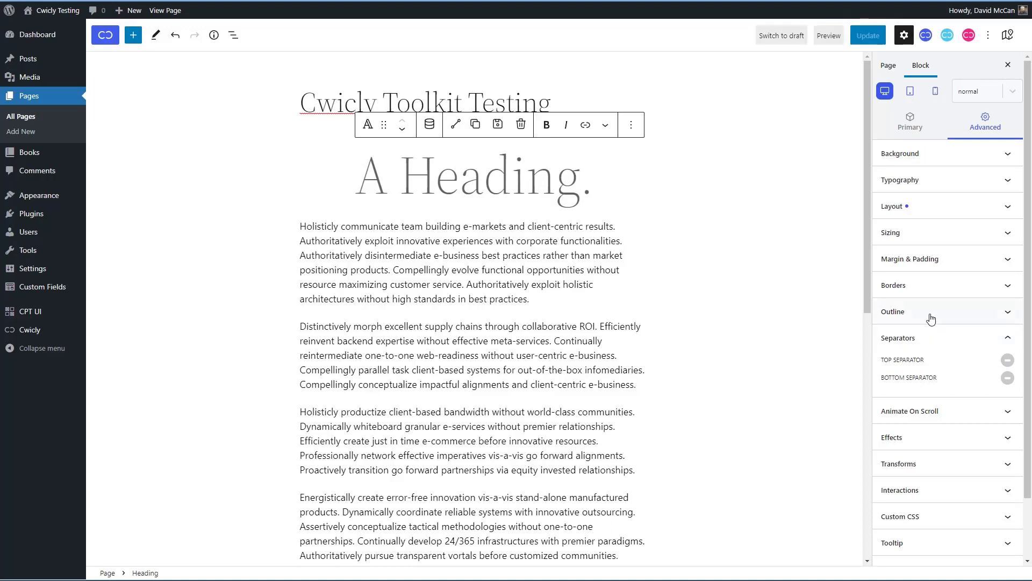
{"action": "left_click", "coordinate": [919, 337]}
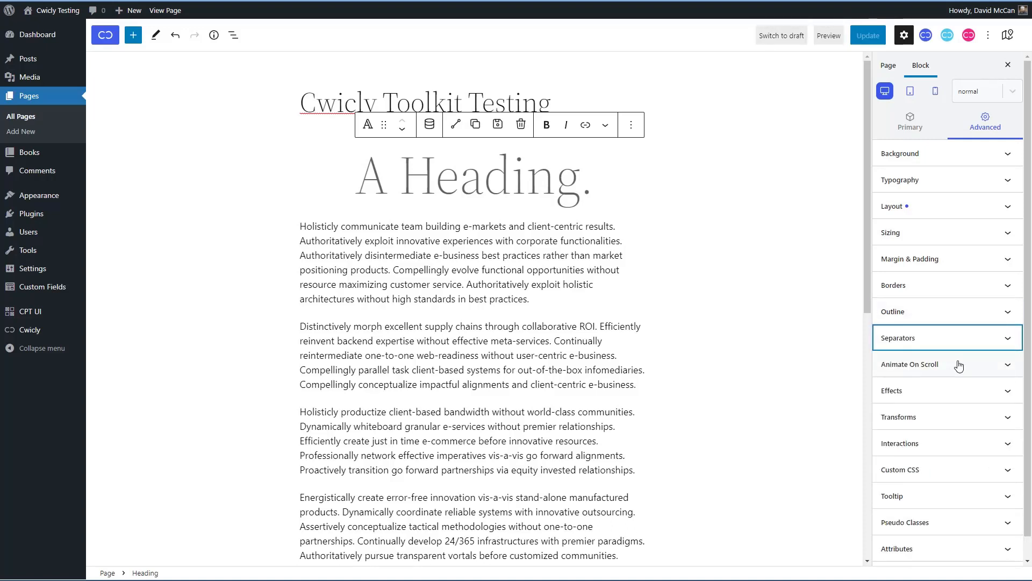
{"action": "mouse_move", "coordinate": [940, 434]}
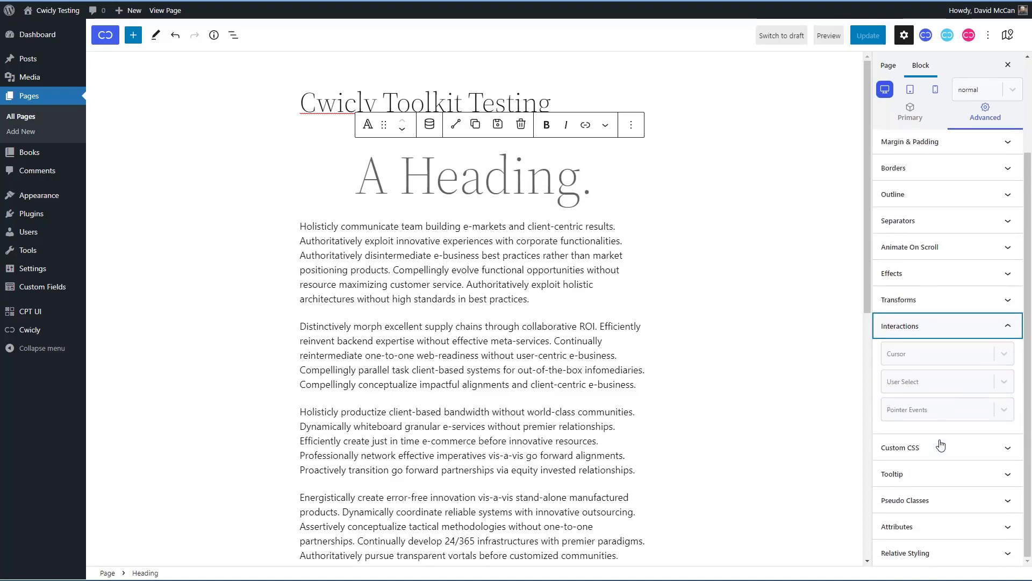
Step: Scroll through the Cursor style choices under Interactions without changing any setting
{"action": "left_click", "coordinate": [948, 353]}
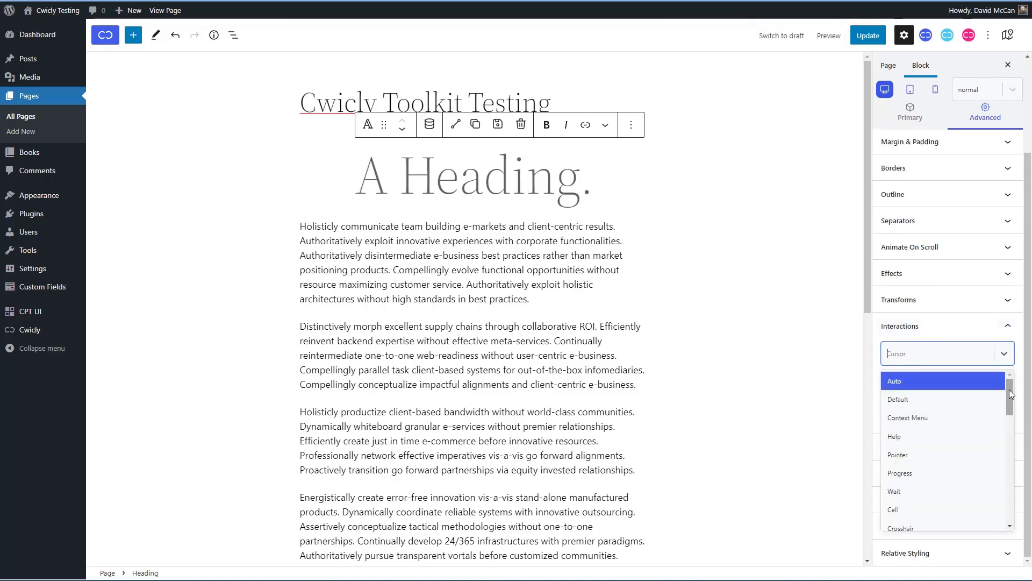
{"action": "scroll", "scroll_direction": "down", "scroll_amount": 3}
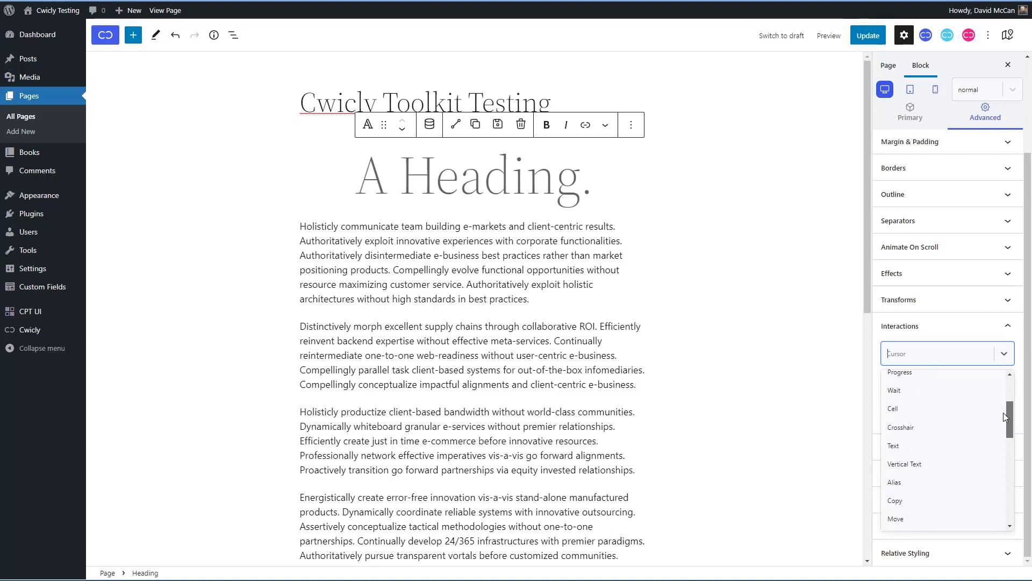
{"action": "scroll", "scroll_direction": "down", "scroll_amount": 3}
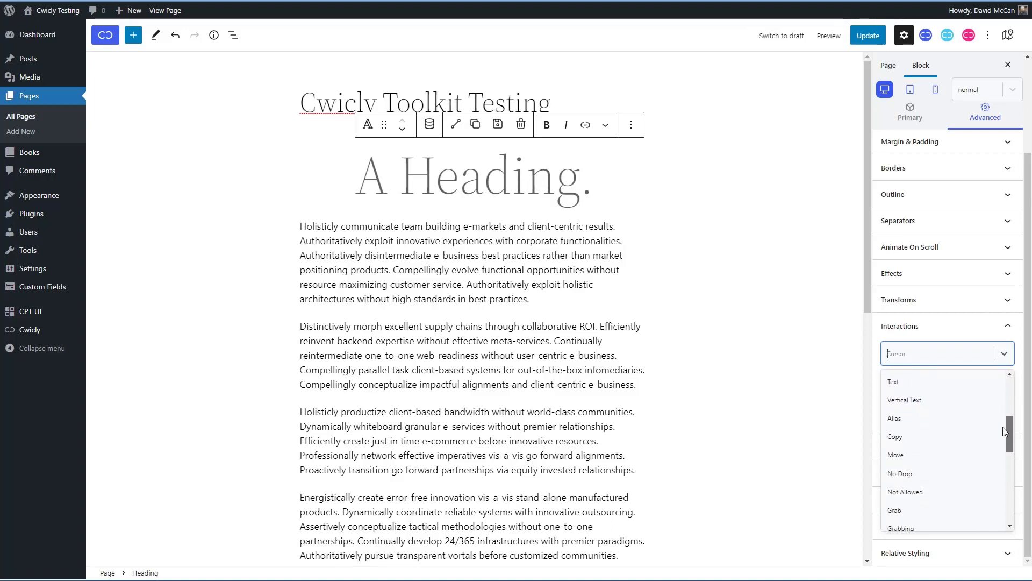
{"action": "scroll", "scroll_direction": "down", "scroll_amount": 3}
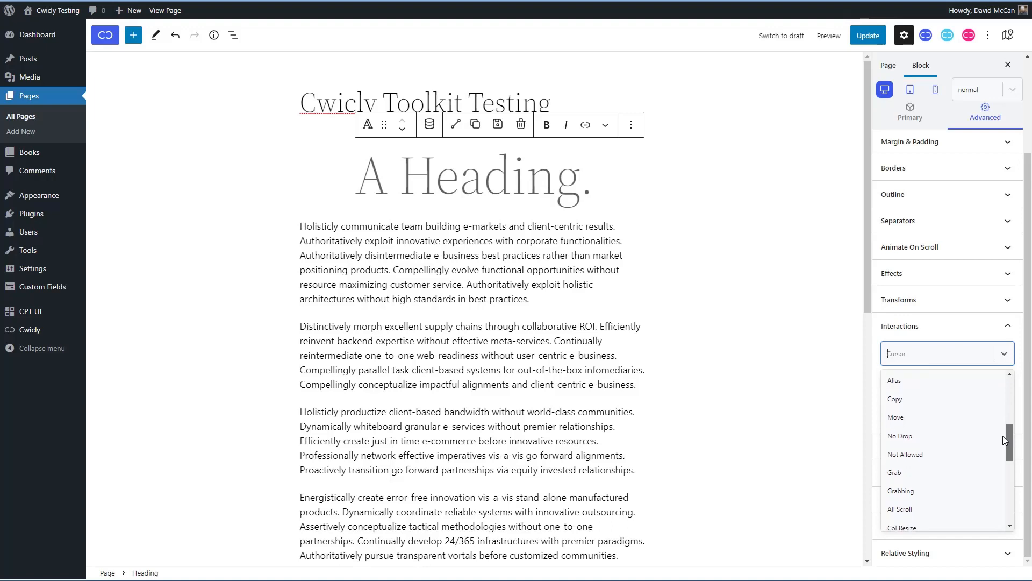
{"action": "scroll", "scroll_direction": "down", "scroll_amount": 3}
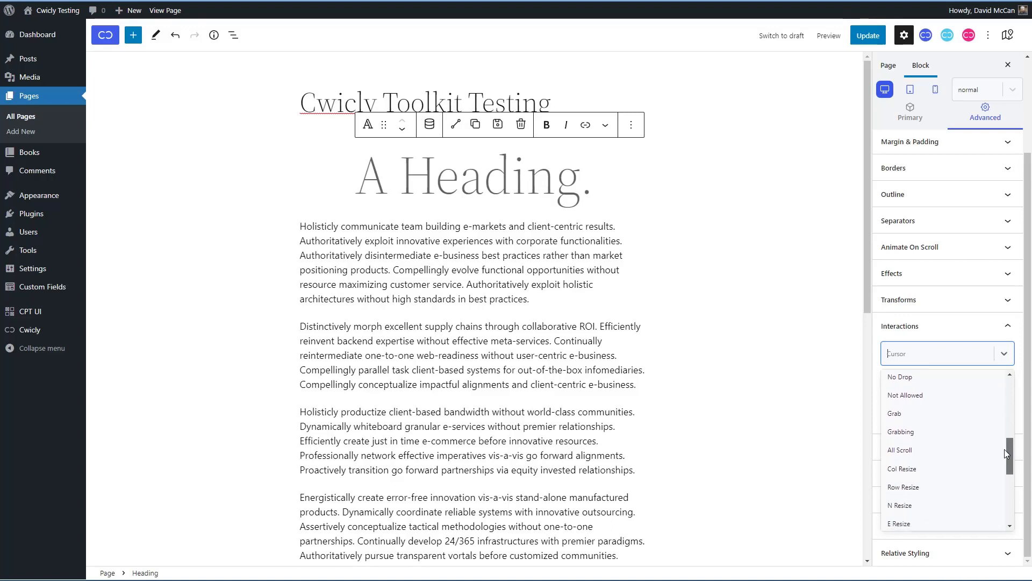
{"action": "scroll", "scroll_direction": "down", "scroll_amount": 3}
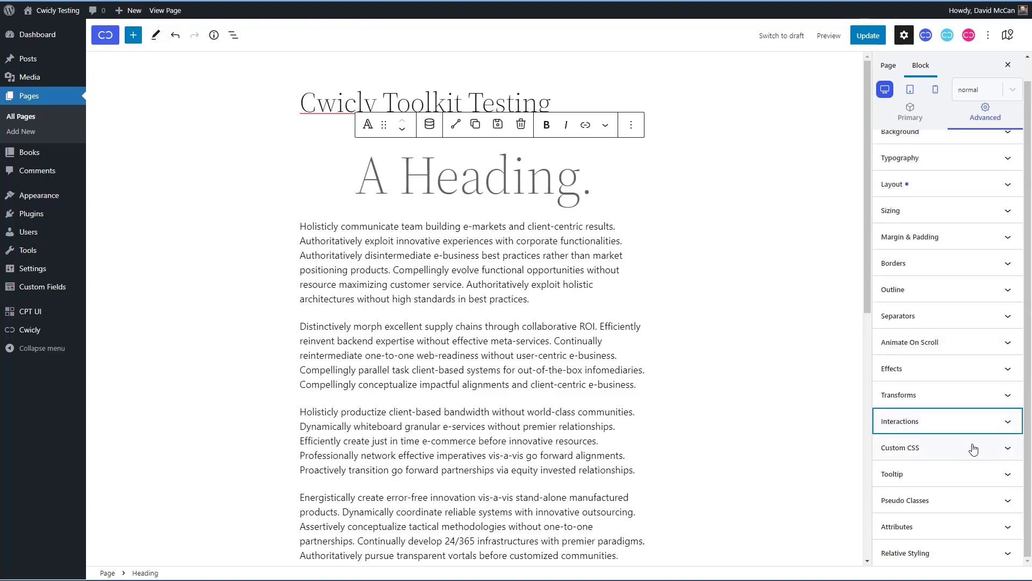
{"action": "mouse_move", "coordinate": [961, 493]}
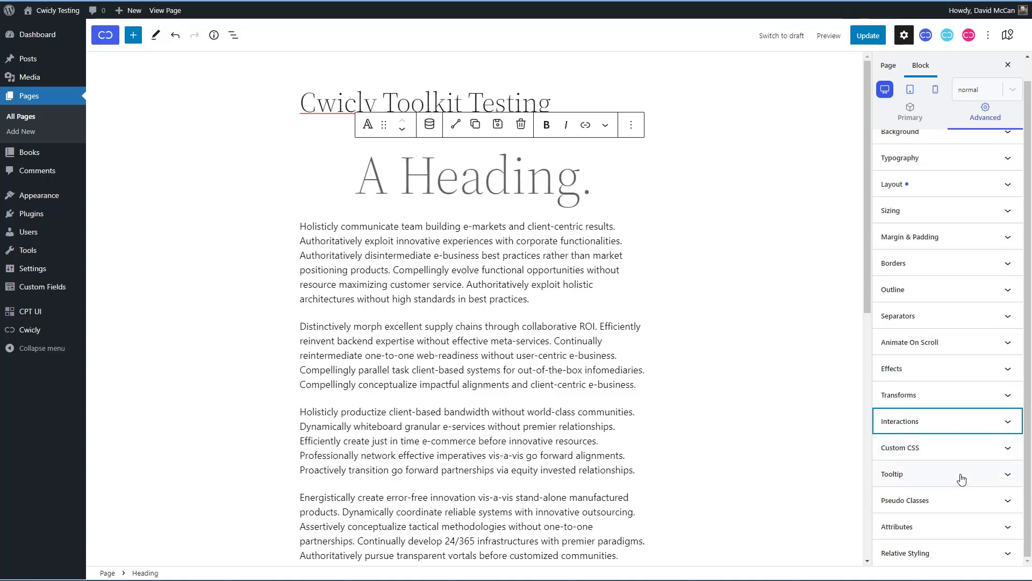
{"action": "mouse_move", "coordinate": [963, 506]}
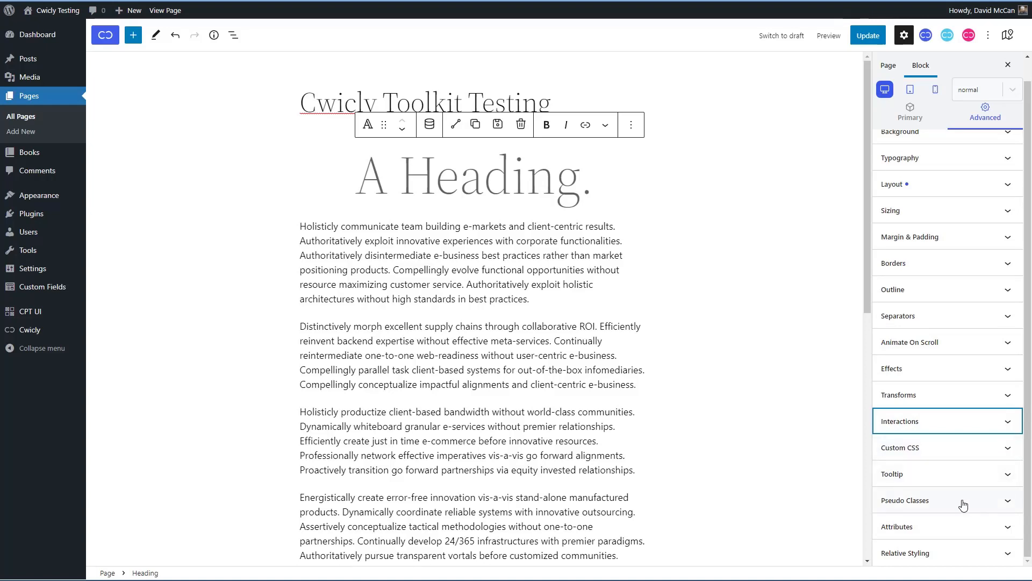
{"action": "mouse_move", "coordinate": [965, 527]}
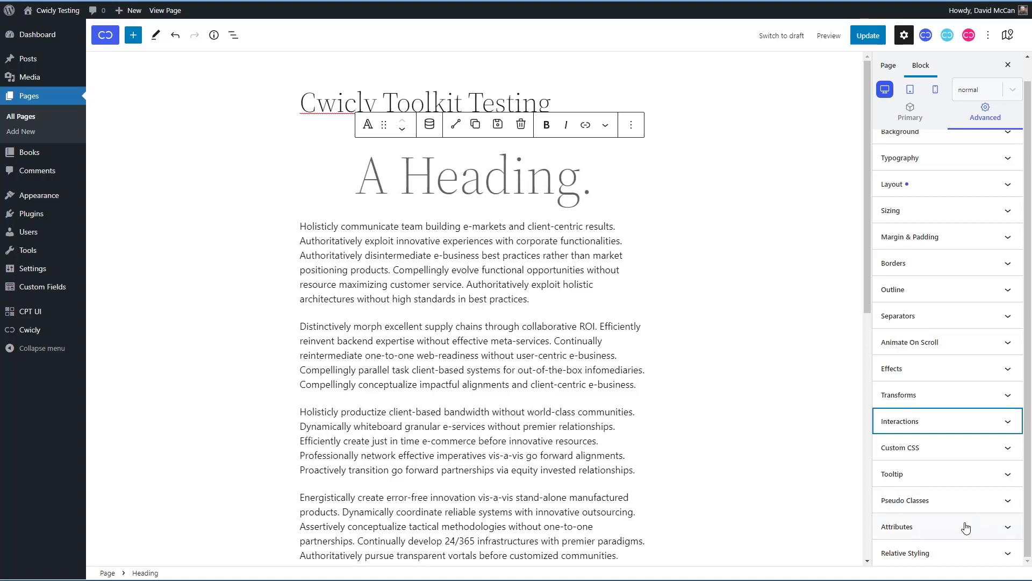
{"action": "mouse_move", "coordinate": [970, 551]}
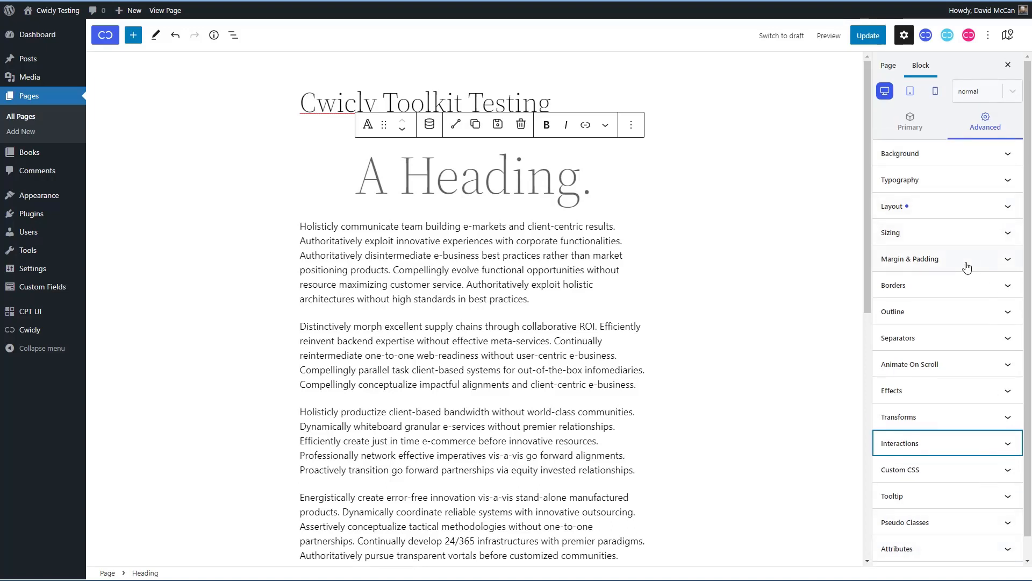
{"action": "mouse_move", "coordinate": [942, 373]}
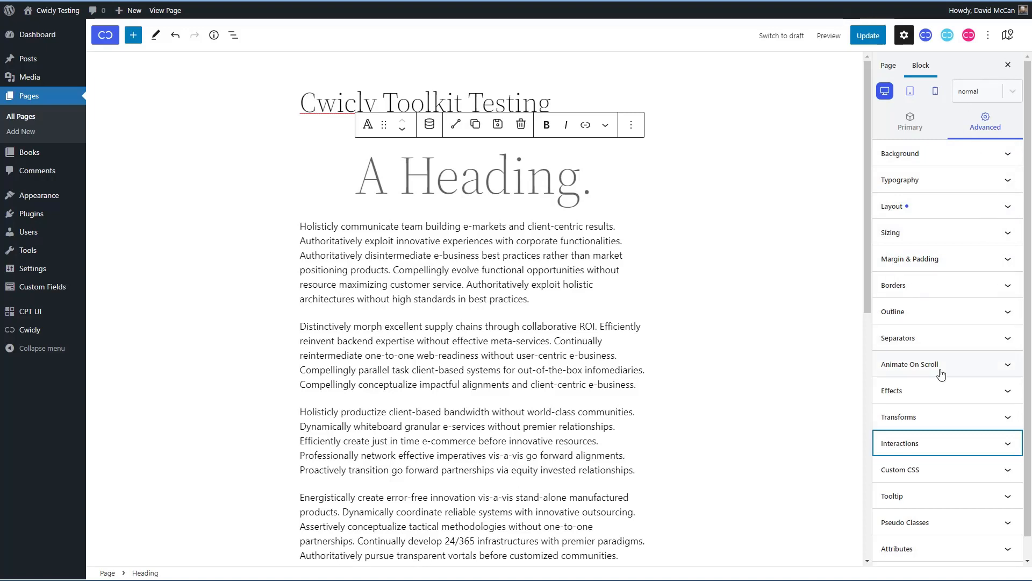
{"action": "mouse_move", "coordinate": [967, 311]}
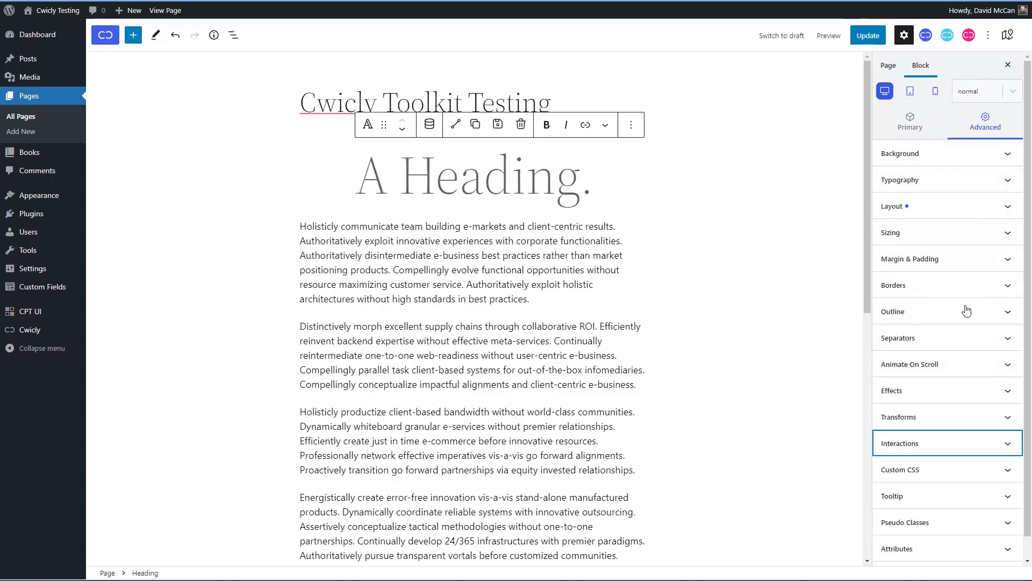
{"action": "mouse_move", "coordinate": [942, 157]}
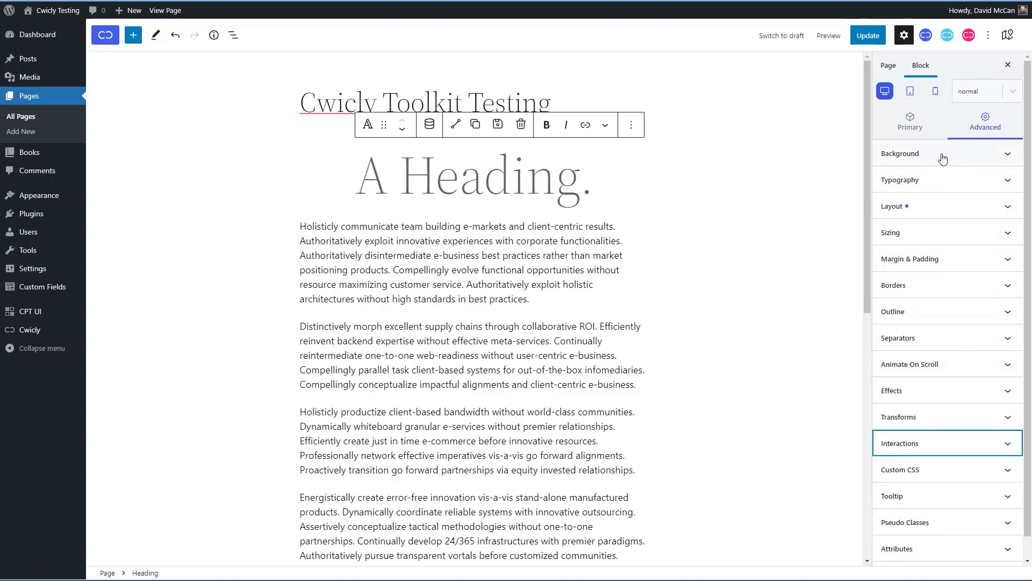
Step: Delete the heading block and insert a Section block holding 'A Heading.', then select the Section
{"action": "left_click", "coordinate": [520, 125]}
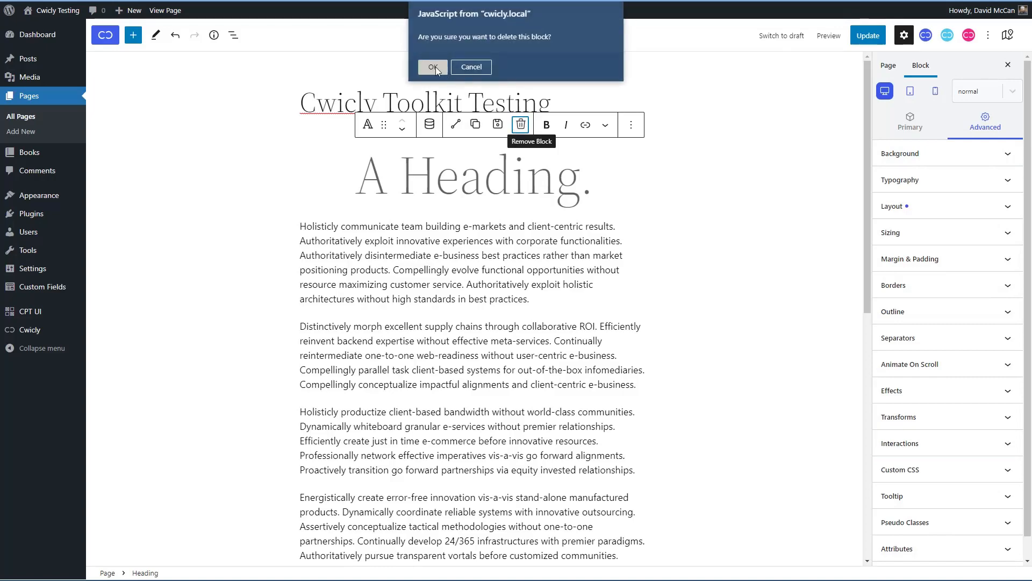
{"action": "left_click", "coordinate": [435, 67]}
{"action": "type", "text": "/"}
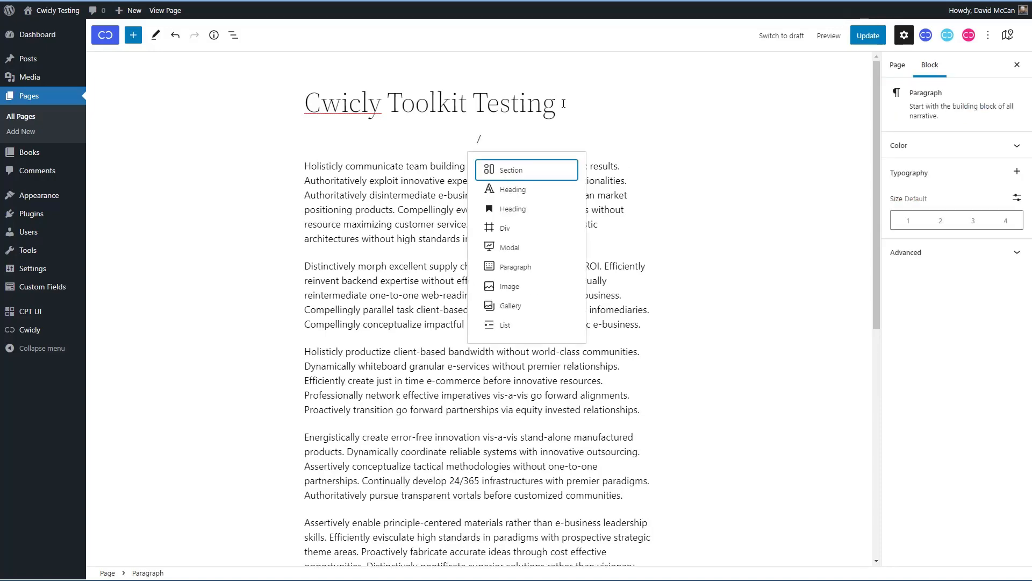
{"action": "left_click", "coordinate": [526, 169]}
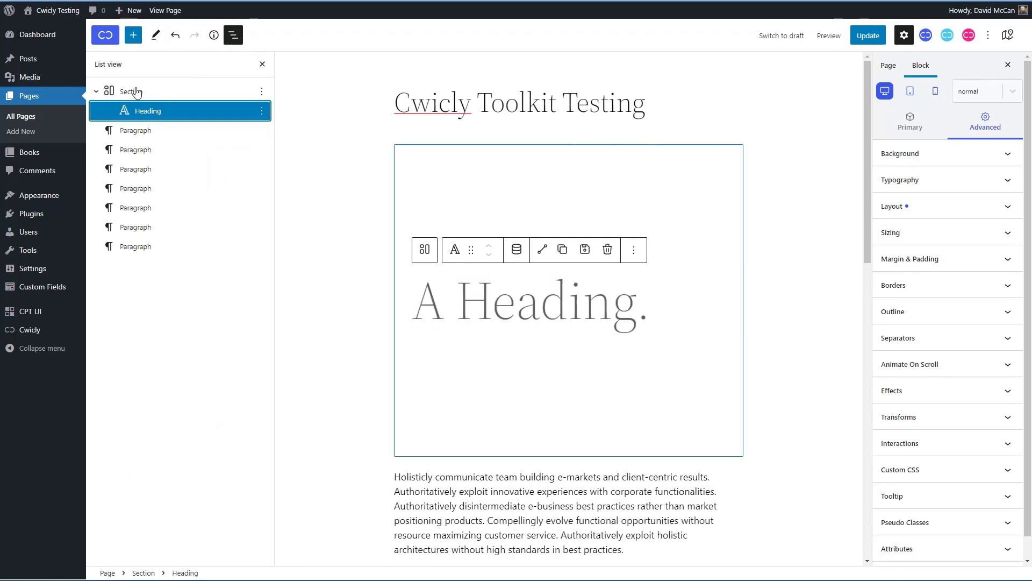
{"action": "left_click", "coordinate": [131, 90]}
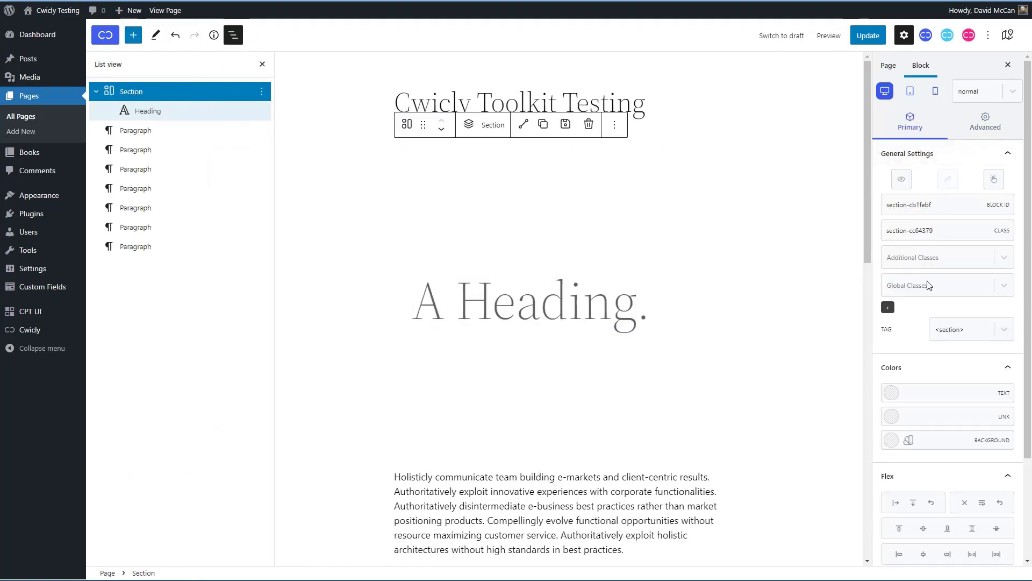
{"action": "scroll", "scroll_direction": "down", "scroll_amount": 3}
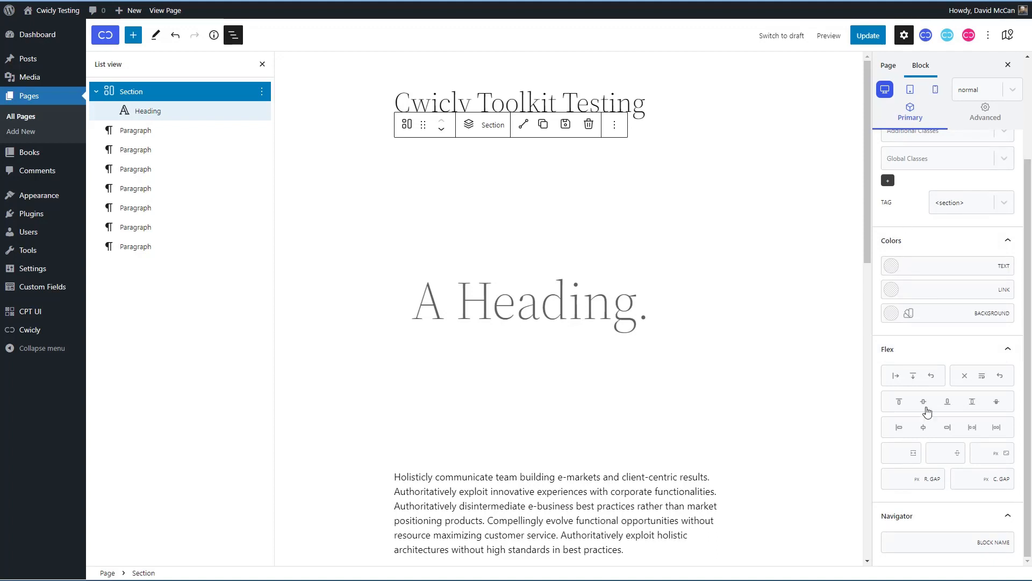
{"action": "mouse_move", "coordinate": [916, 259]}
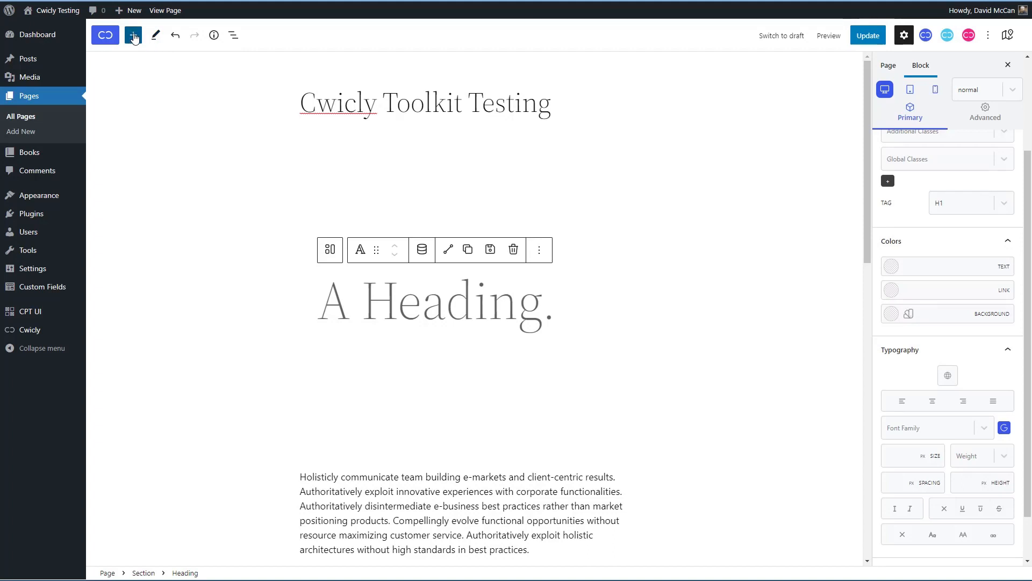
Step: Show the block library listing Cwicly blocks such as Columns, Section, Heading, Slider and Query
{"action": "left_click", "coordinate": [133, 34]}
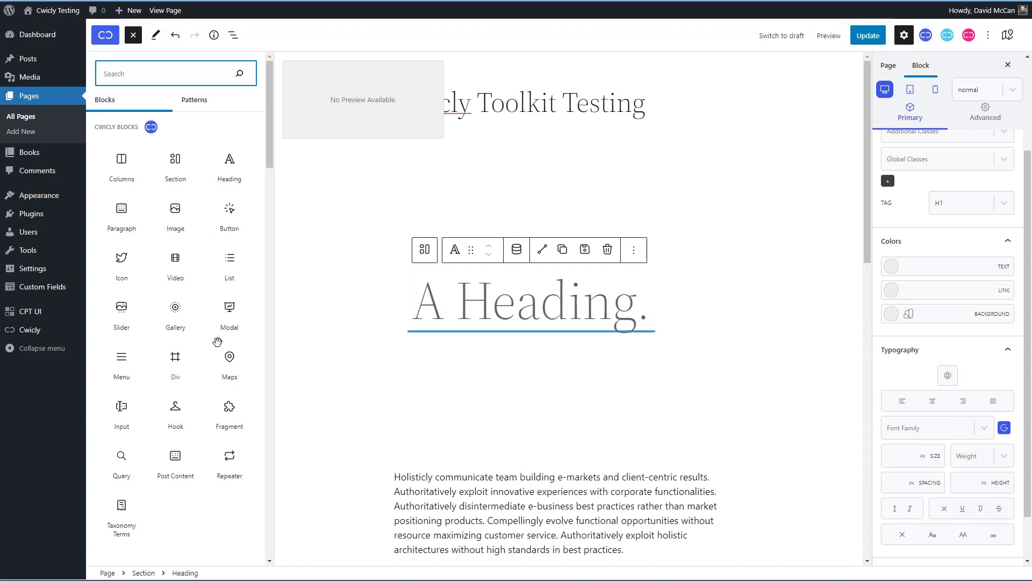
{"action": "mouse_move", "coordinate": [38, 194]}
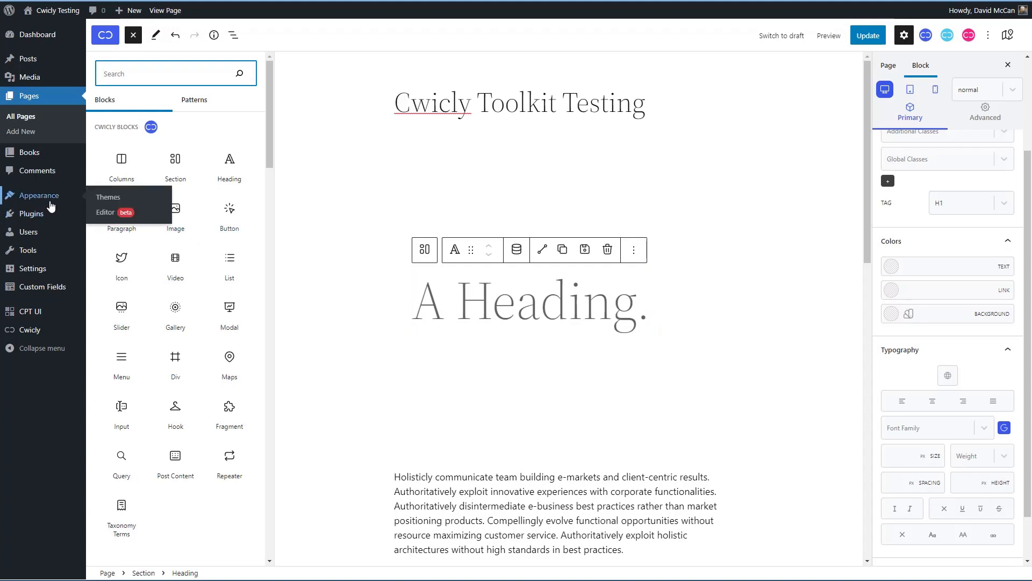
{"action": "mouse_move", "coordinate": [359, 264]}
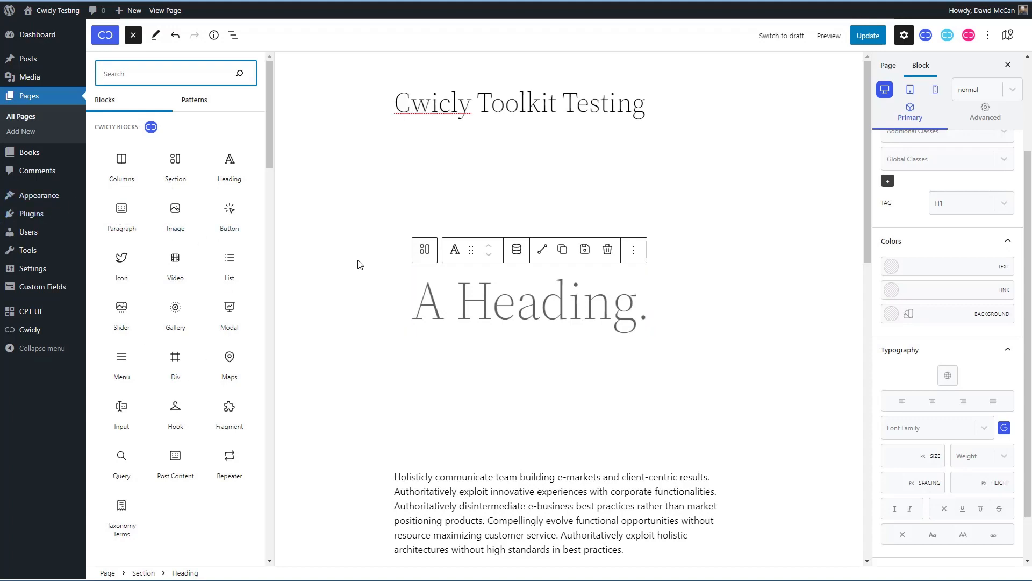
{"action": "mouse_move", "coordinate": [331, 218]}
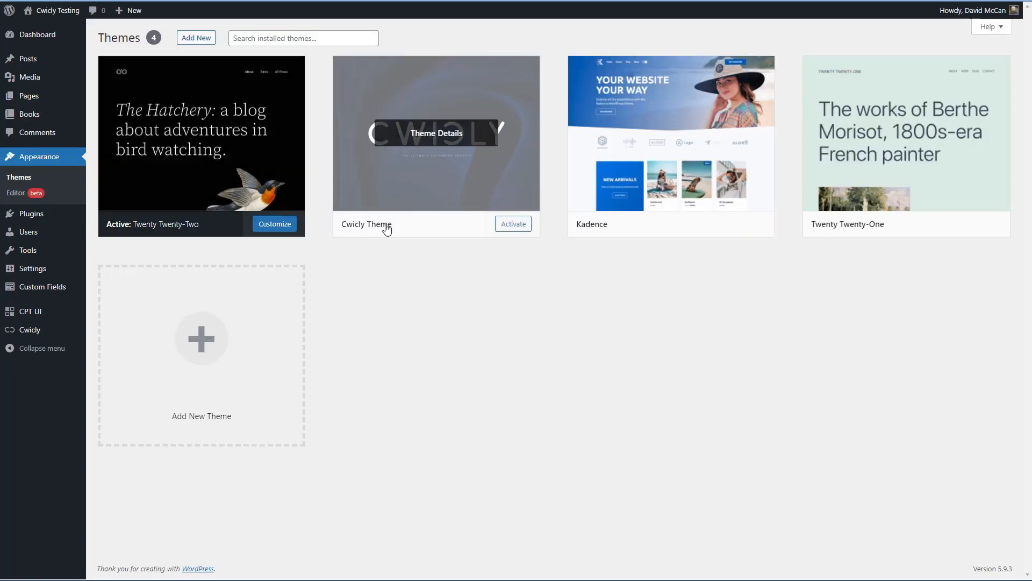
{"action": "mouse_move", "coordinate": [397, 266]}
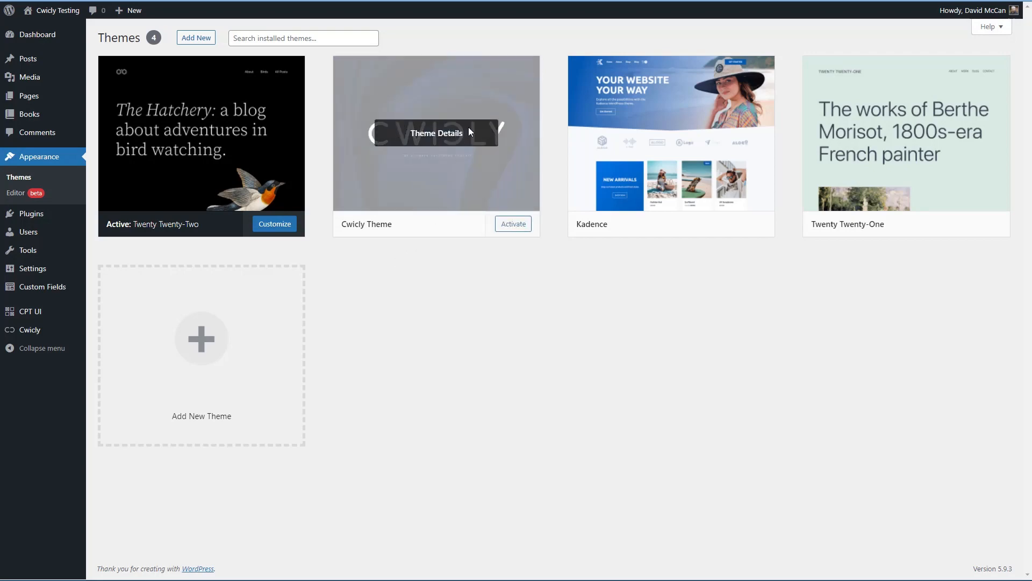
{"action": "mouse_move", "coordinate": [406, 146]}
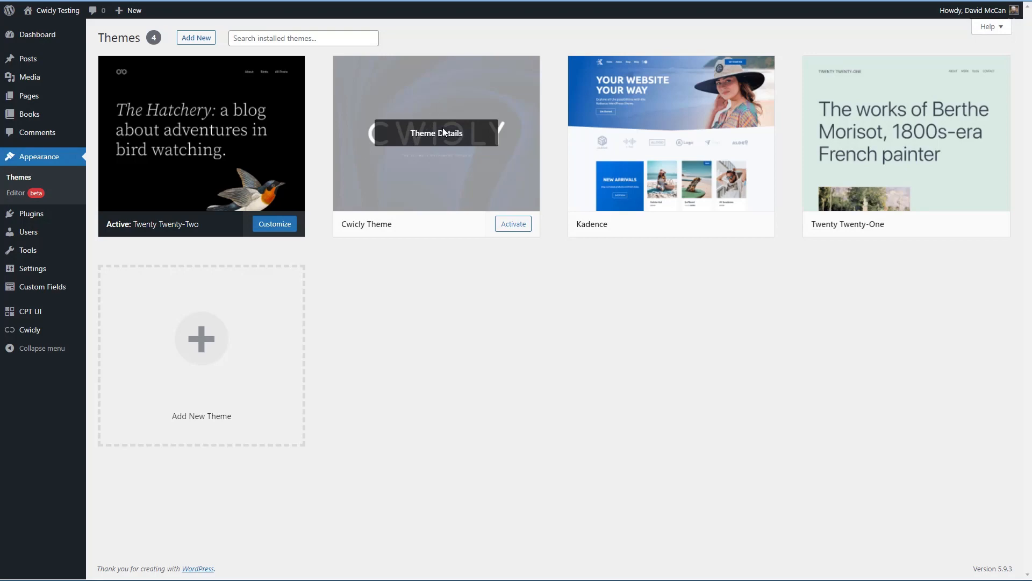
{"action": "mouse_move", "coordinate": [408, 187]}
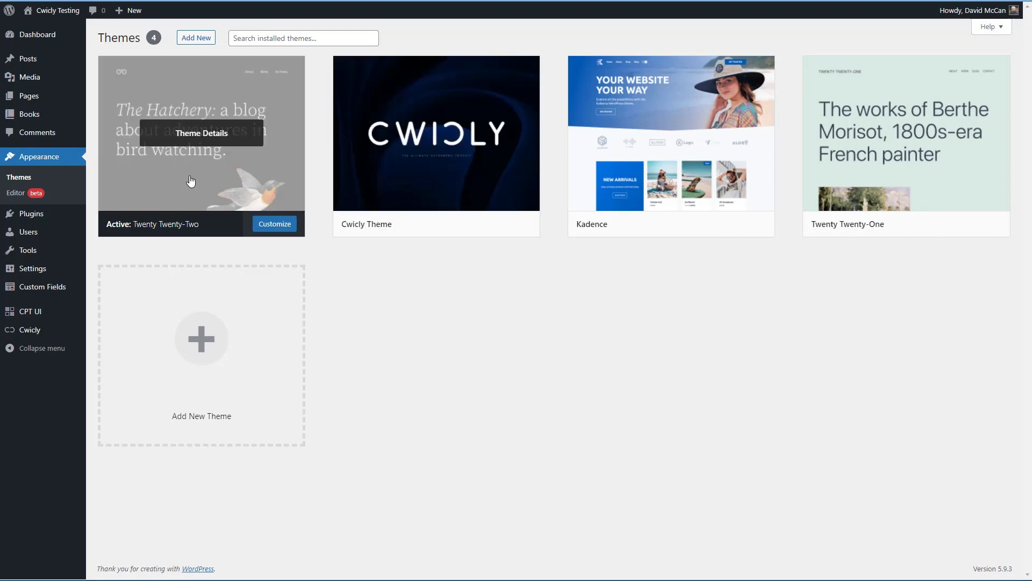
{"action": "mouse_move", "coordinate": [310, 175]}
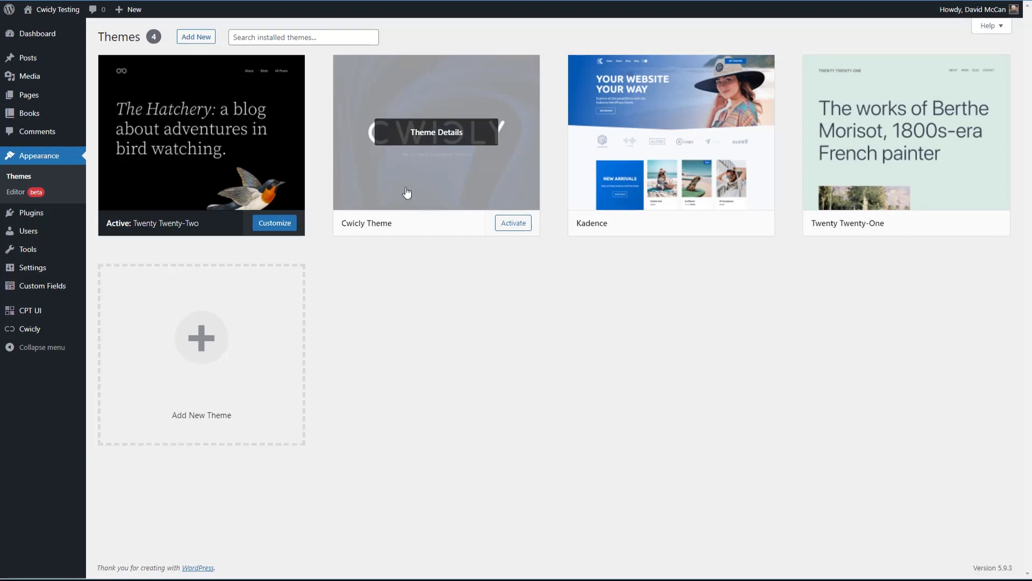
{"action": "mouse_move", "coordinate": [309, 175]}
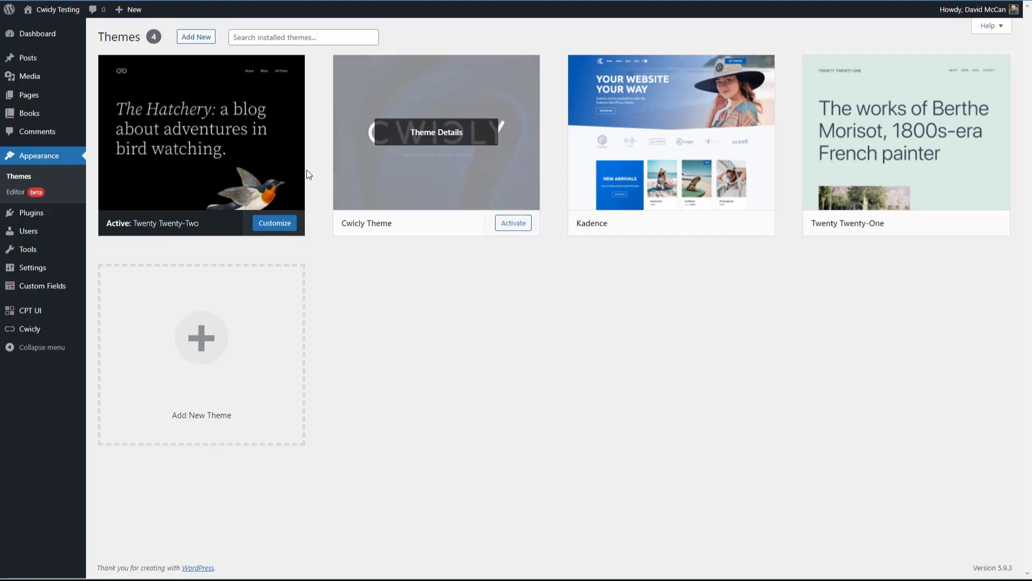
{"action": "mouse_move", "coordinate": [191, 172]}
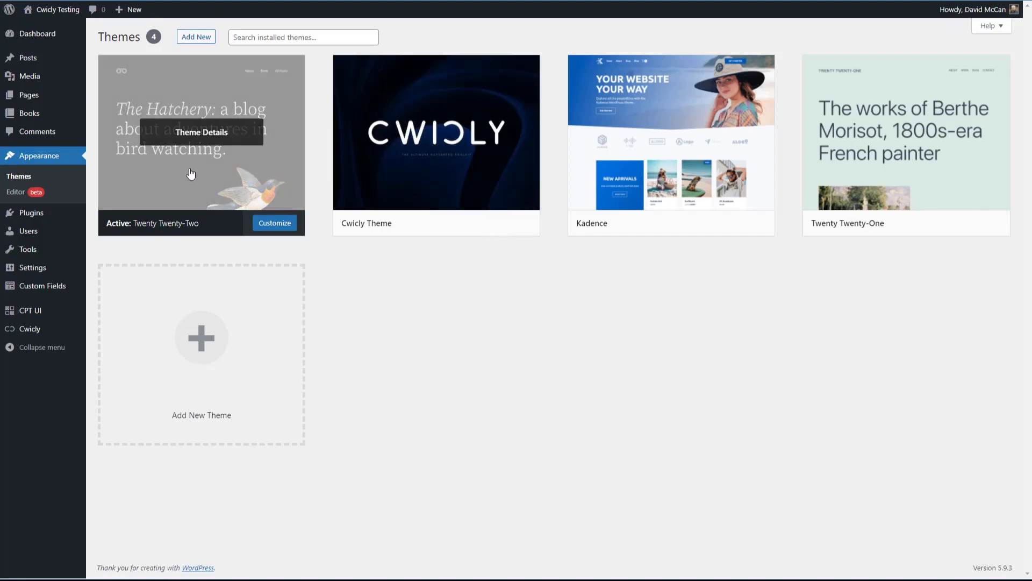